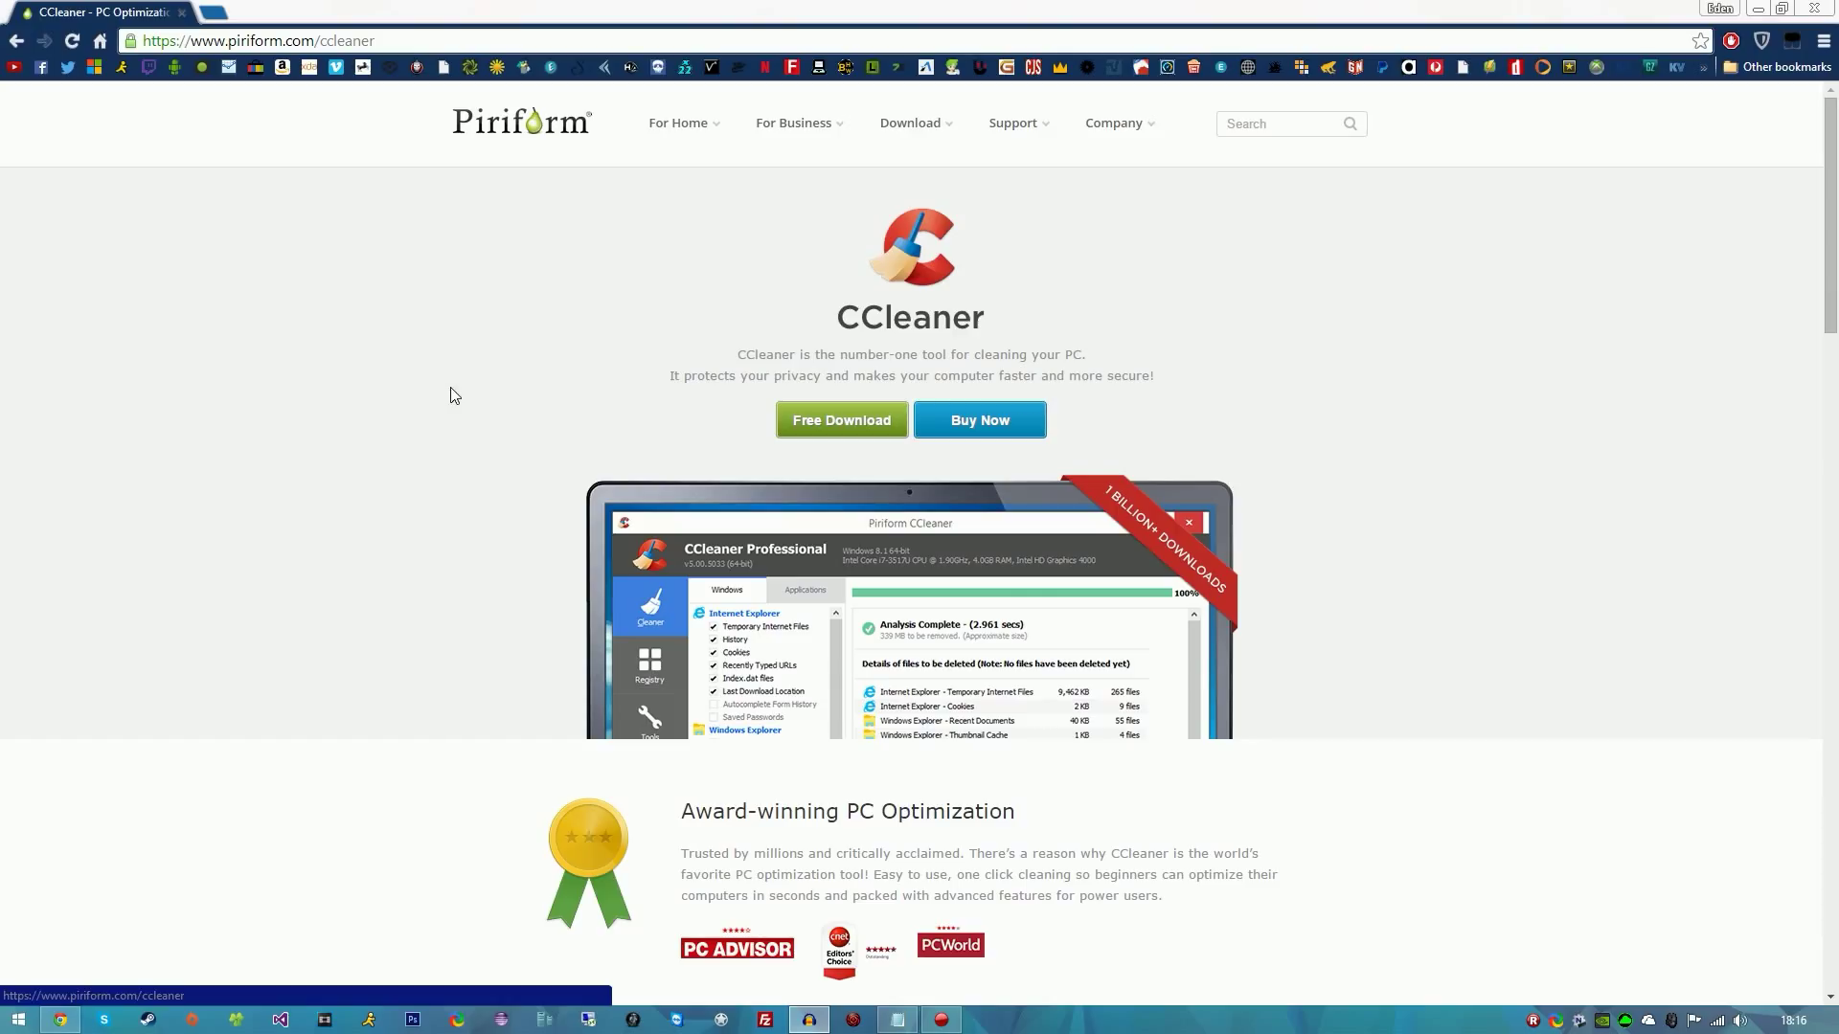
pyautogui.moveTo(471, 391)
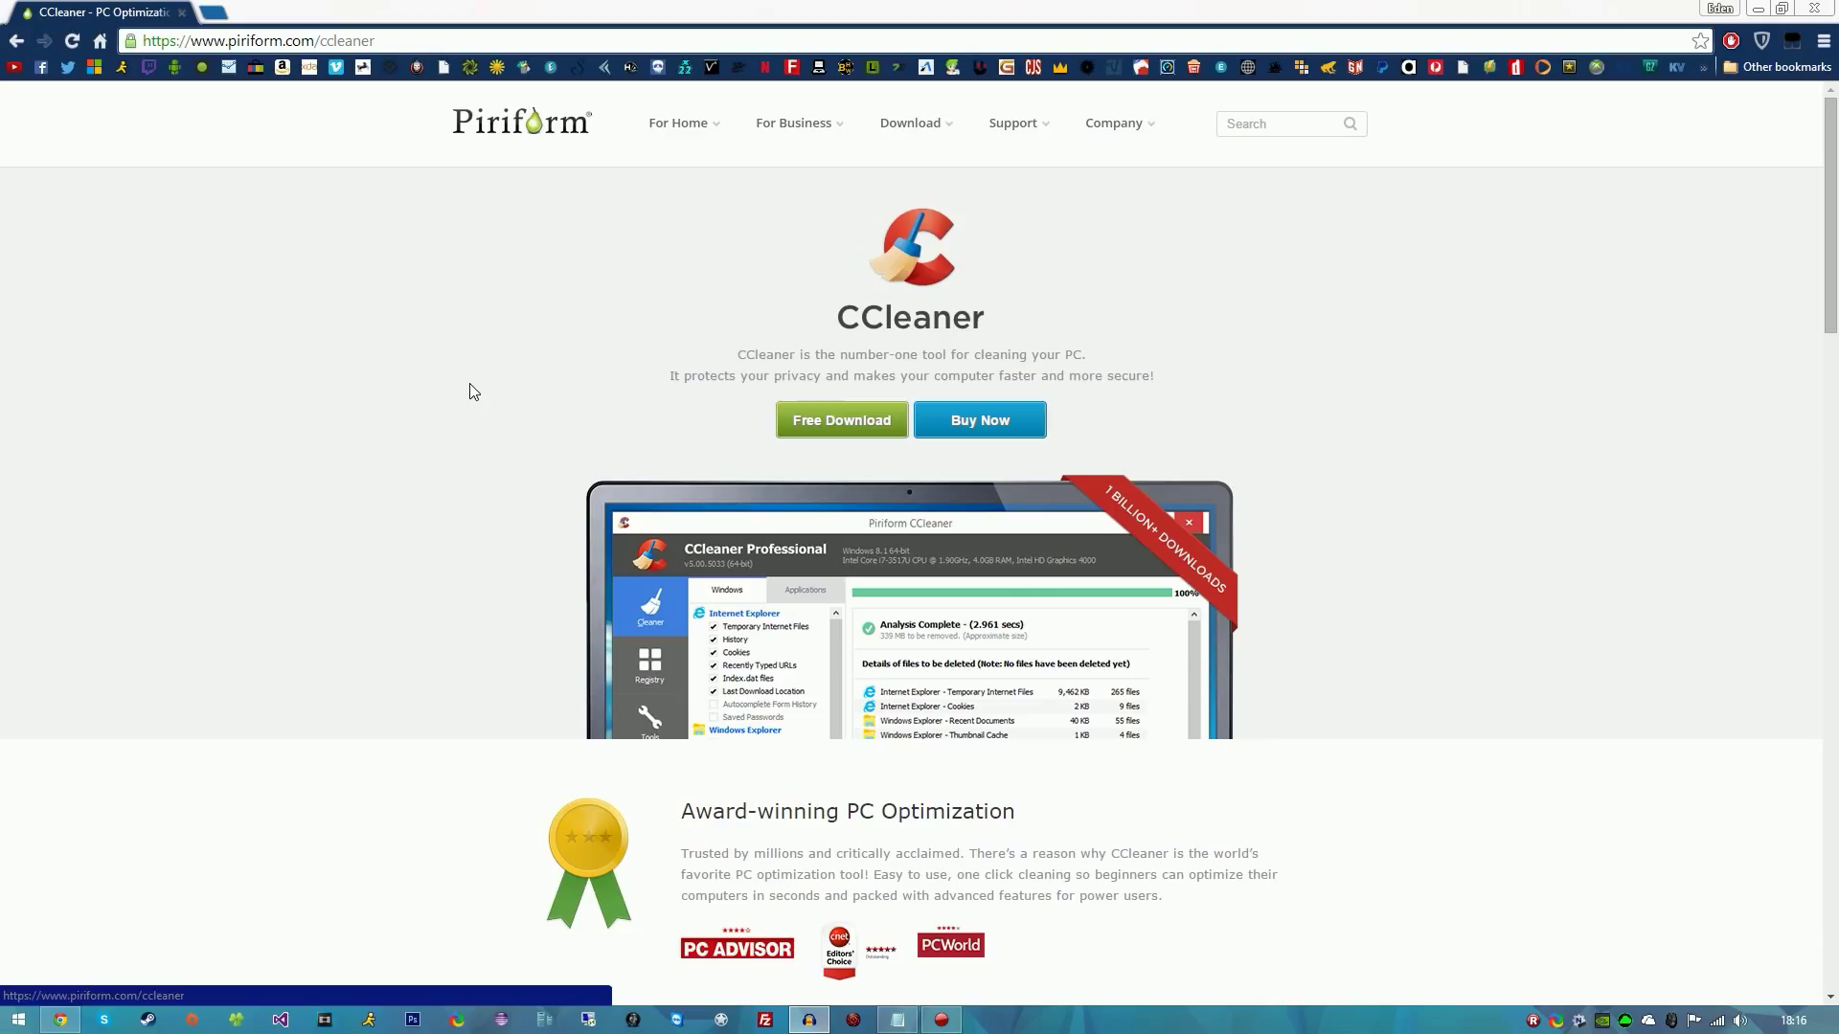
pyautogui.moveTo(510, 397)
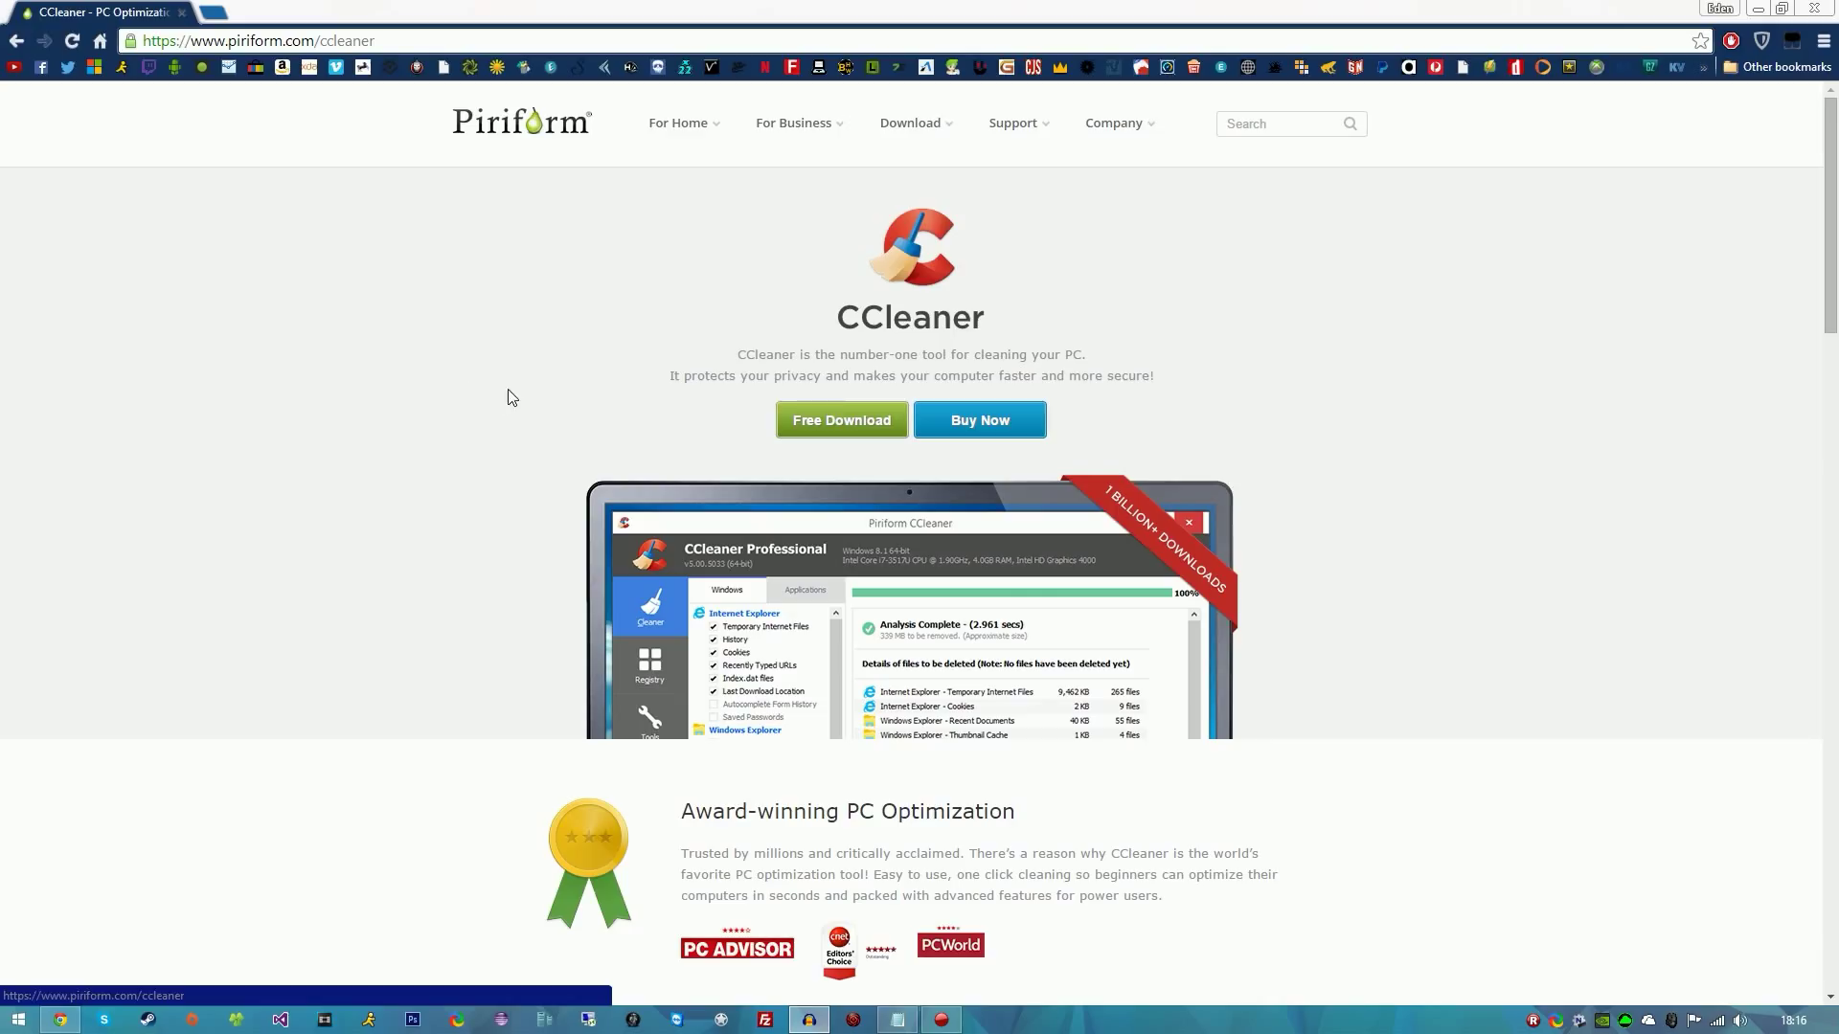
# Scroll the CCleaner page to the pricing section comparing Free, Professional ($24.95) and Professional Plus ($39.95)
pyautogui.scroll(-3)
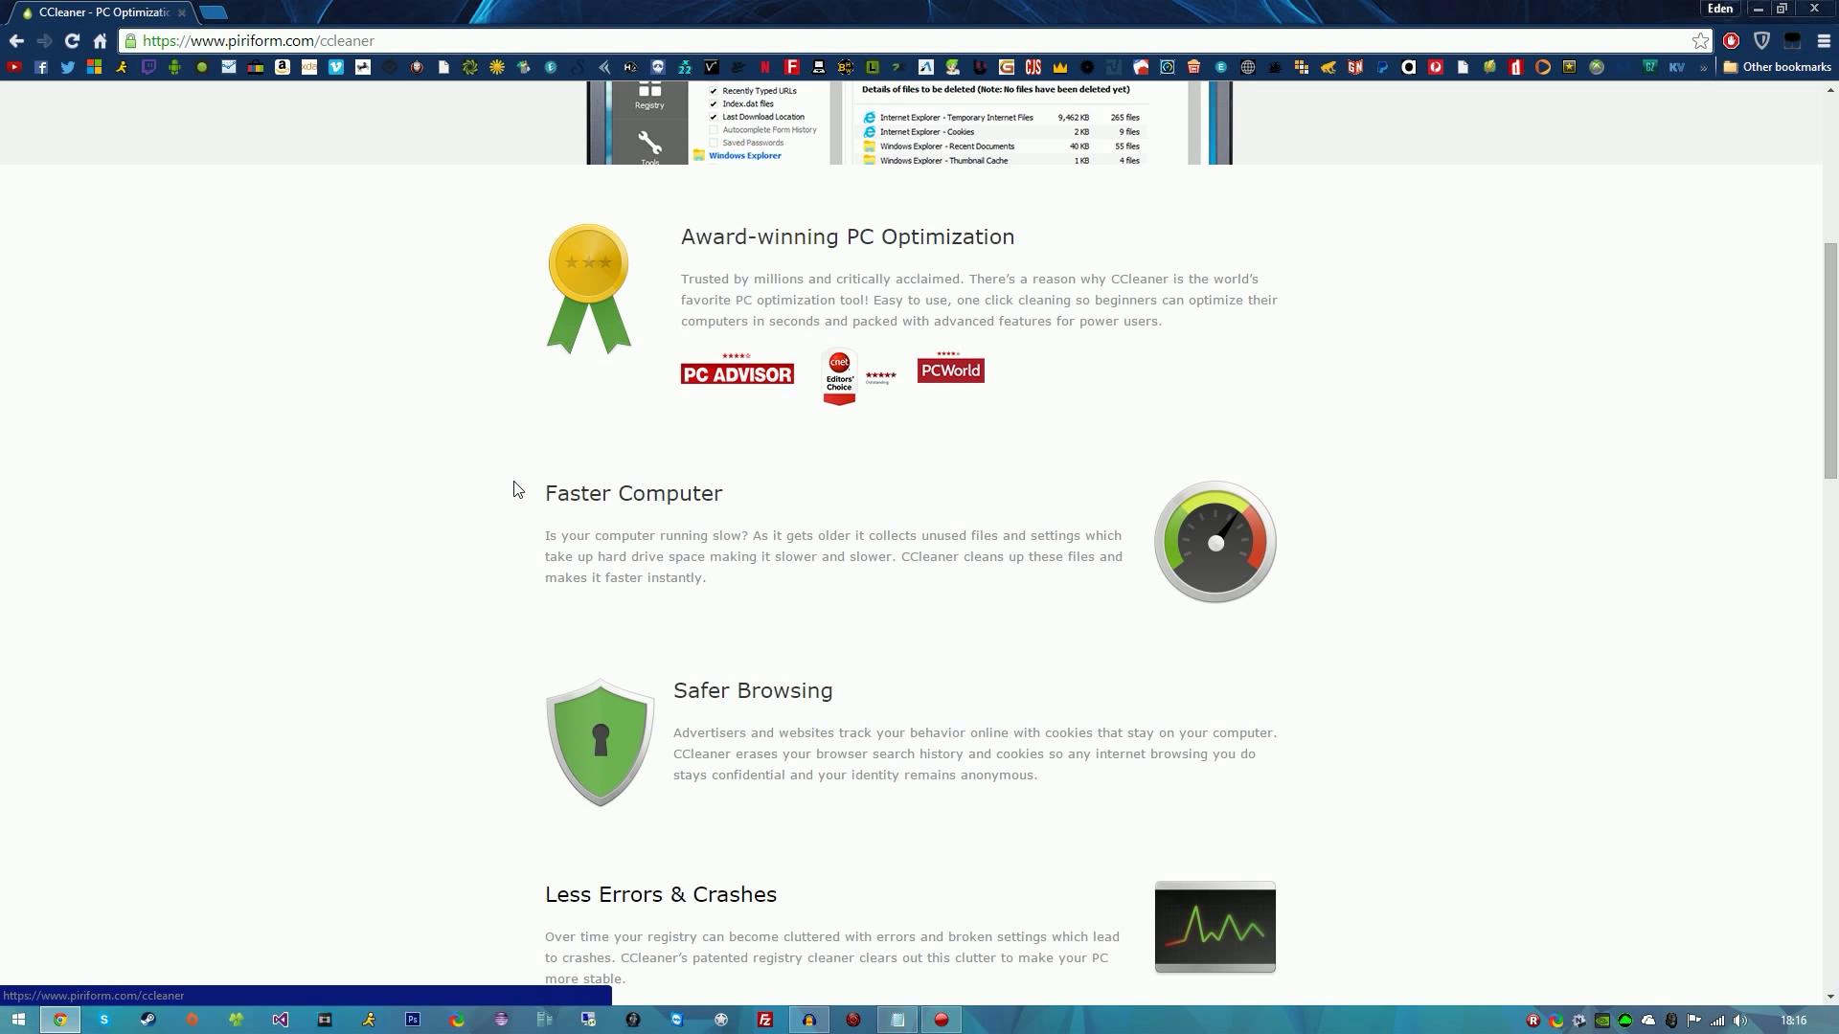
pyautogui.scroll(-3)
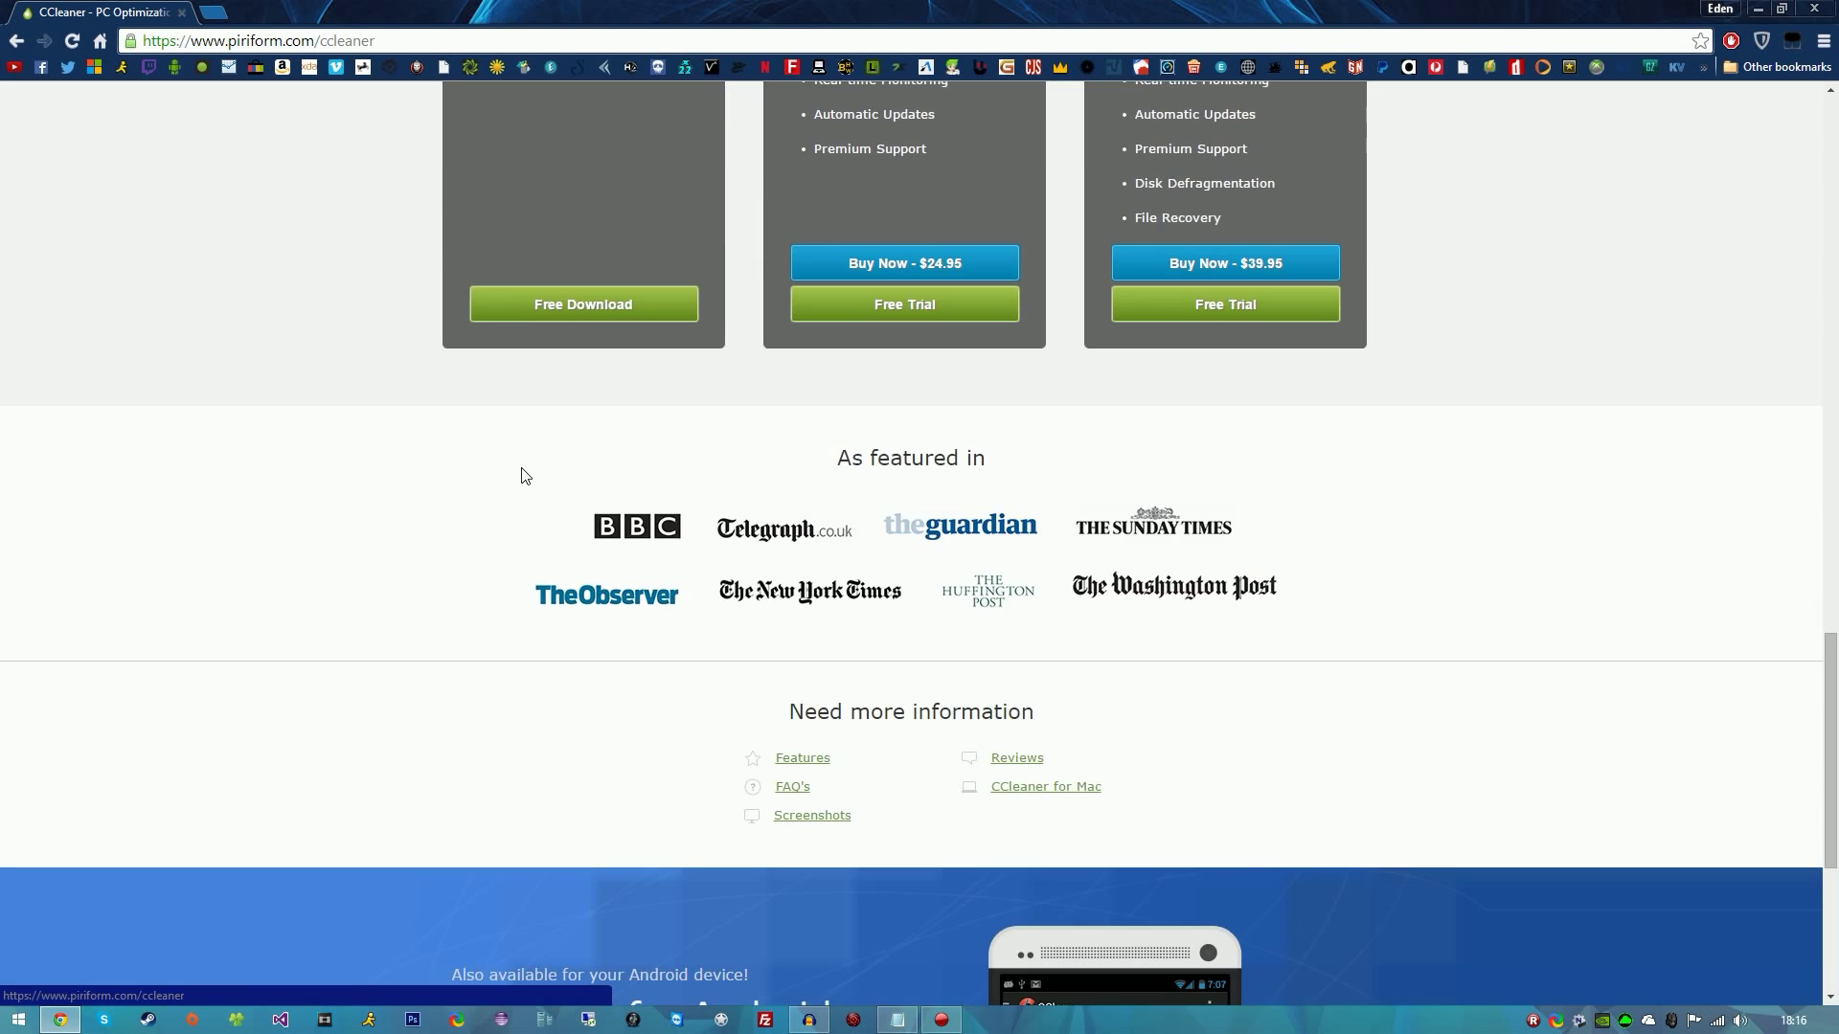
pyautogui.scroll(3)
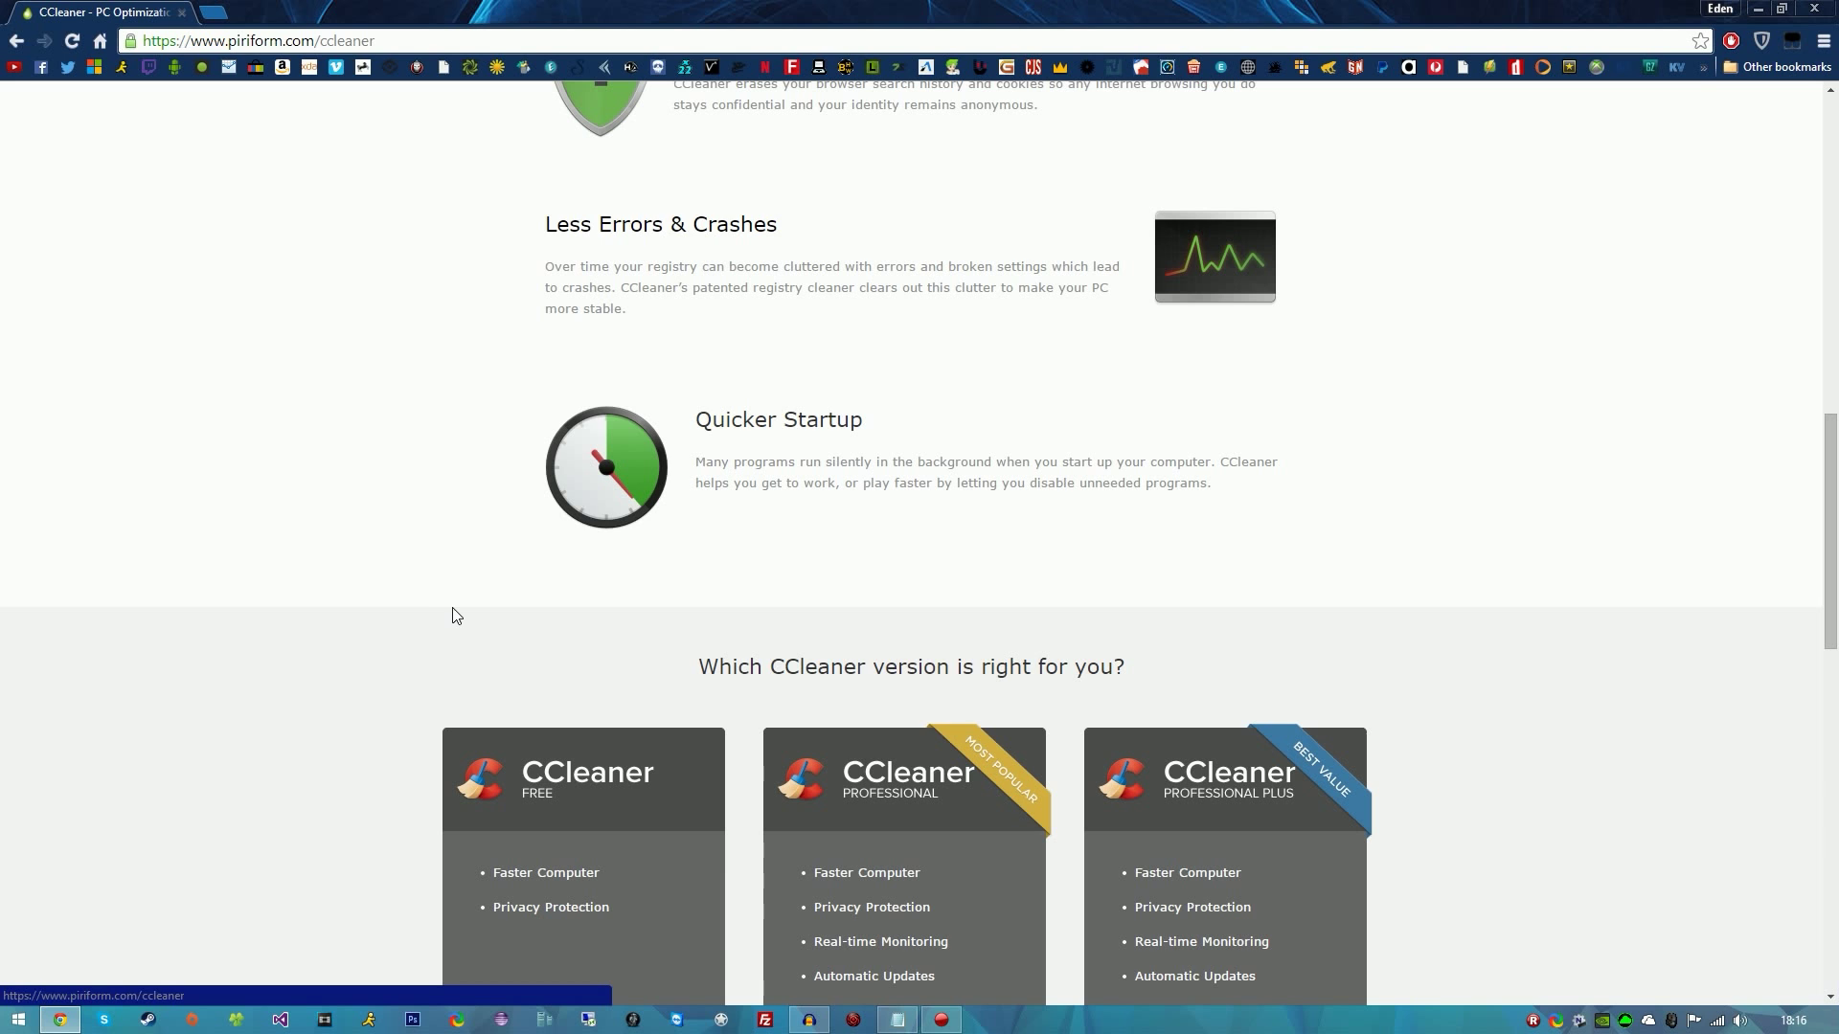
pyautogui.moveTo(521, 558)
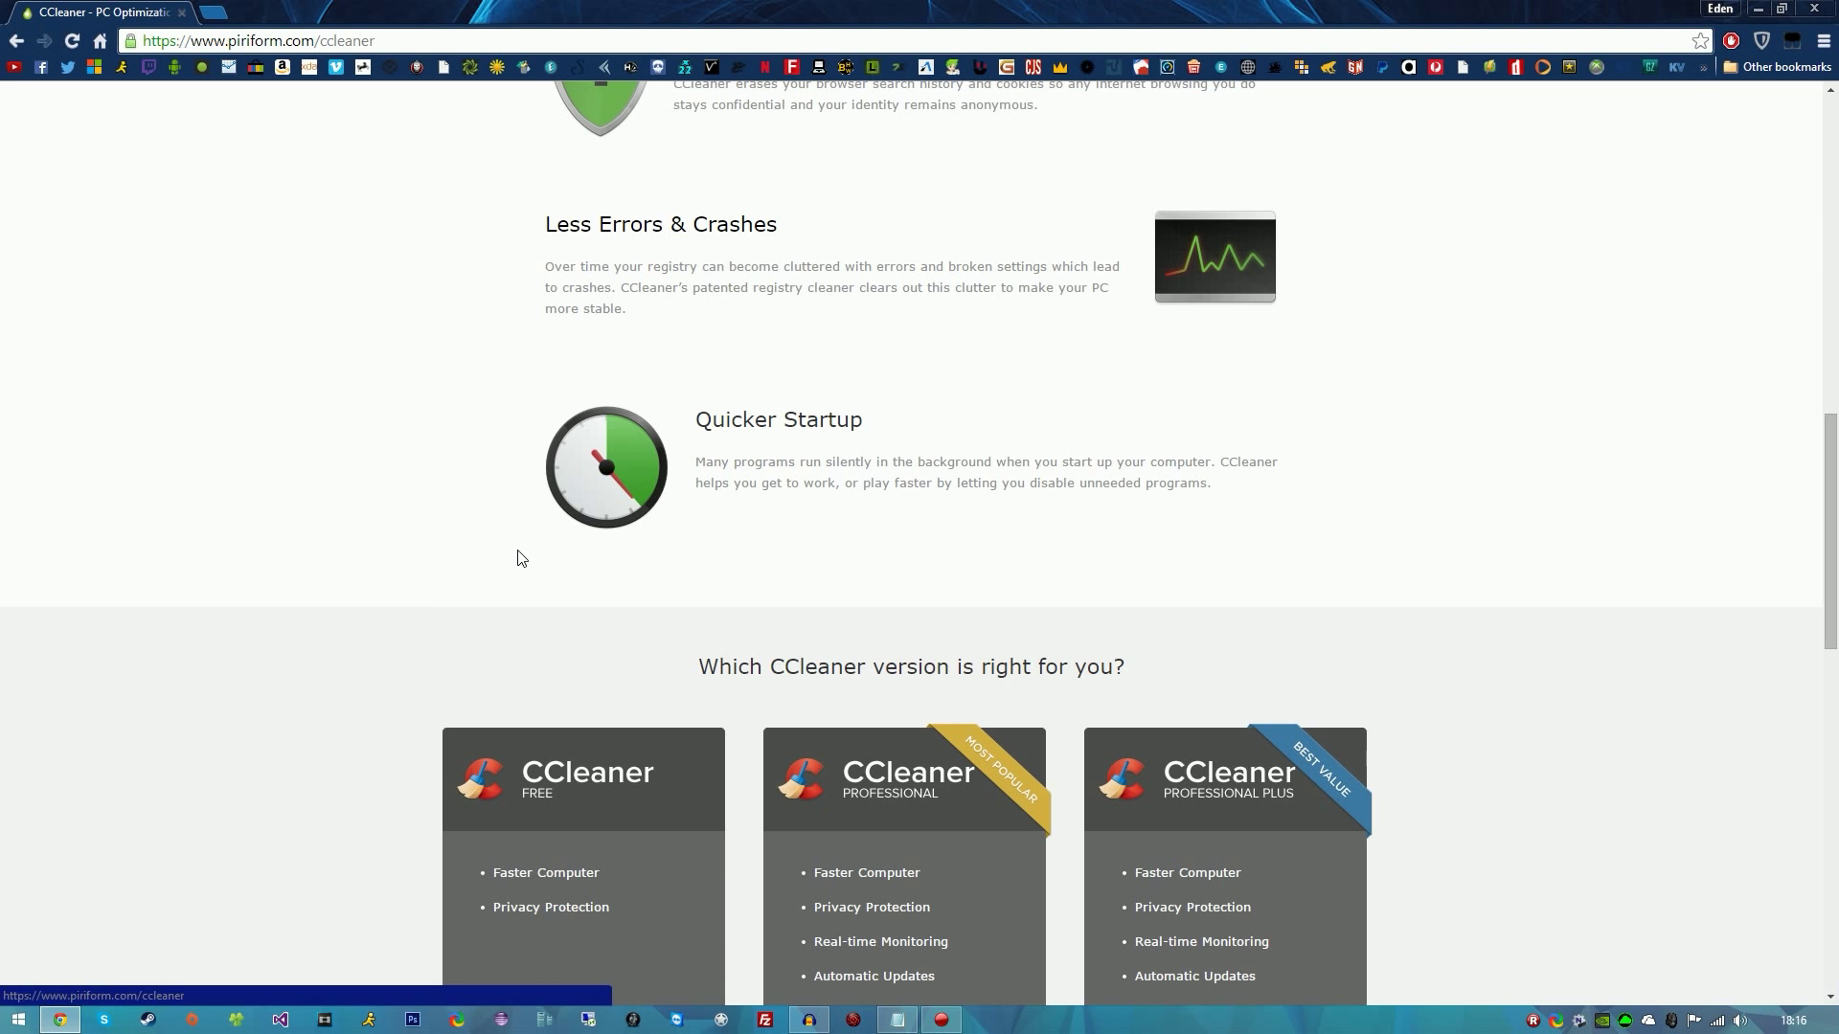
pyautogui.moveTo(574, 389)
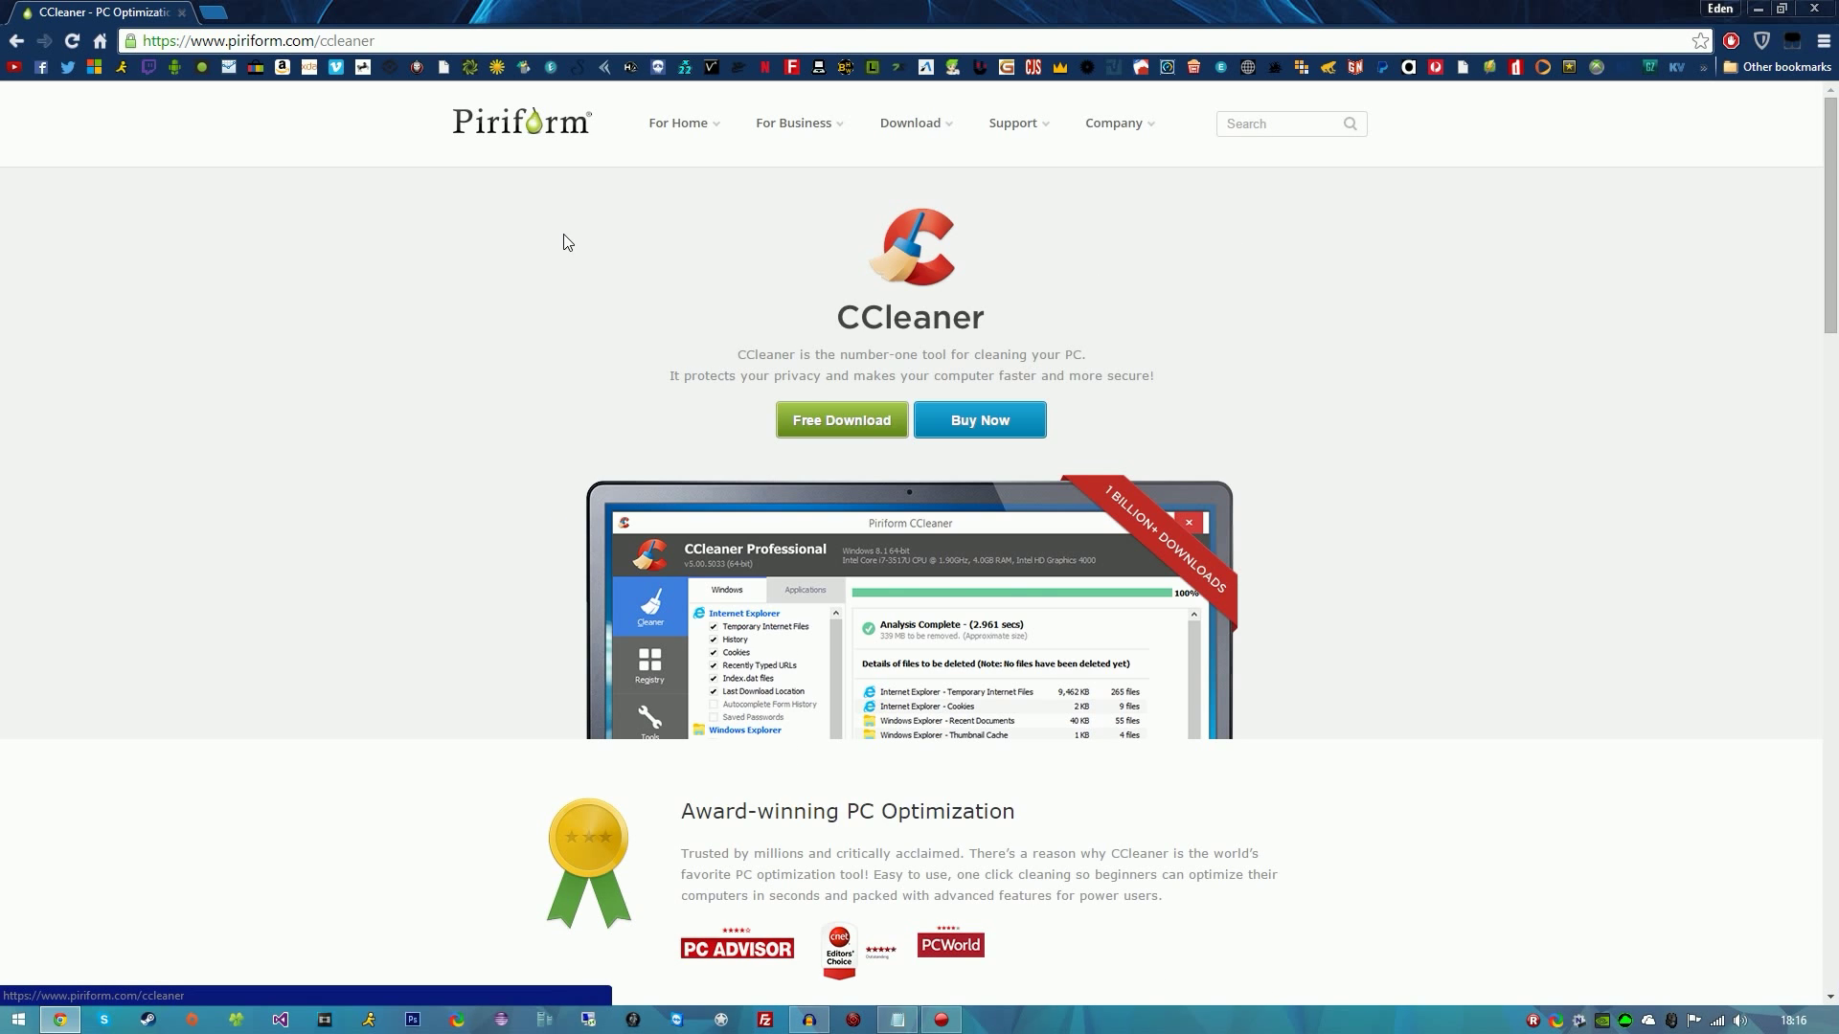
pyautogui.moveTo(559, 160)
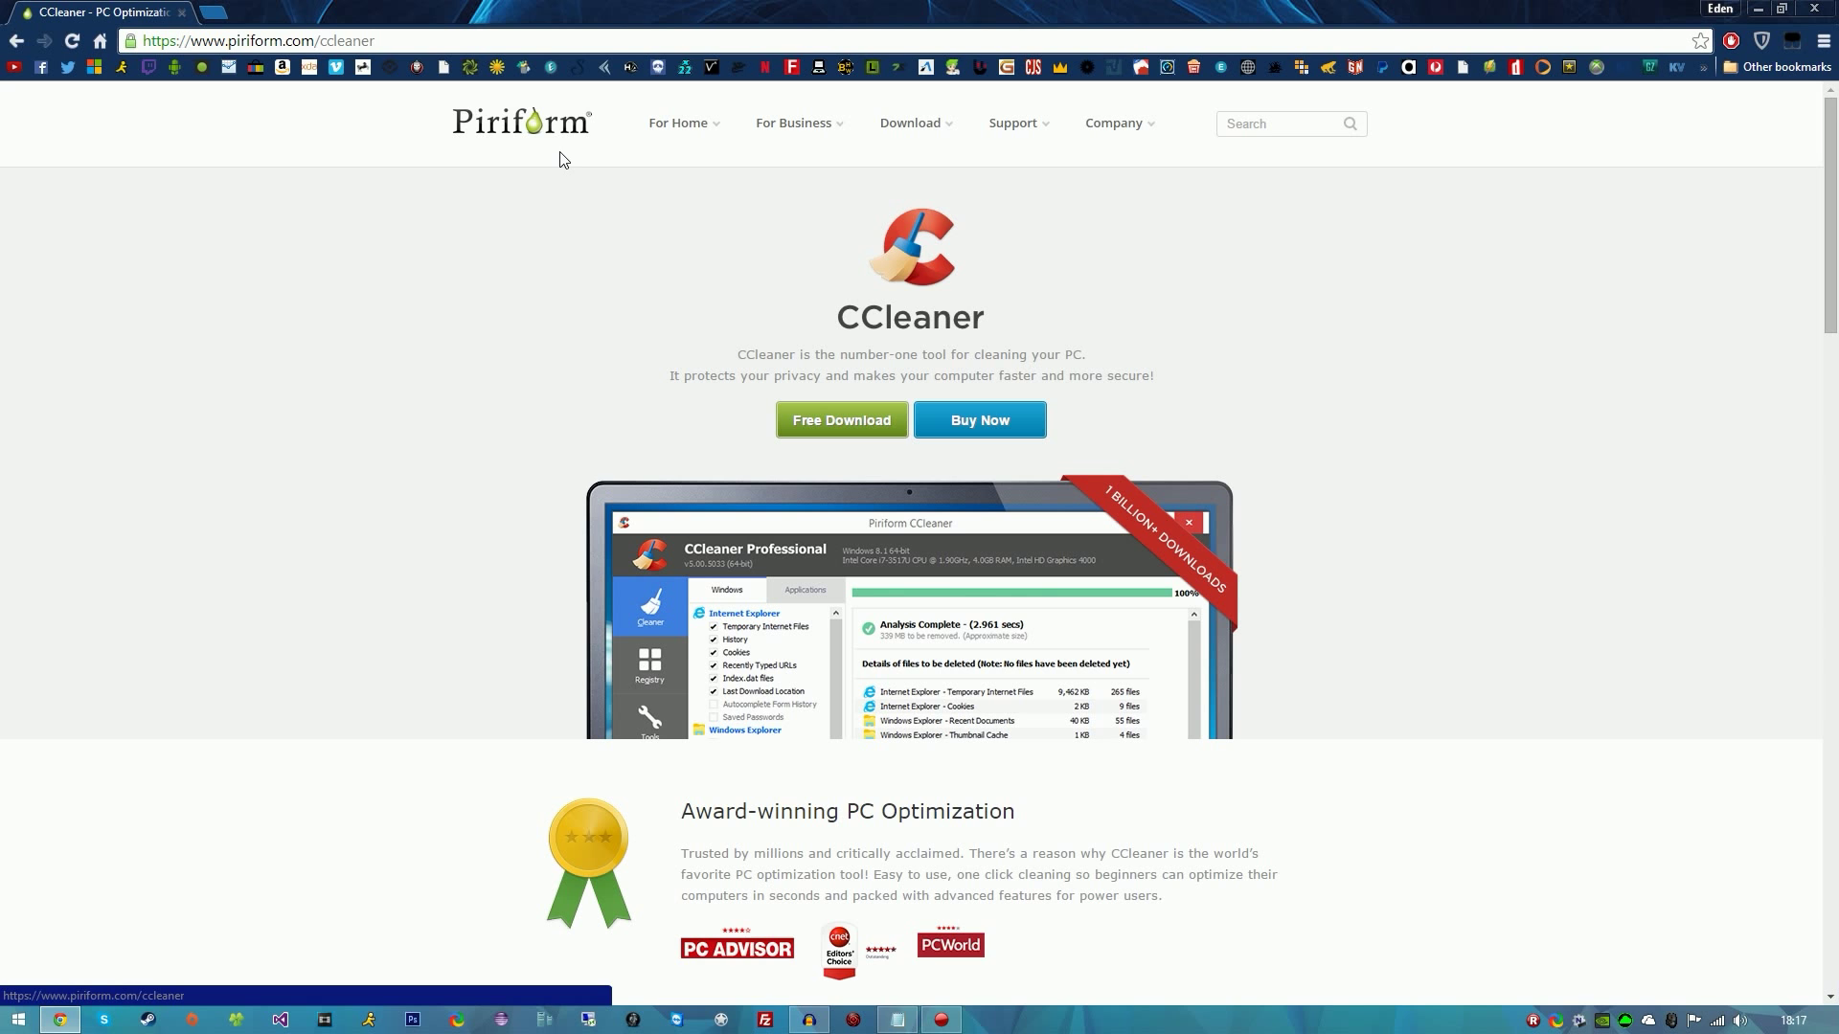
pyautogui.moveTo(525, 598)
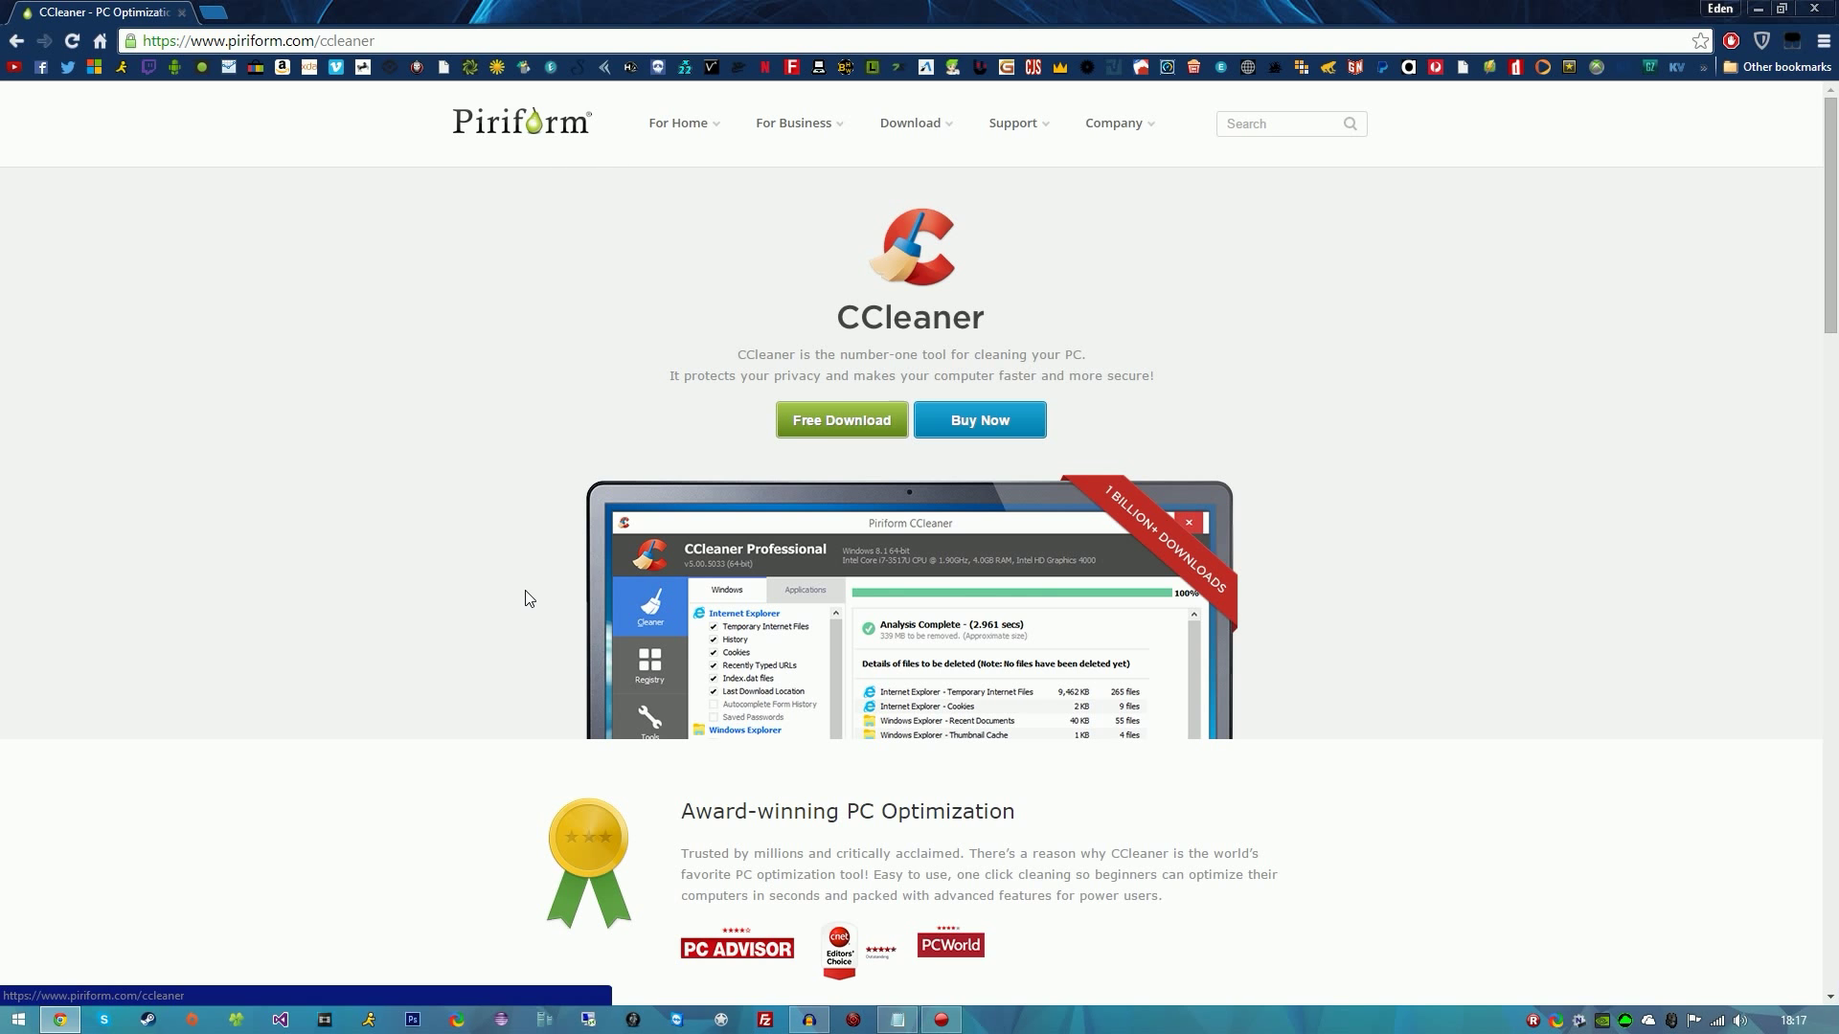
pyautogui.scroll(-3)
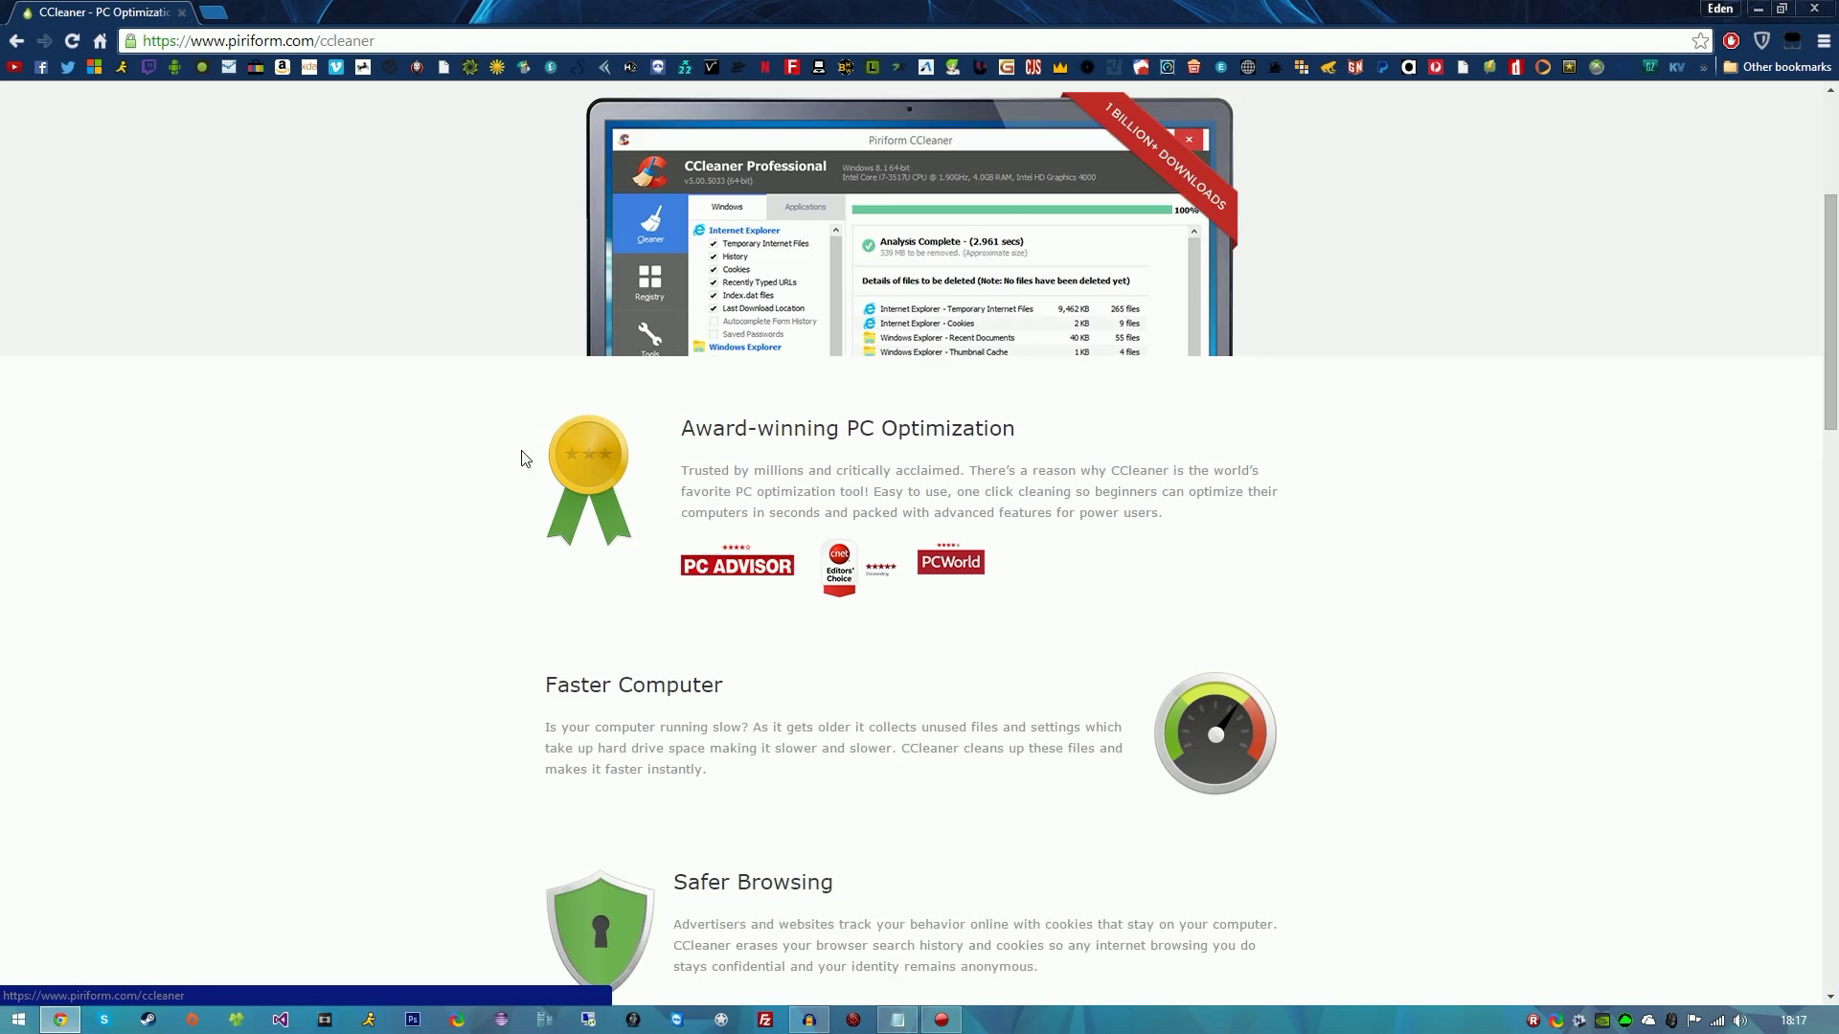
pyautogui.scroll(-3)
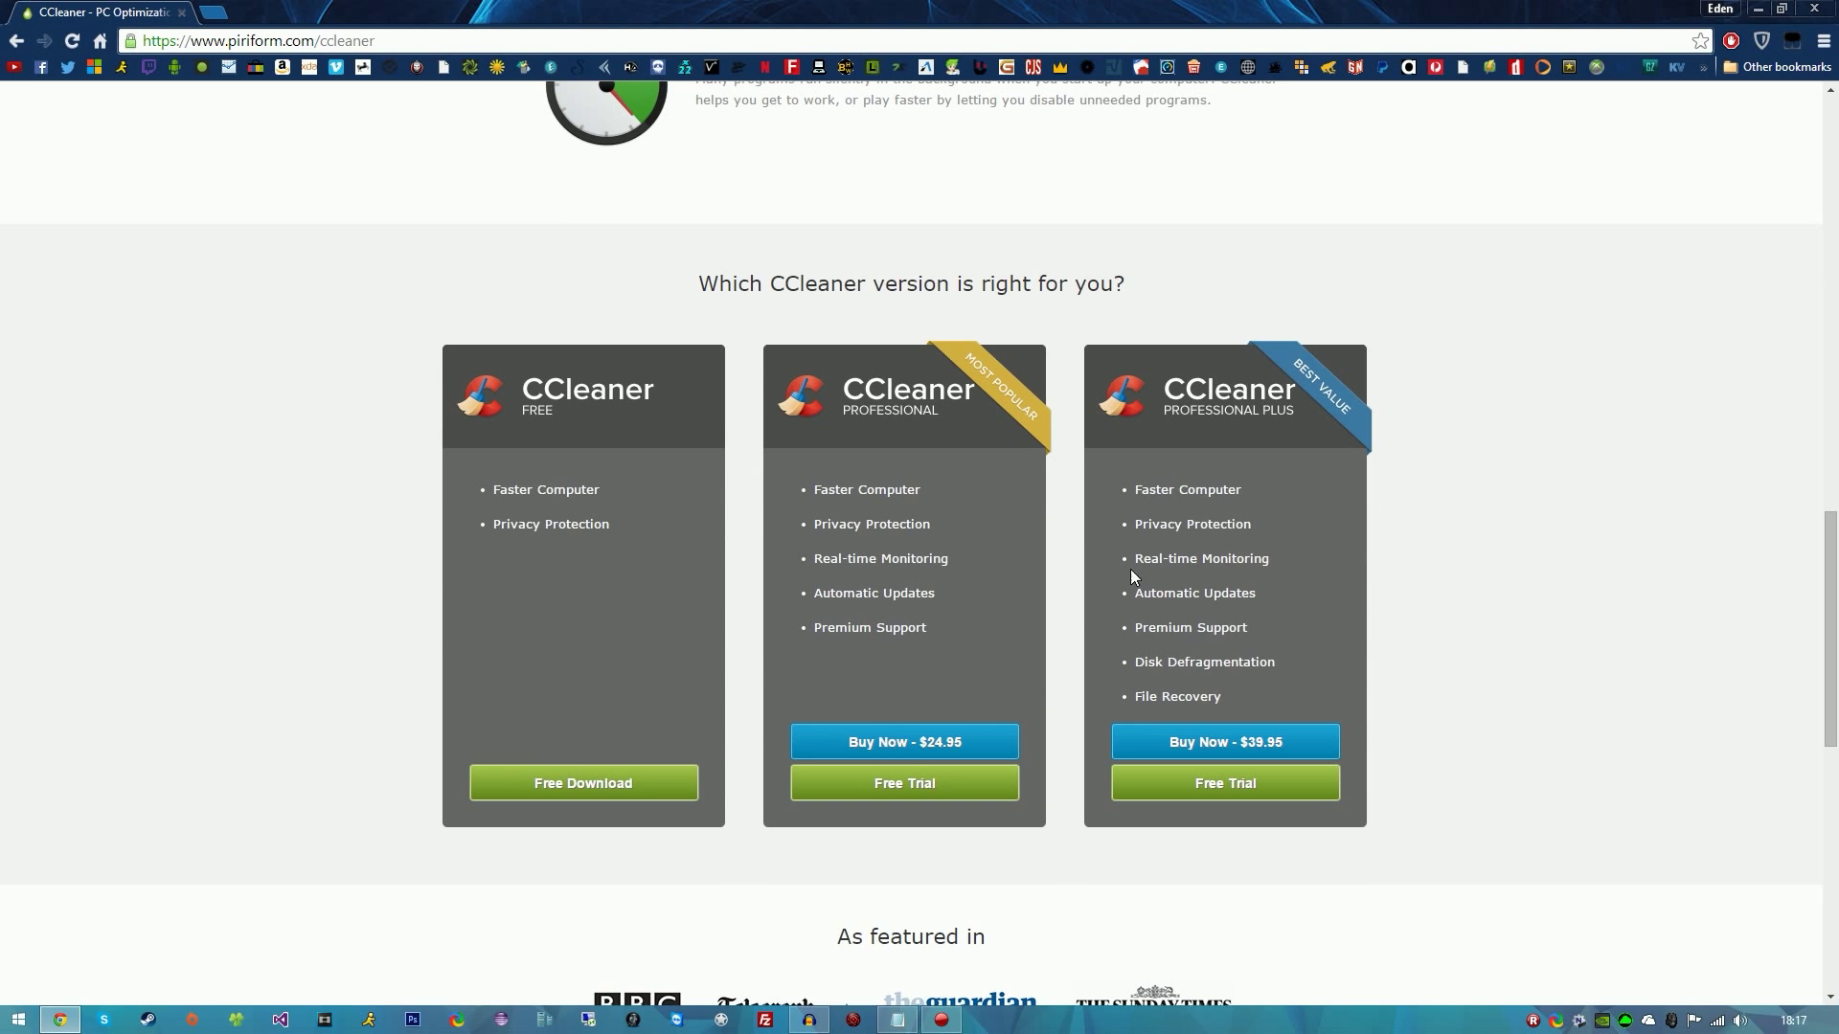
pyautogui.moveTo(542, 579)
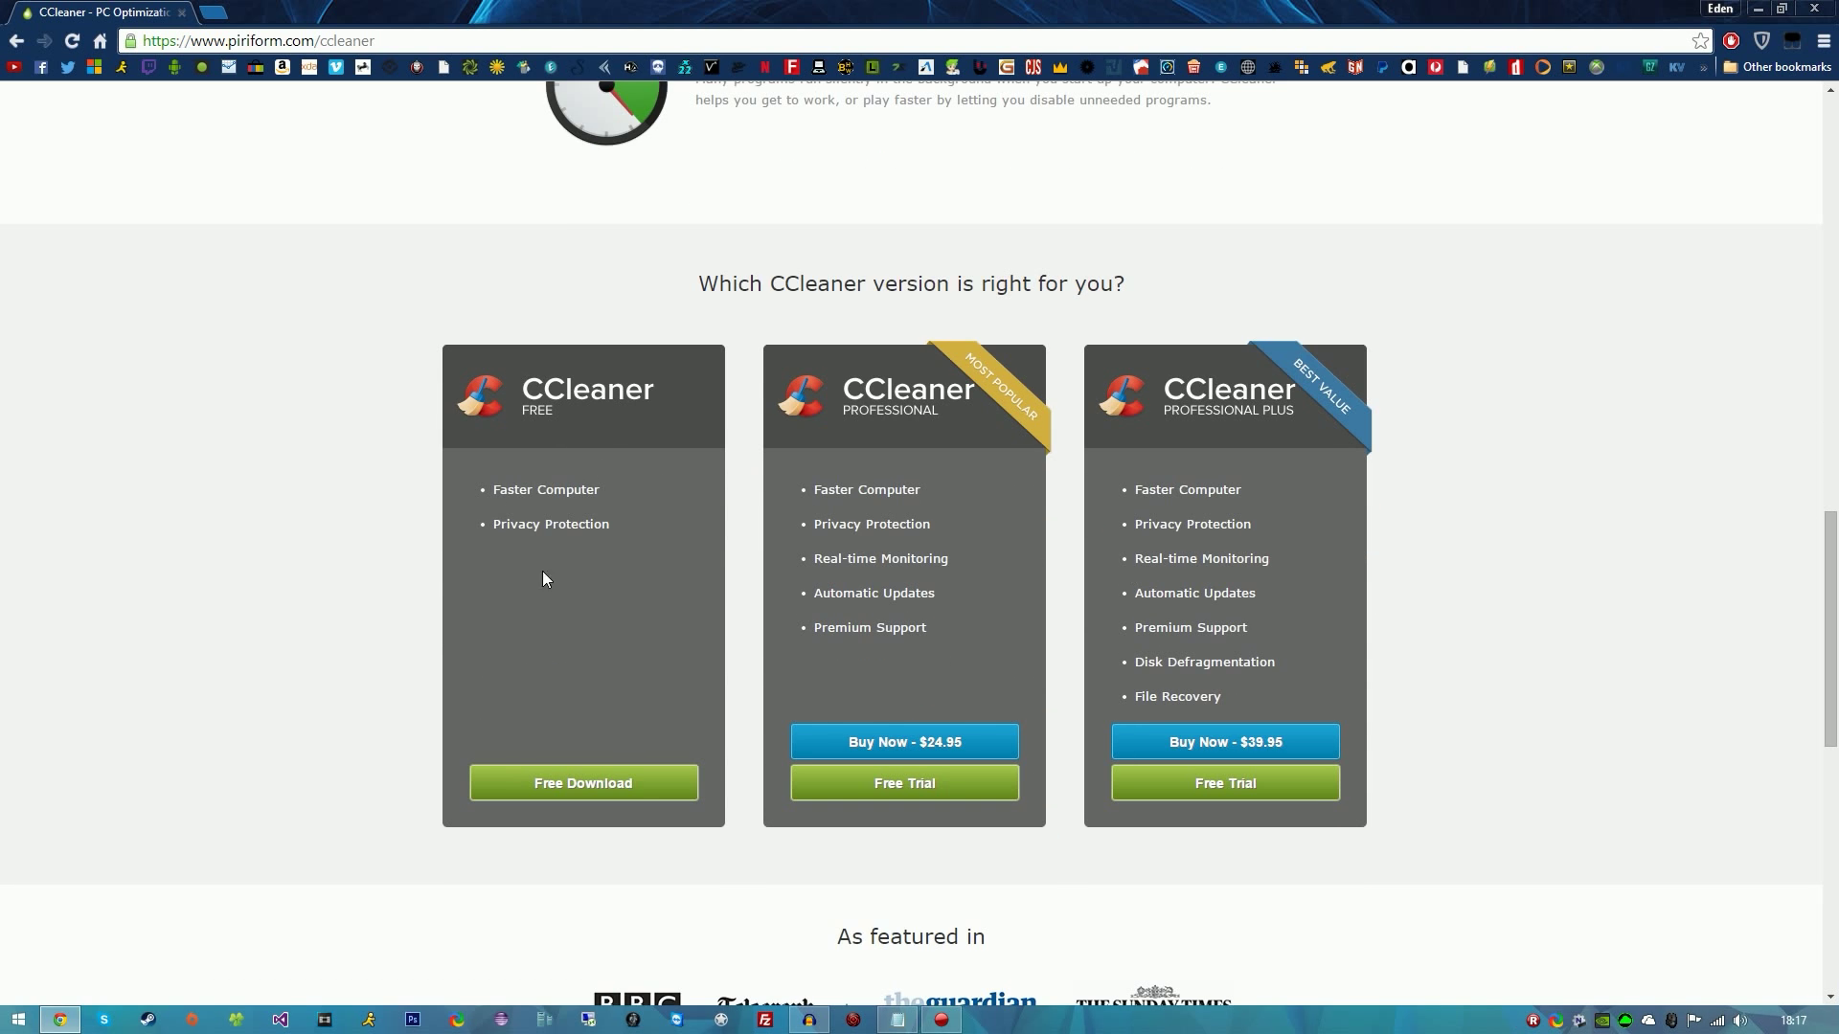
pyautogui.moveTo(881, 426)
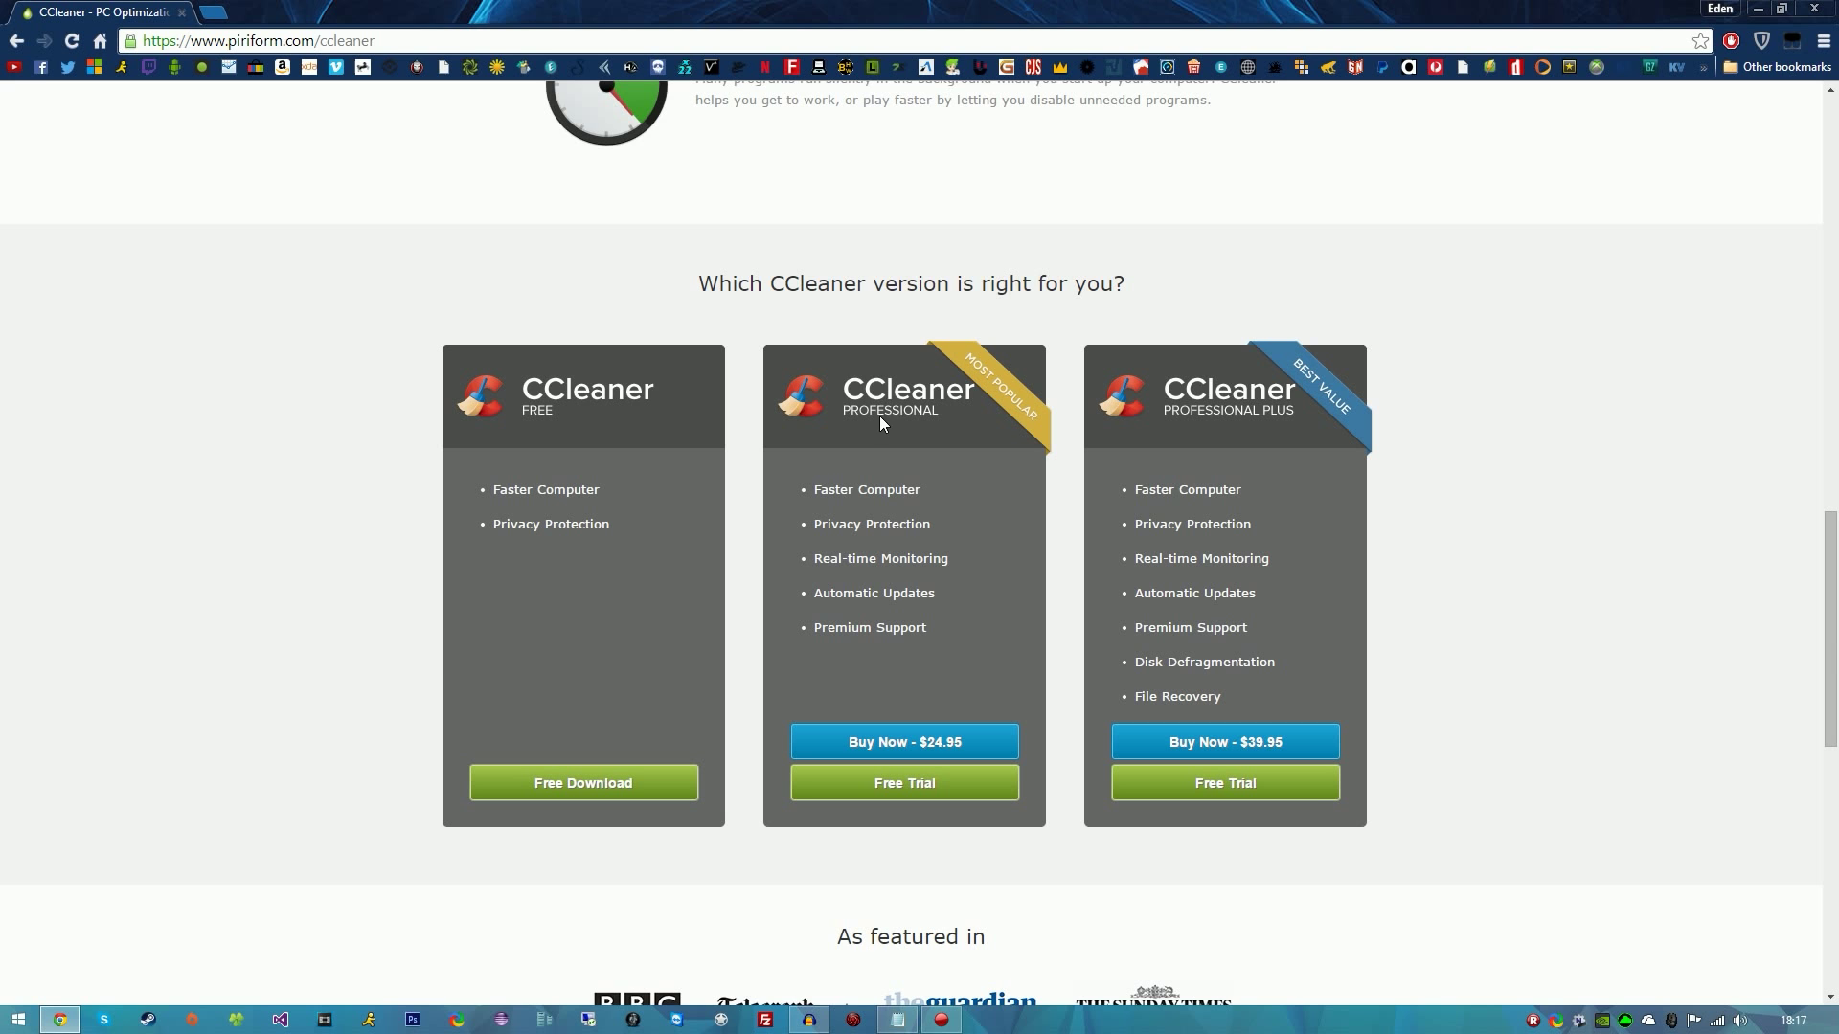
pyautogui.moveTo(902, 611)
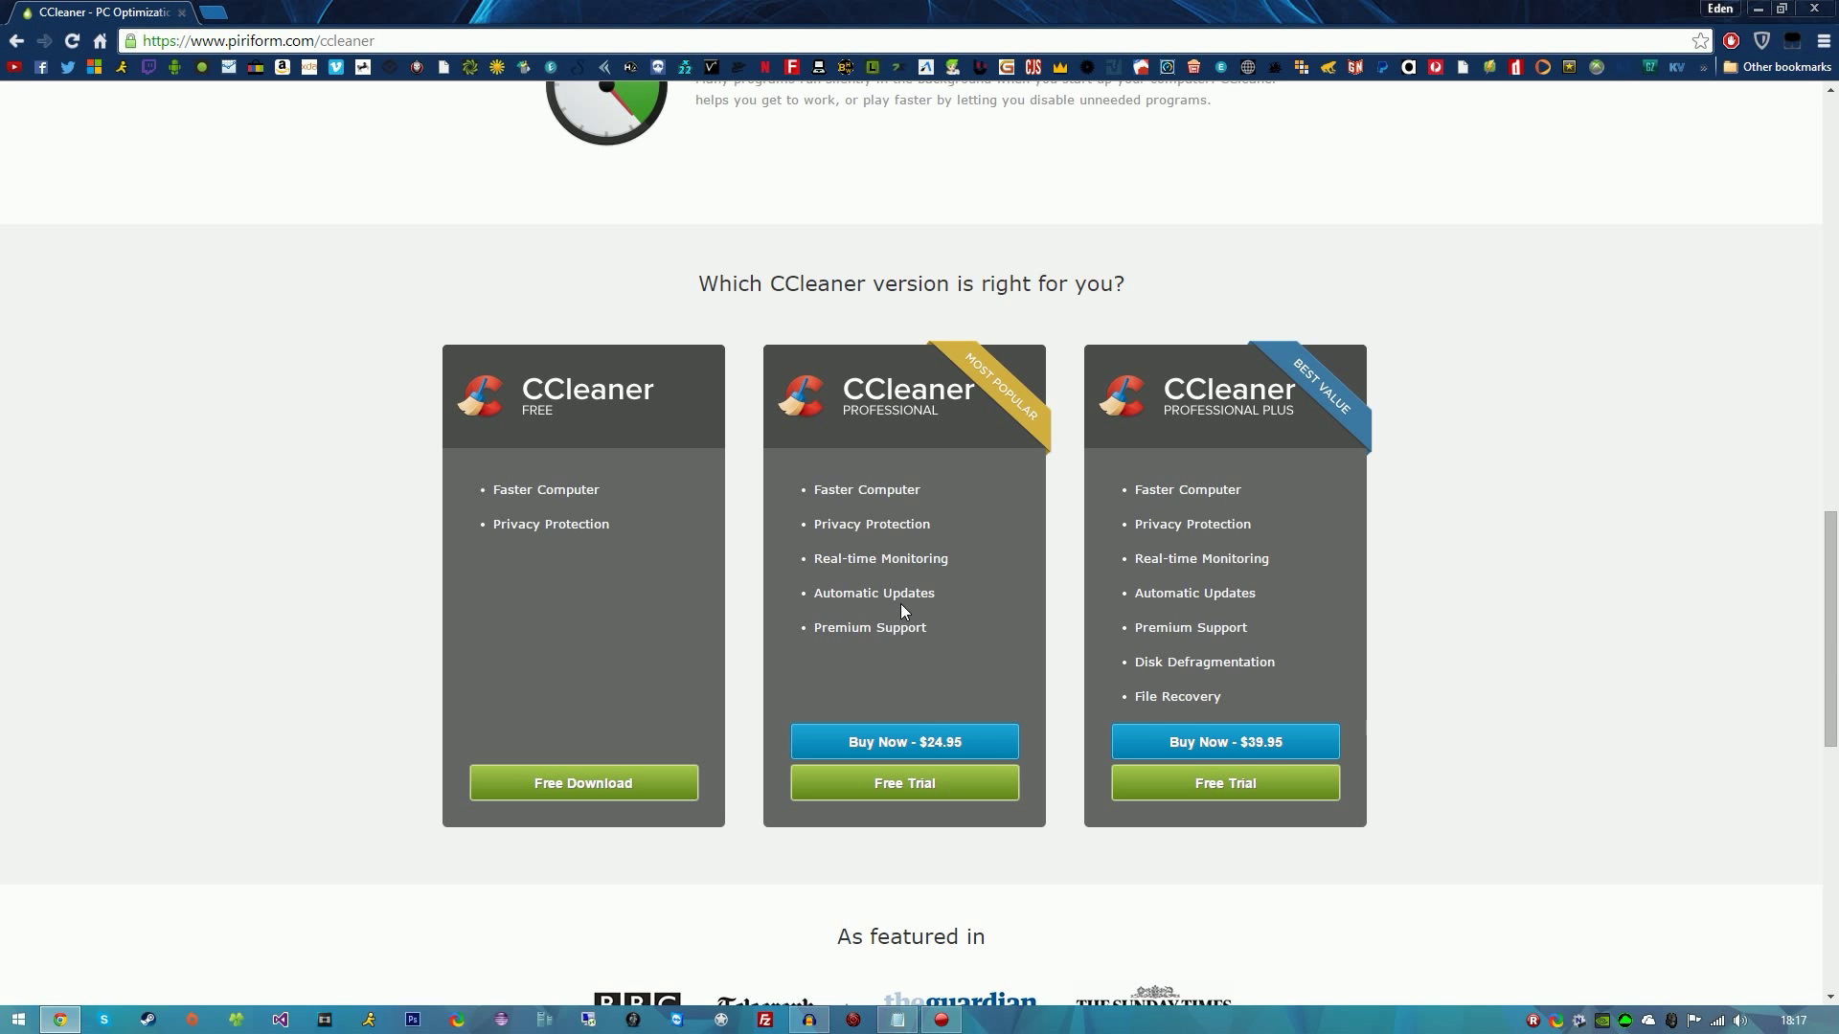
pyautogui.moveTo(822, 624)
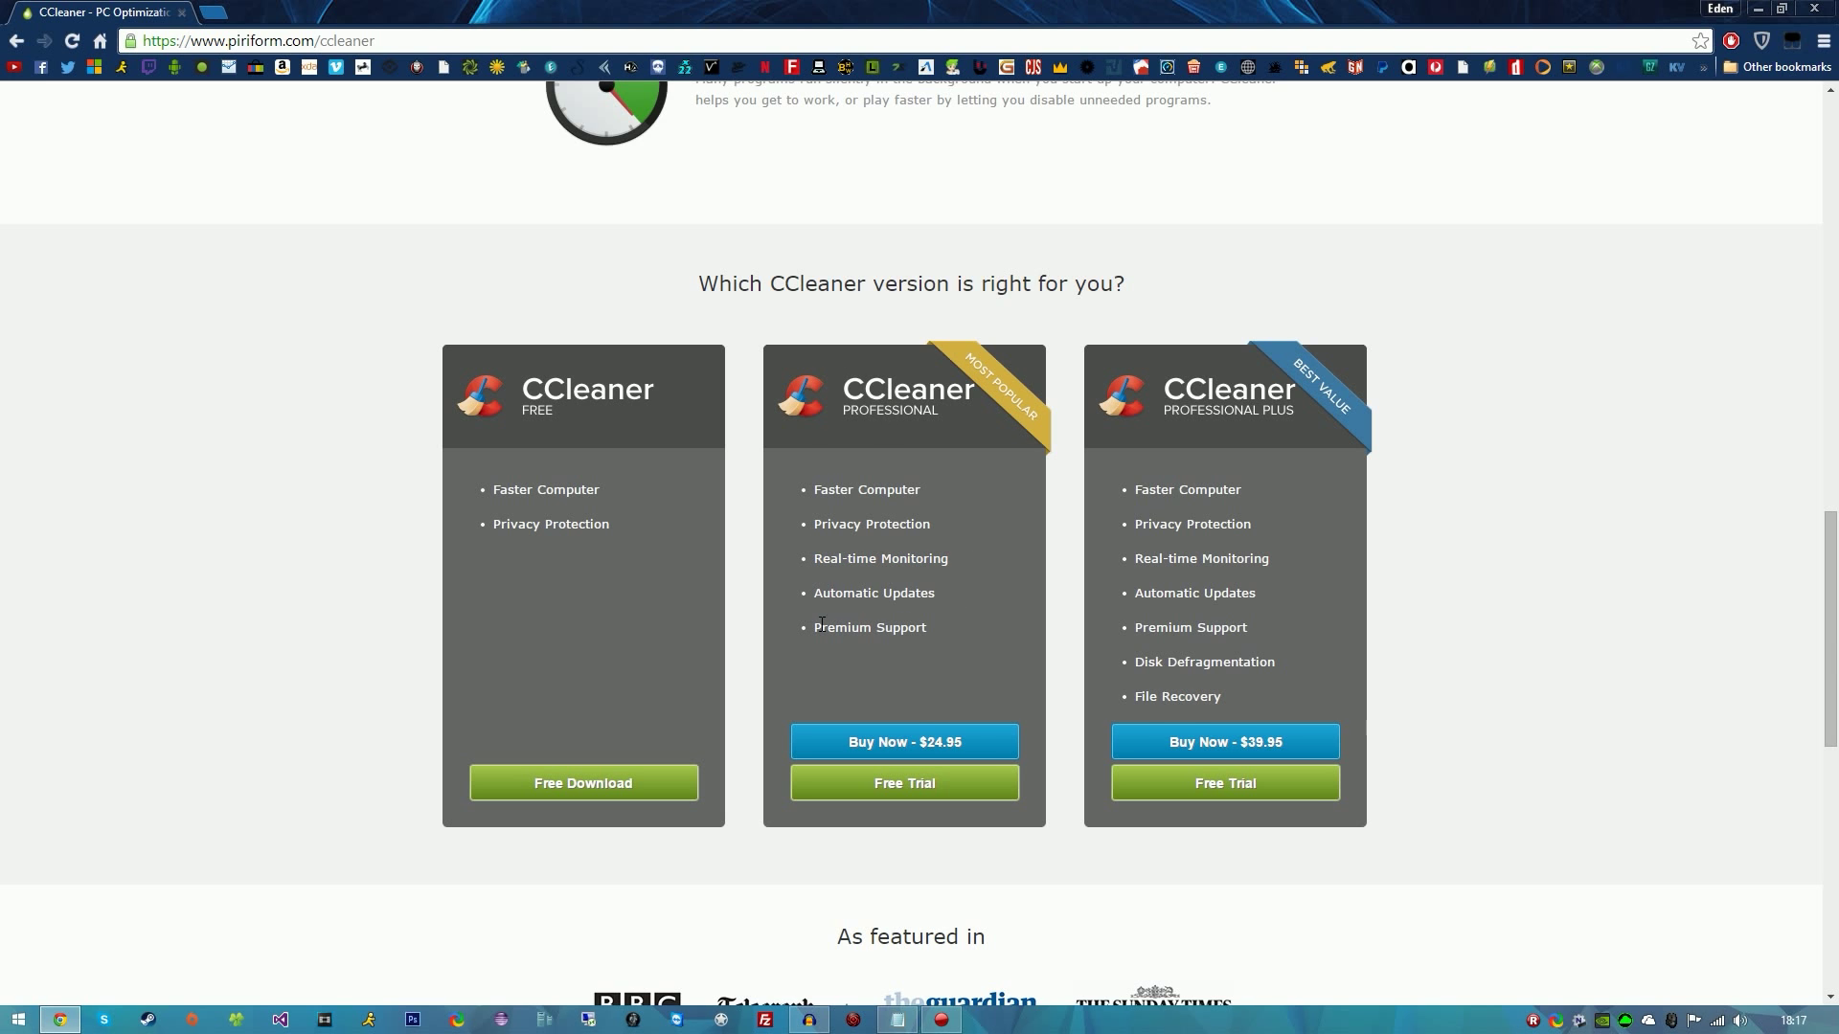
pyautogui.moveTo(1155, 362)
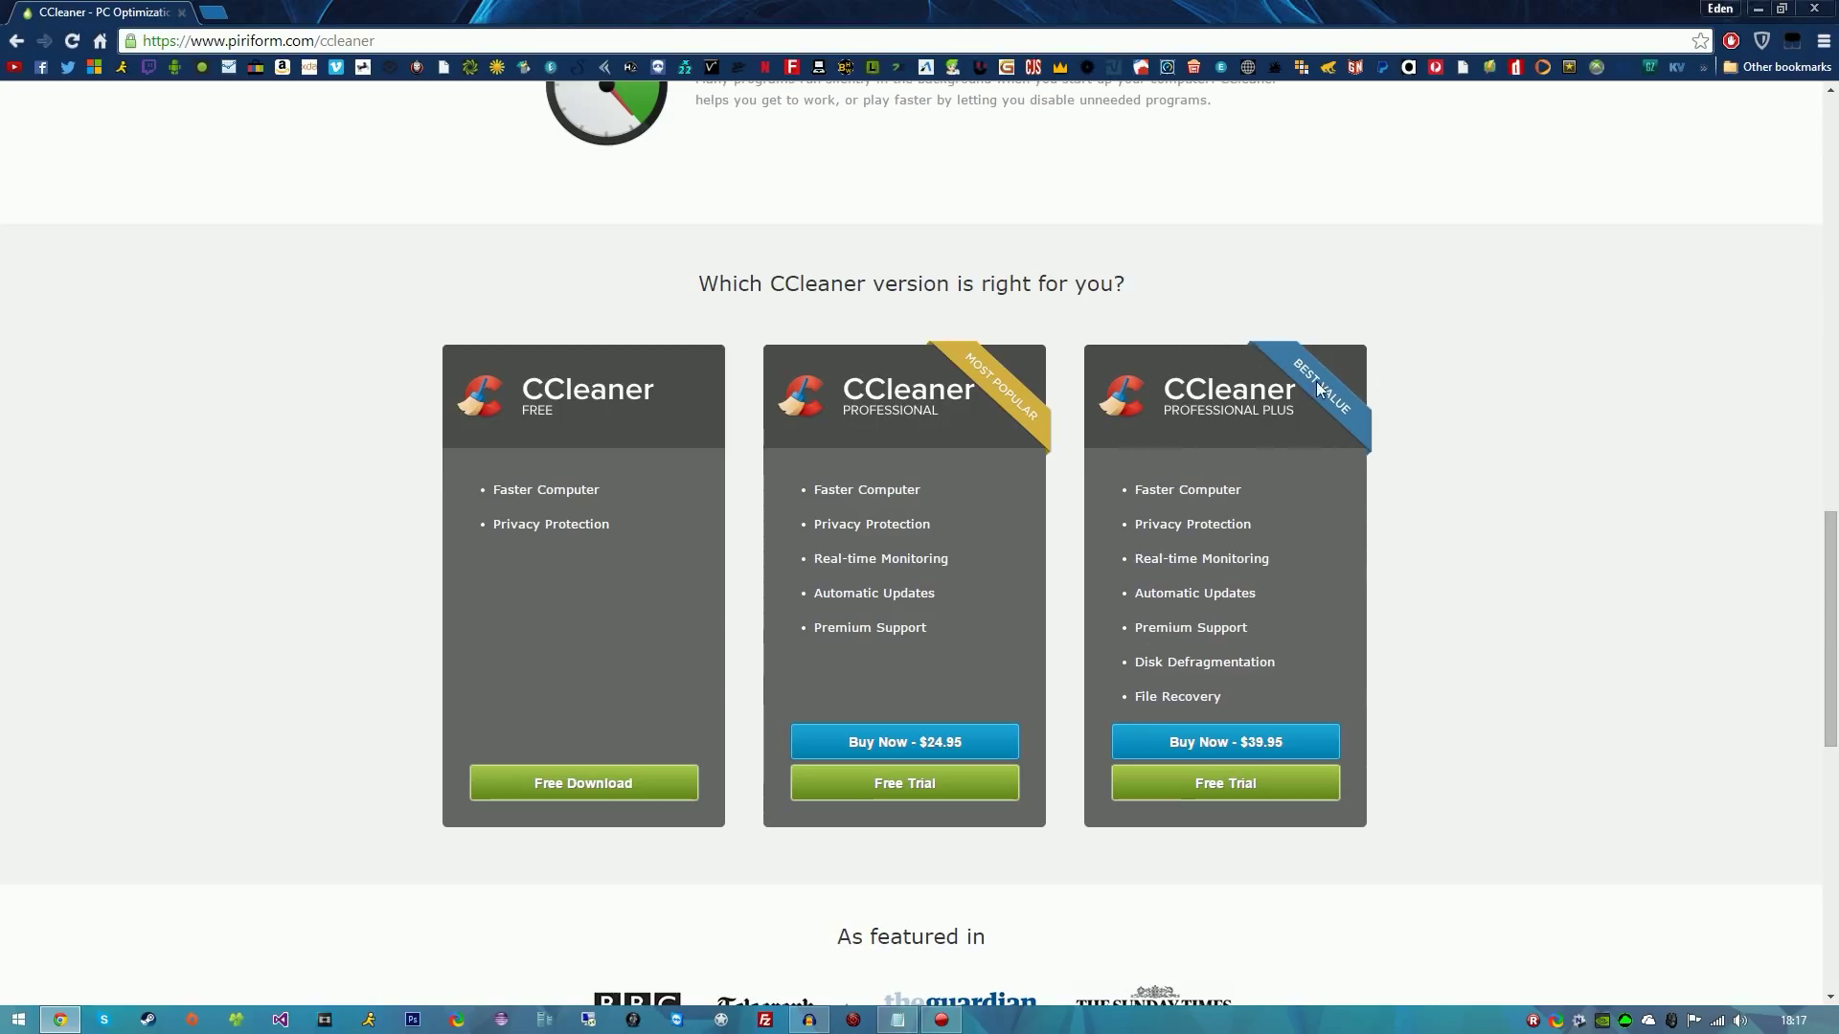
pyautogui.scroll(-3)
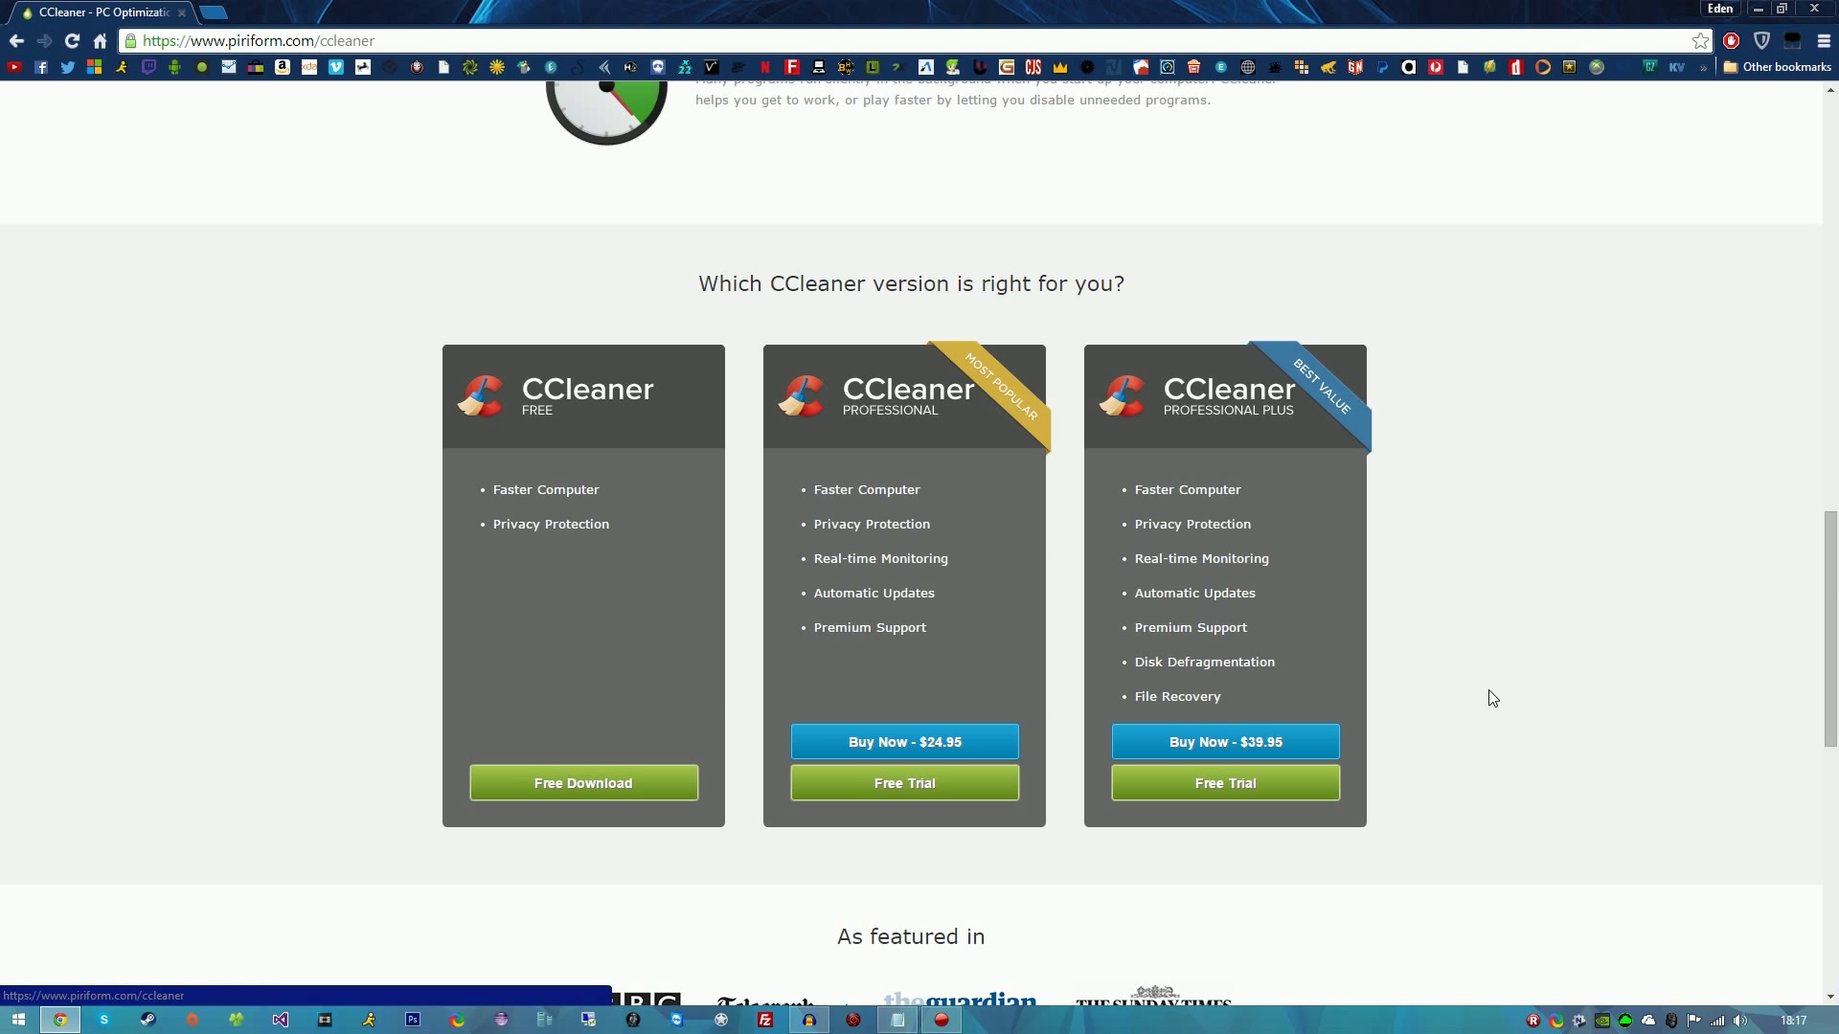
pyautogui.moveTo(1475, 712)
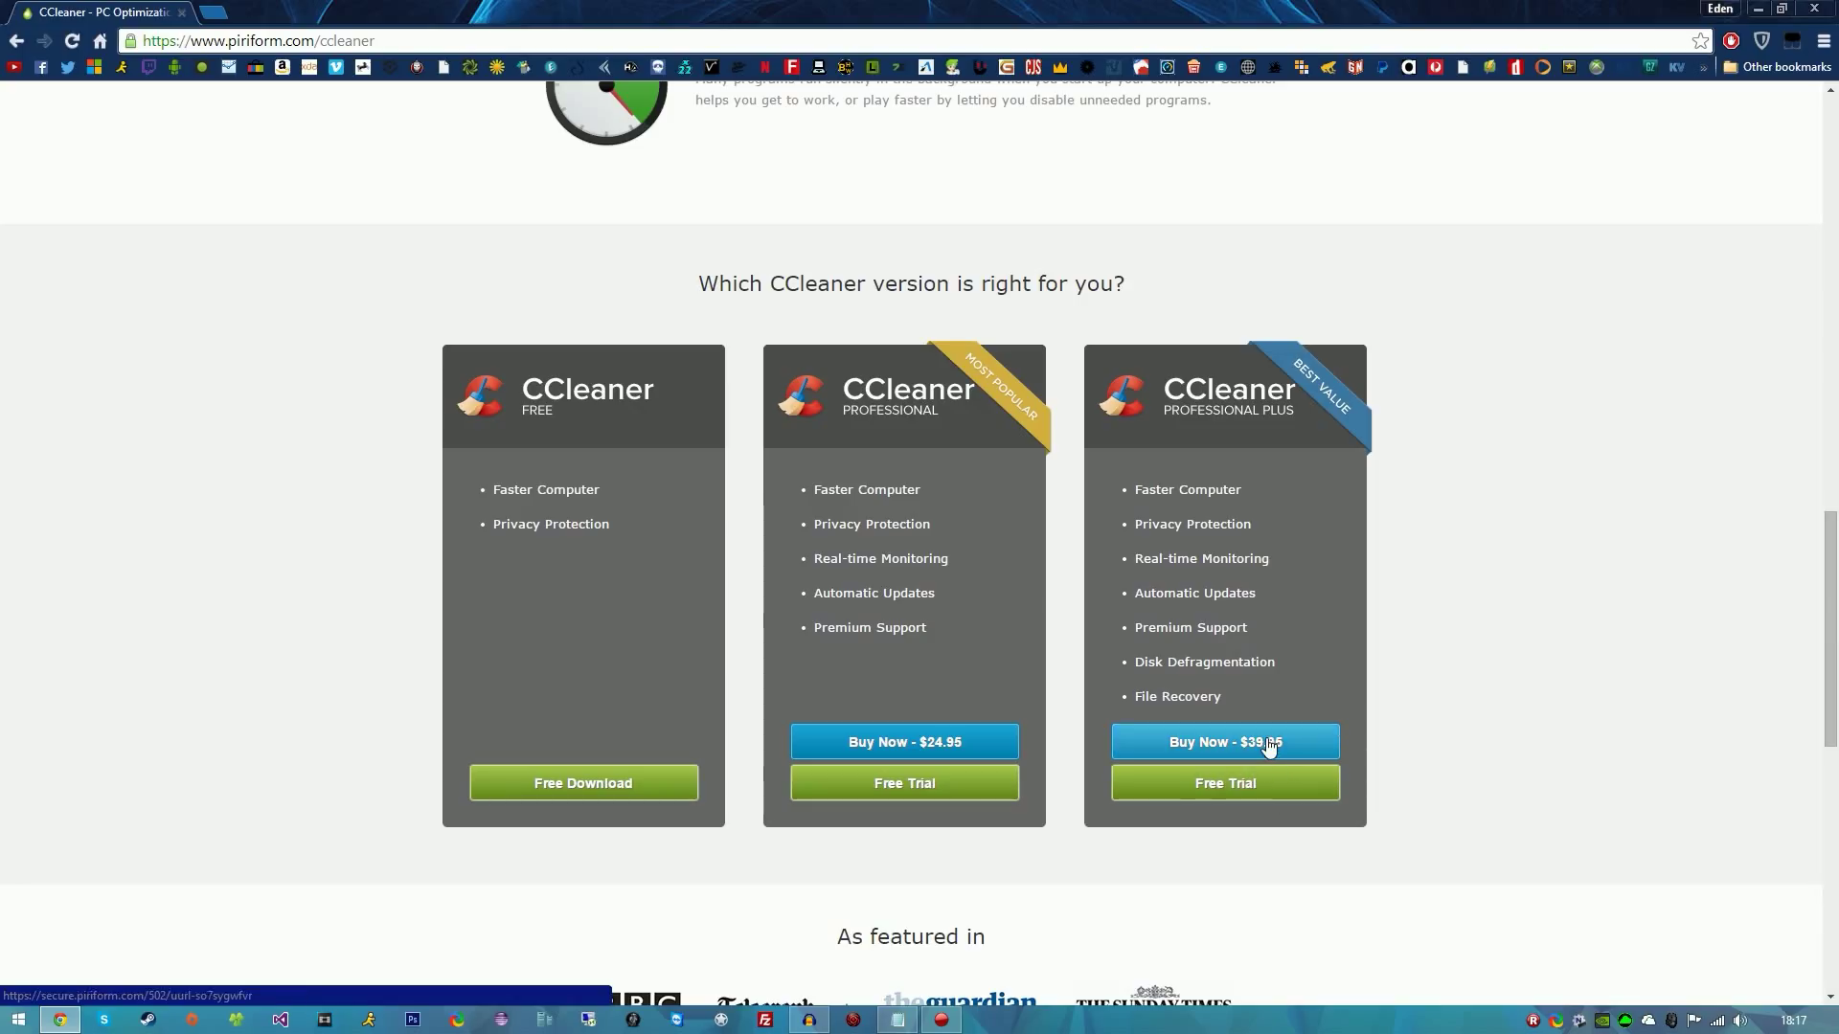
pyautogui.moveTo(1224, 784)
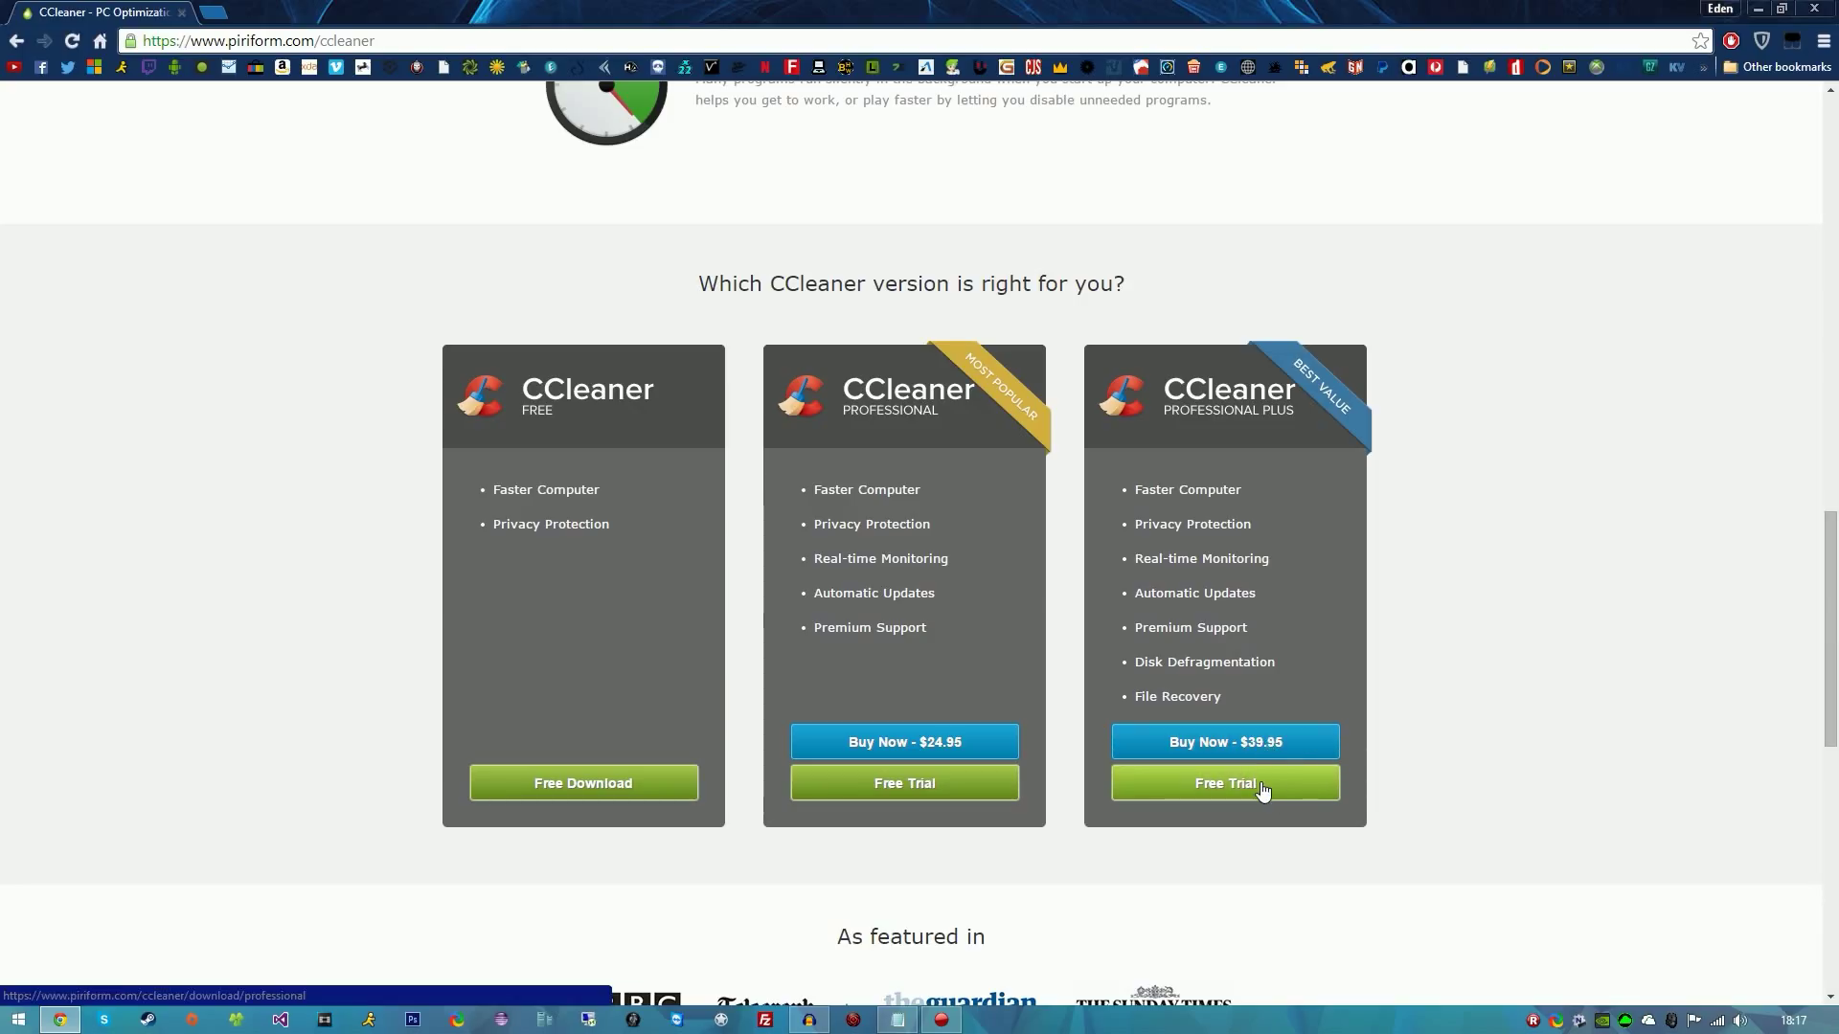
# Start the Professional Plus free trial download and save ccsetup502pro.exe to the Desktop
pyautogui.click(1224, 783)
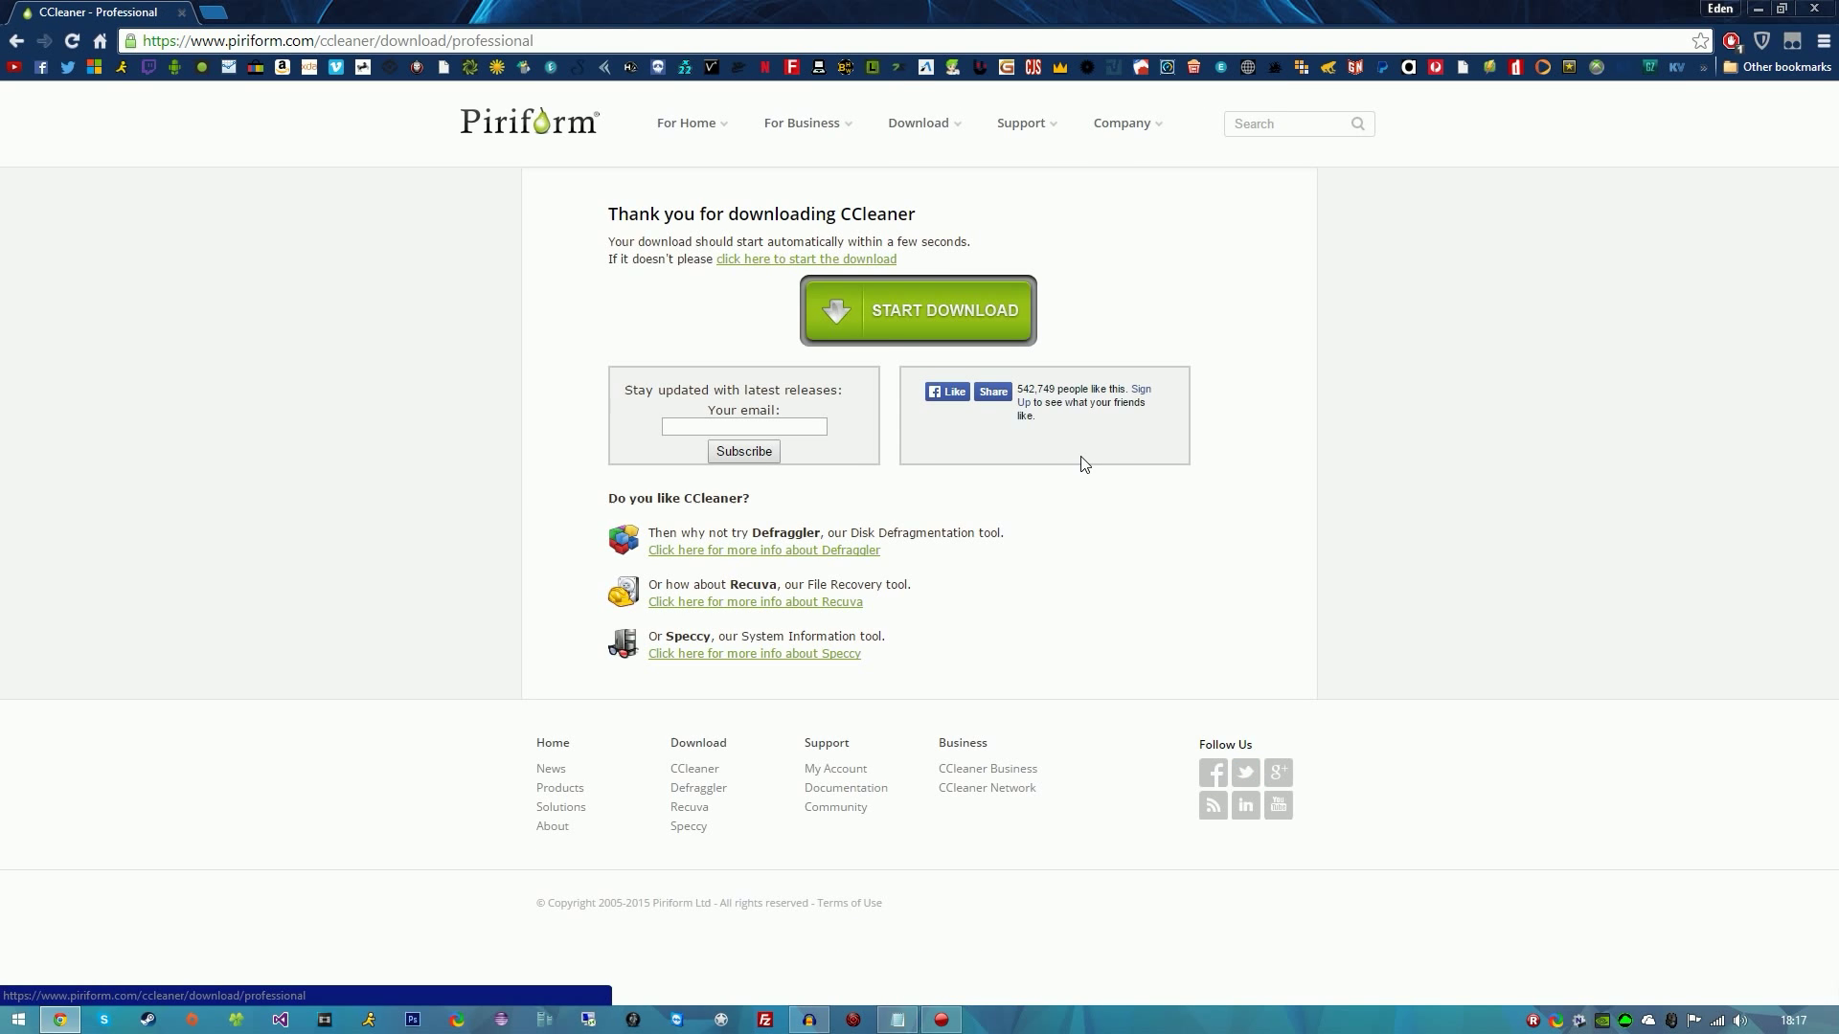
pyautogui.click(918, 310)
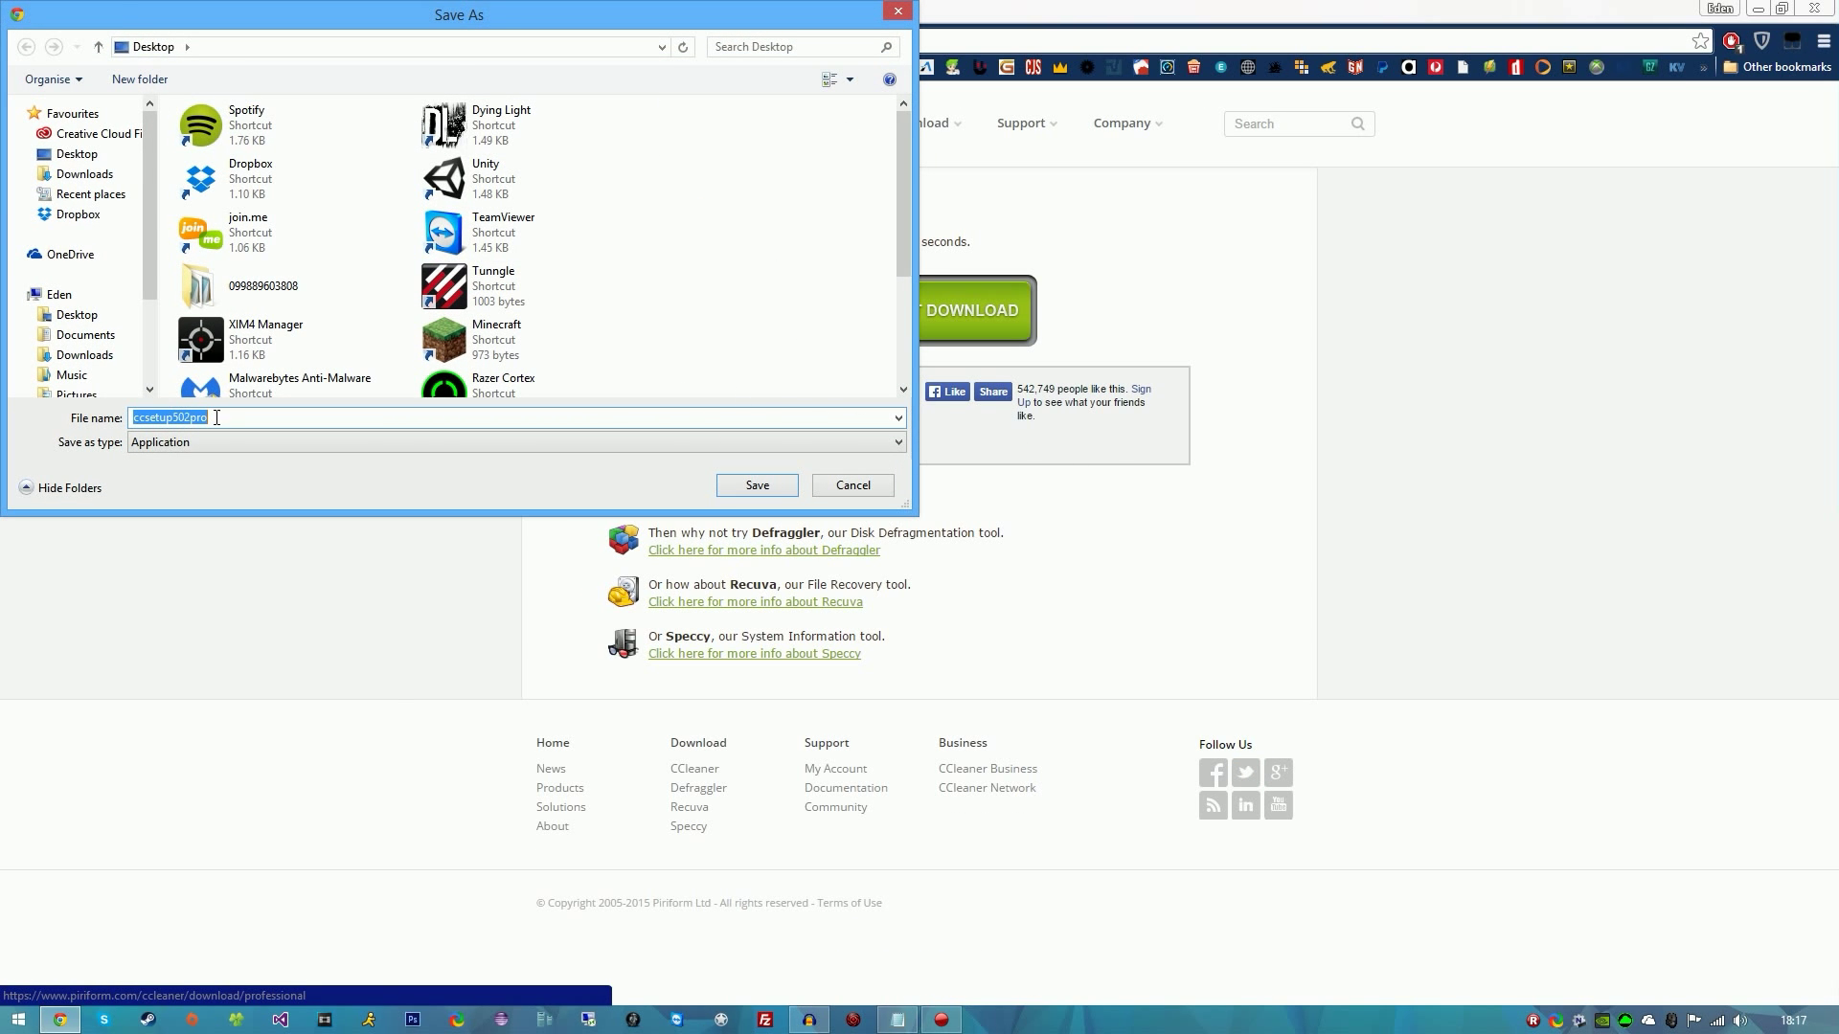
pyautogui.moveTo(714, 485)
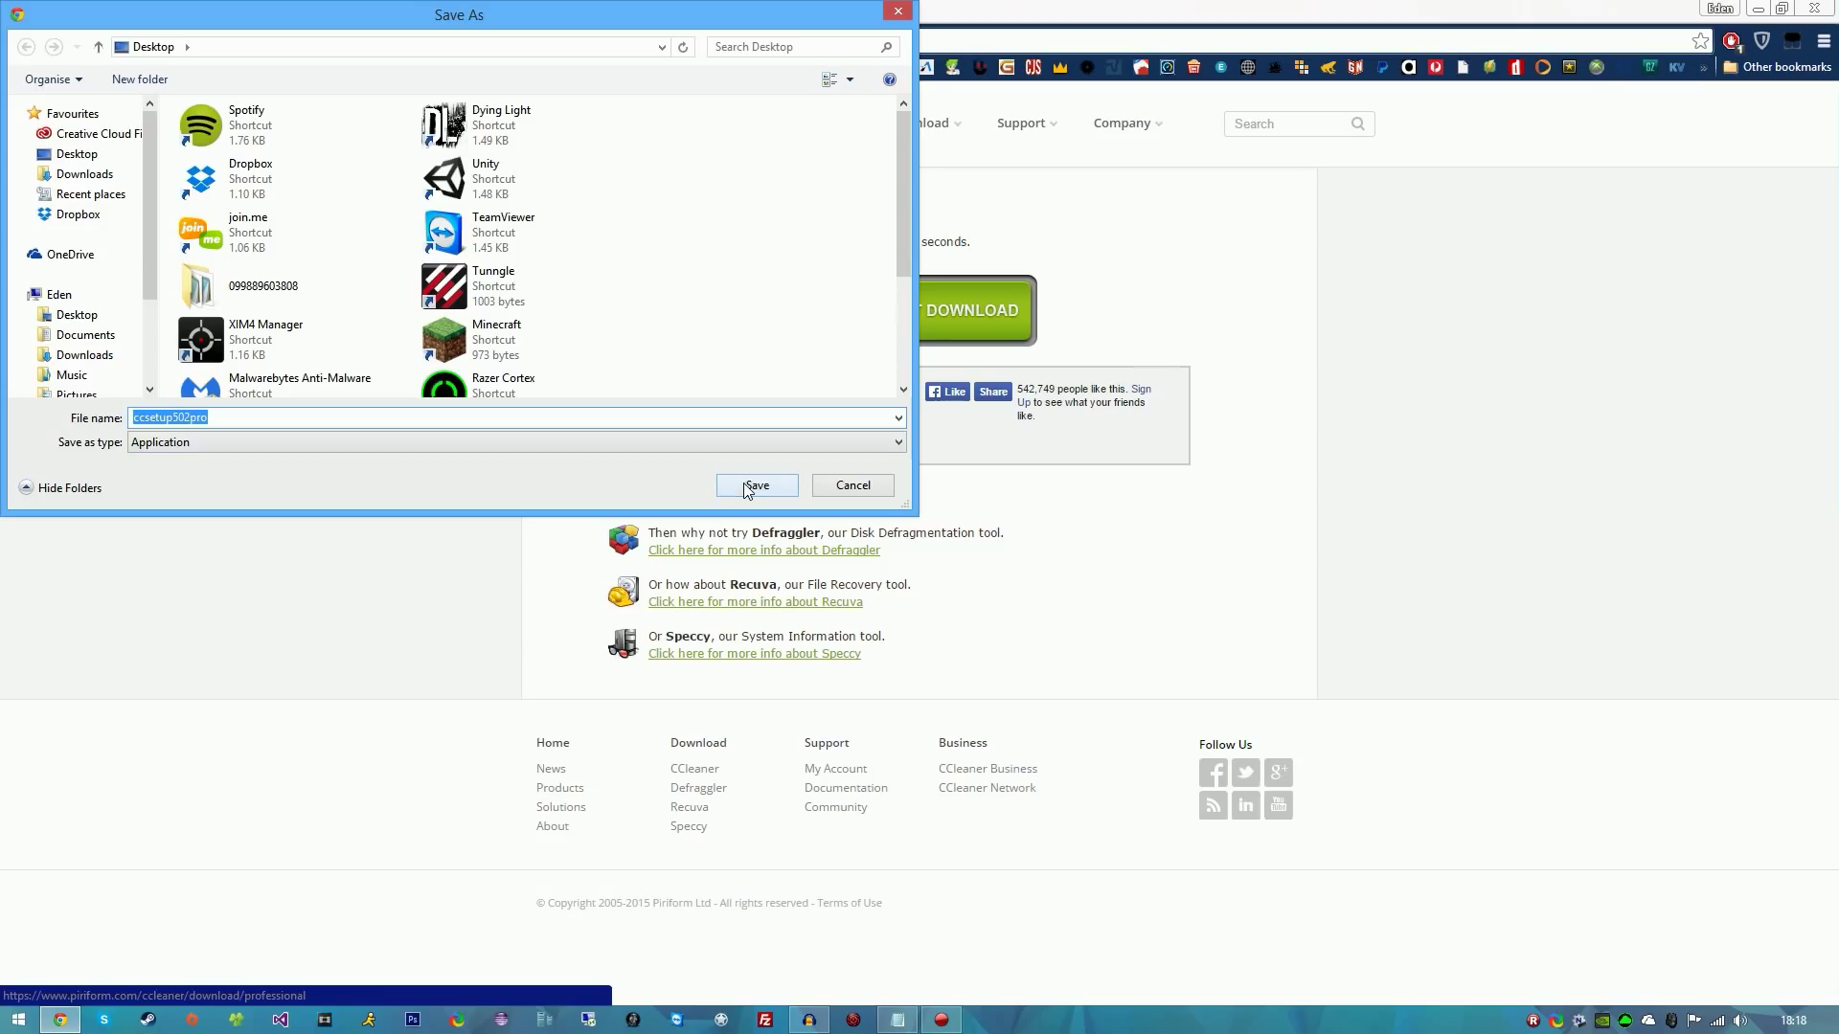
pyautogui.click(757, 484)
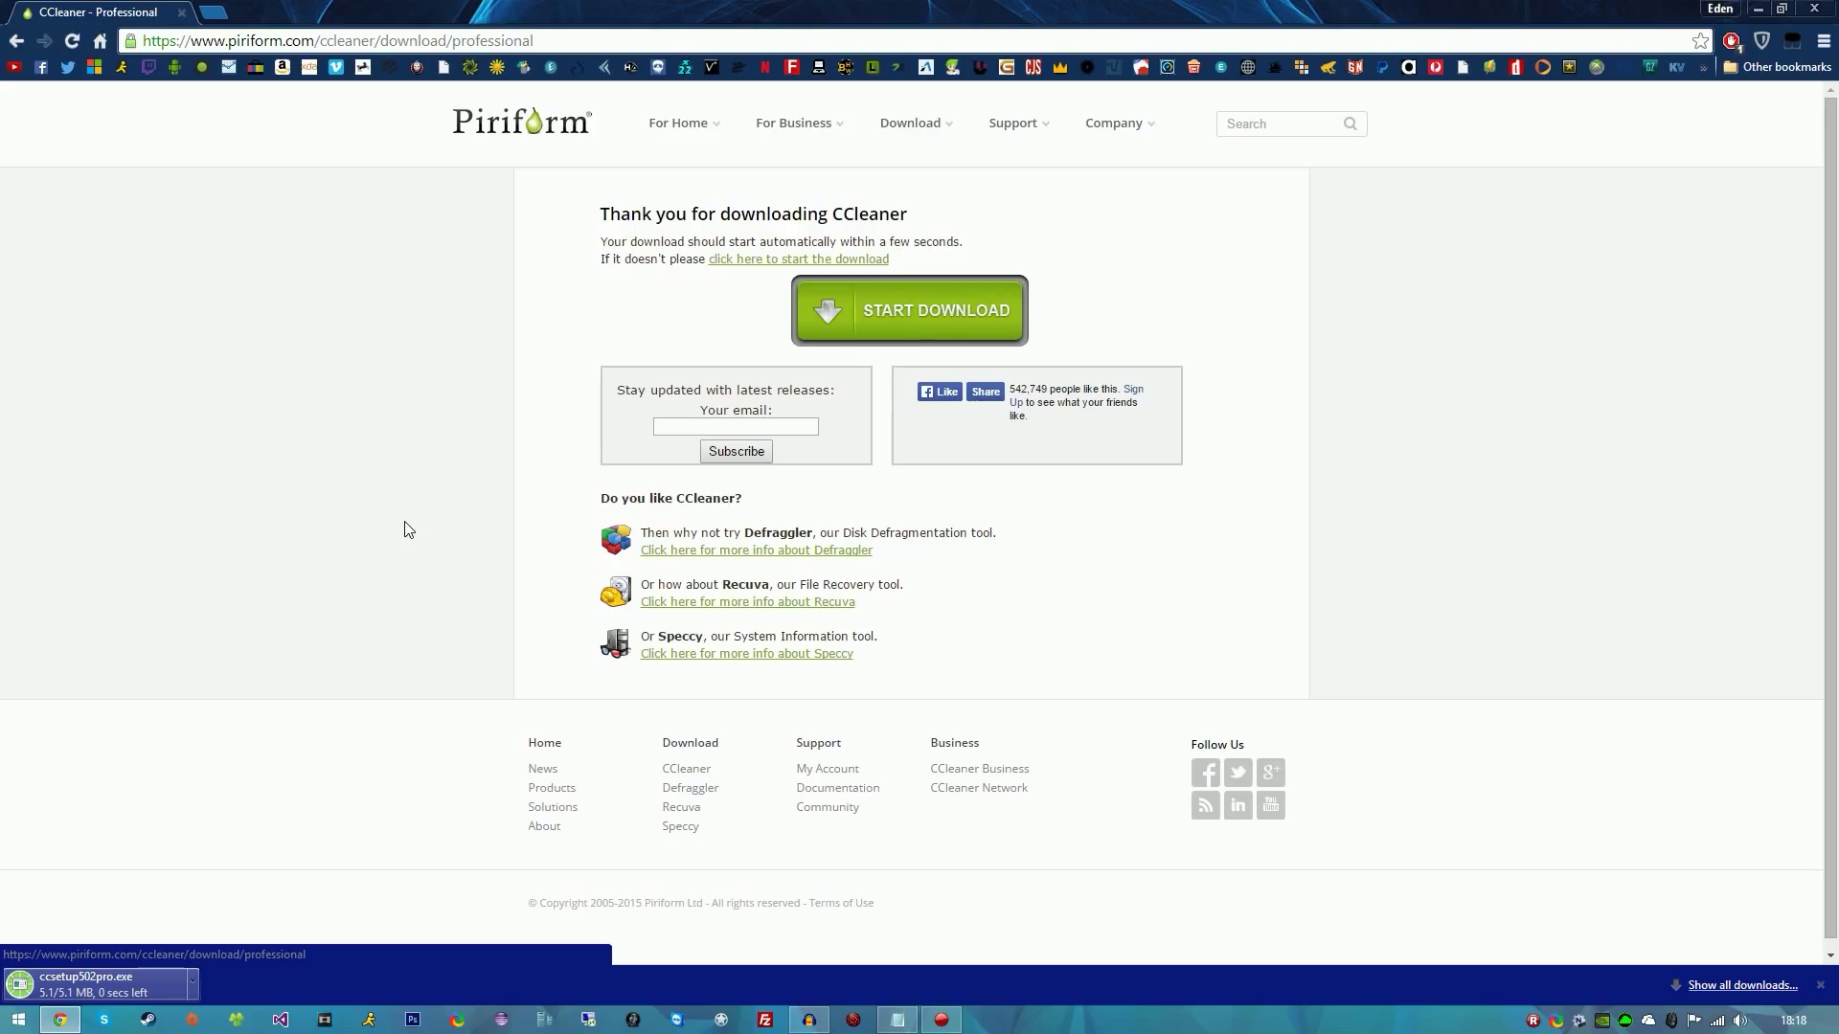
pyautogui.moveTo(1657, 171)
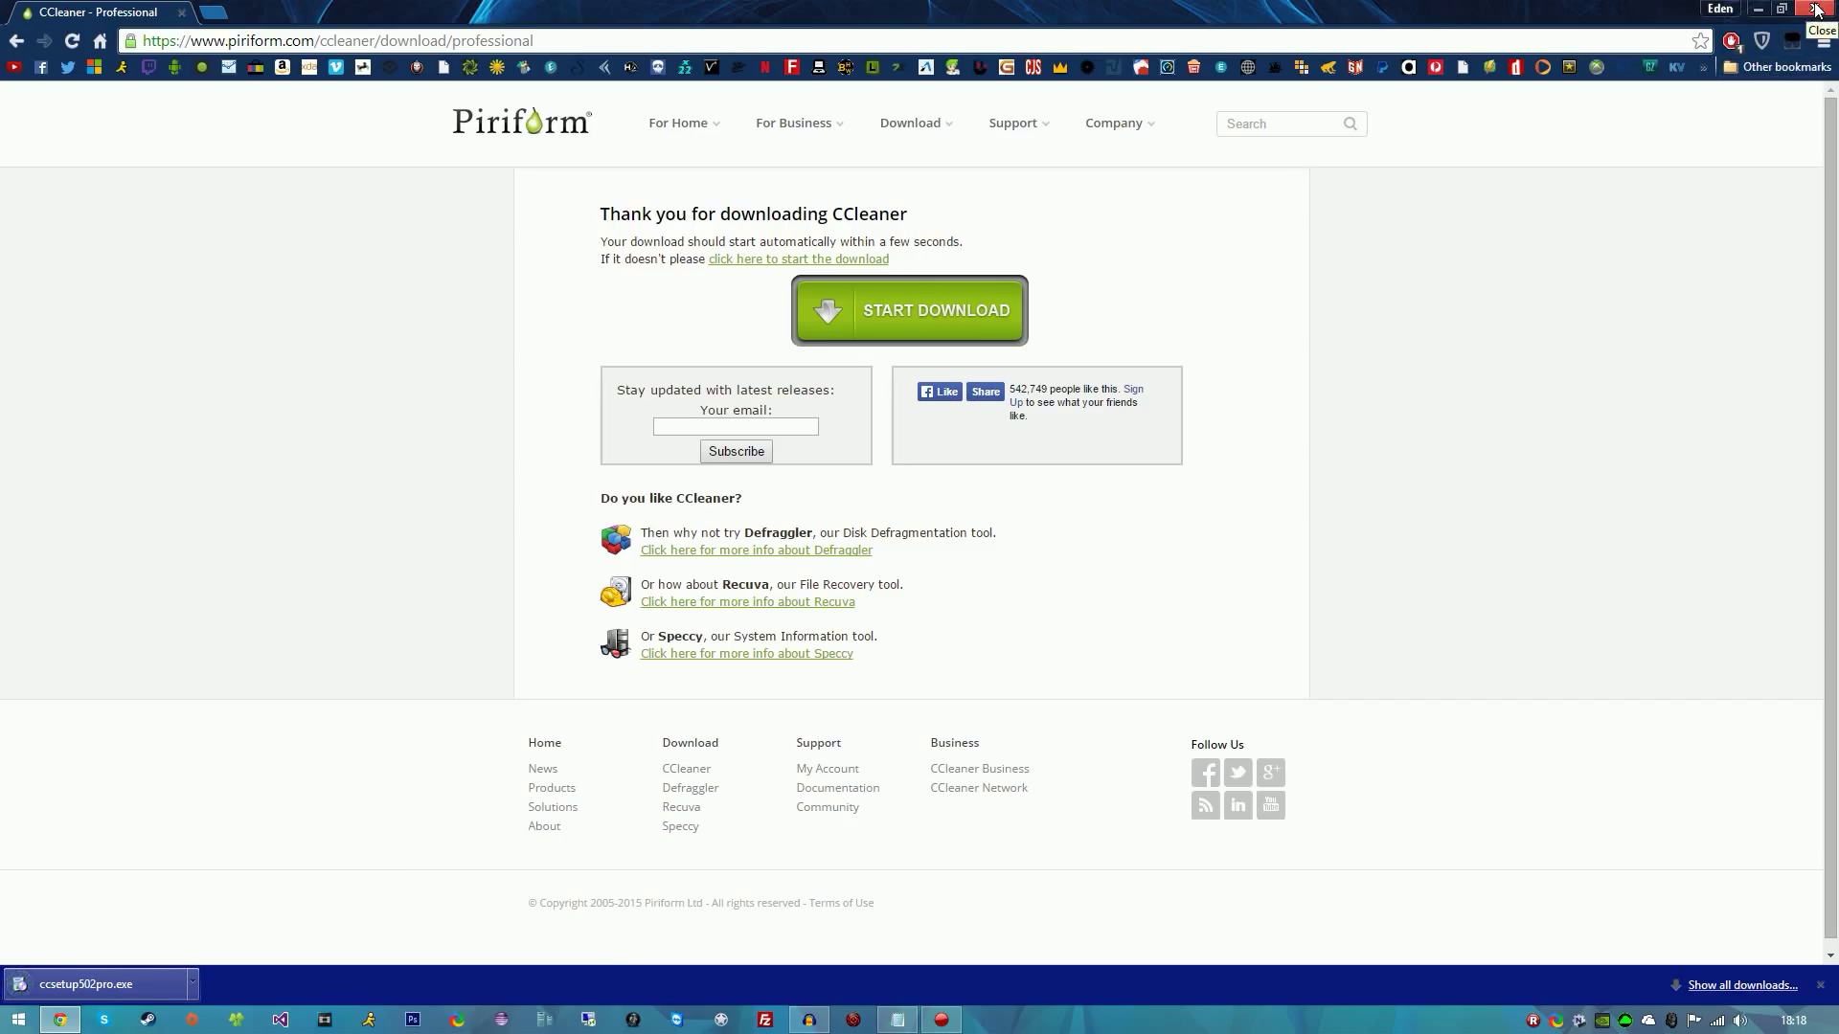
# Close Chrome, launch the downloaded installer from the desktop and continue past the welcome screen
pyautogui.click(1821, 9)
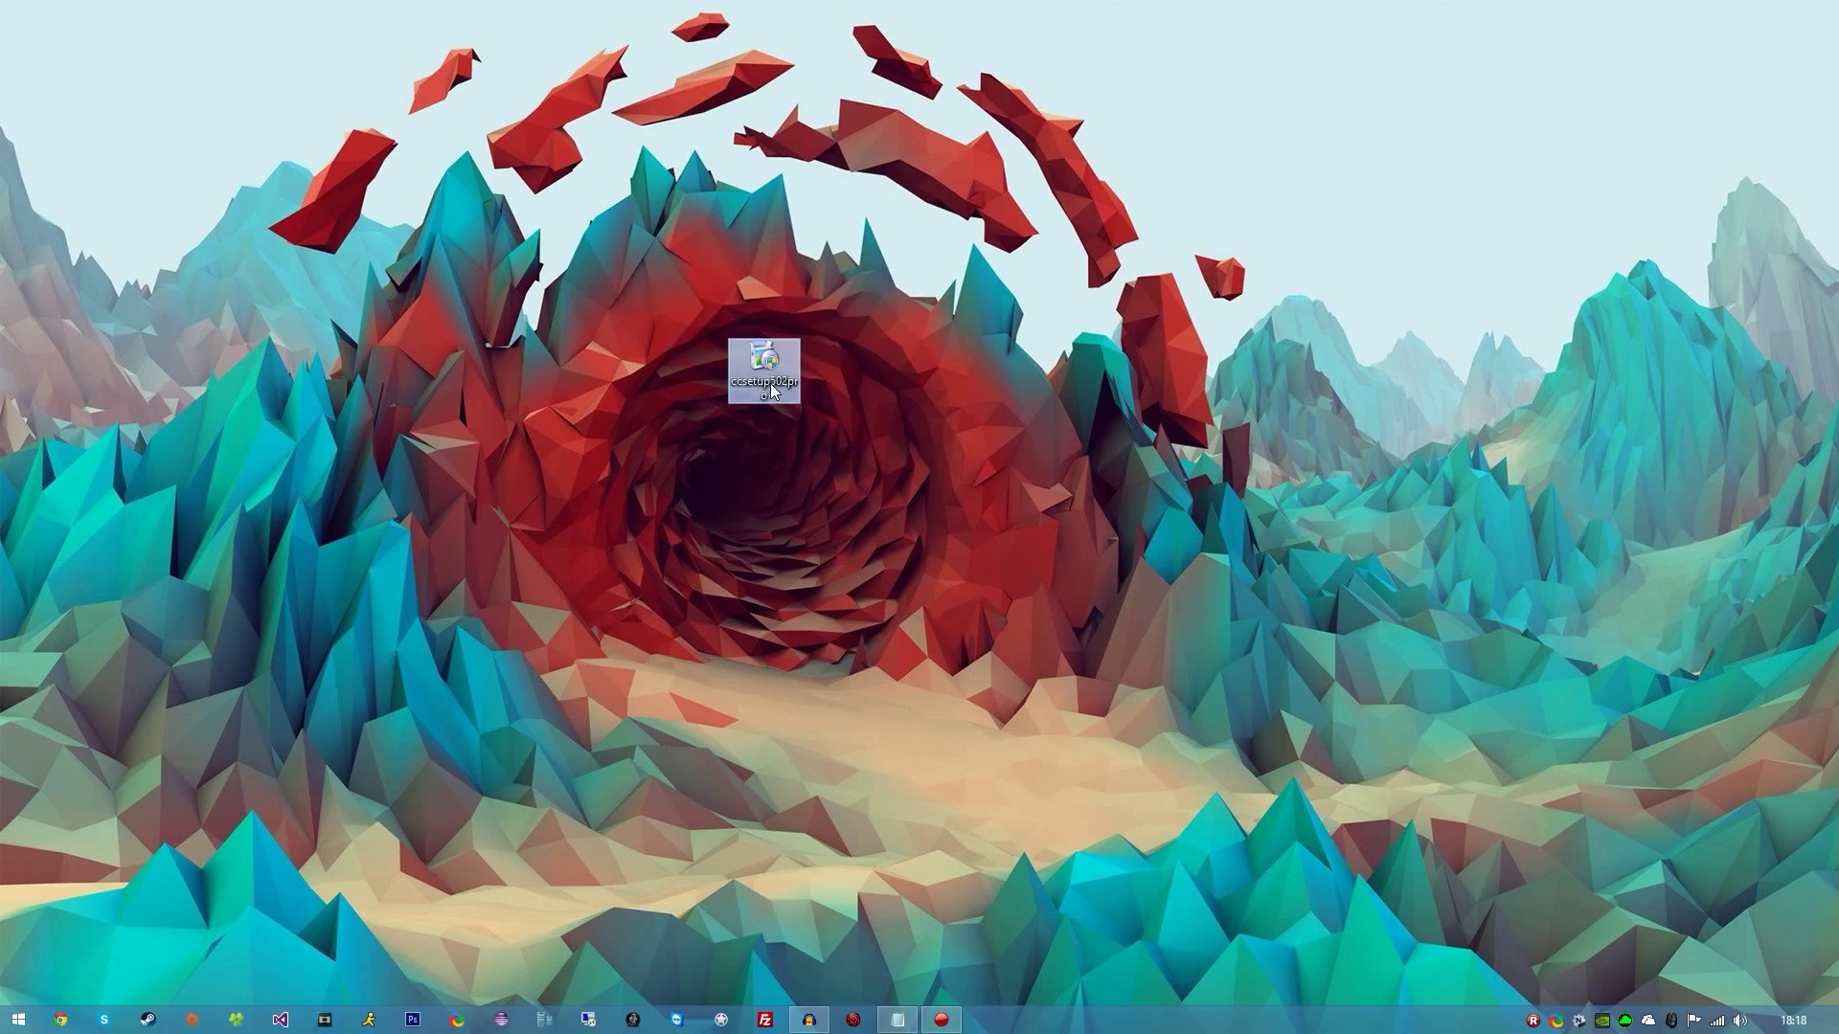
pyautogui.doubleClick(760, 358)
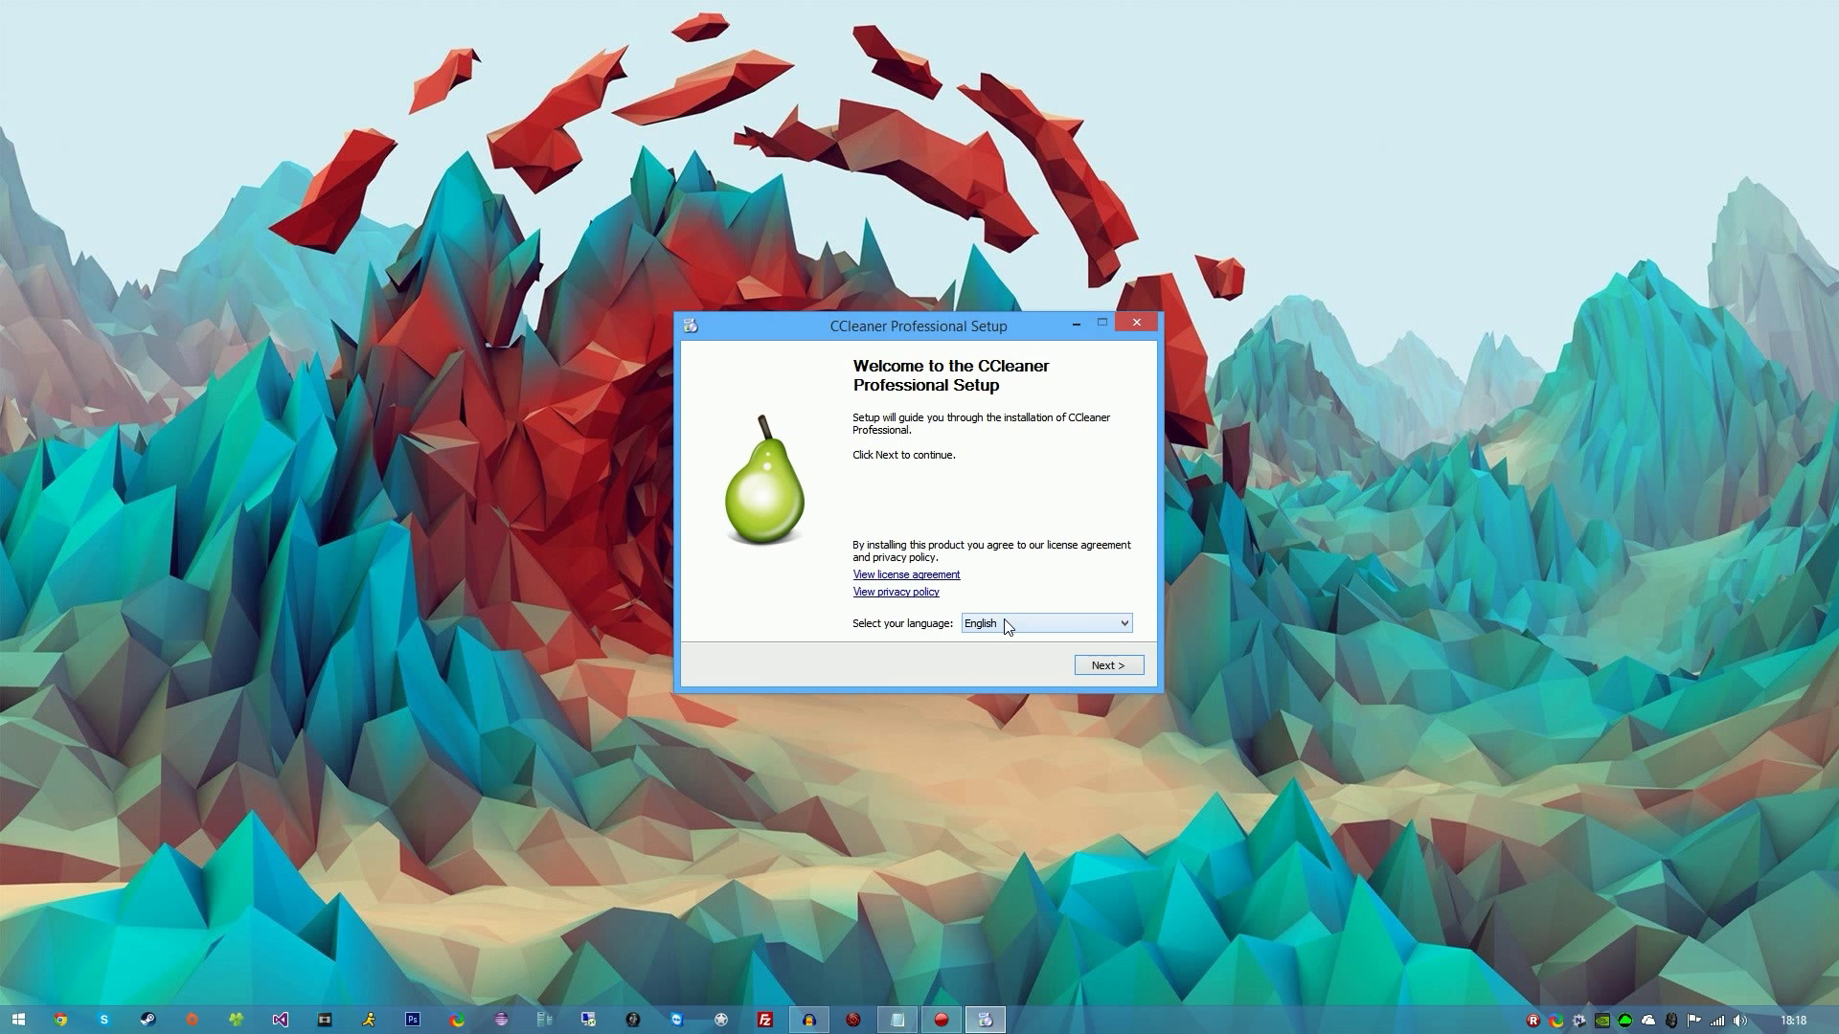
pyautogui.moveTo(902, 431)
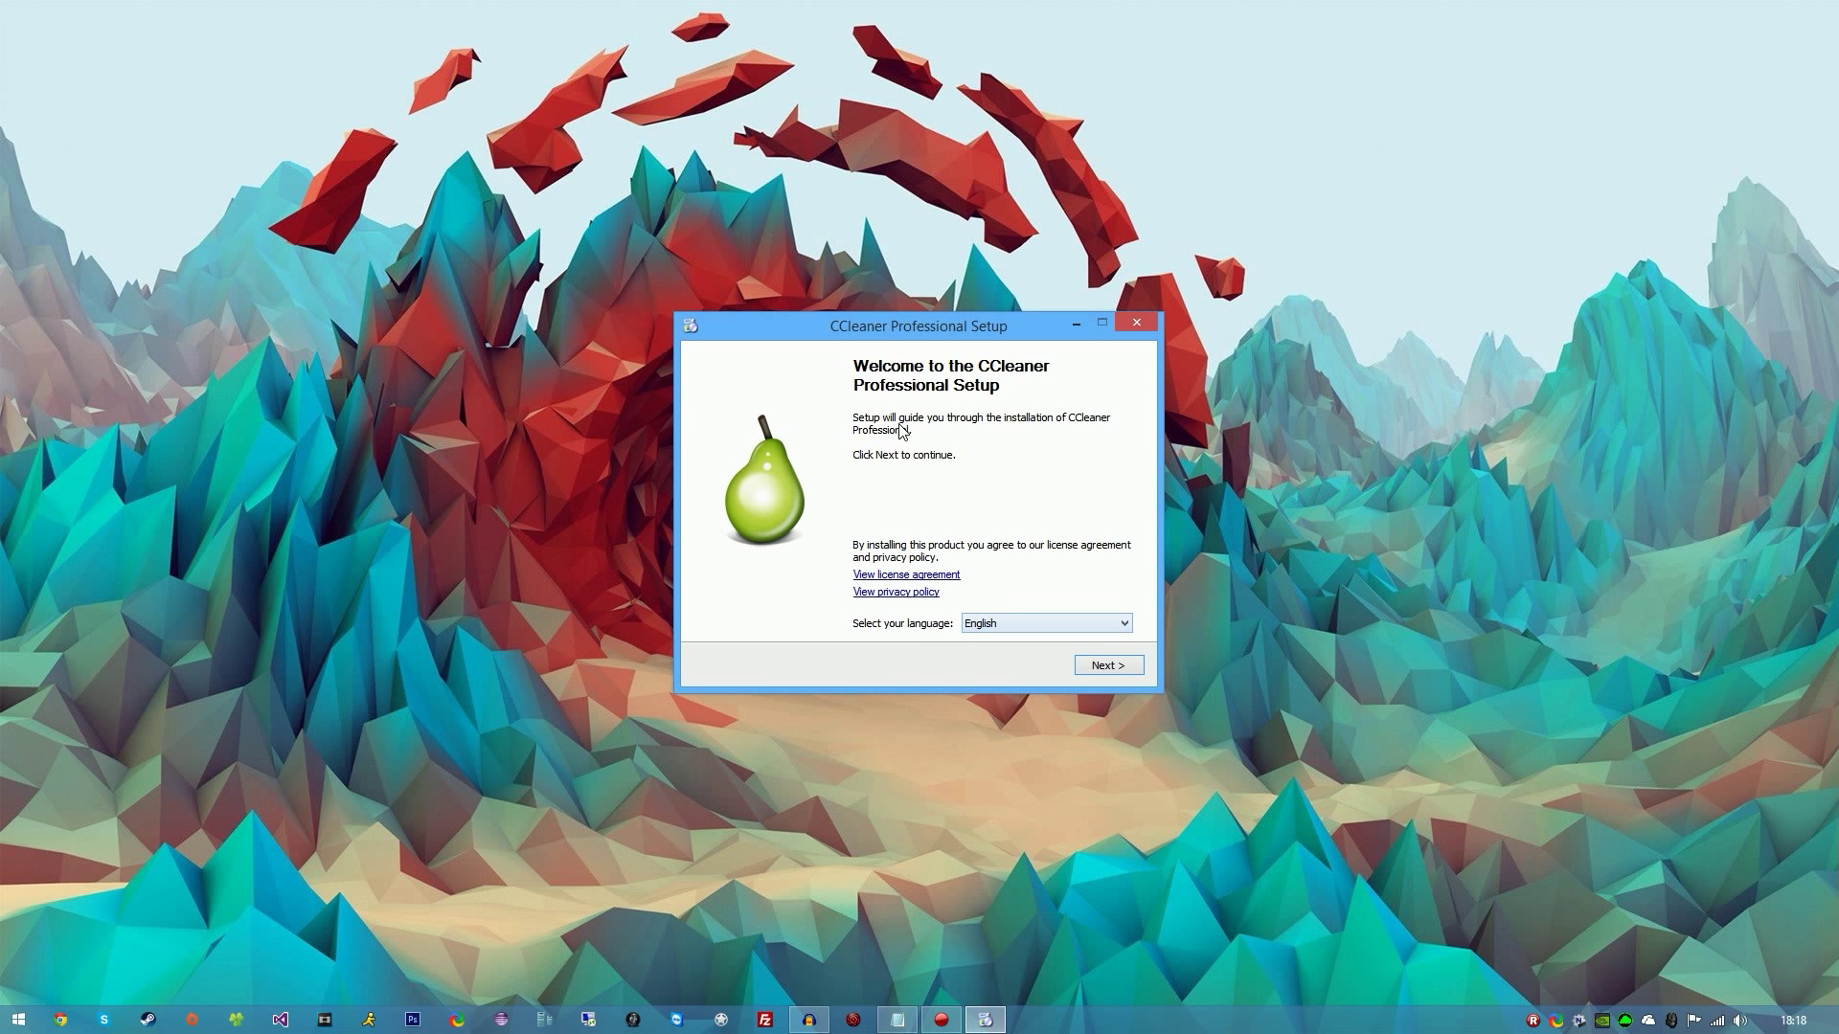
pyautogui.click(1105, 664)
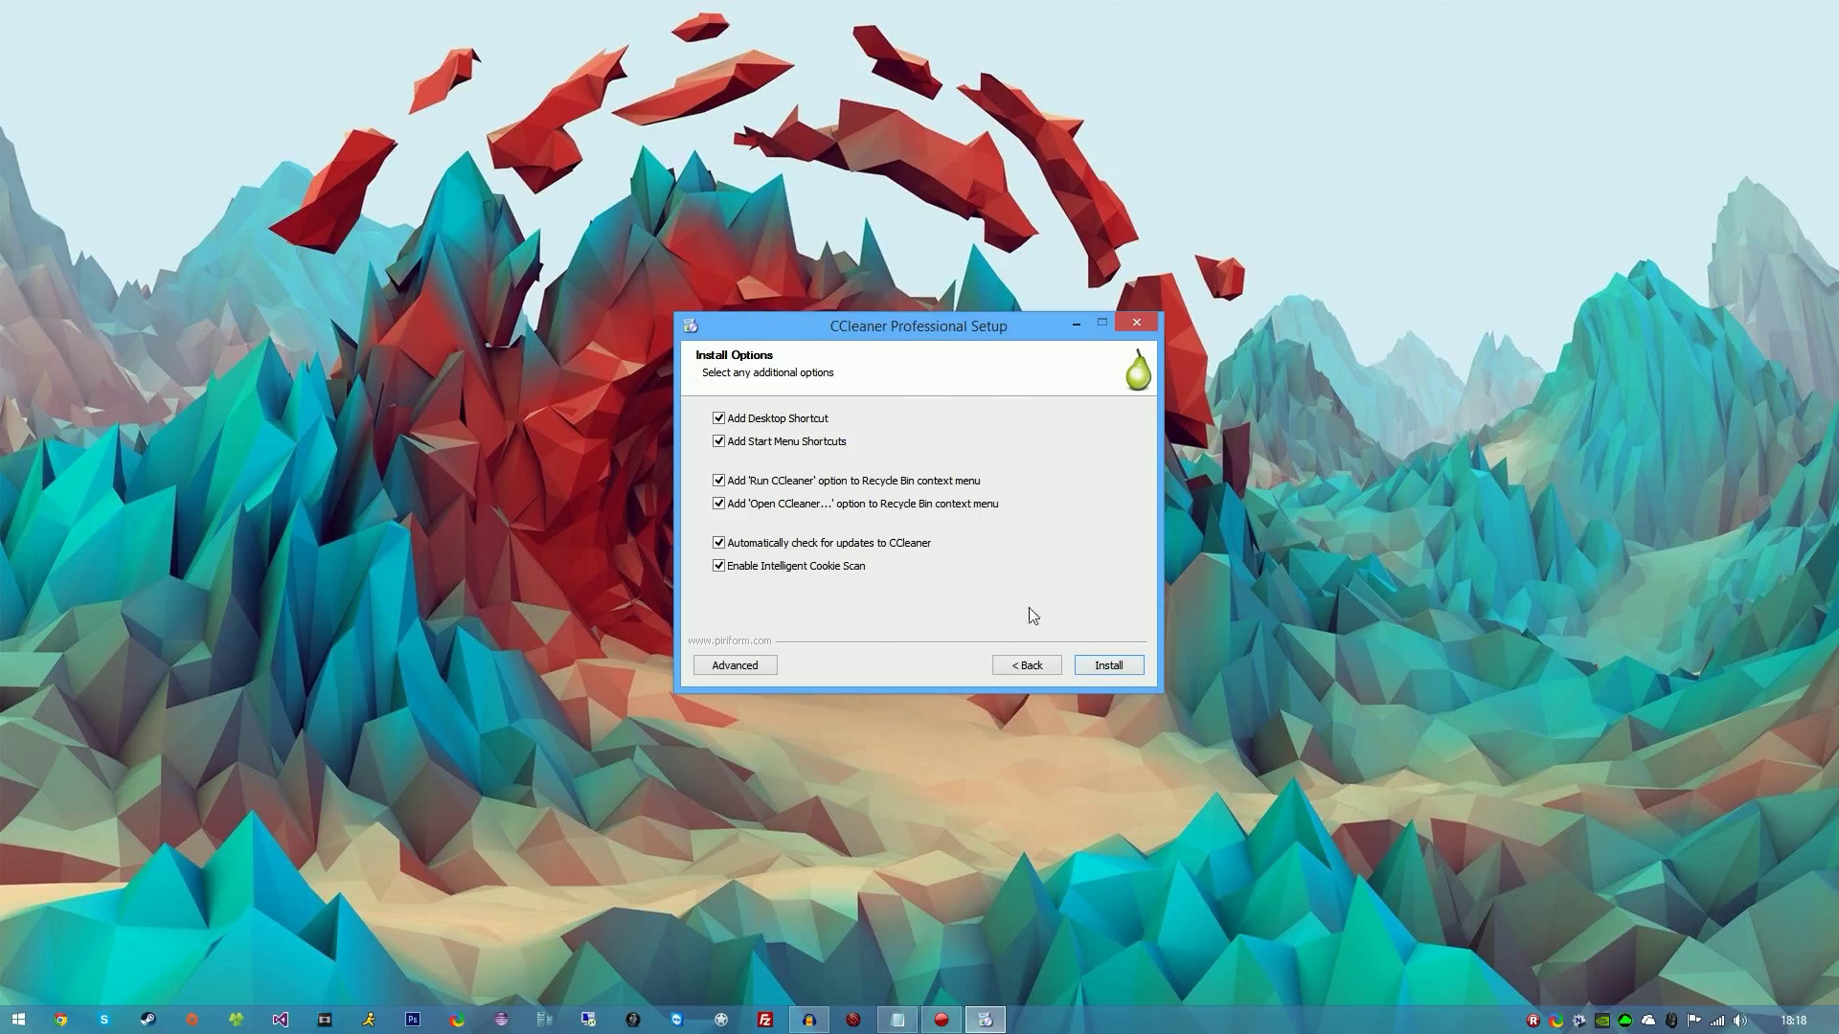
pyautogui.moveTo(961, 490)
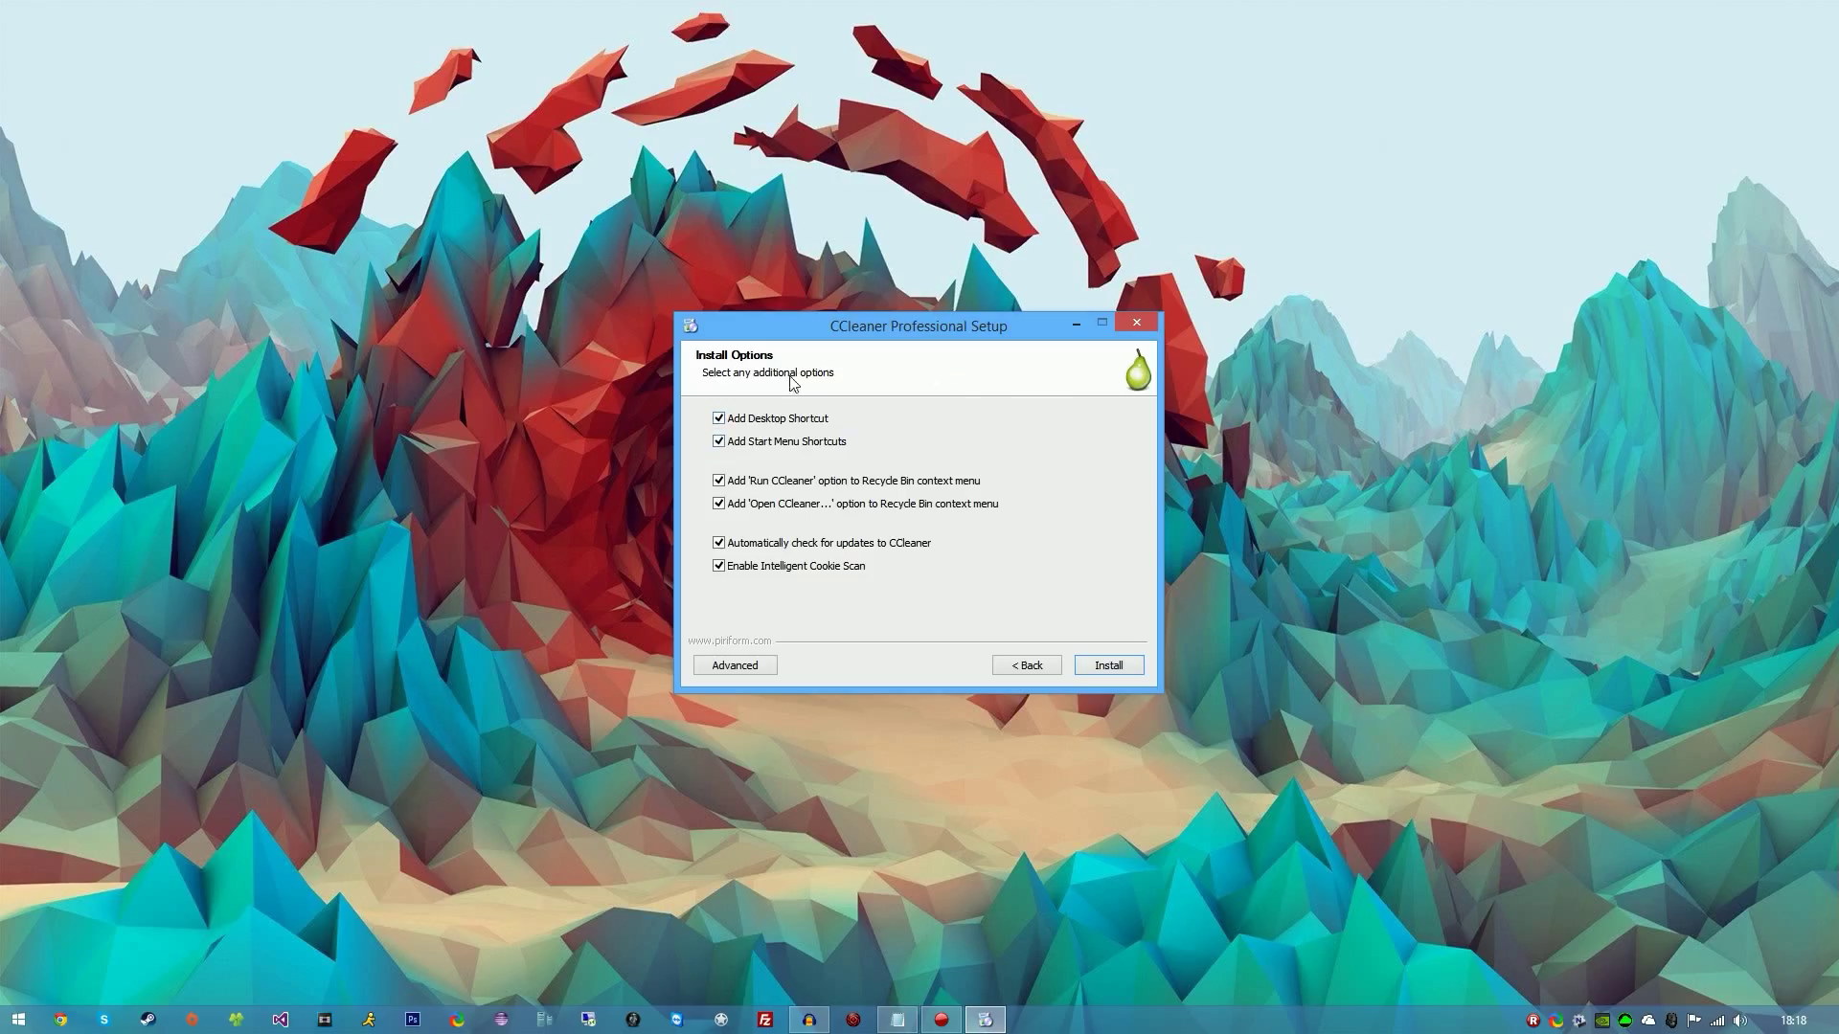
pyautogui.moveTo(994, 485)
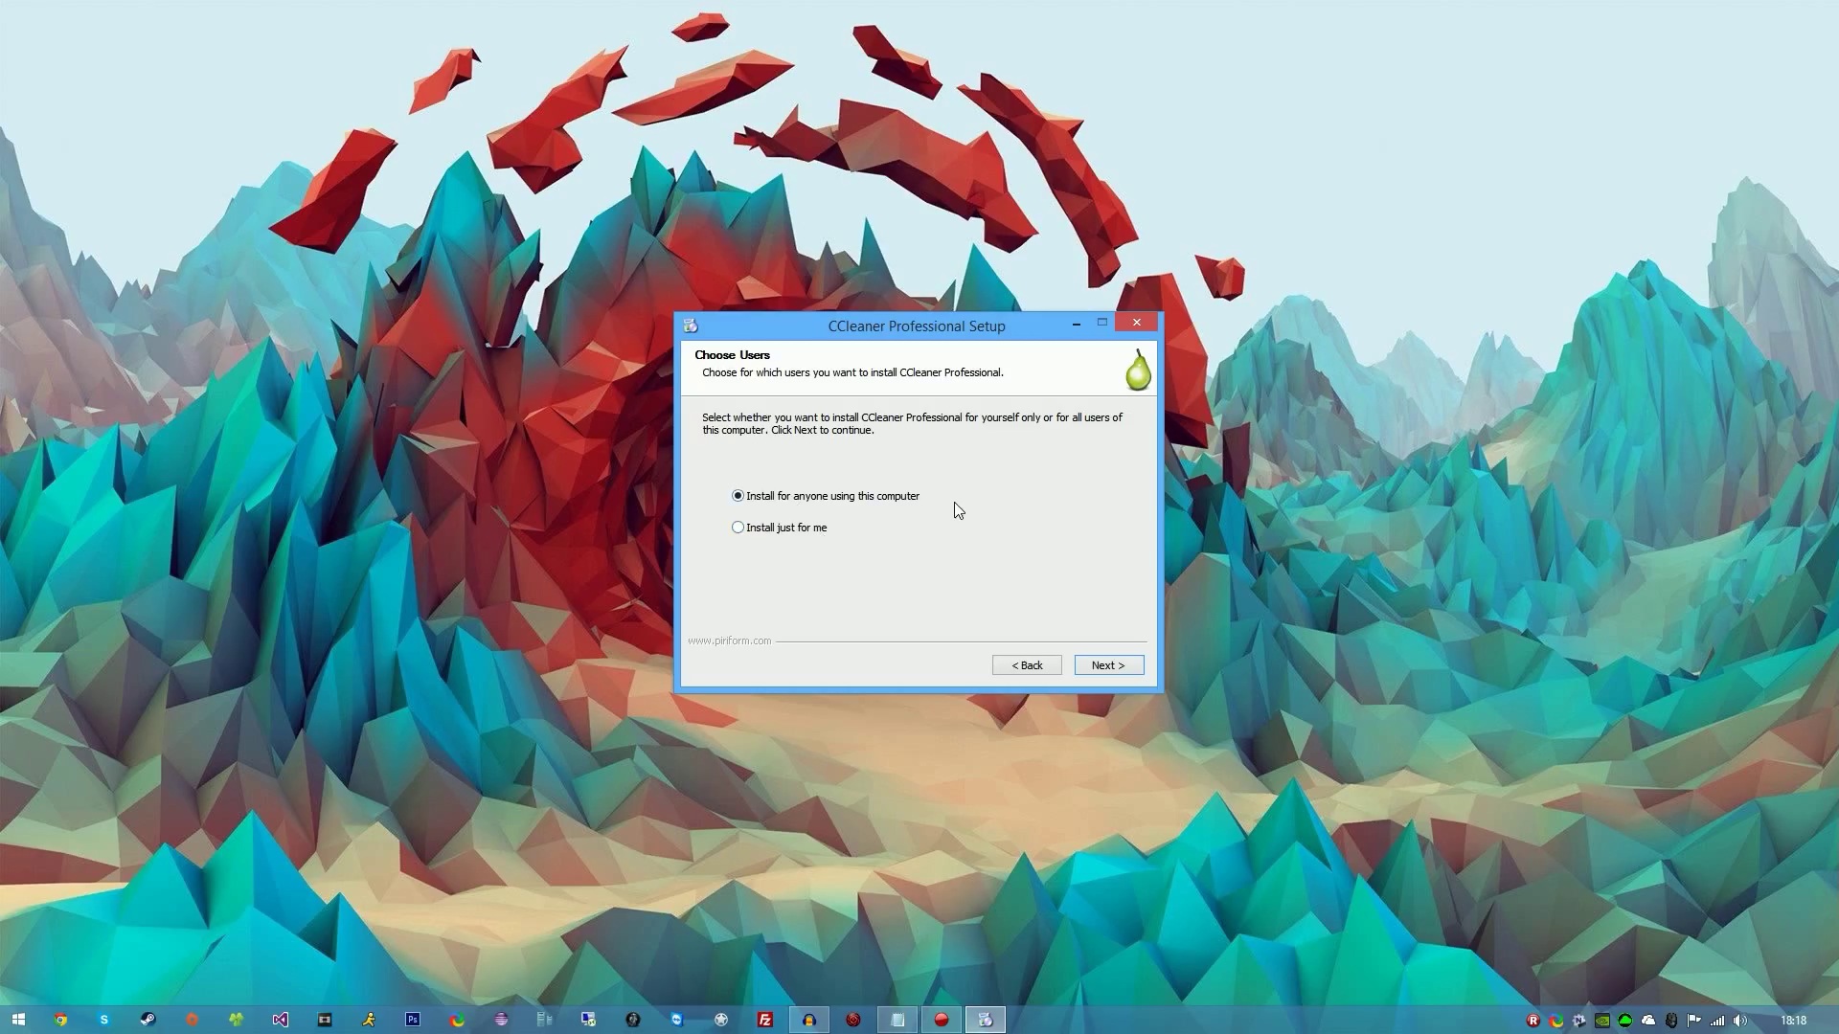
pyautogui.moveTo(758, 563)
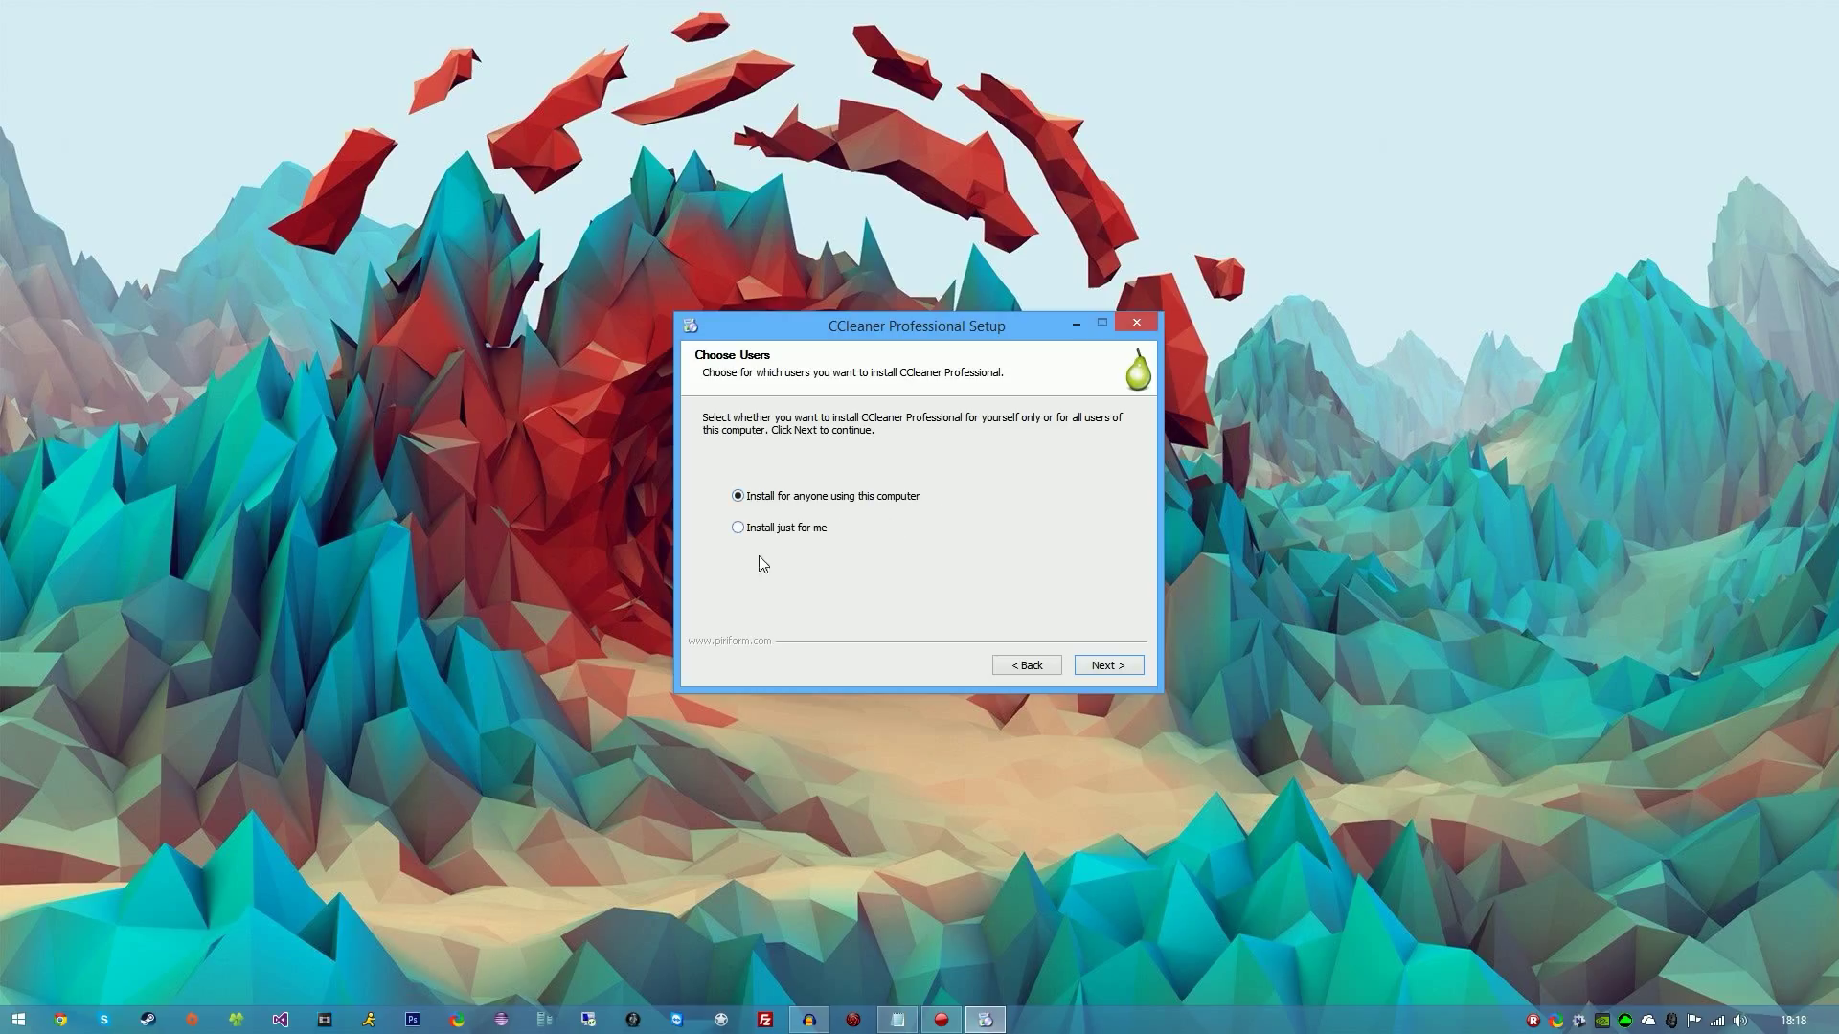
pyautogui.moveTo(1107, 665)
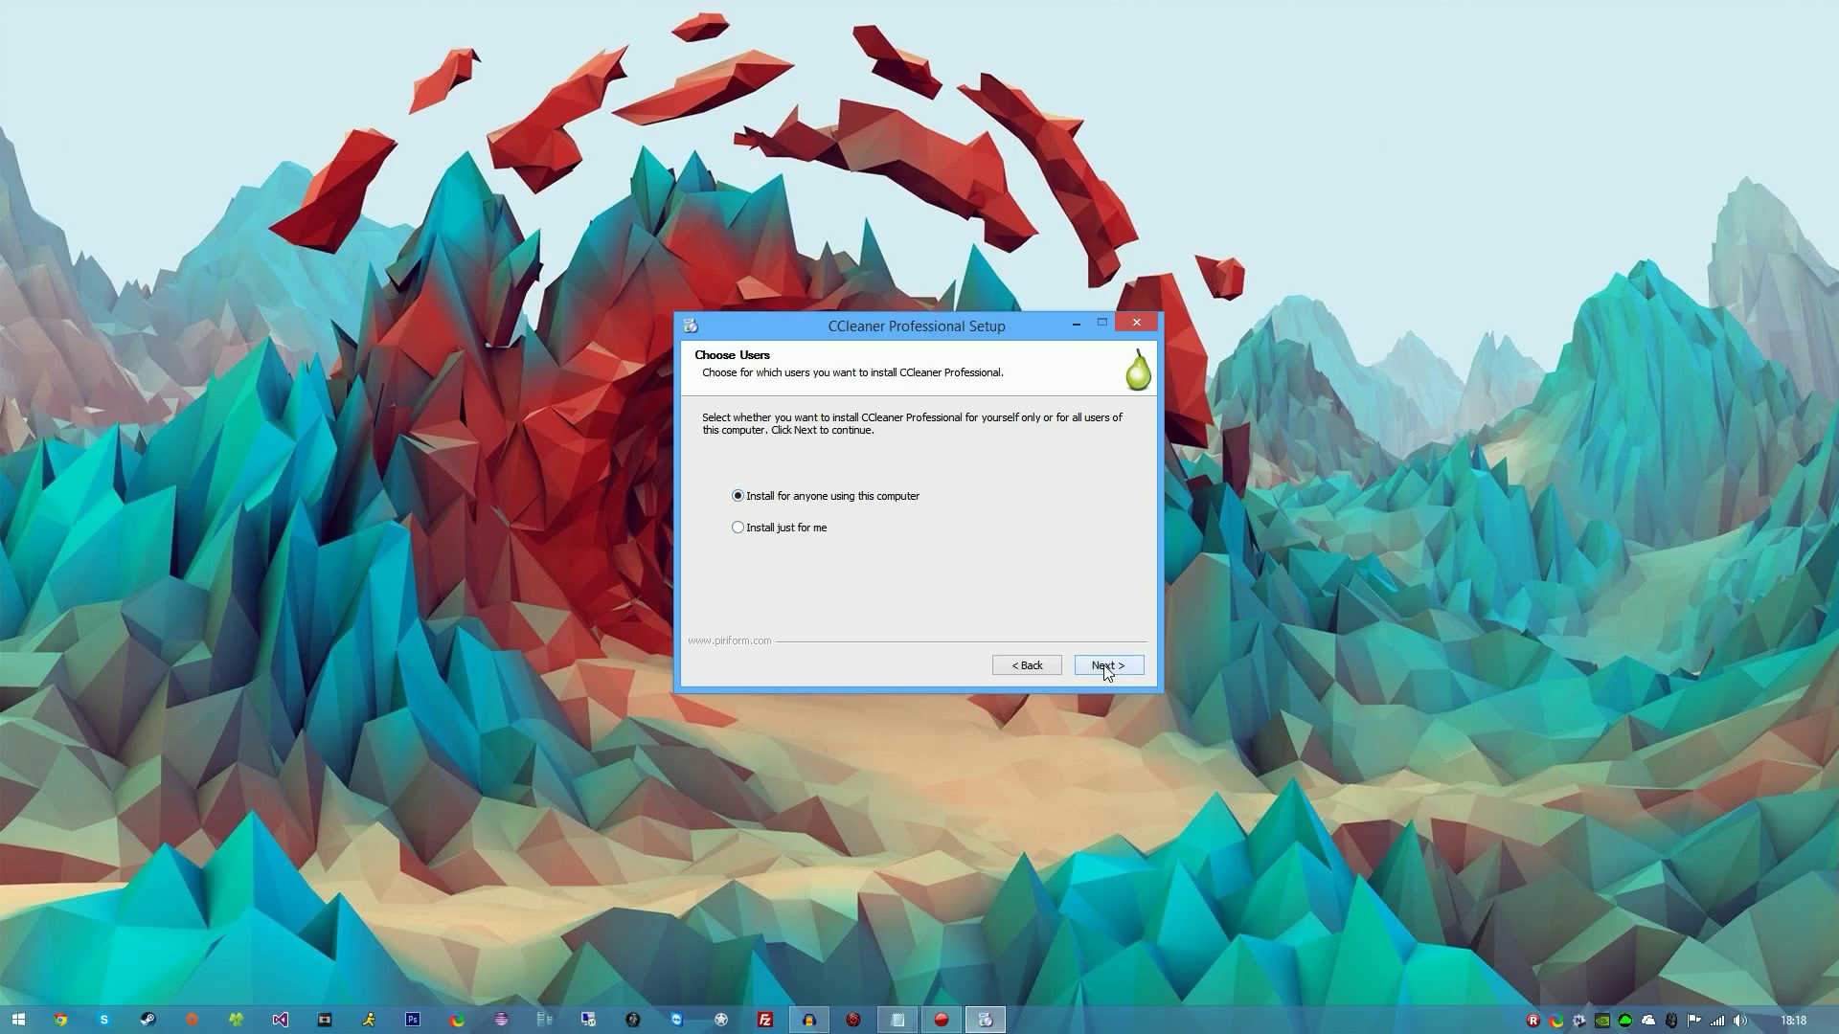
# Accept installing for everyone into C:\Program Files\CCleaner and start the installation
pyautogui.click(1107, 664)
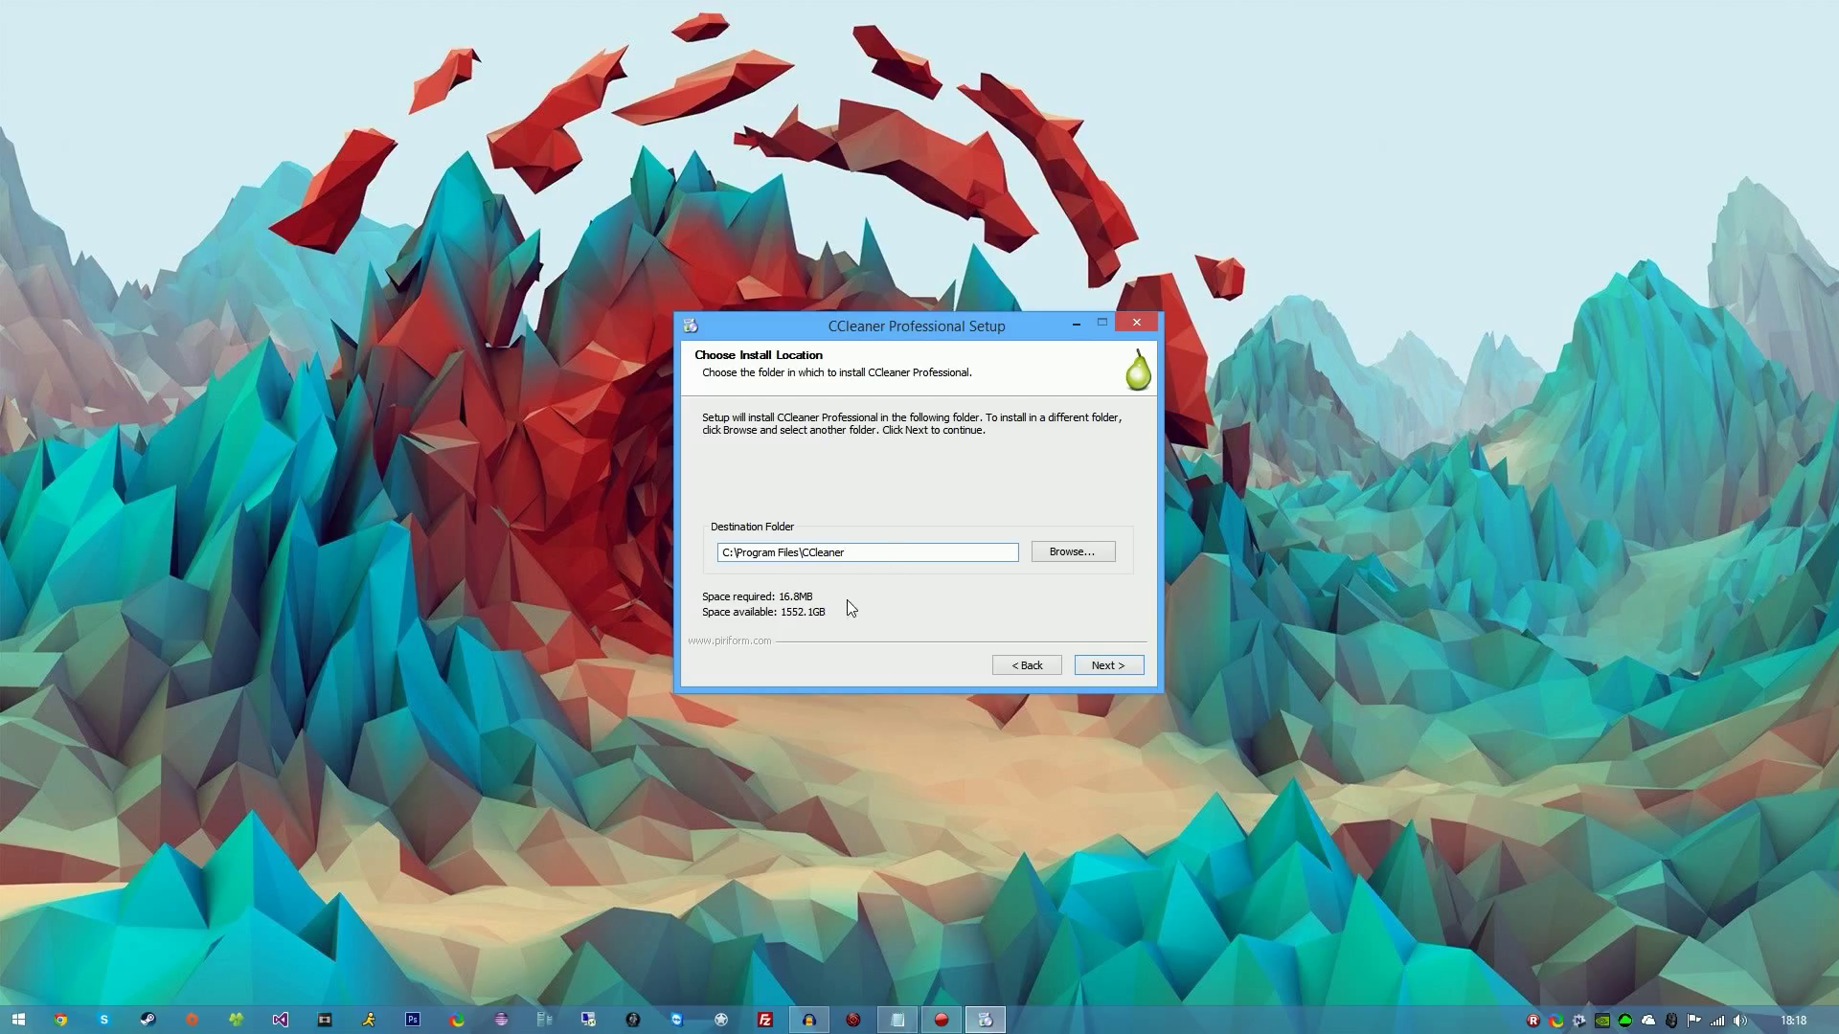
pyautogui.click(1105, 665)
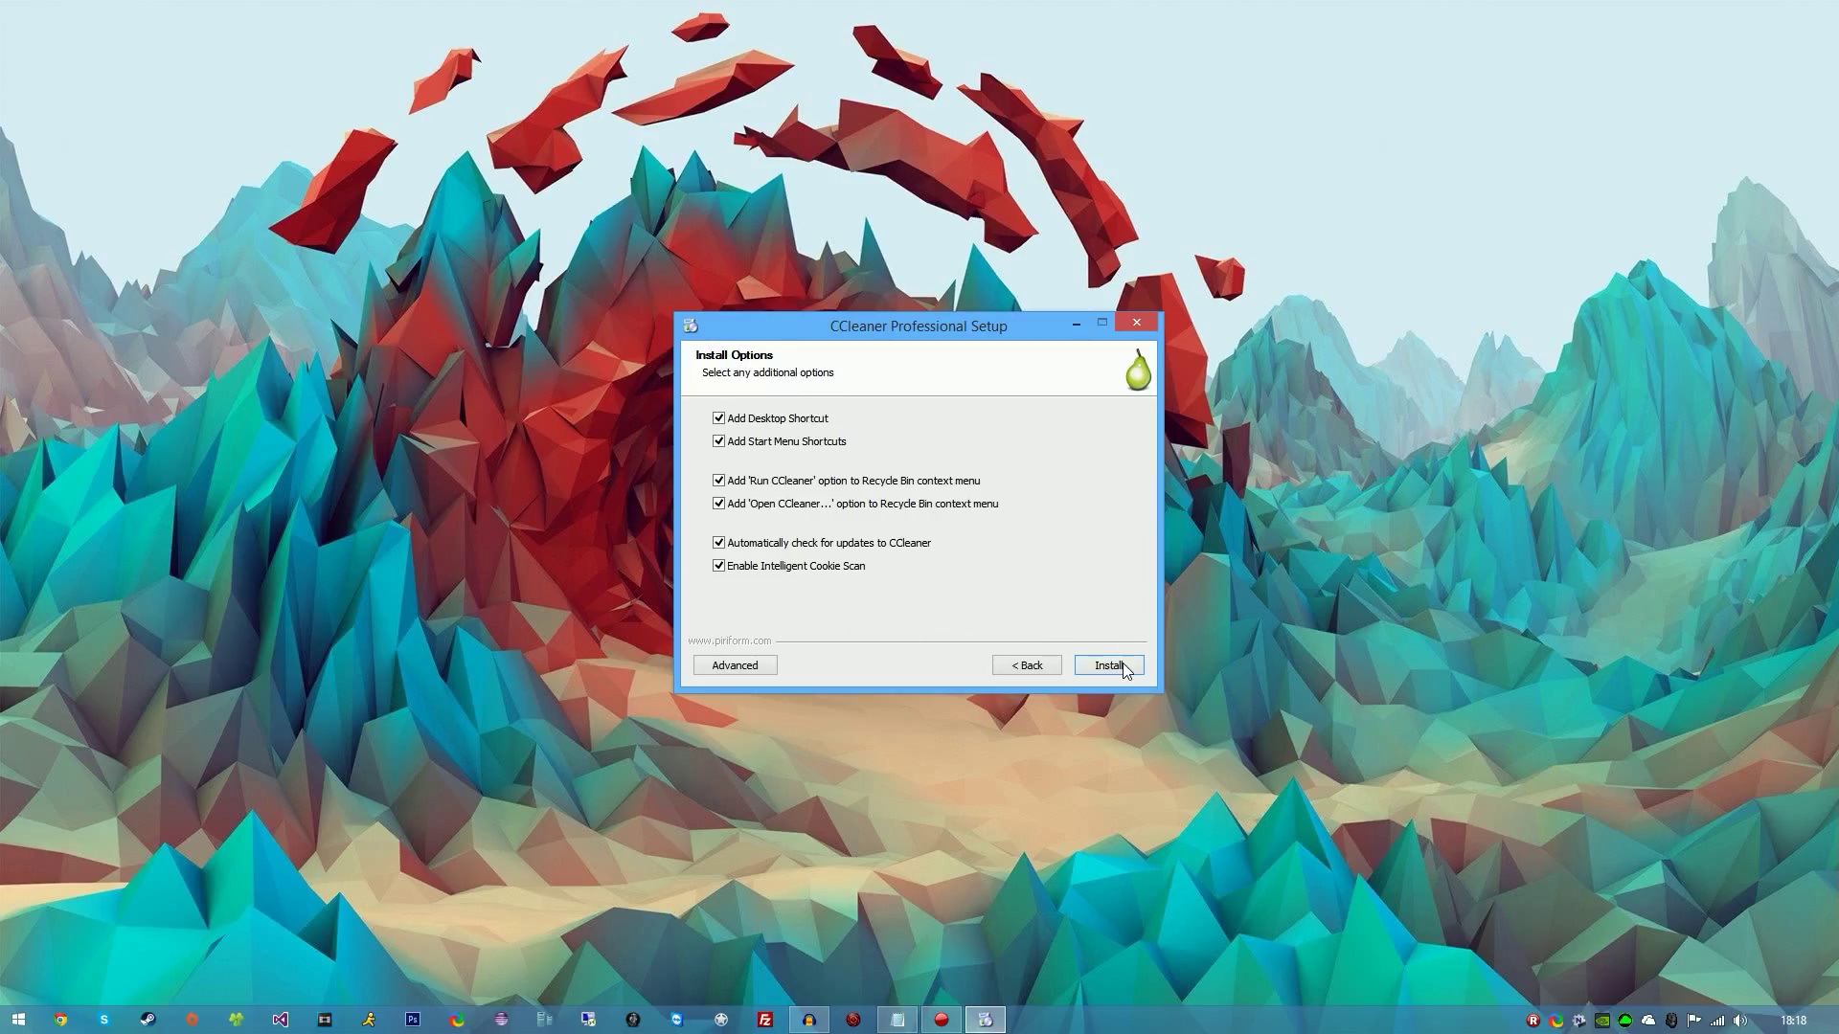
pyautogui.click(1107, 665)
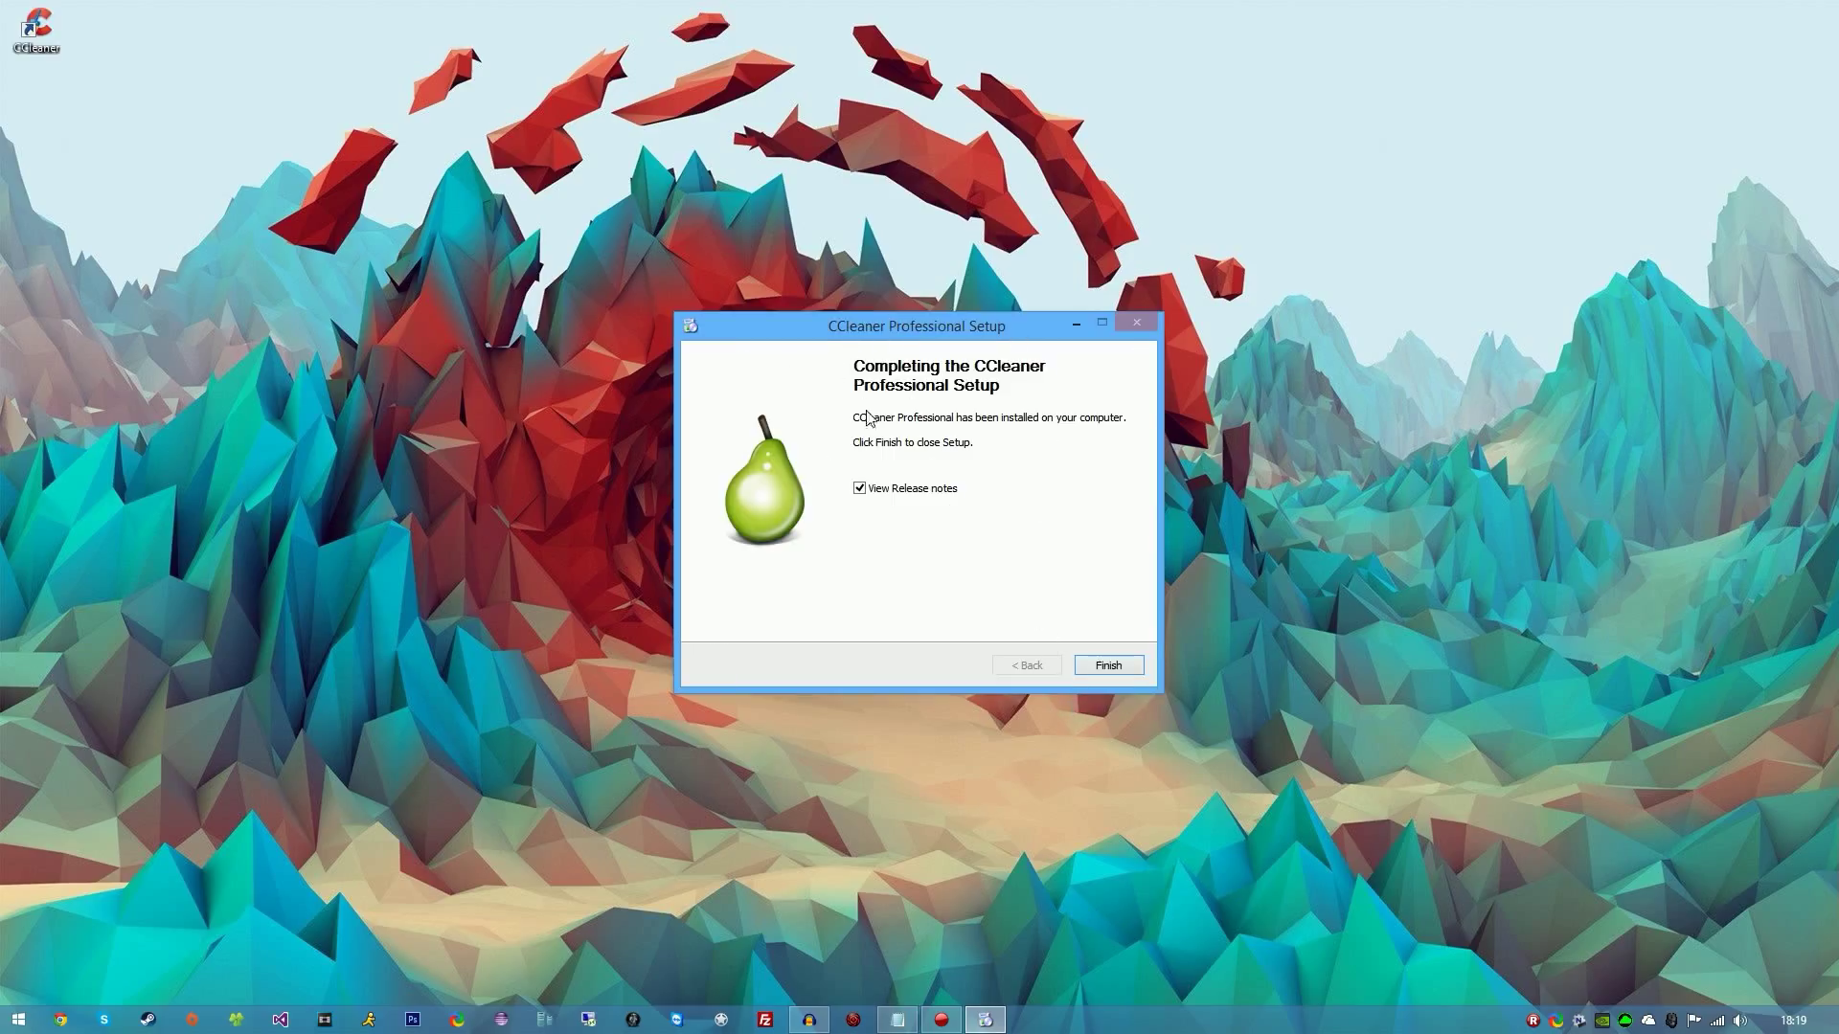
pyautogui.moveTo(1030, 525)
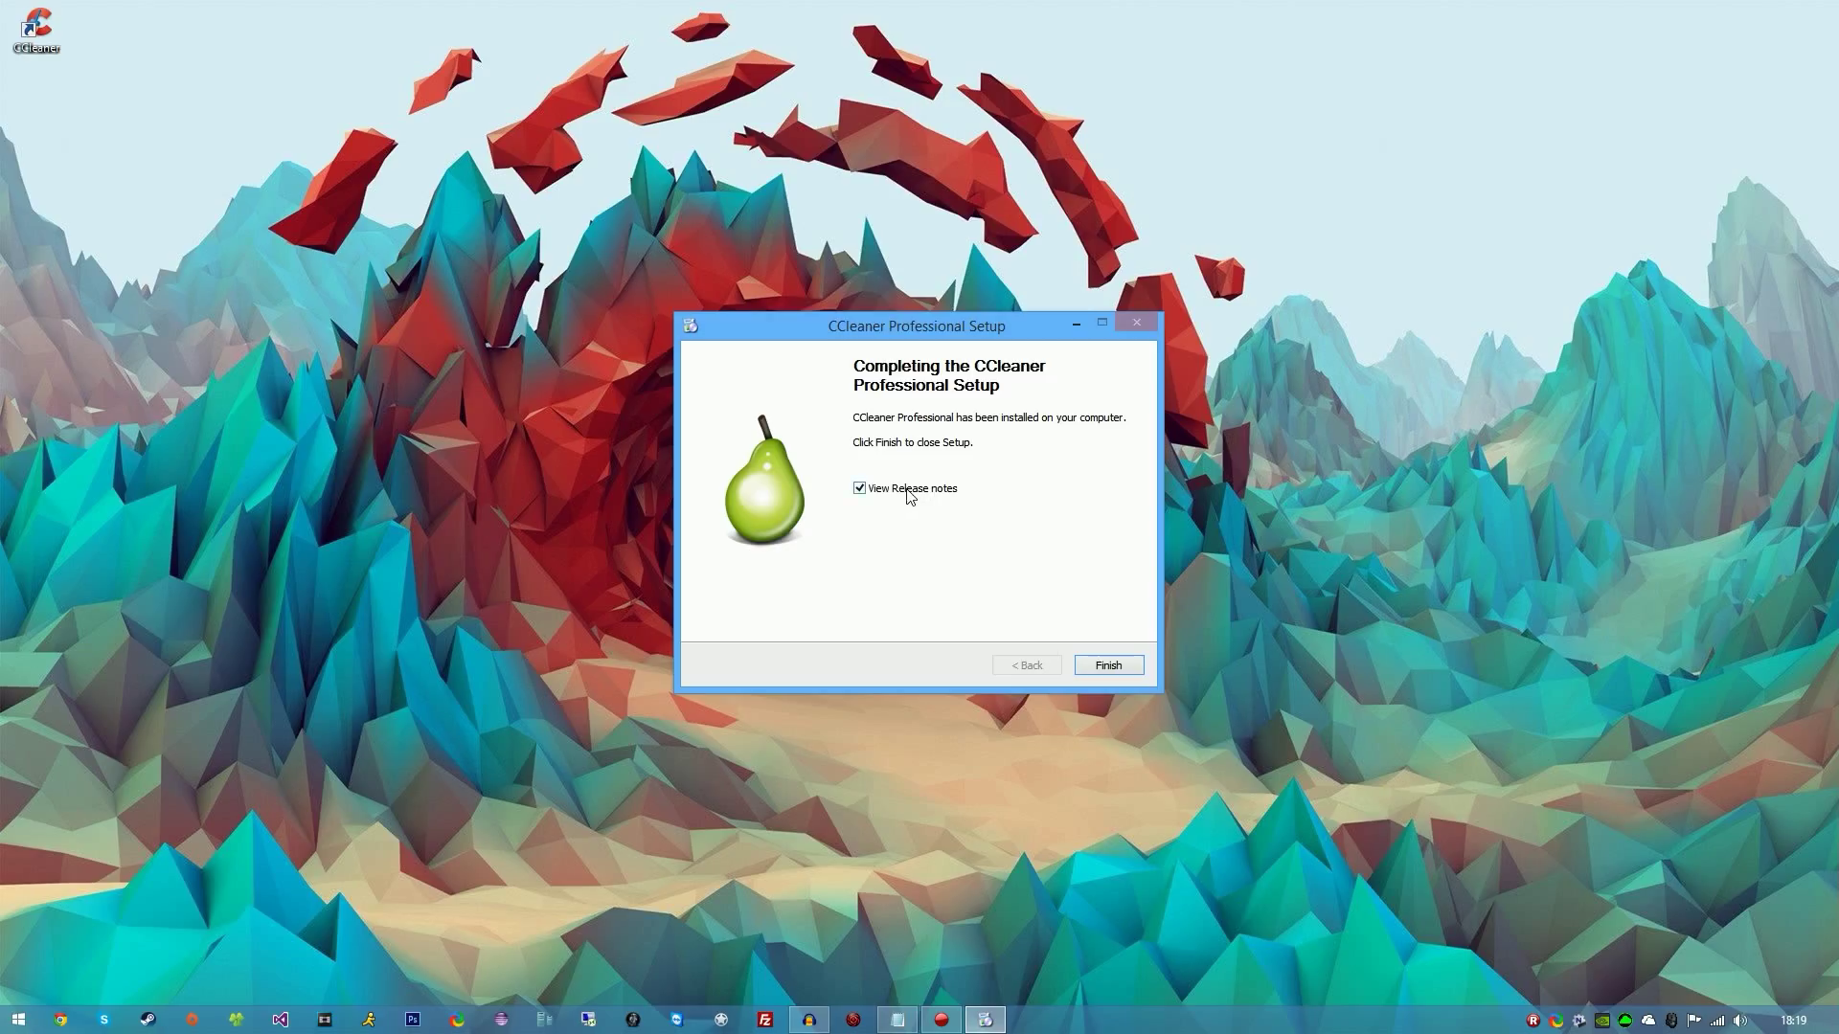
# Skip the release notes and finish setup so CCleaner Professional launches to its welcome screen
pyautogui.click(858, 488)
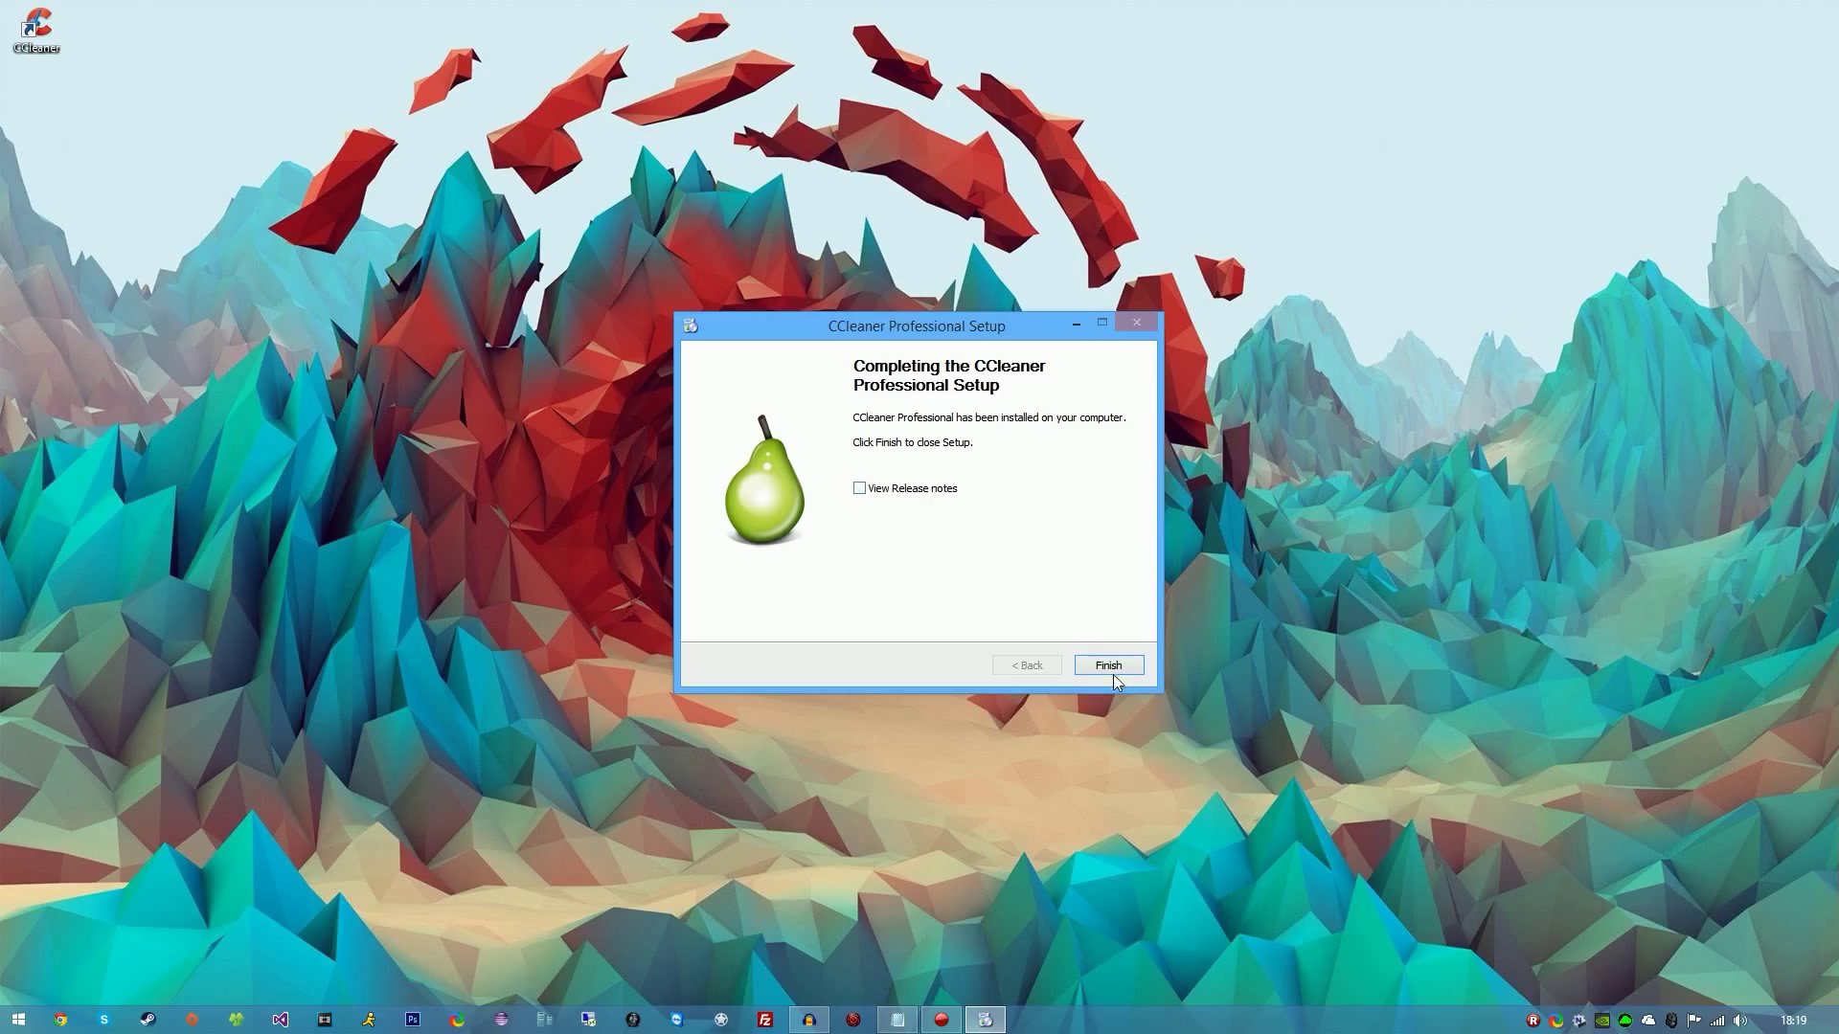
pyautogui.click(1105, 665)
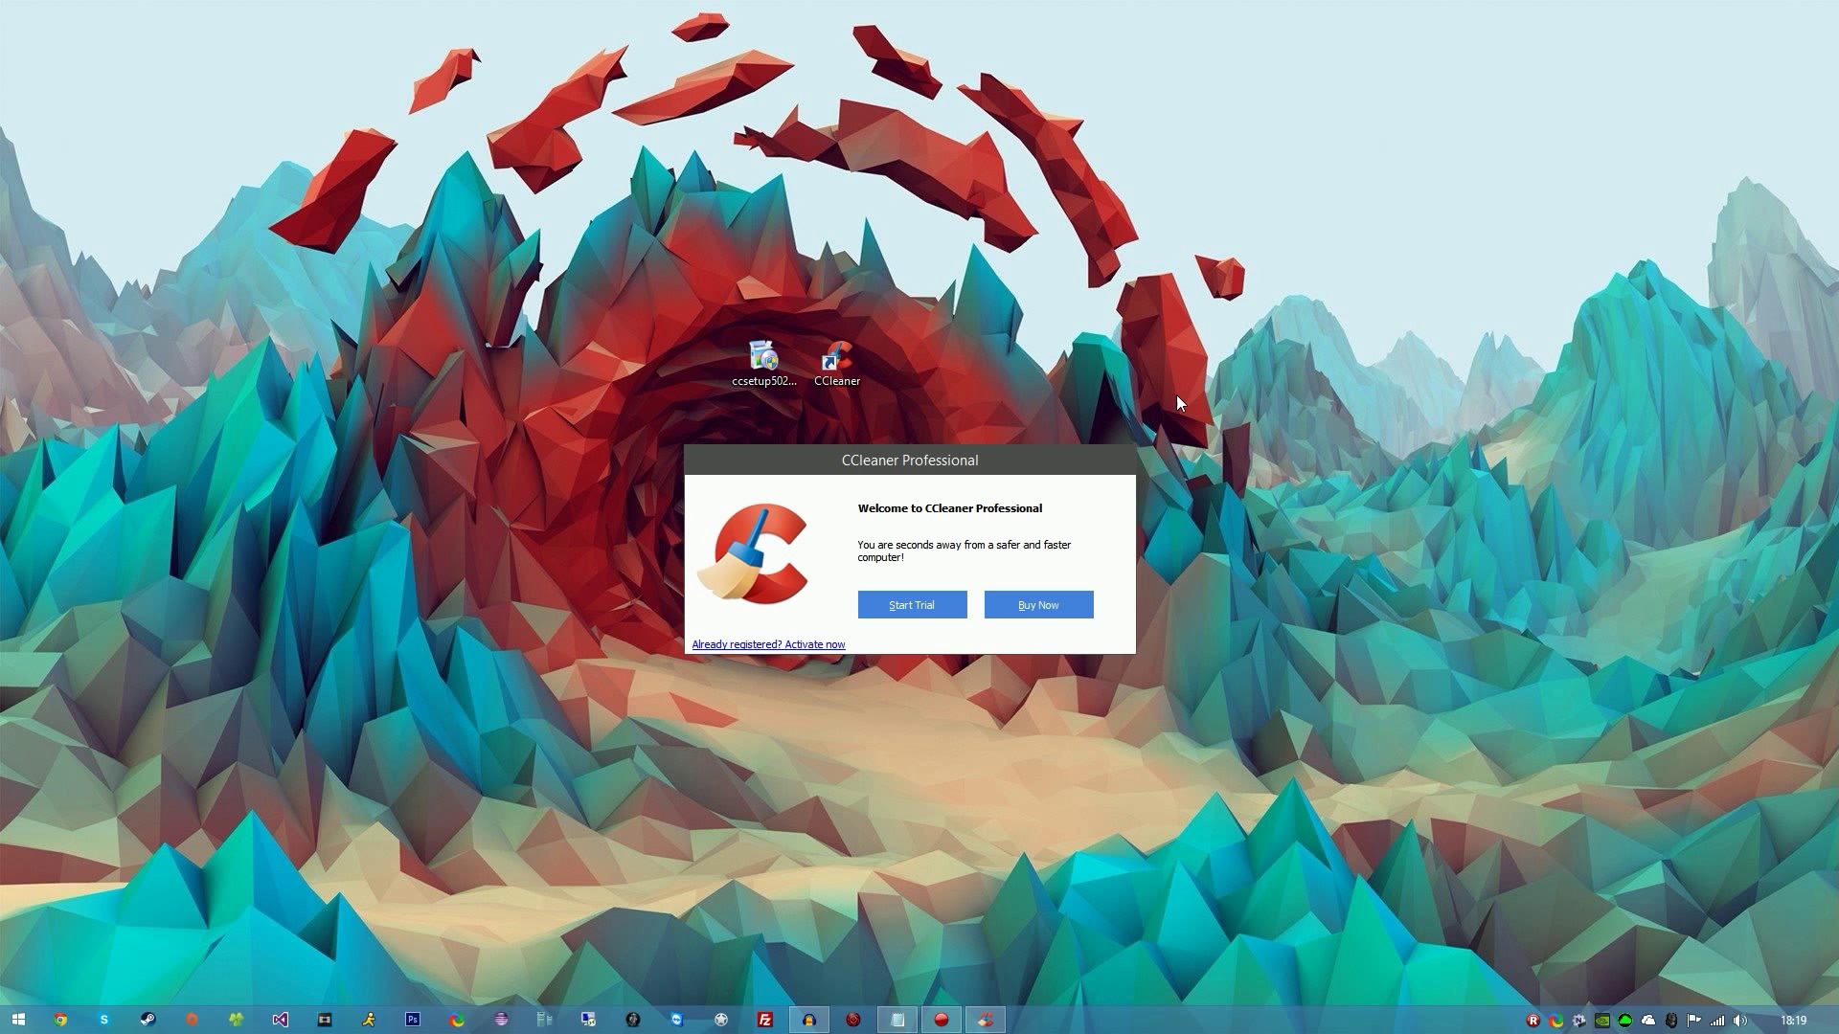
pyautogui.moveTo(1505, 749)
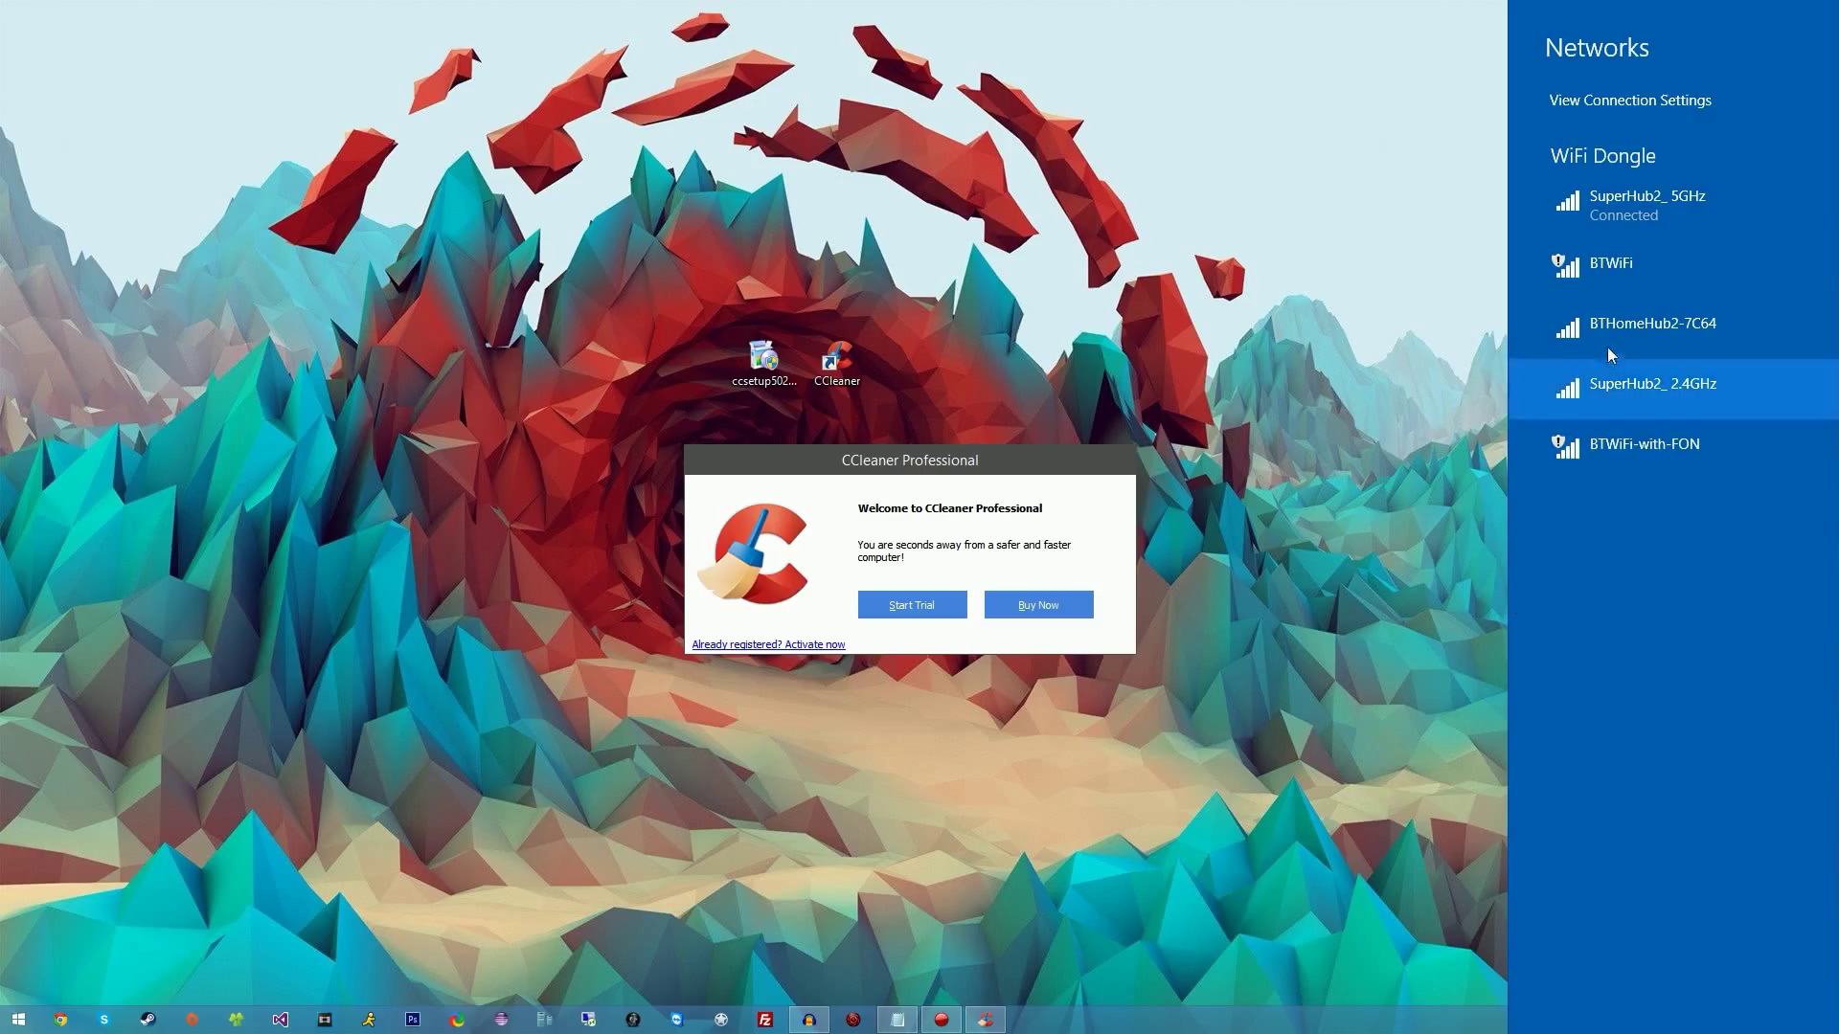
pyautogui.moveTo(1674, 205)
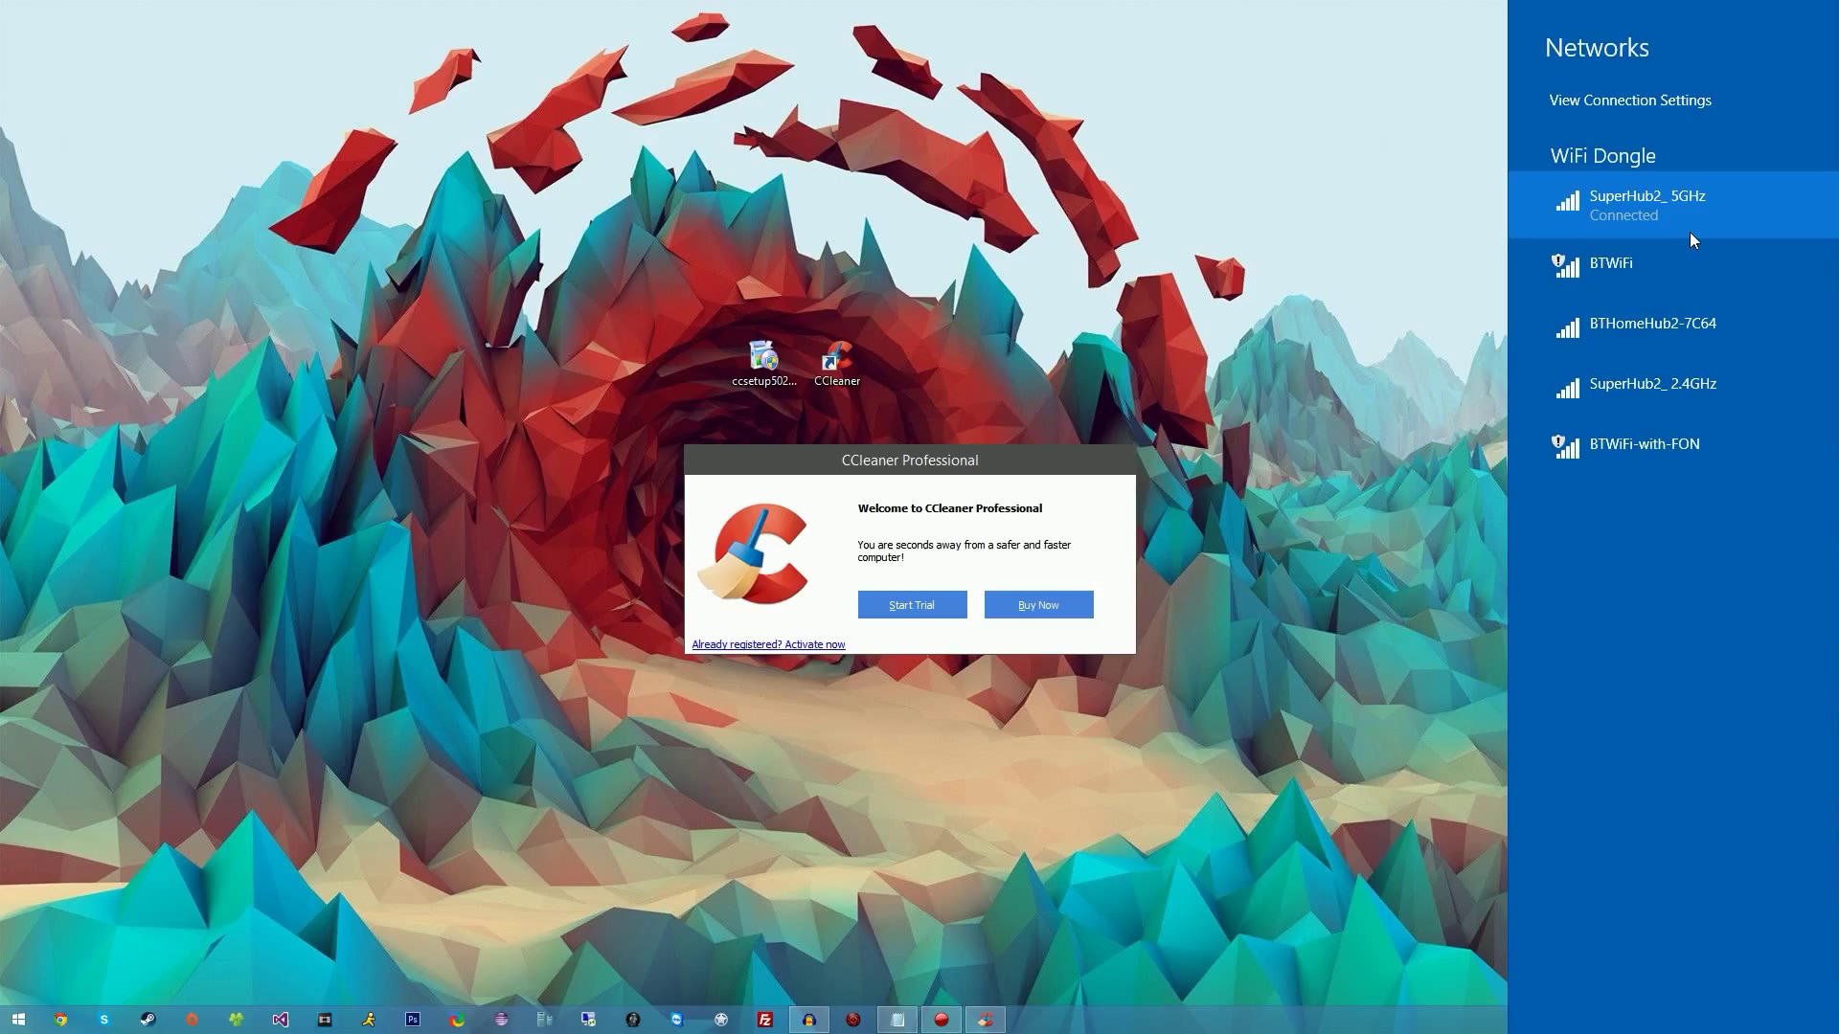
pyautogui.moveTo(1696, 237)
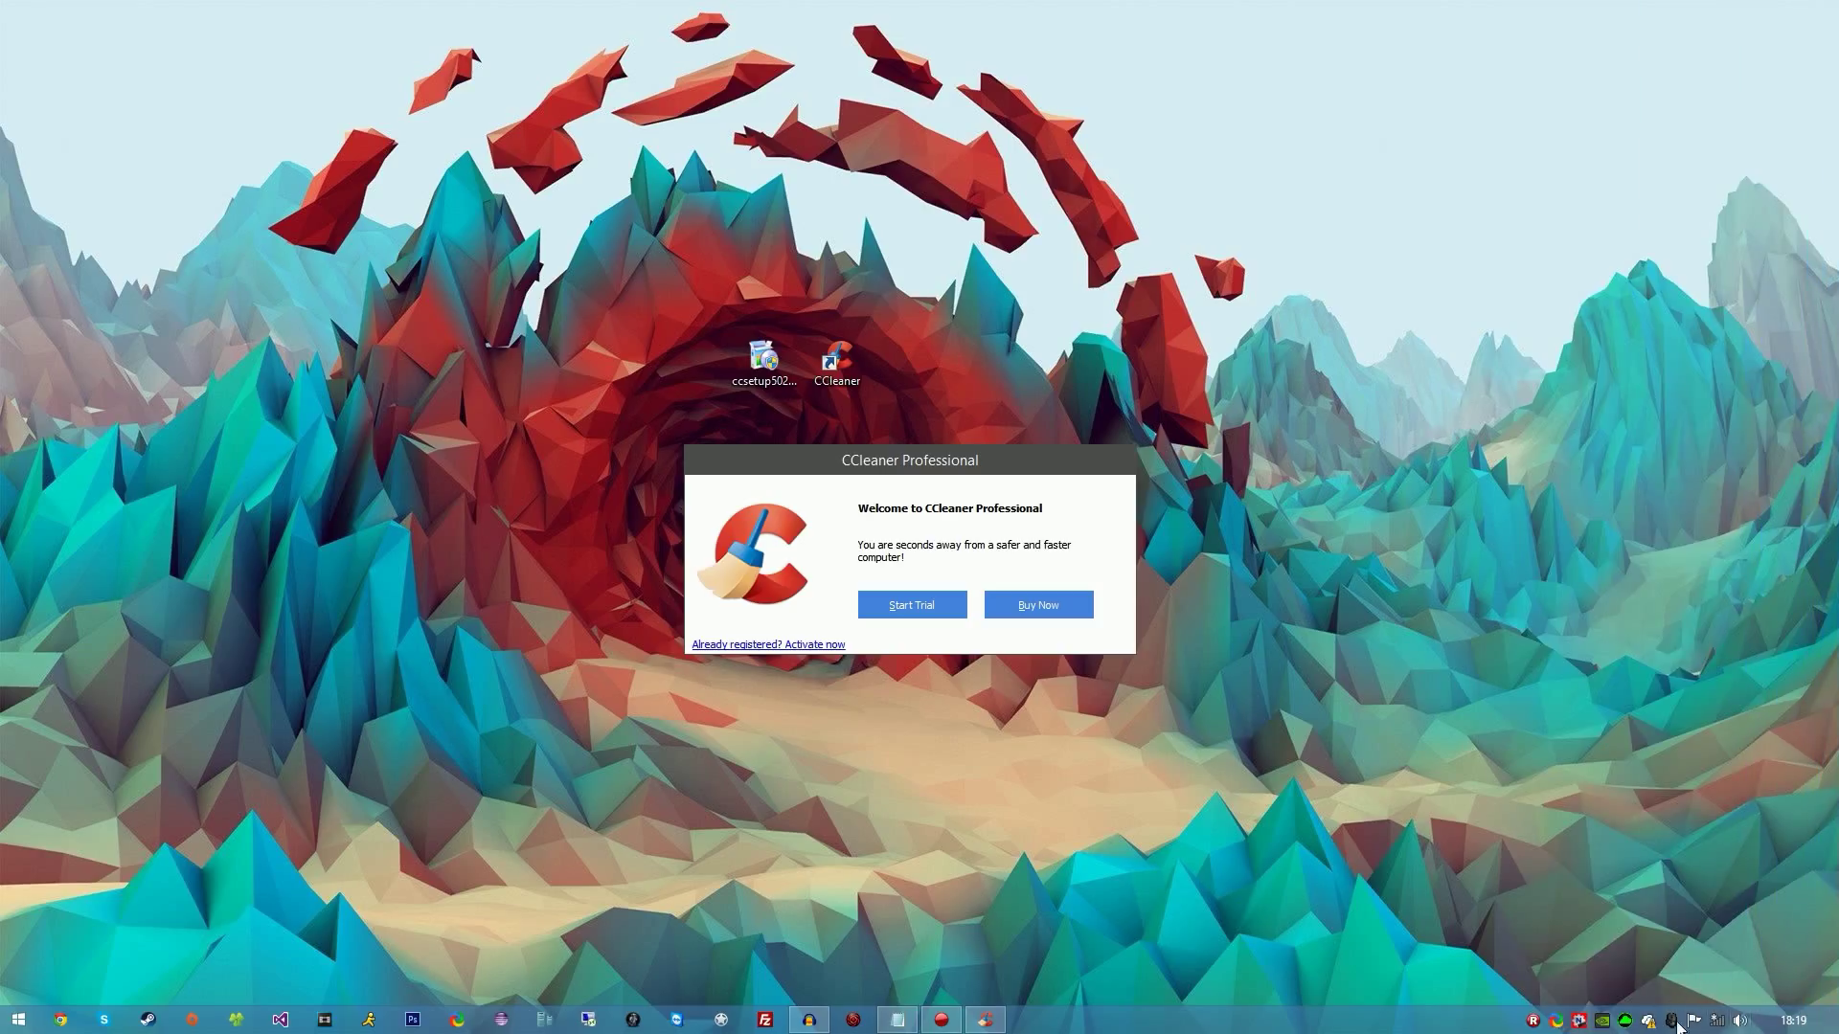
pyautogui.moveTo(793, 659)
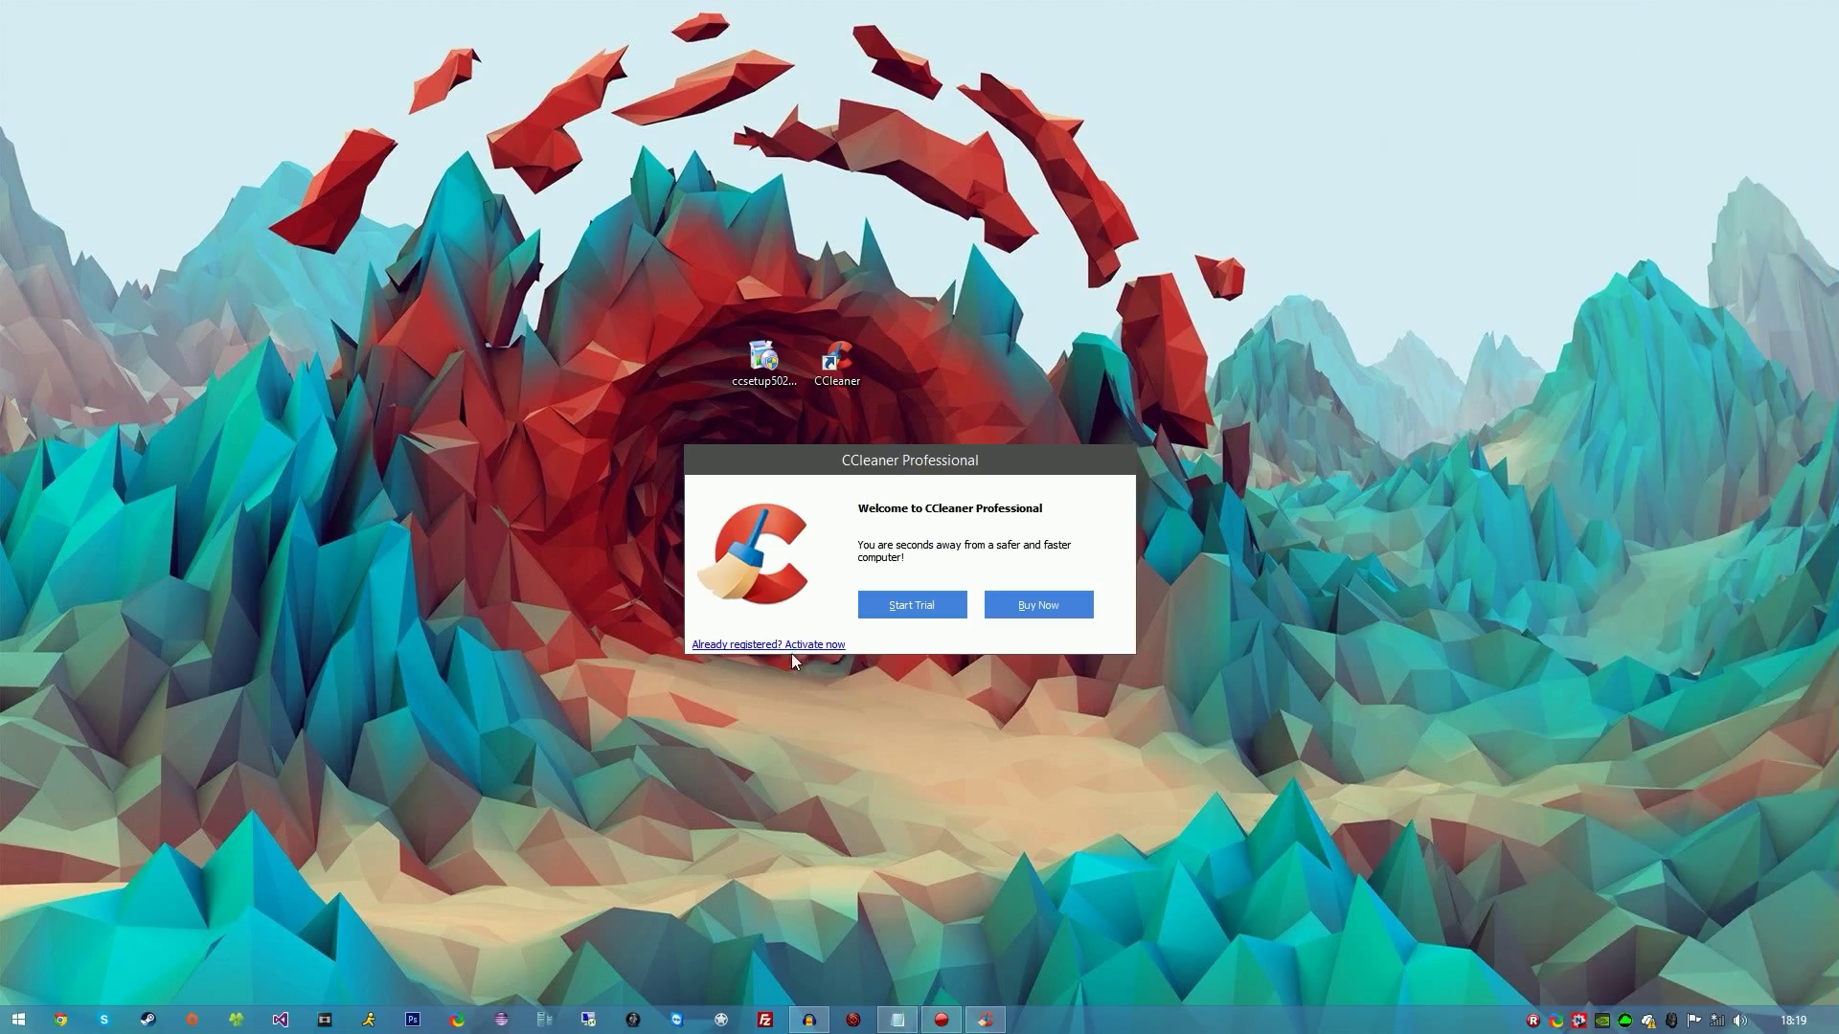
pyautogui.click(766, 643)
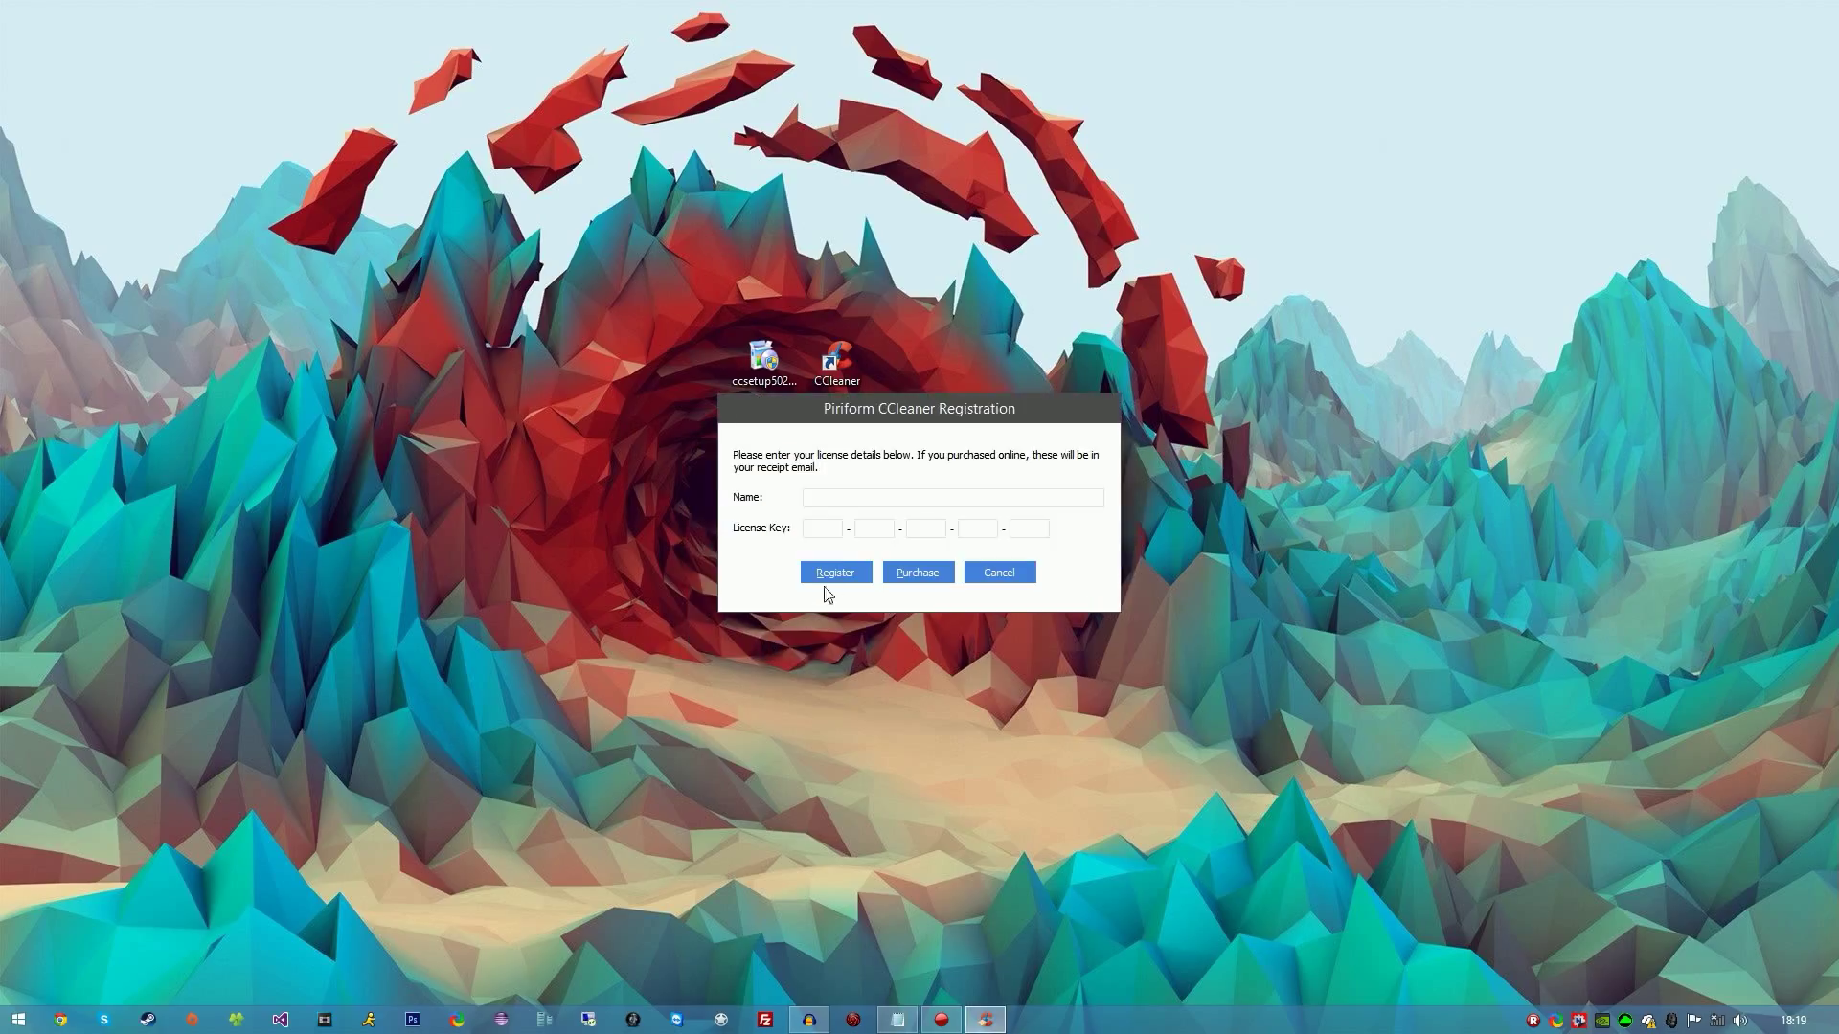
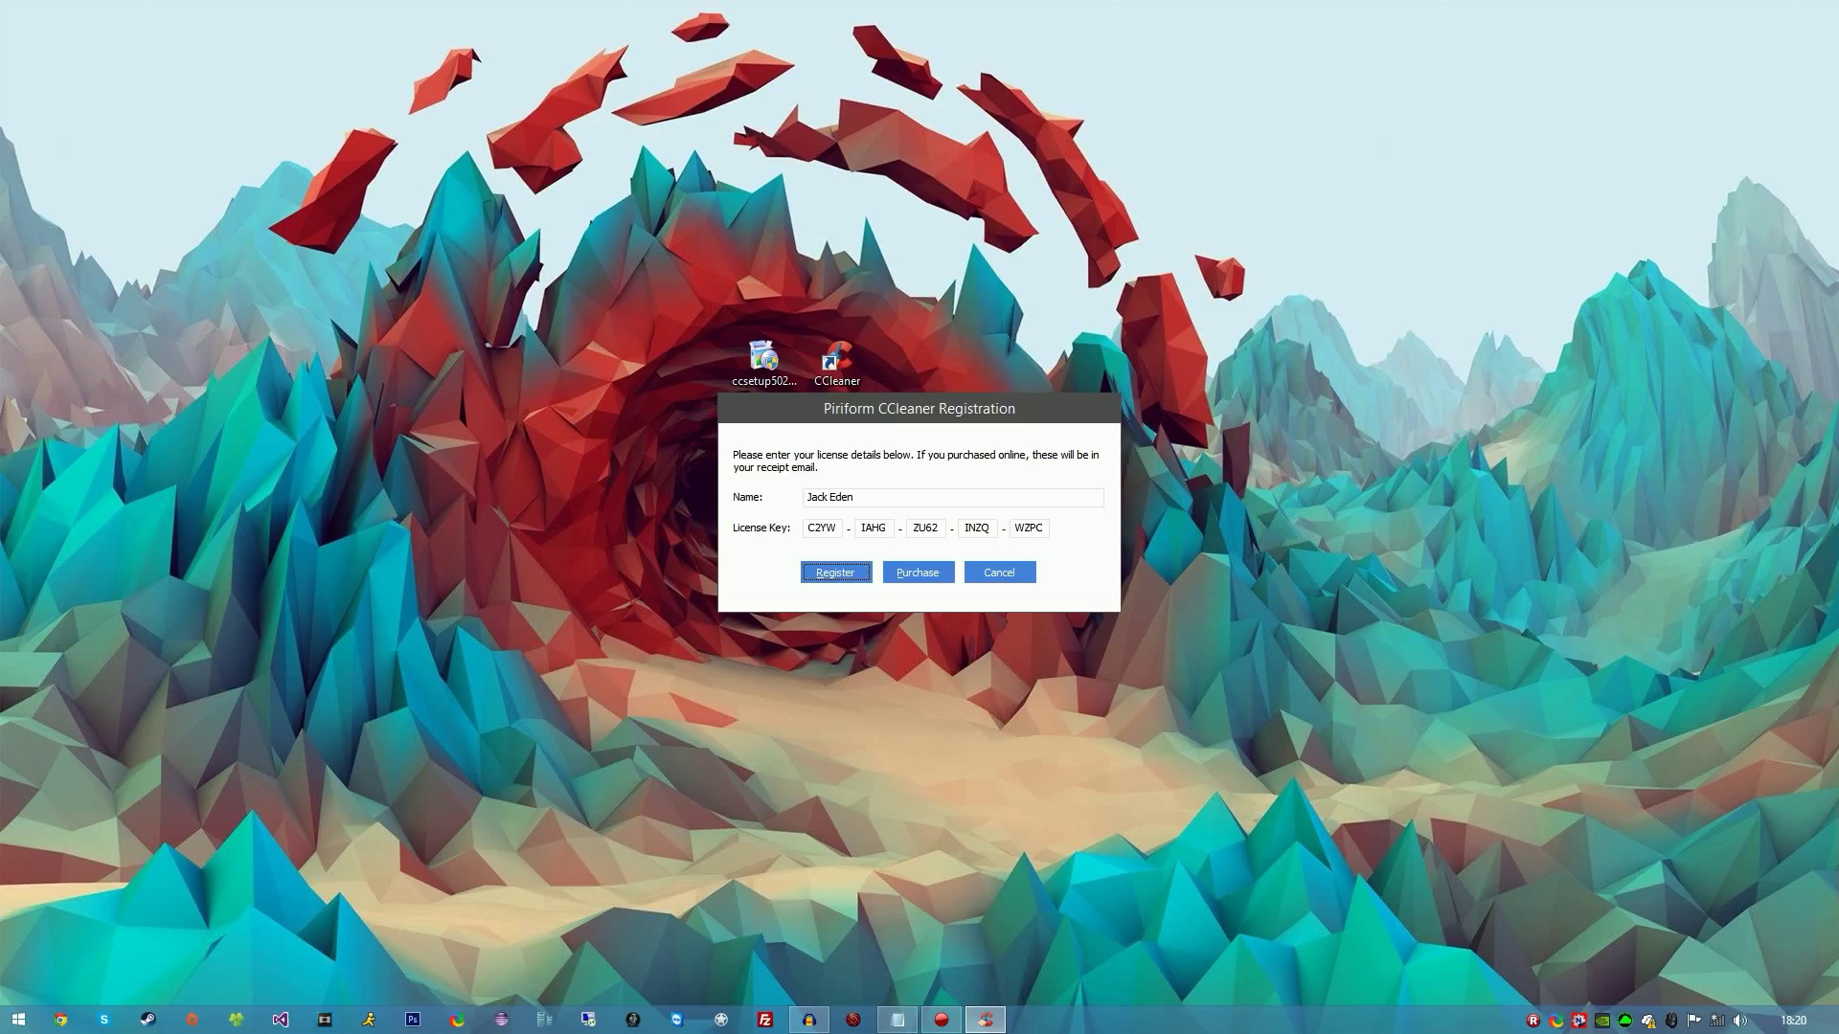
pyautogui.moveTo(1052, 536)
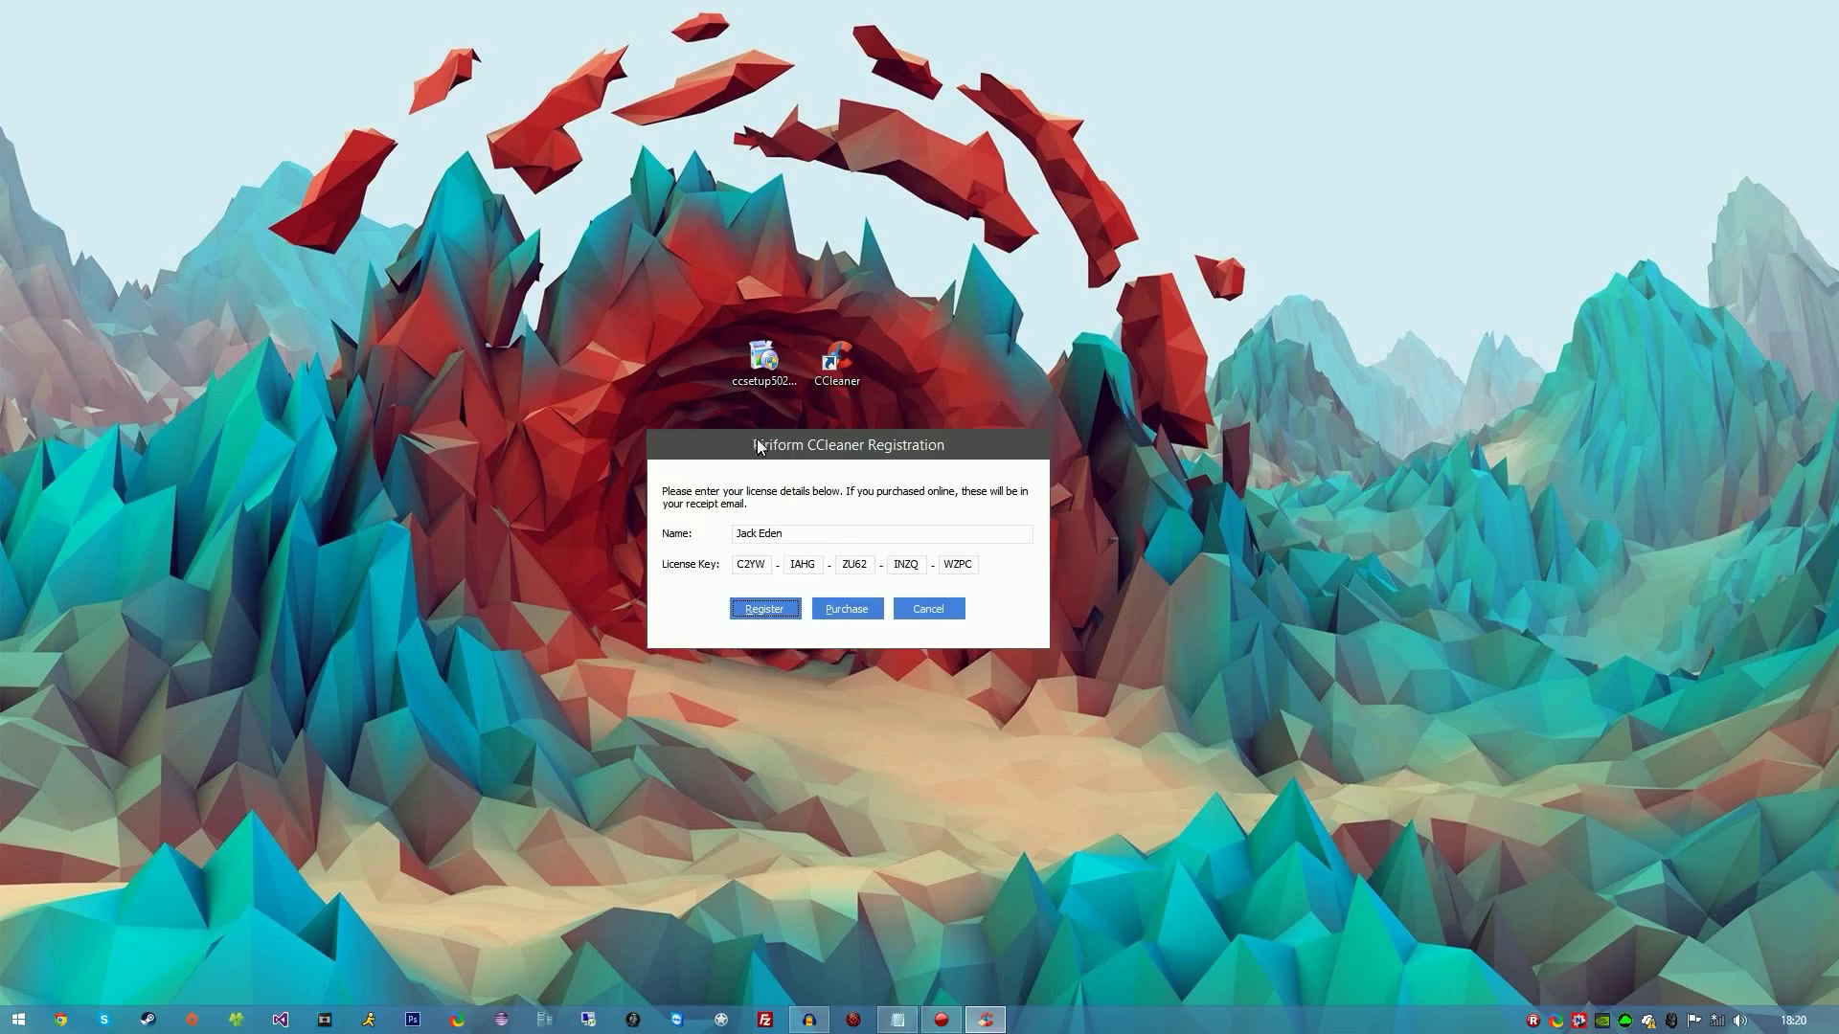
pyautogui.moveTo(657, 427)
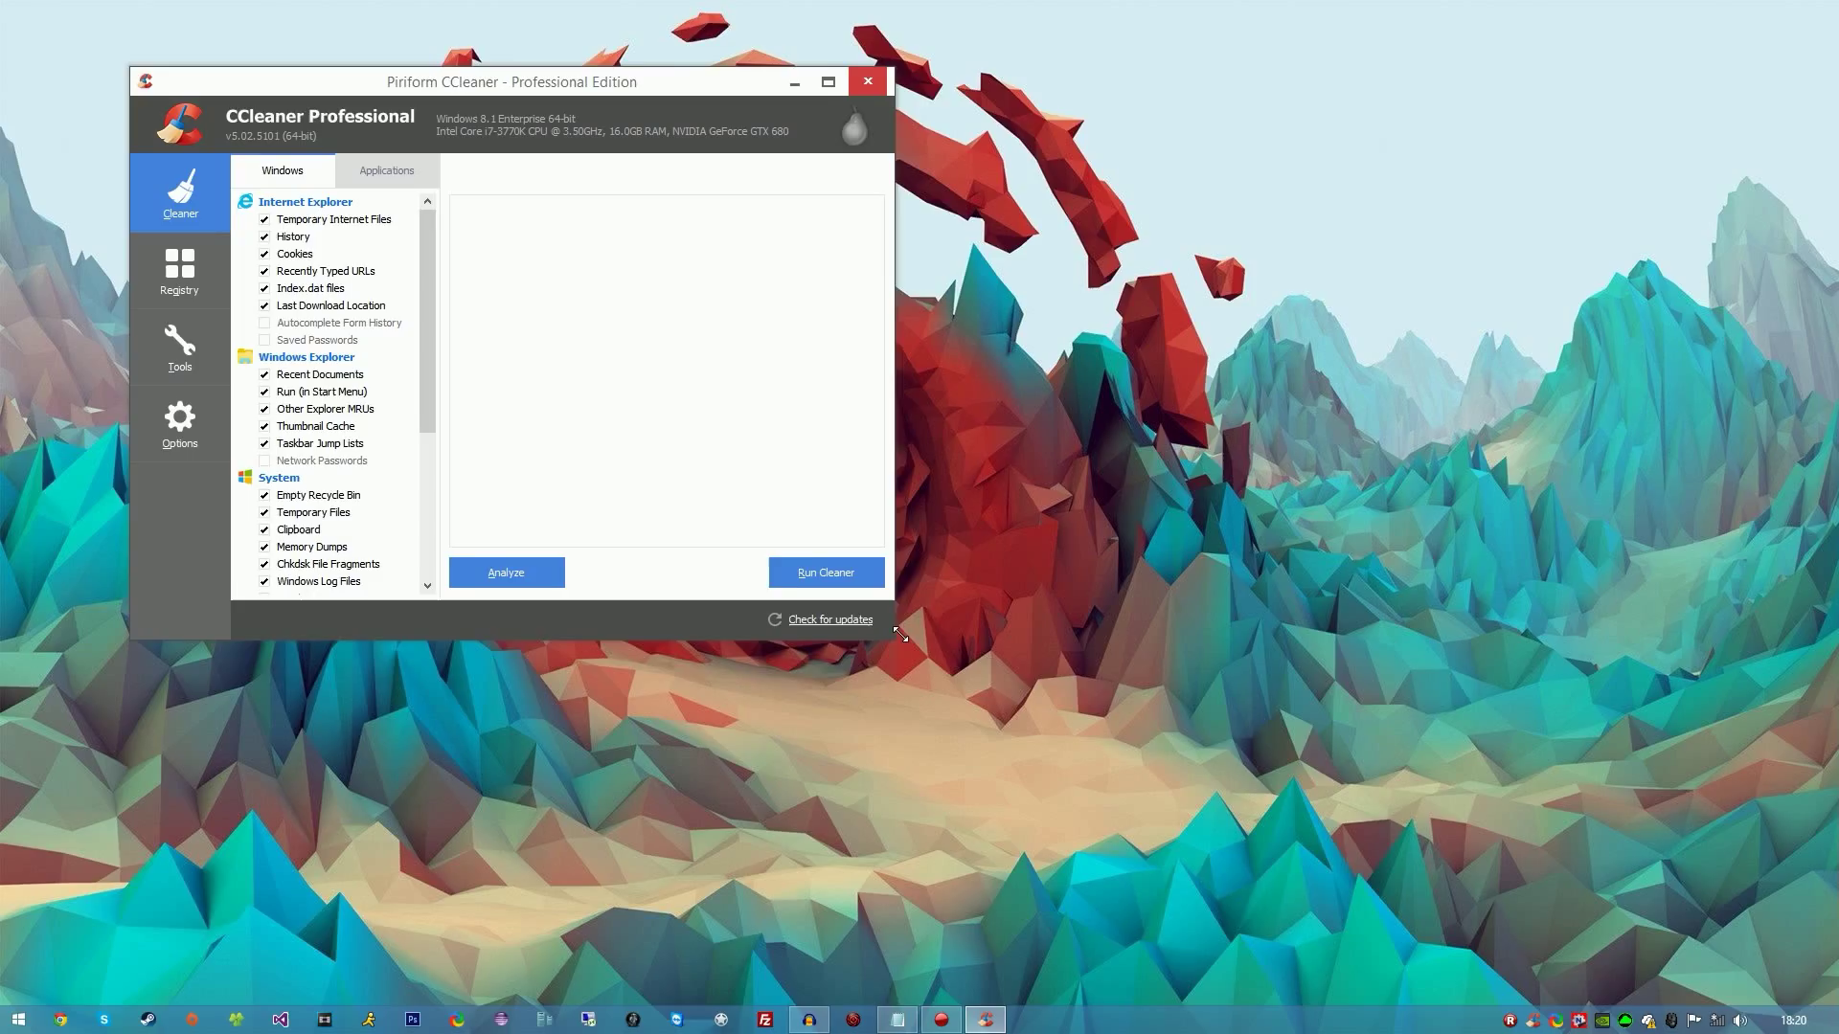
# Maximize CCleaner and view the registration details under Options > About
pyautogui.click(827, 81)
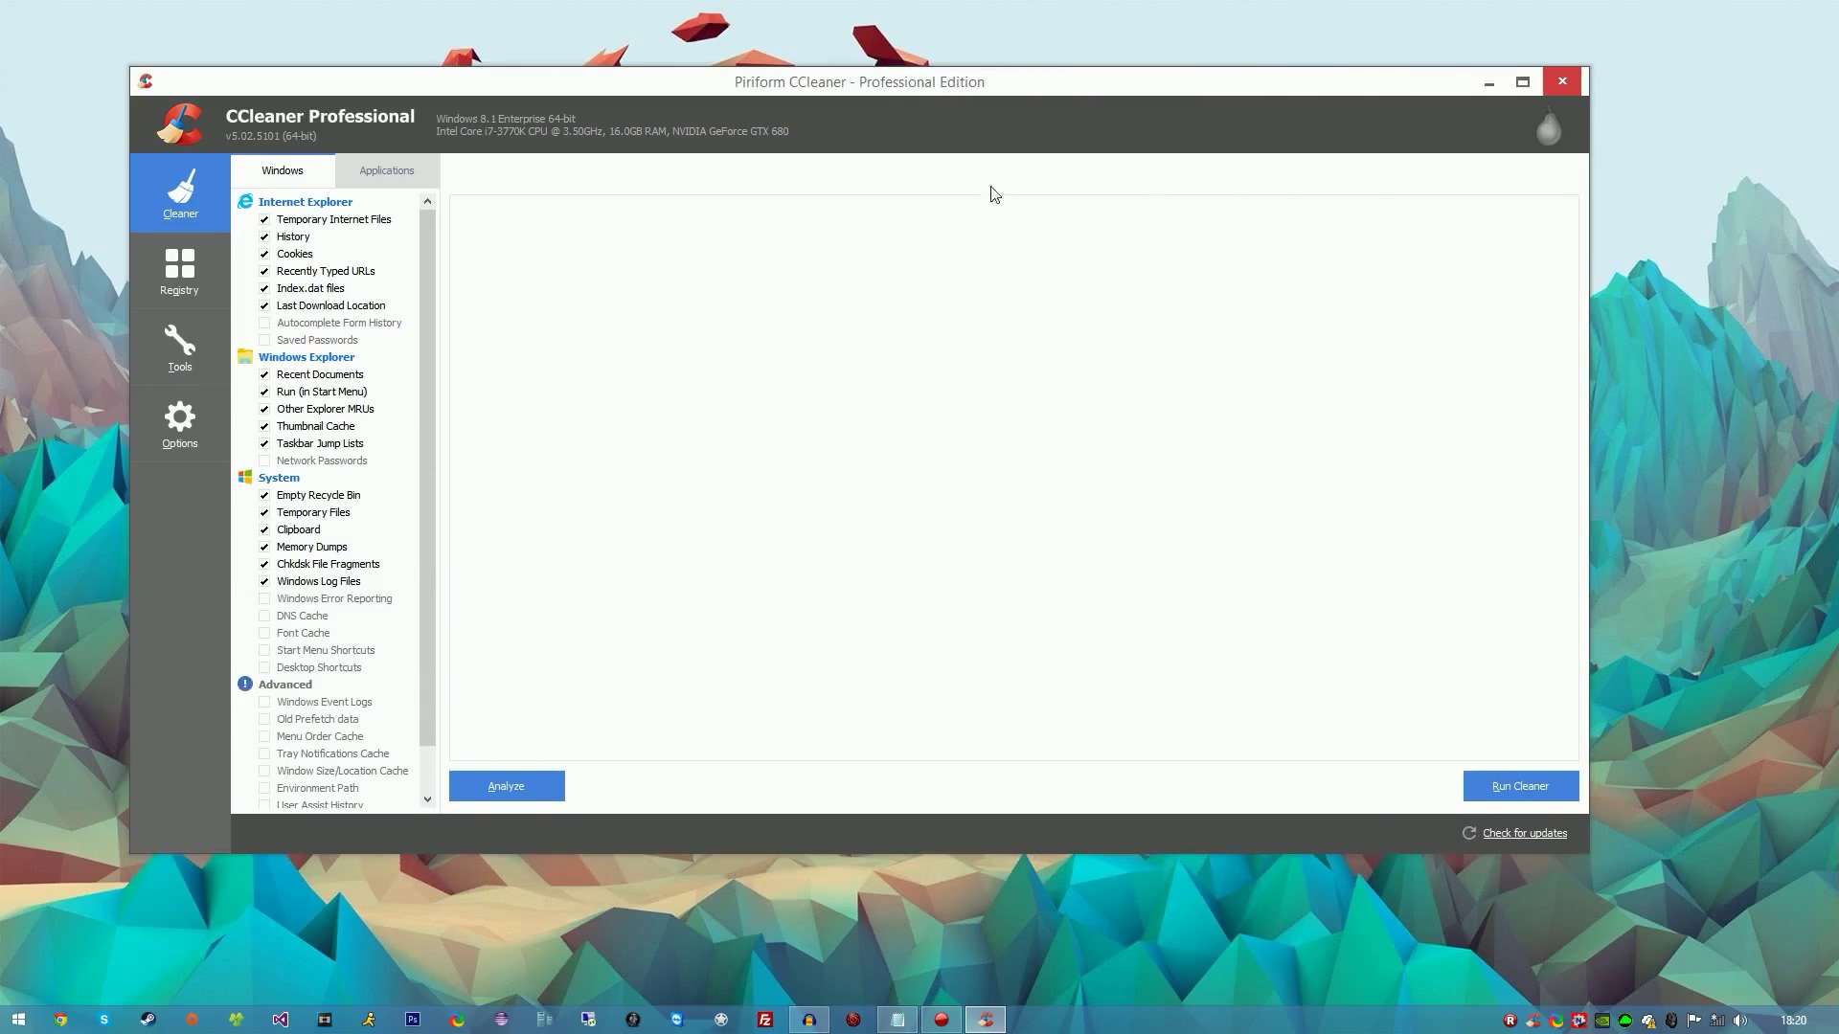
pyautogui.moveTo(348, 356)
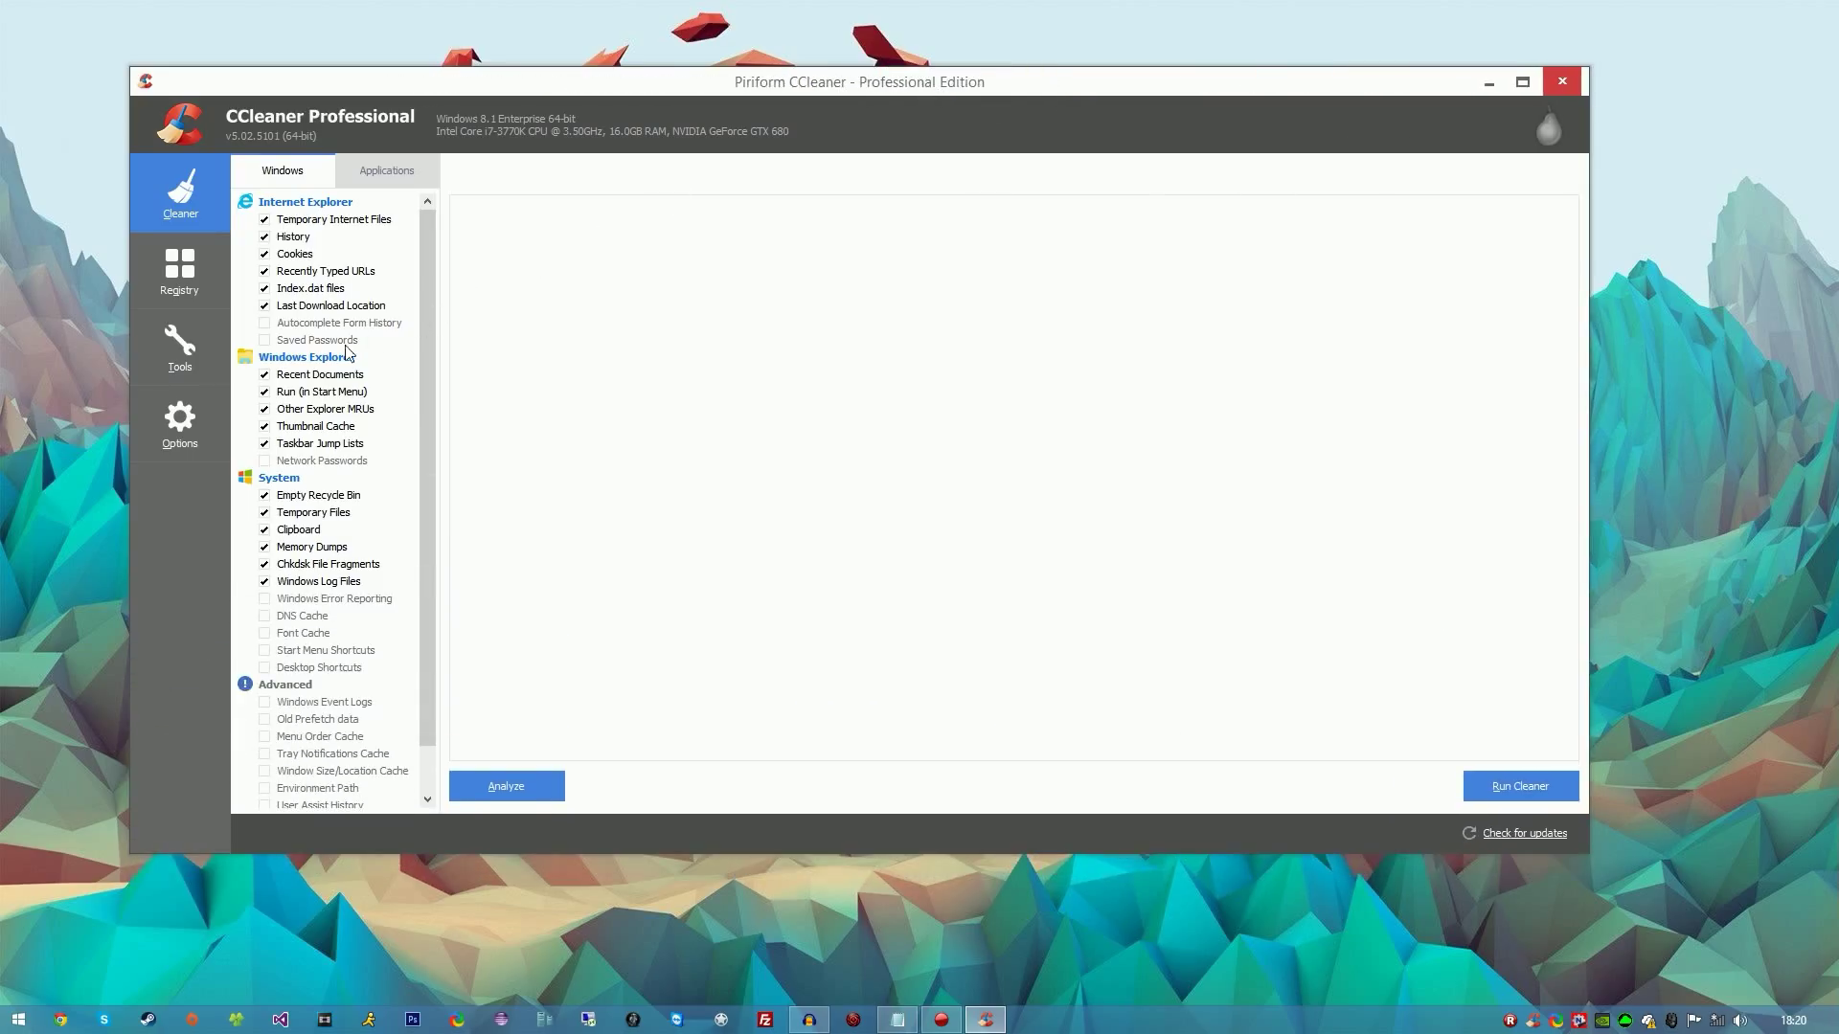
pyautogui.click(180, 421)
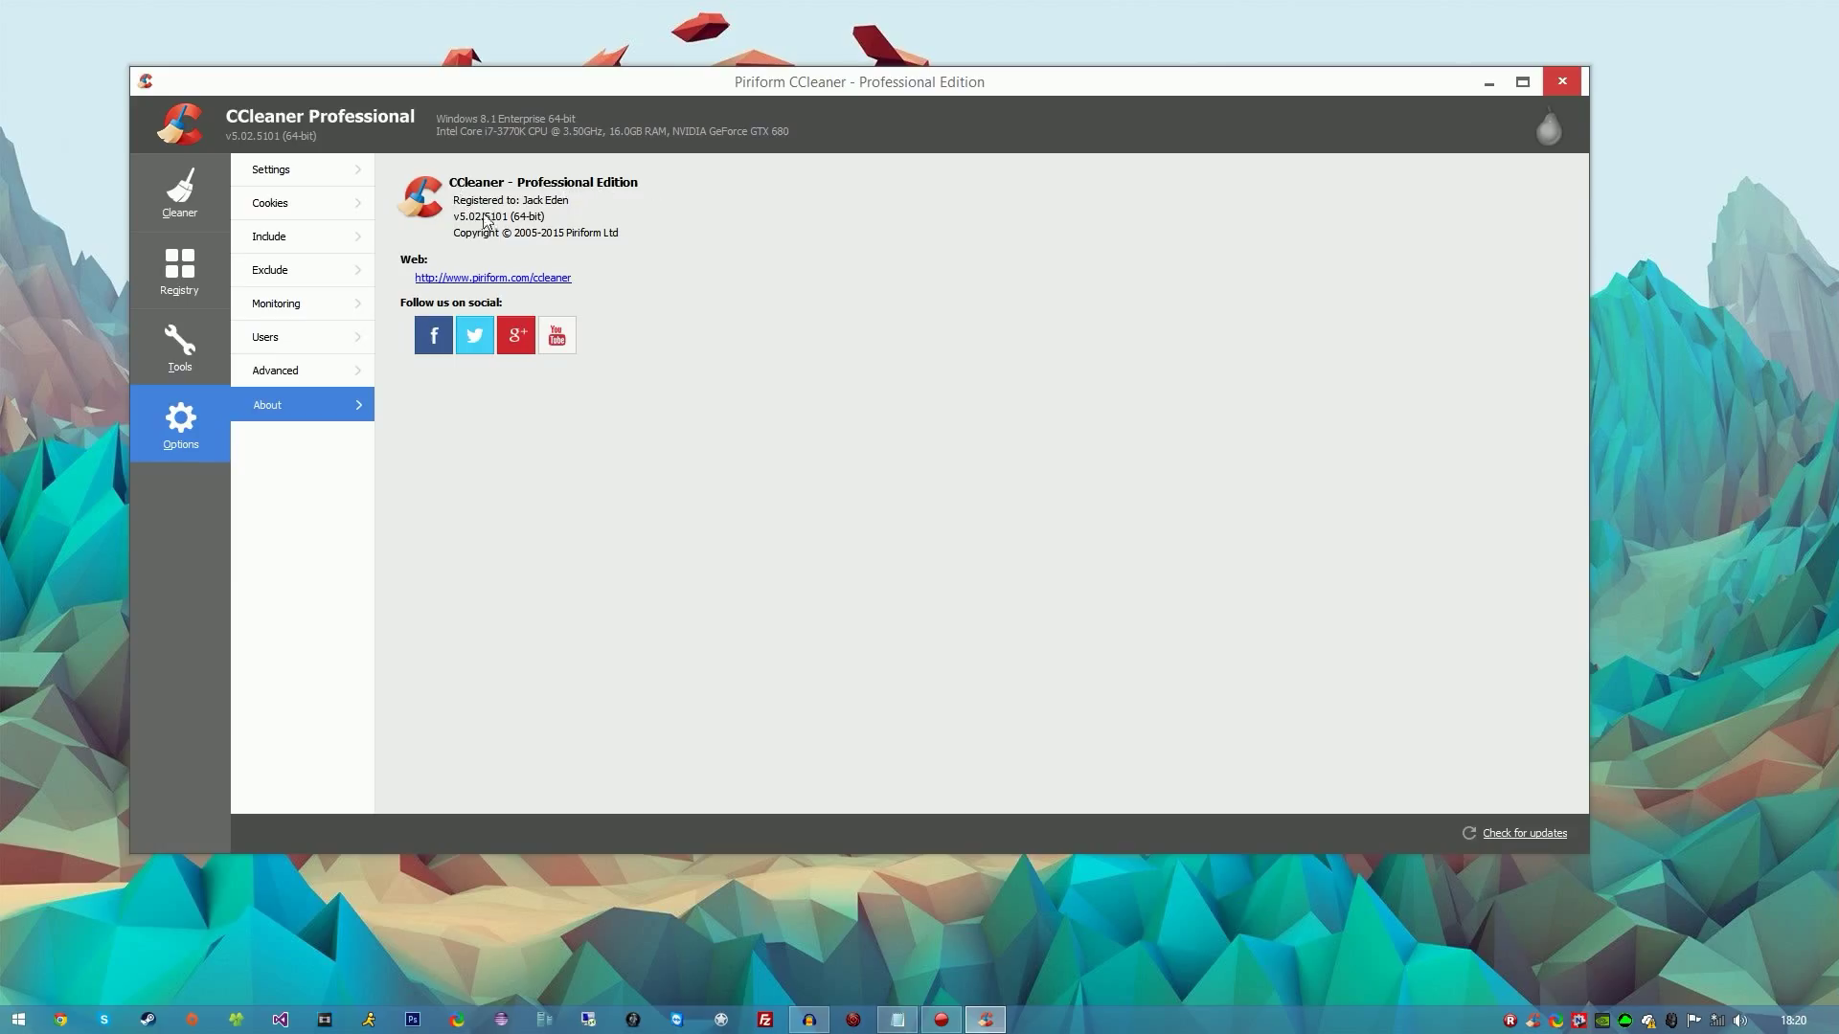
pyautogui.moveTo(513, 229)
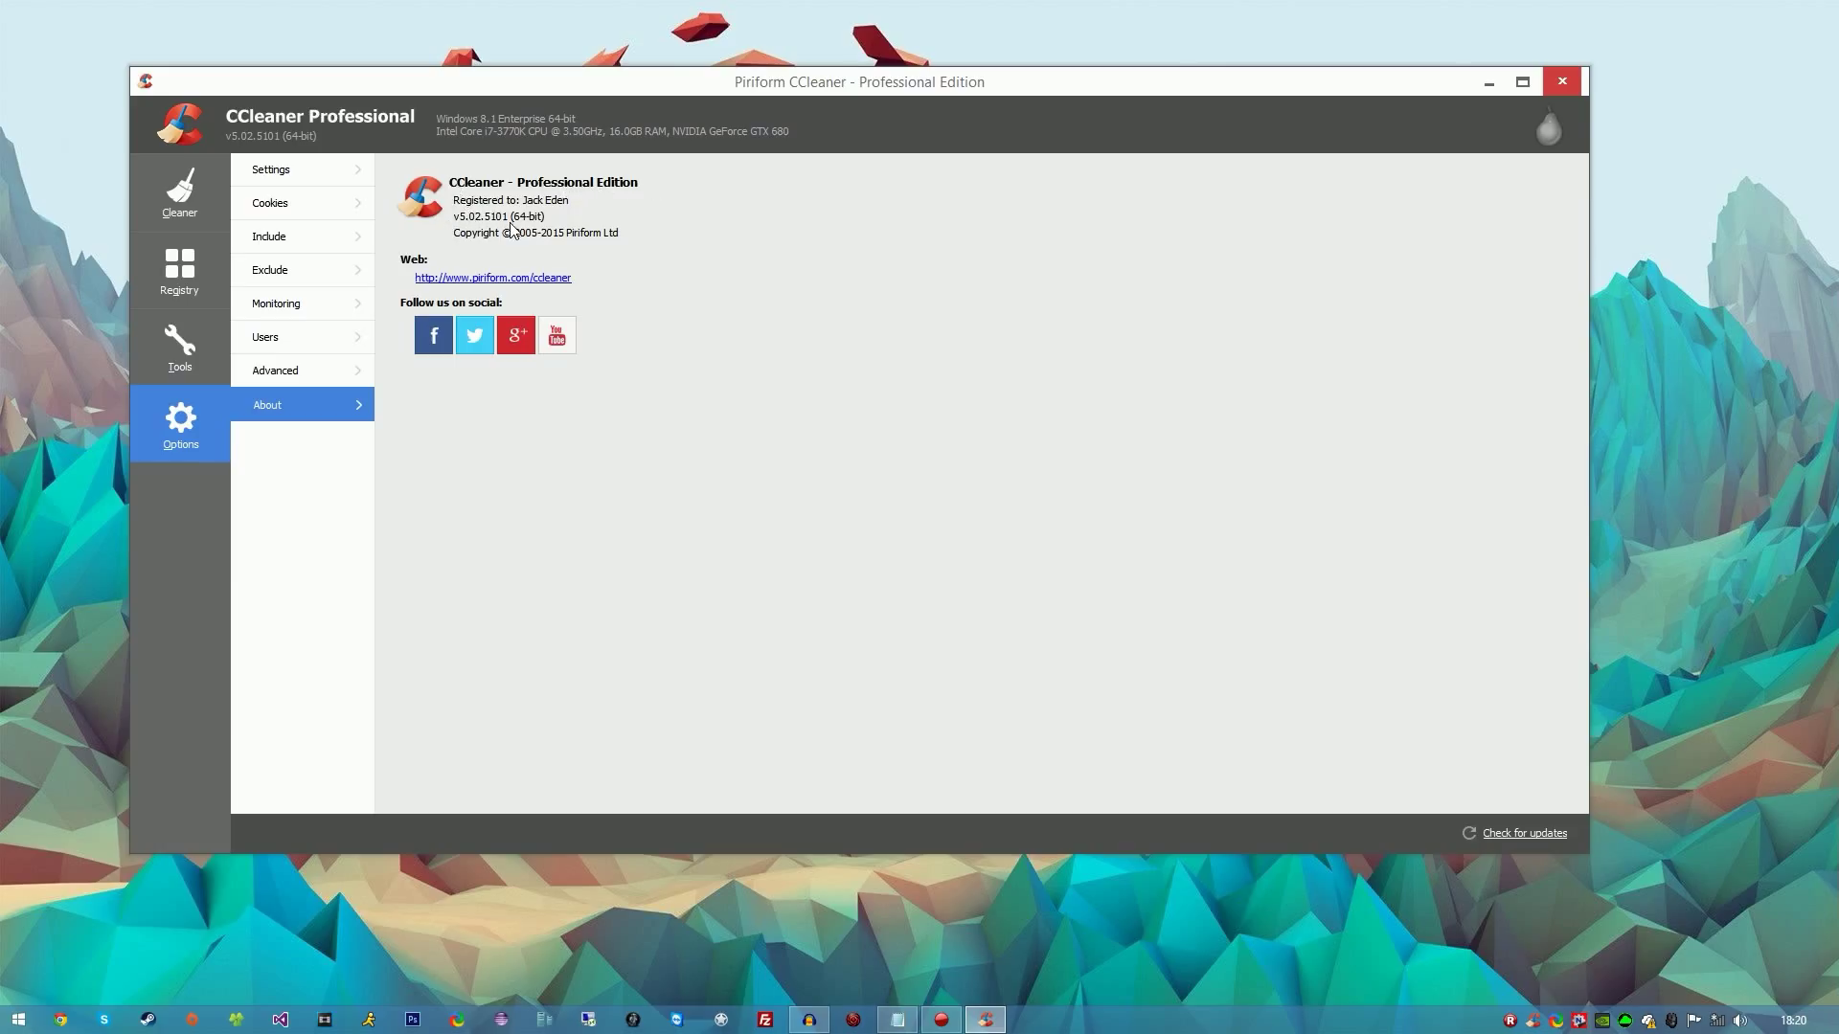
pyautogui.moveTo(1486, 818)
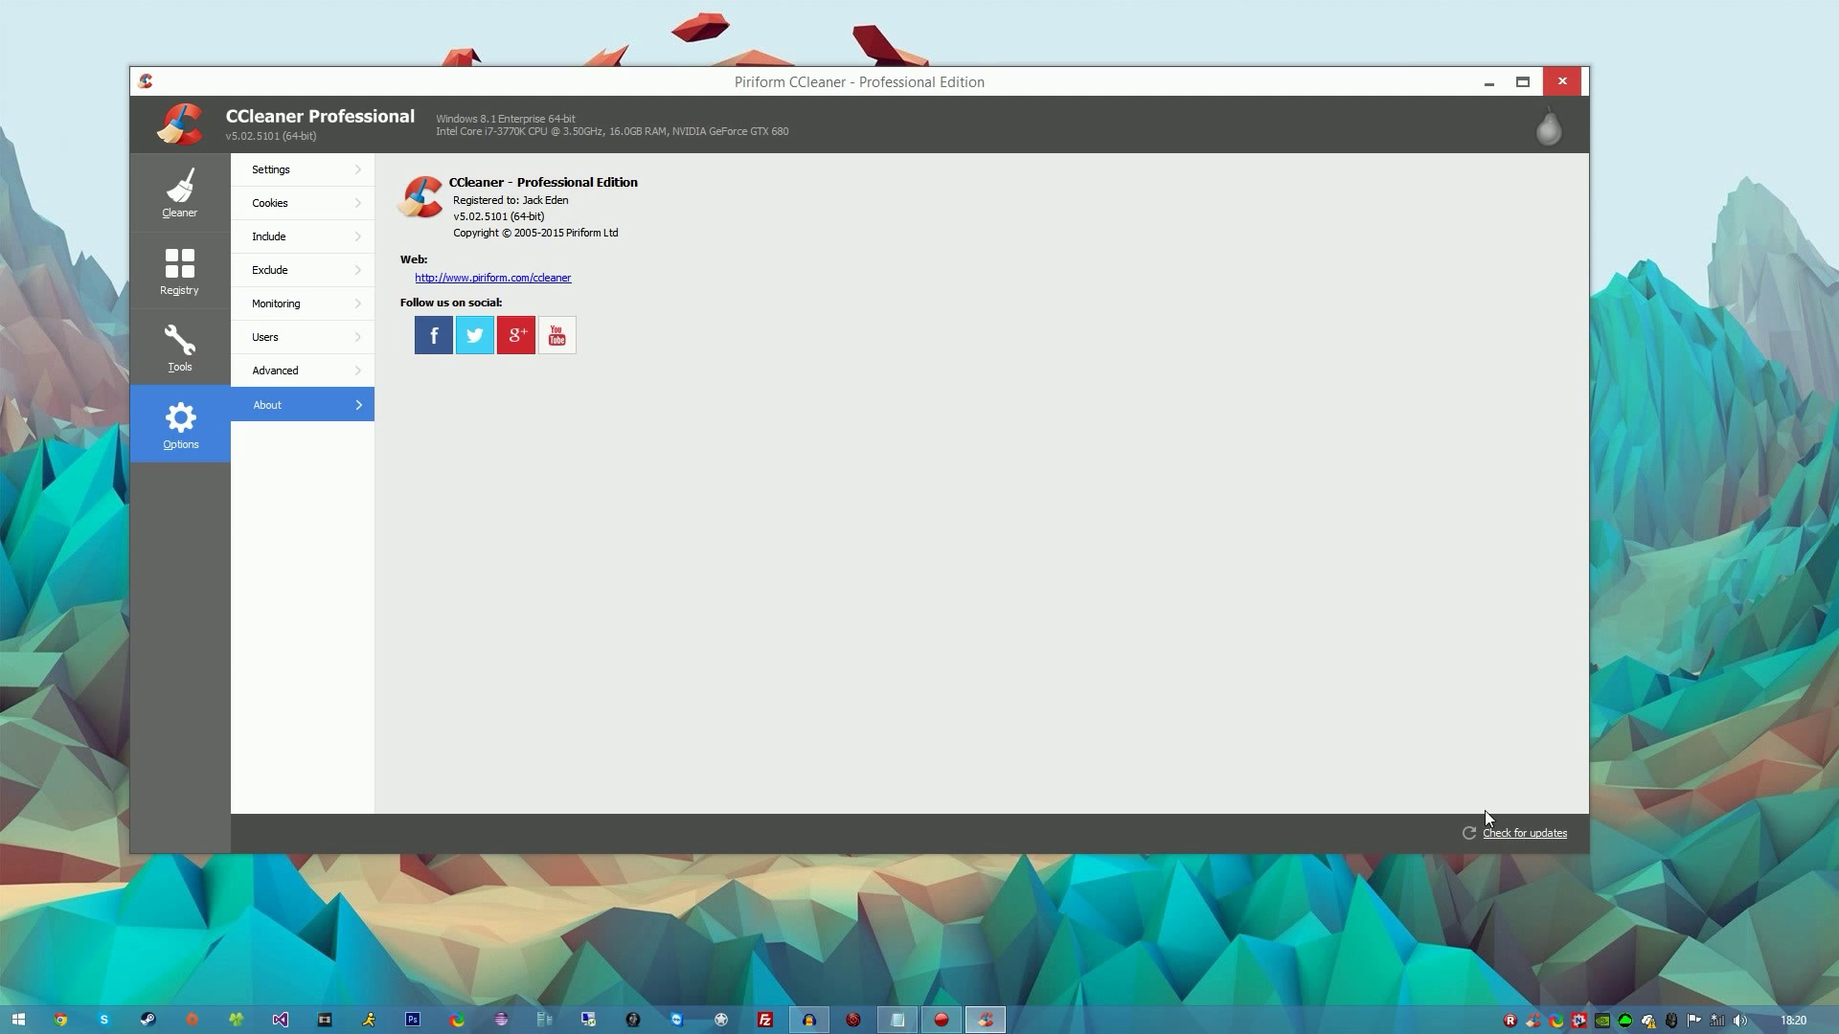
# Check for updates, retrying after a failed attempt, confirming 5.02.5101 is the latest version
pyautogui.click(1523, 837)
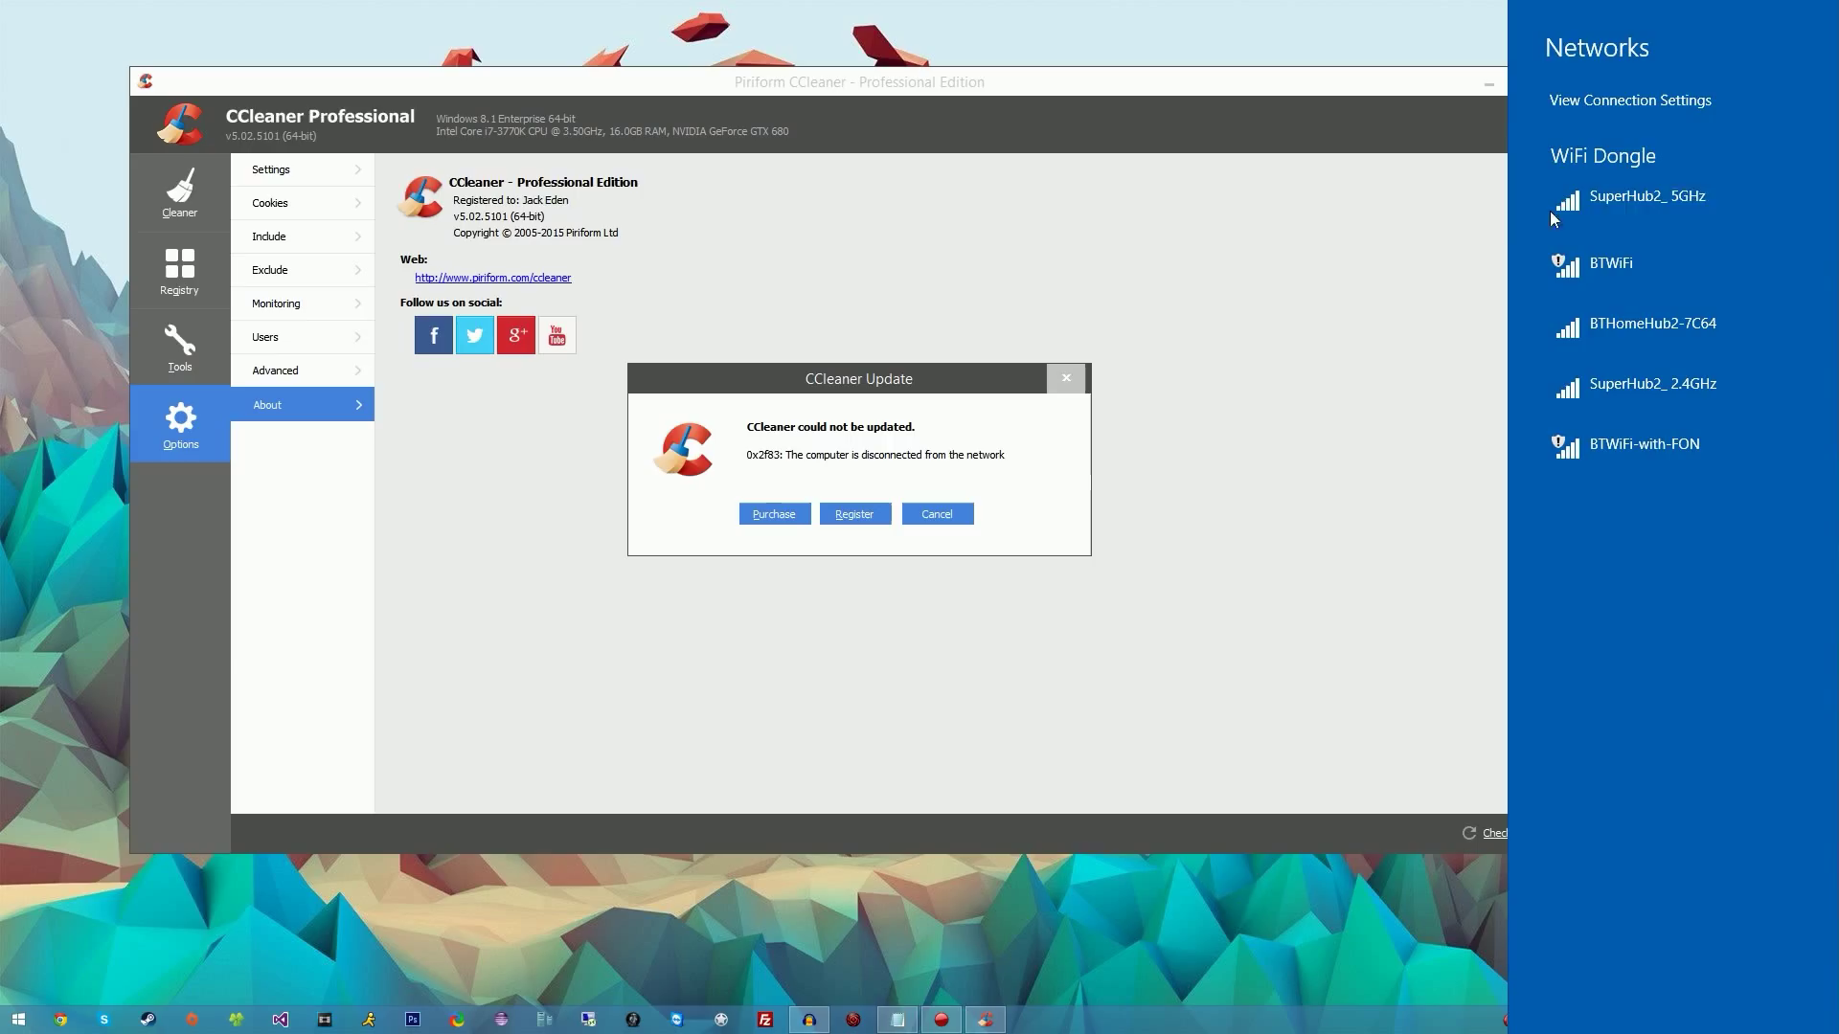
pyautogui.click(937, 513)
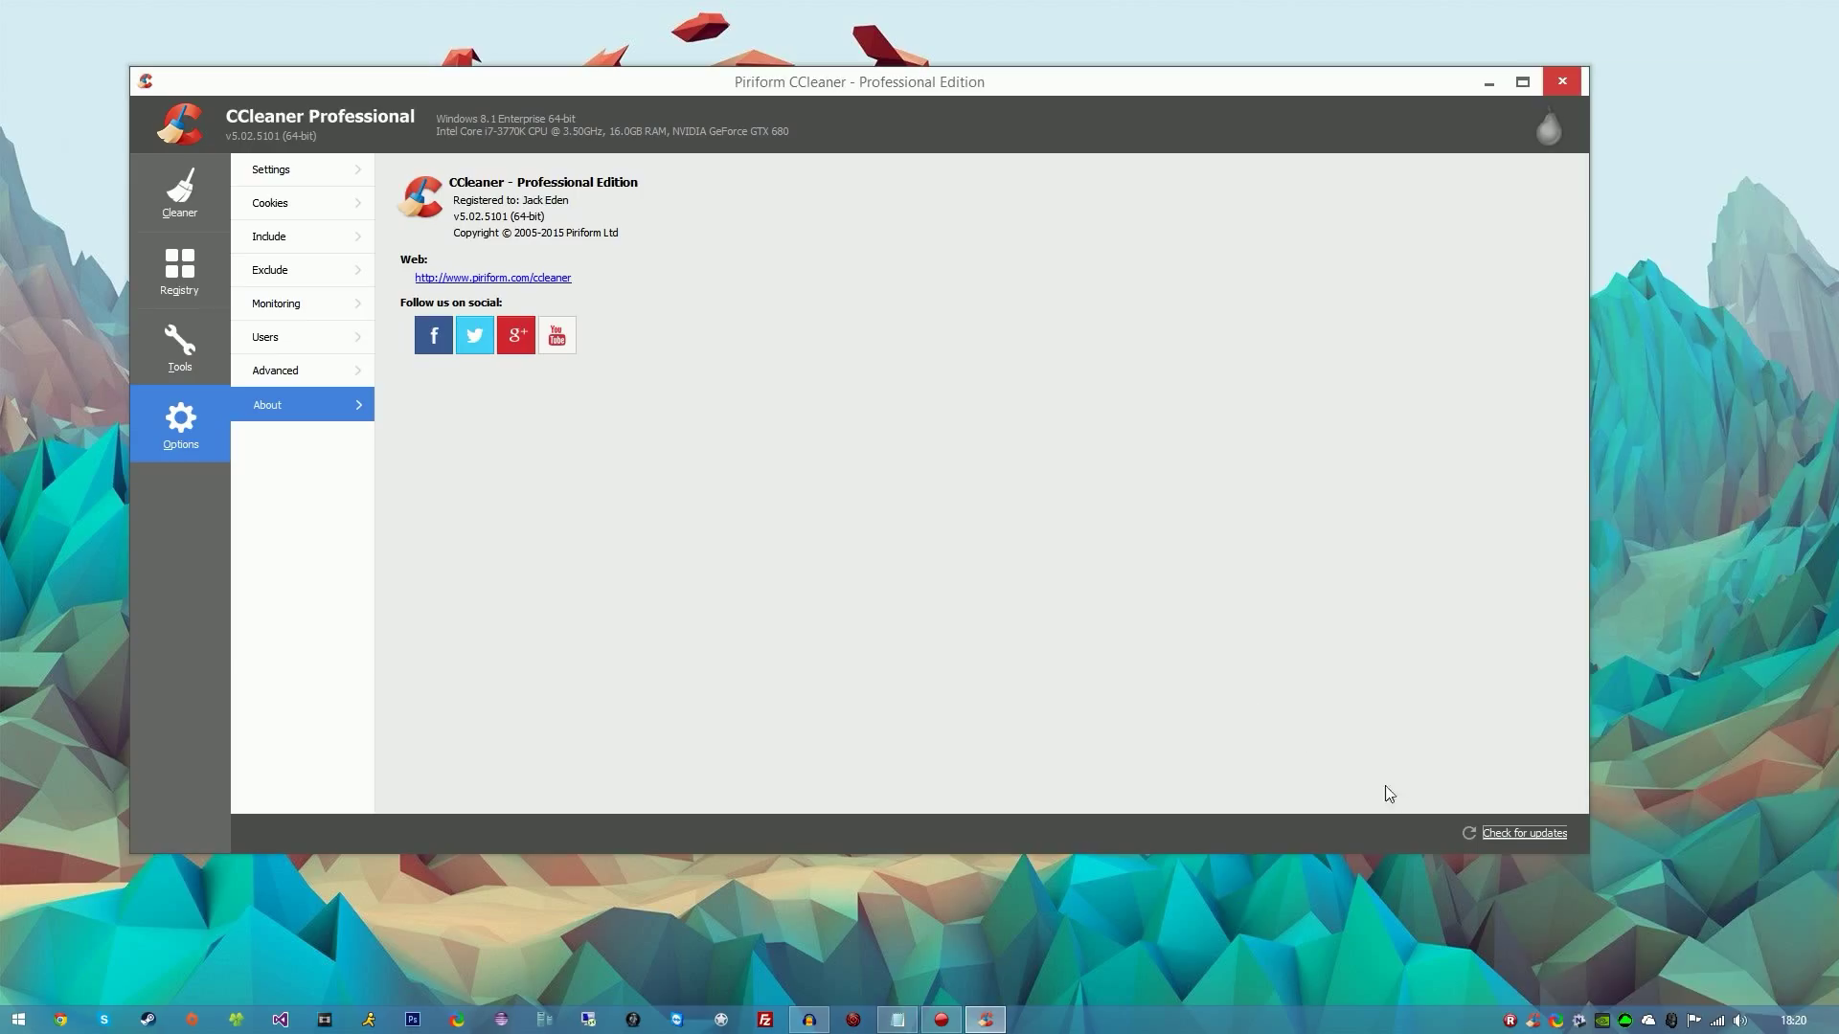
pyautogui.click(1523, 834)
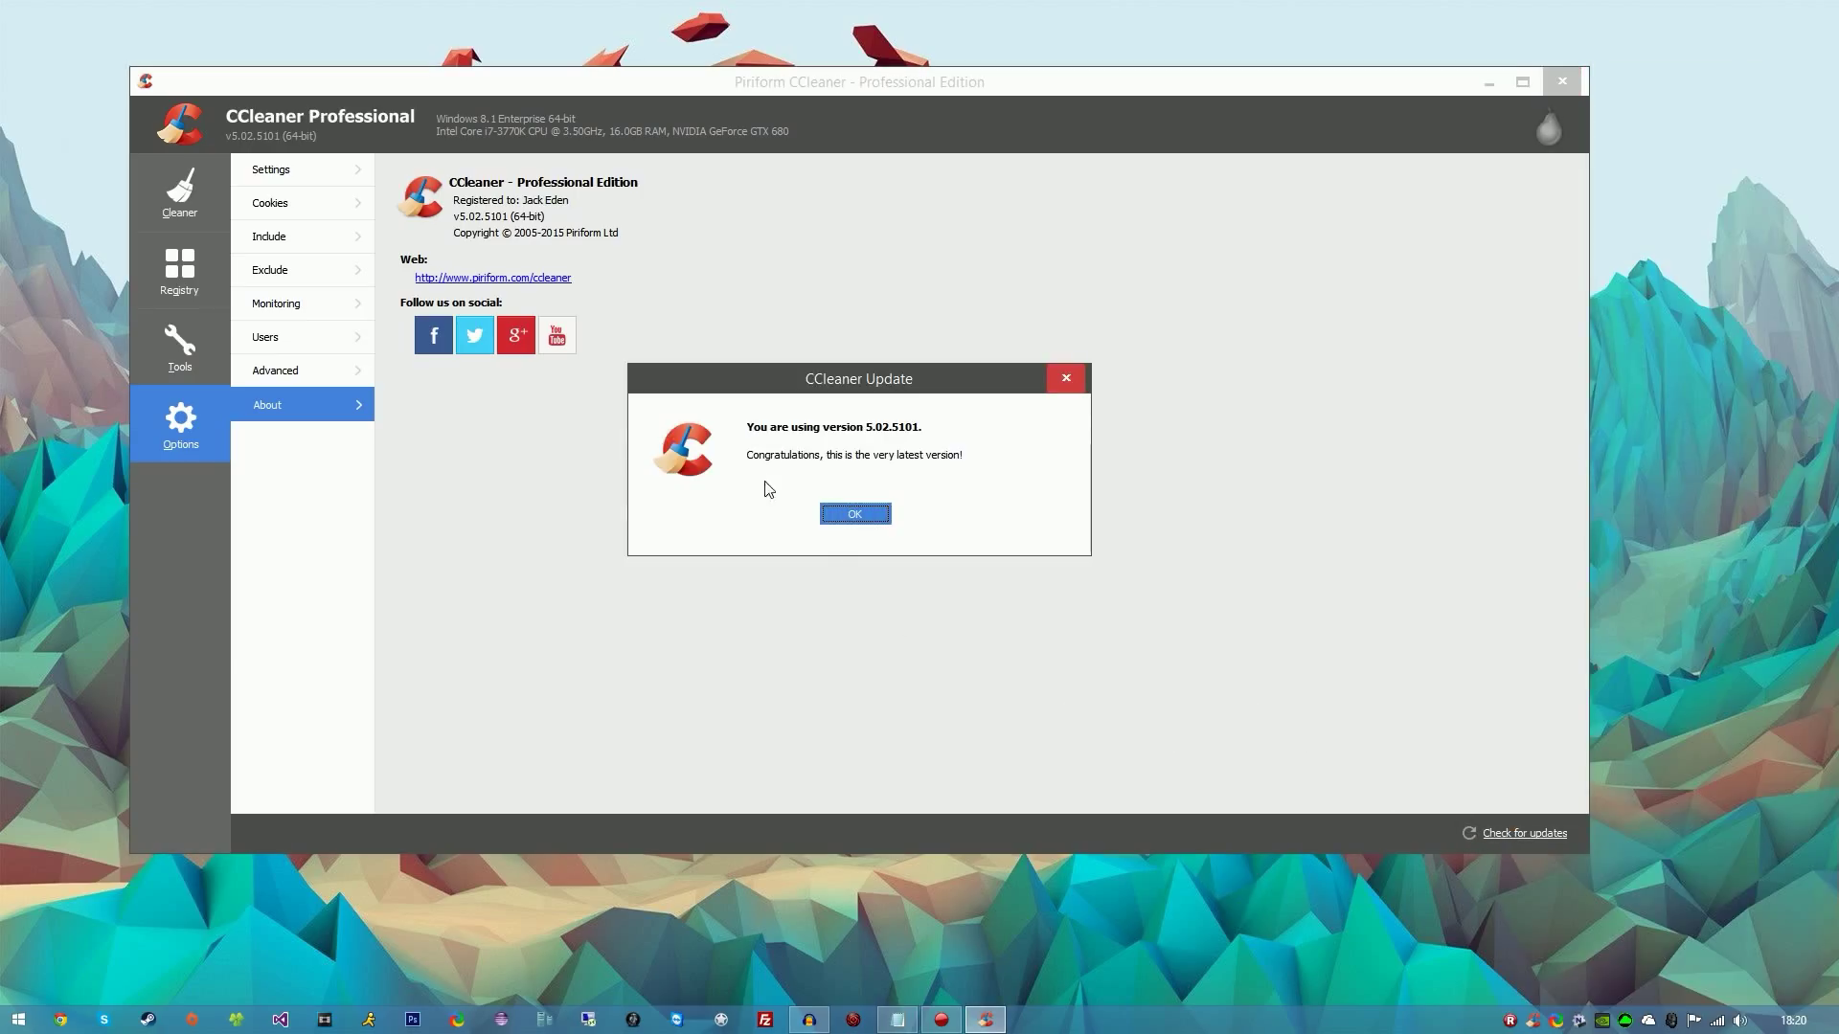
pyautogui.moveTo(910, 450)
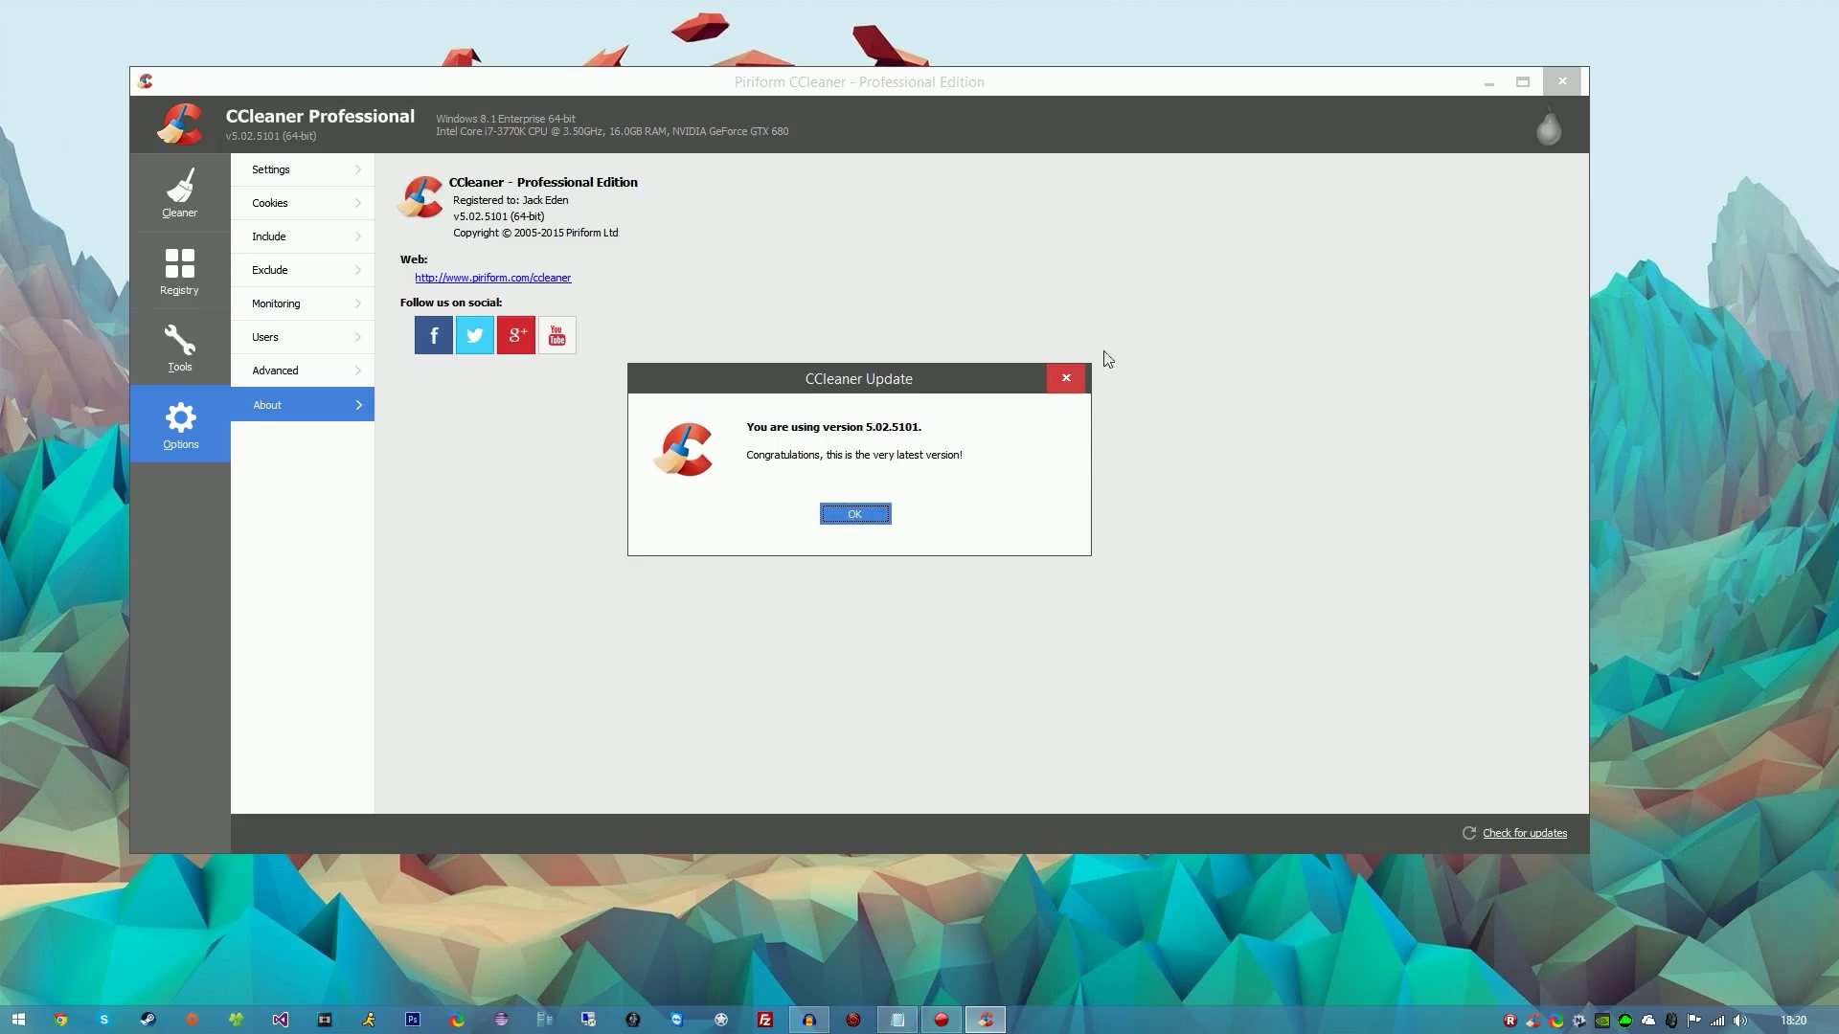
pyautogui.click(854, 513)
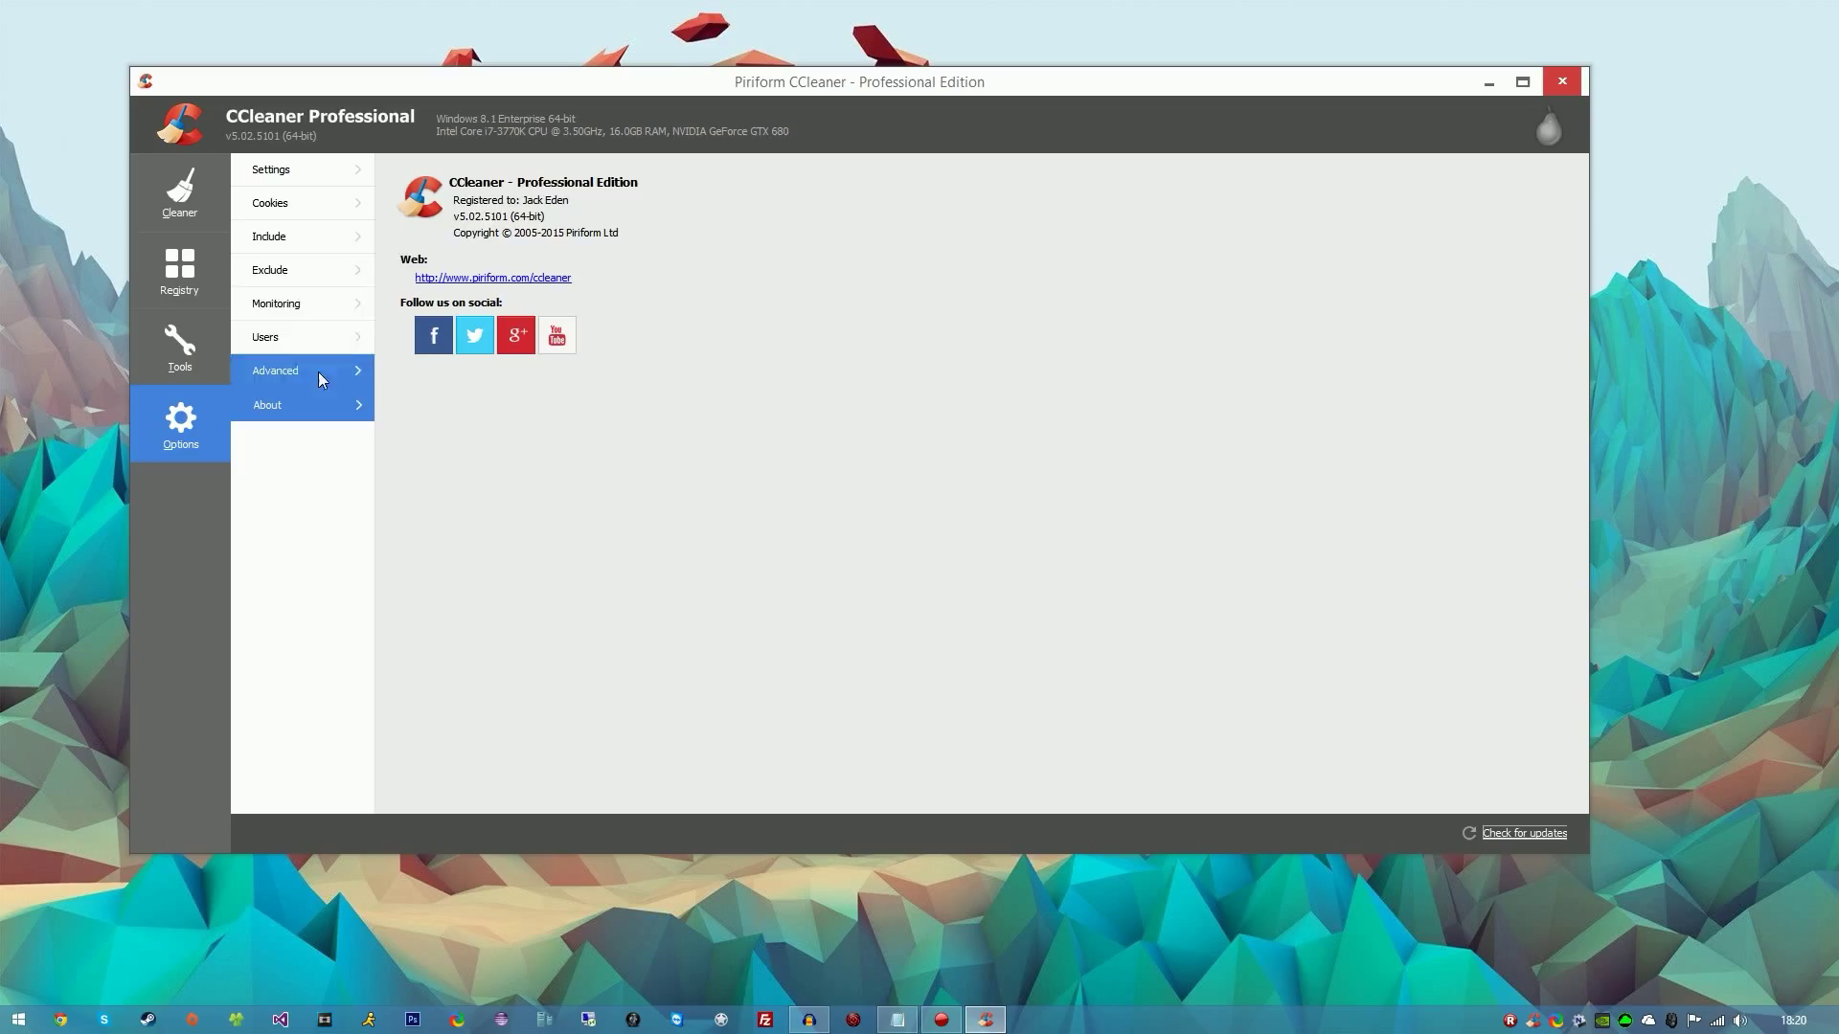
pyautogui.click(180, 192)
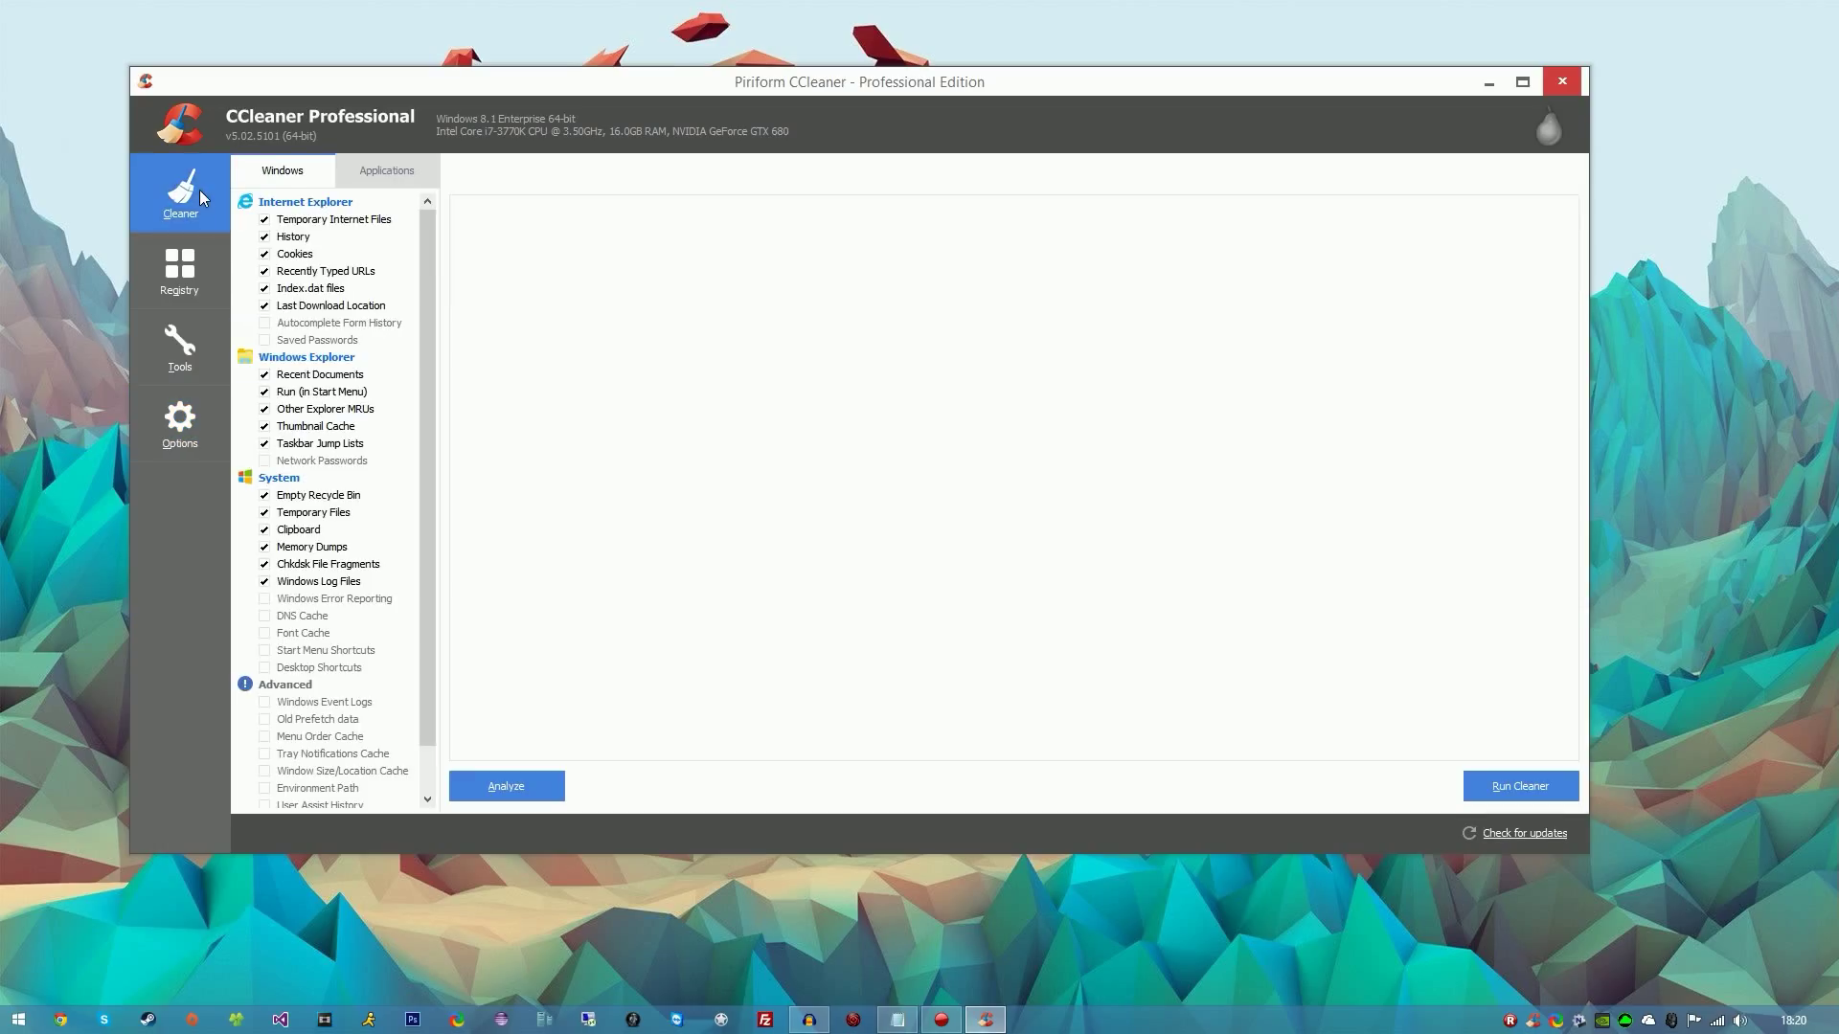
pyautogui.moveTo(309, 178)
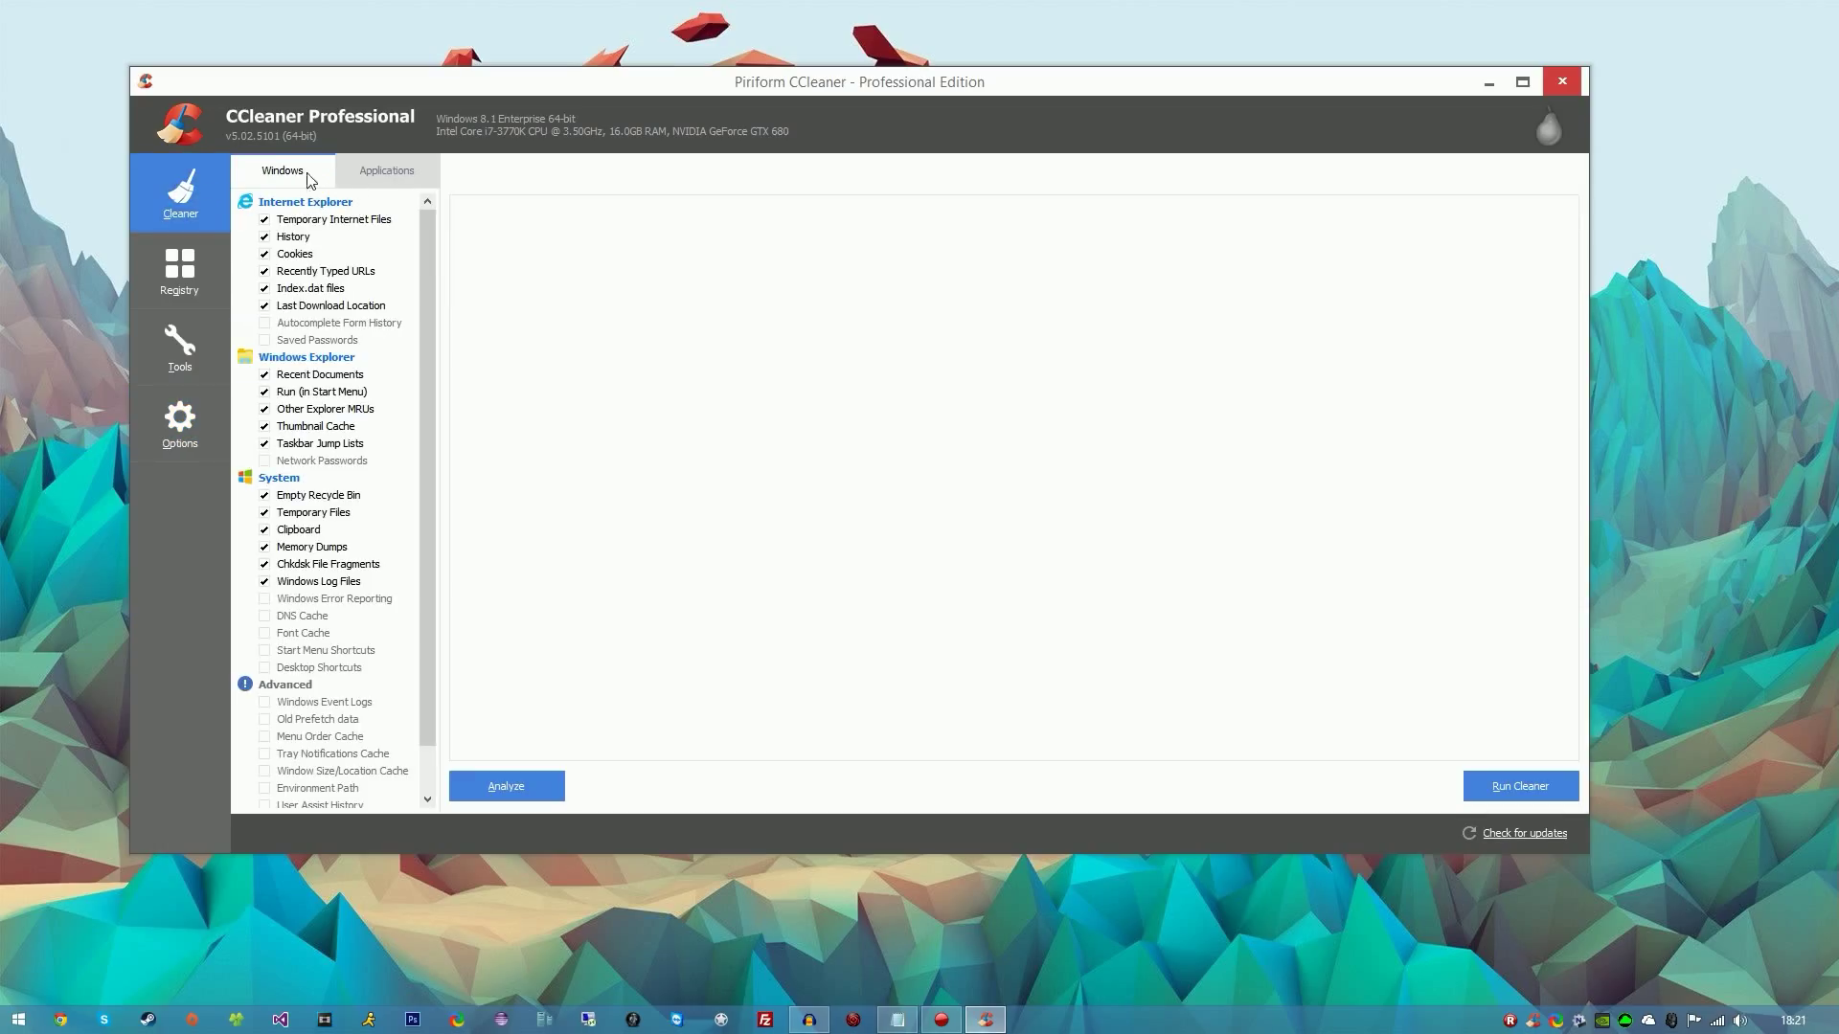
pyautogui.moveTo(478, 221)
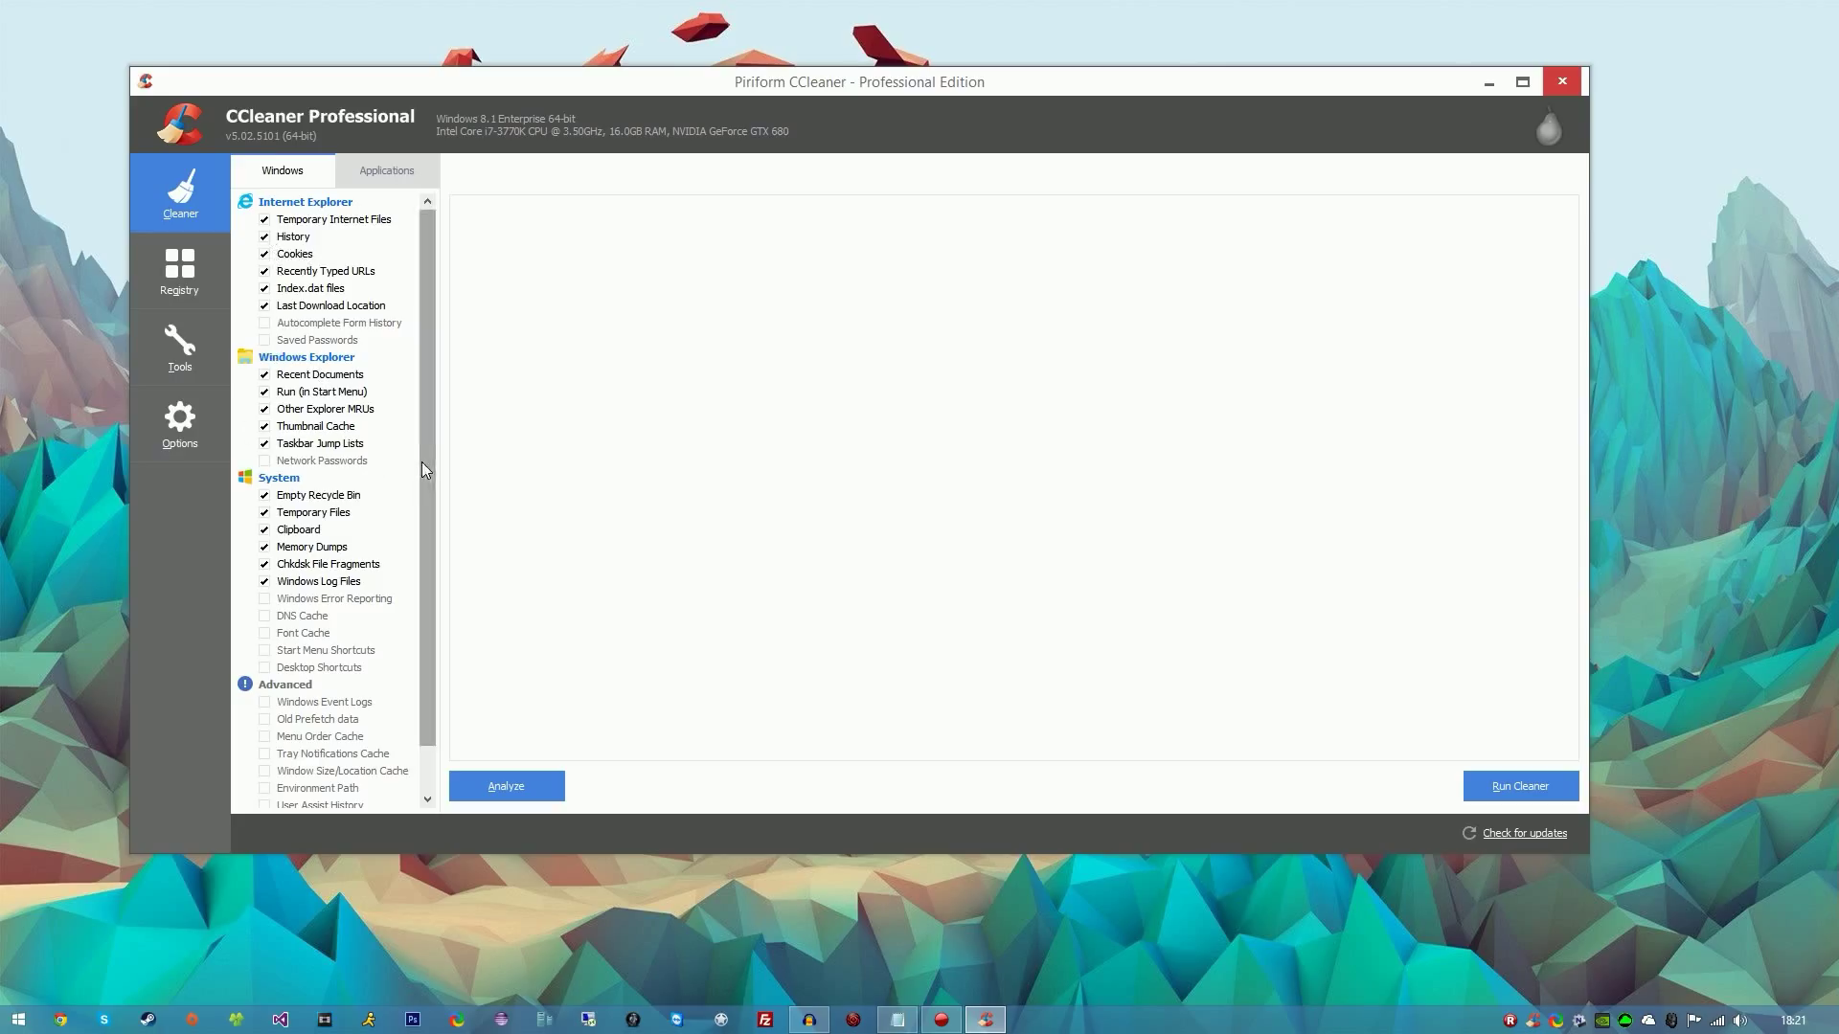
pyautogui.scroll(-3)
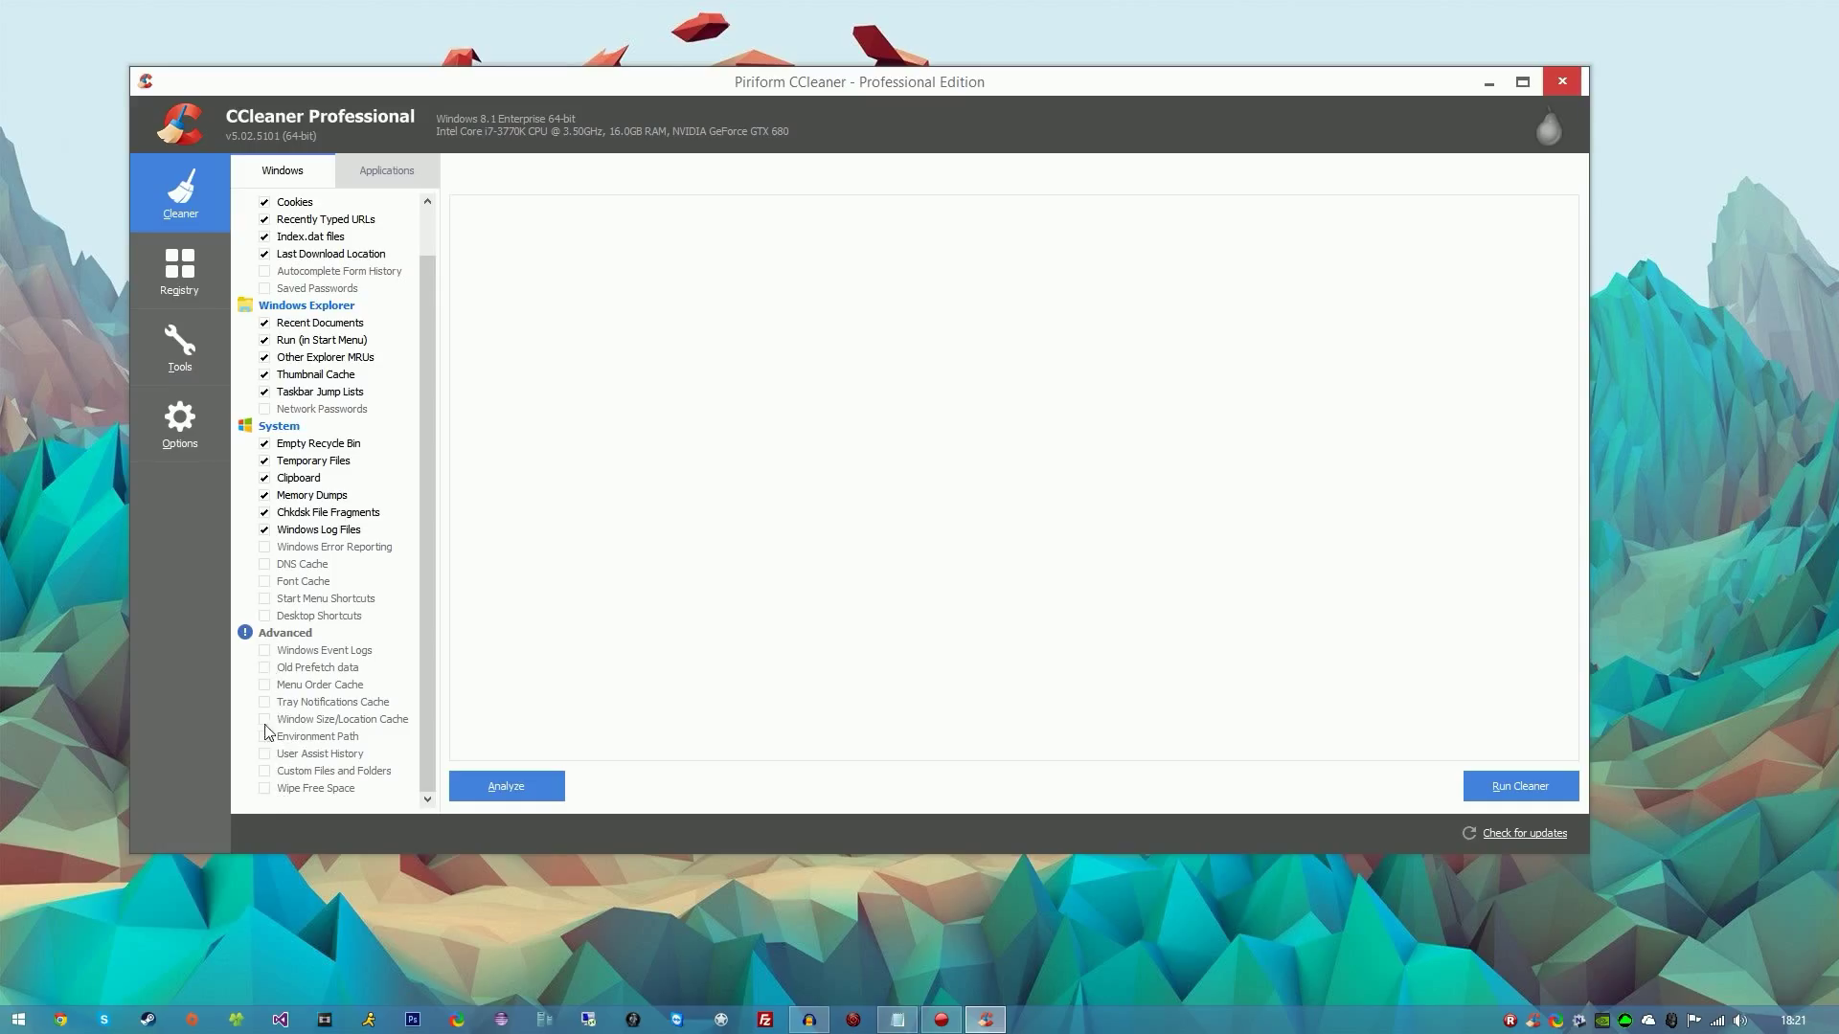
pyautogui.click(264, 651)
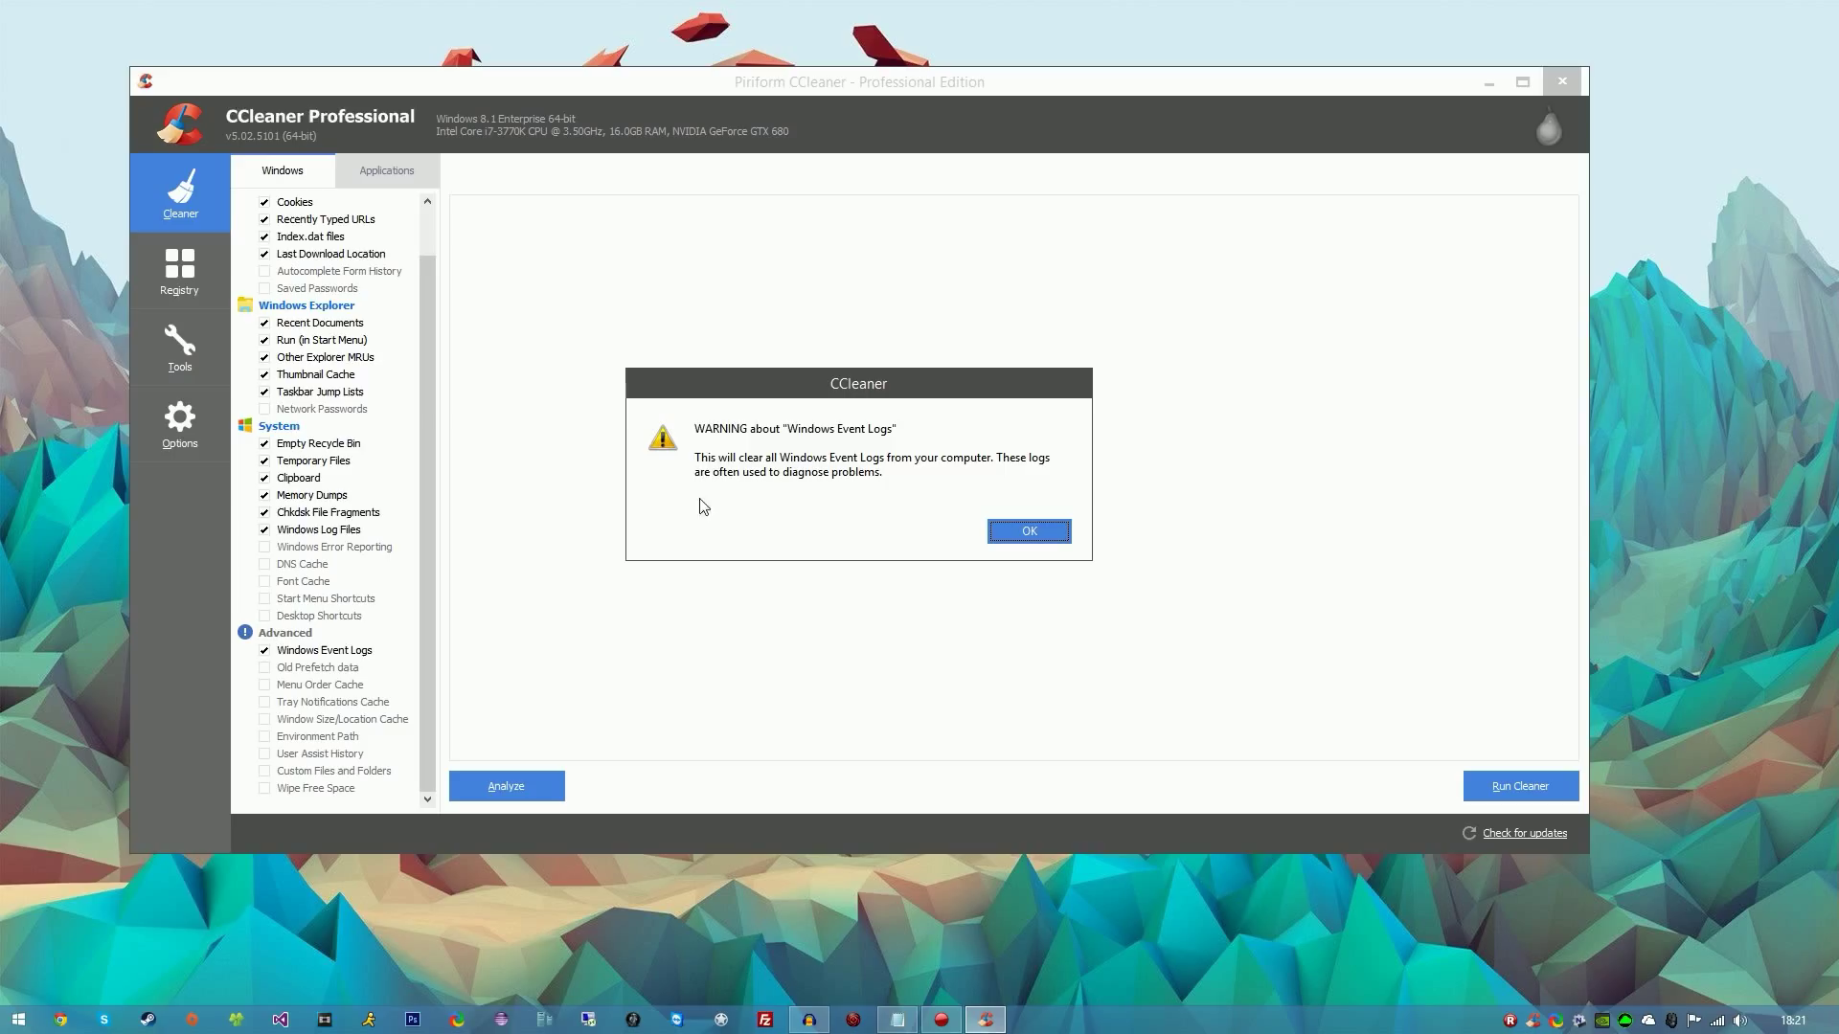
pyautogui.moveTo(709, 496)
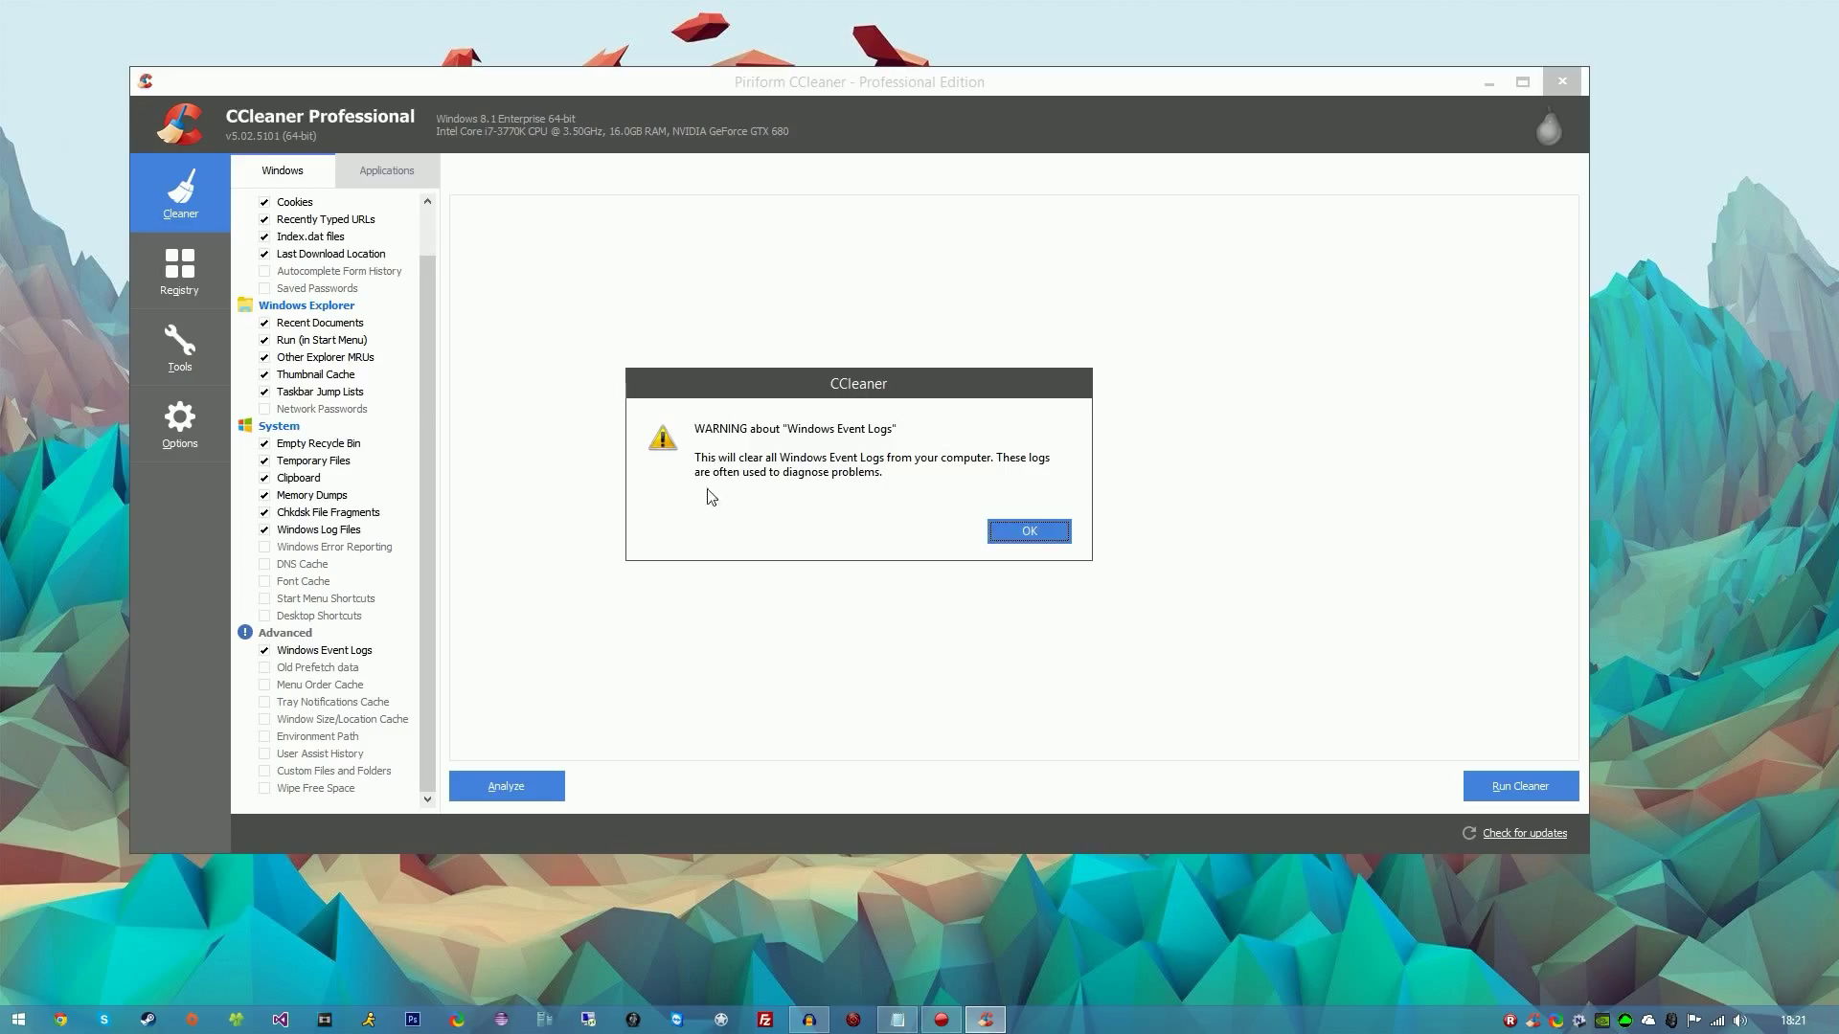
pyautogui.click(1027, 530)
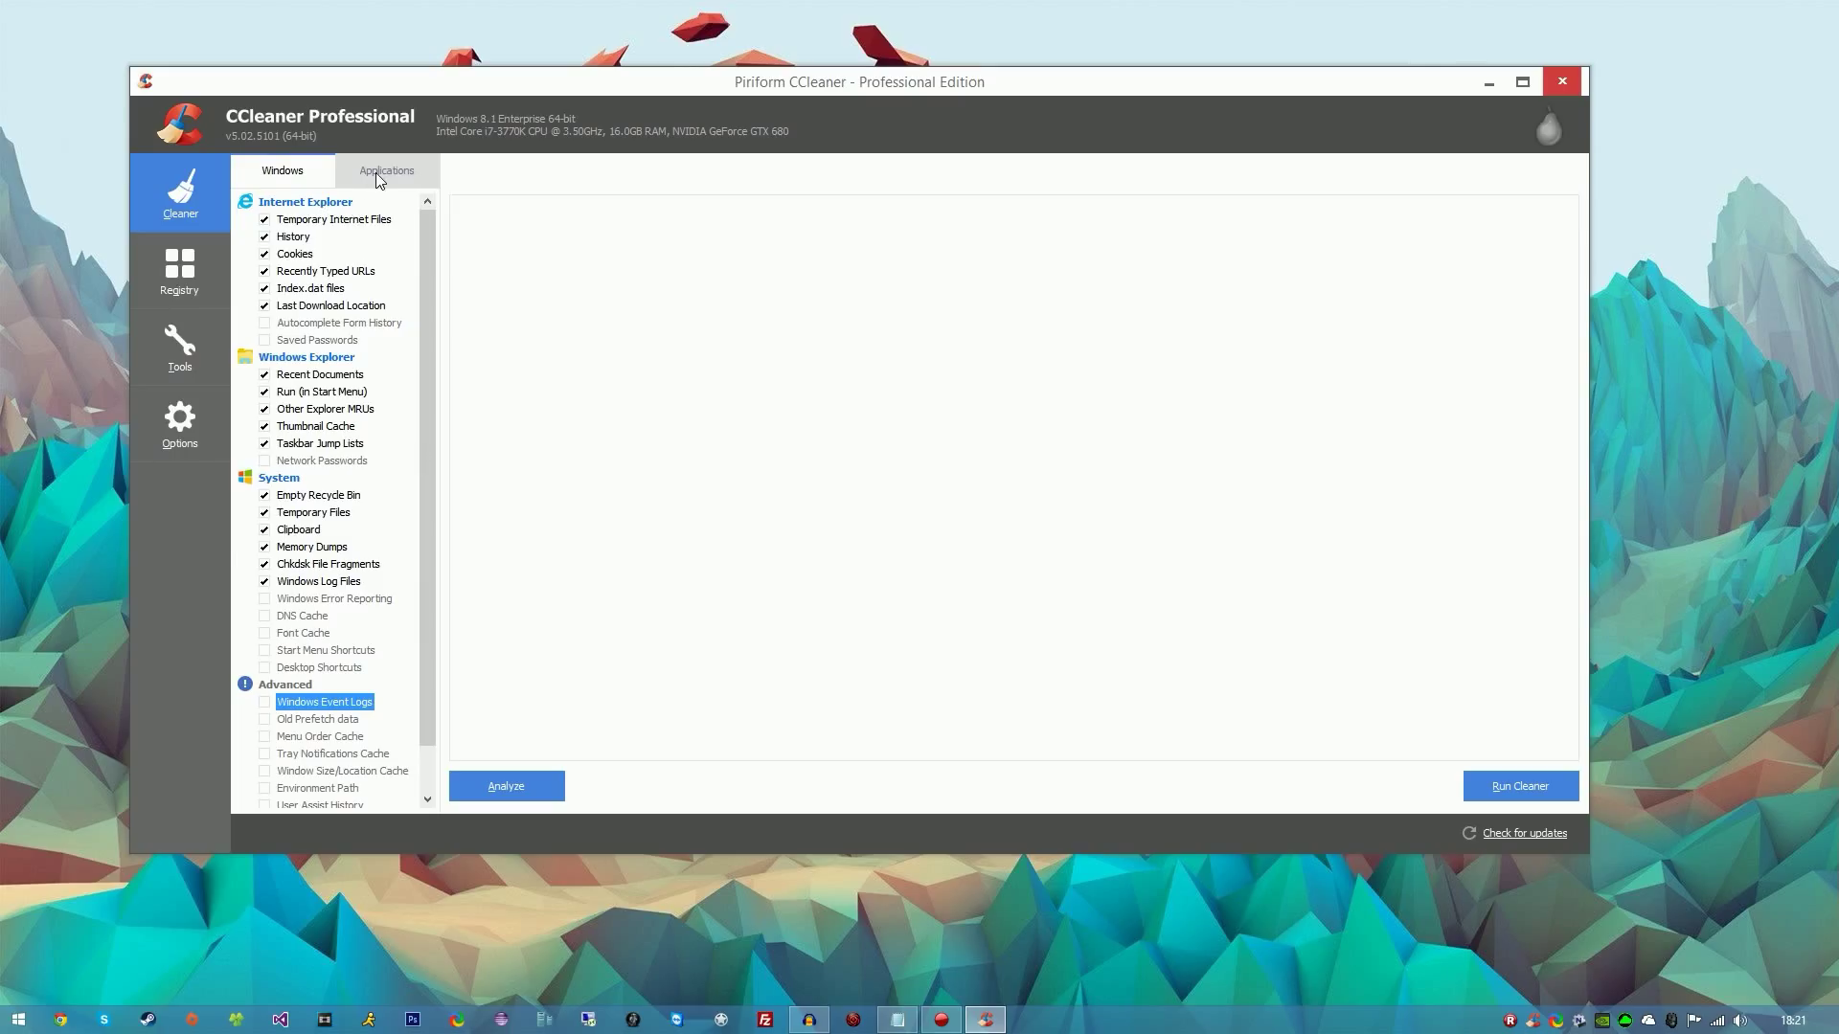
pyautogui.click(385, 170)
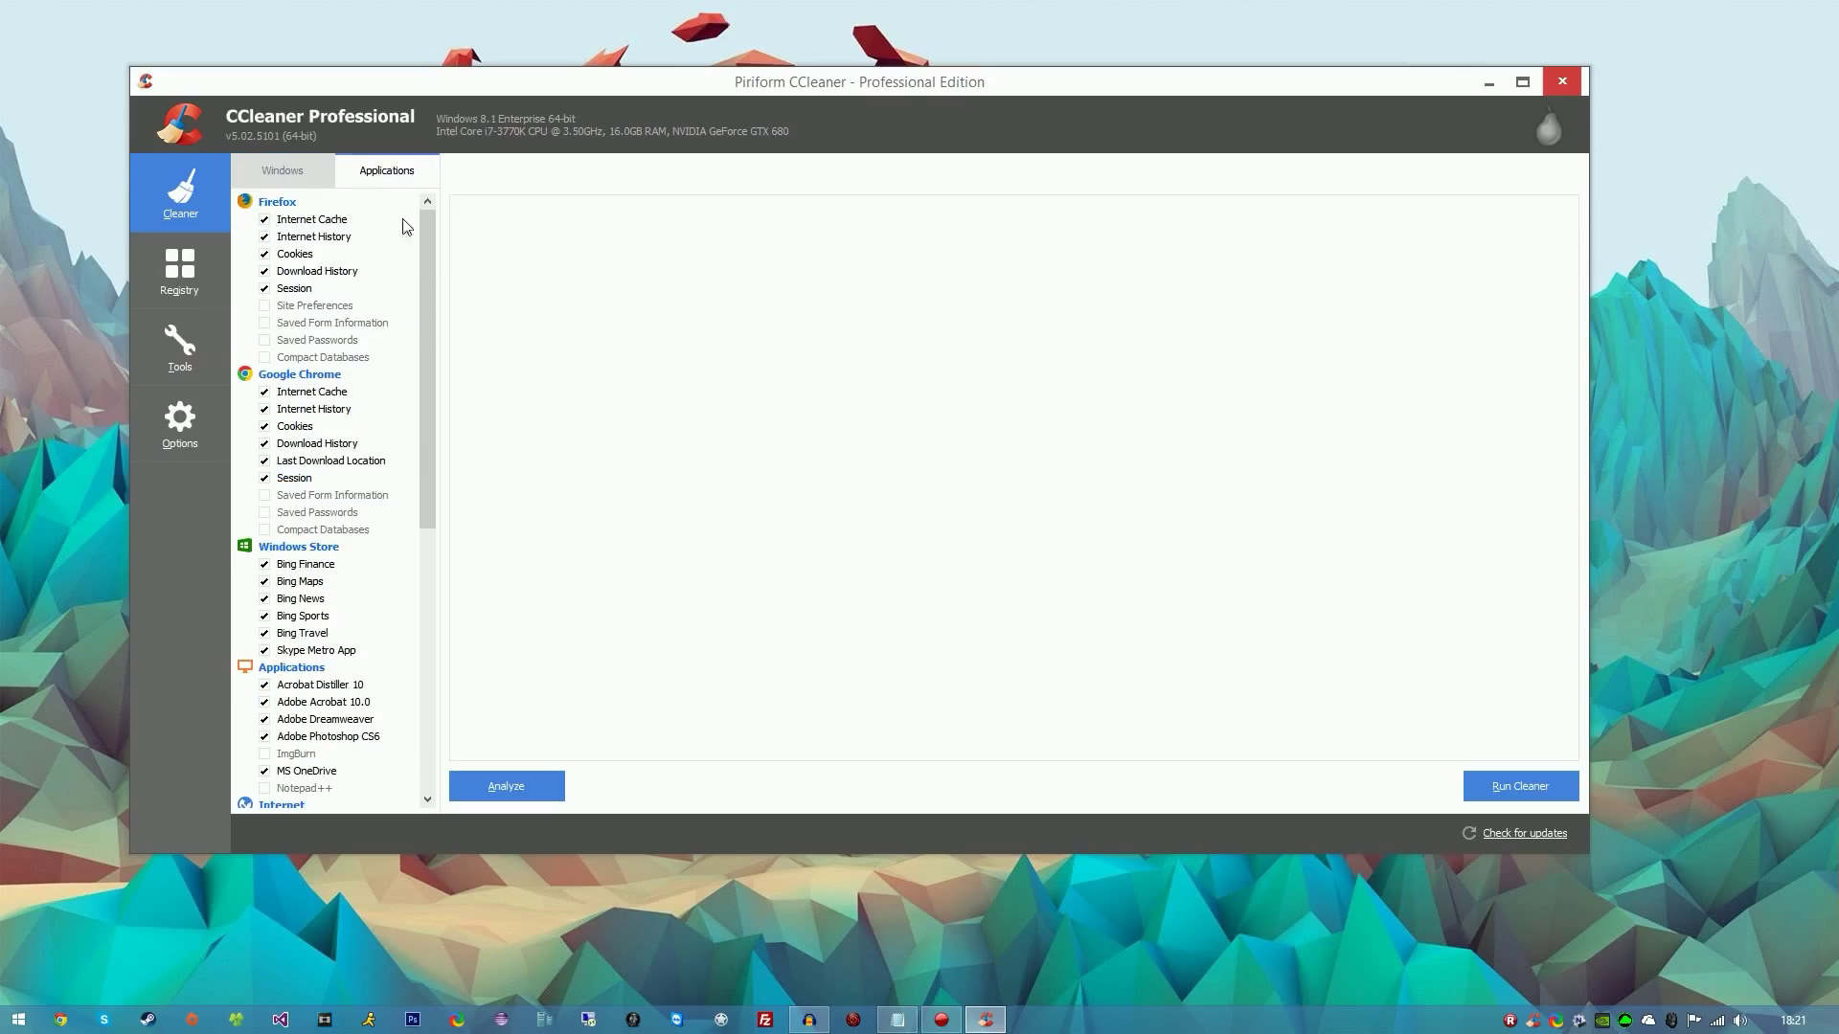
pyautogui.scroll(-3)
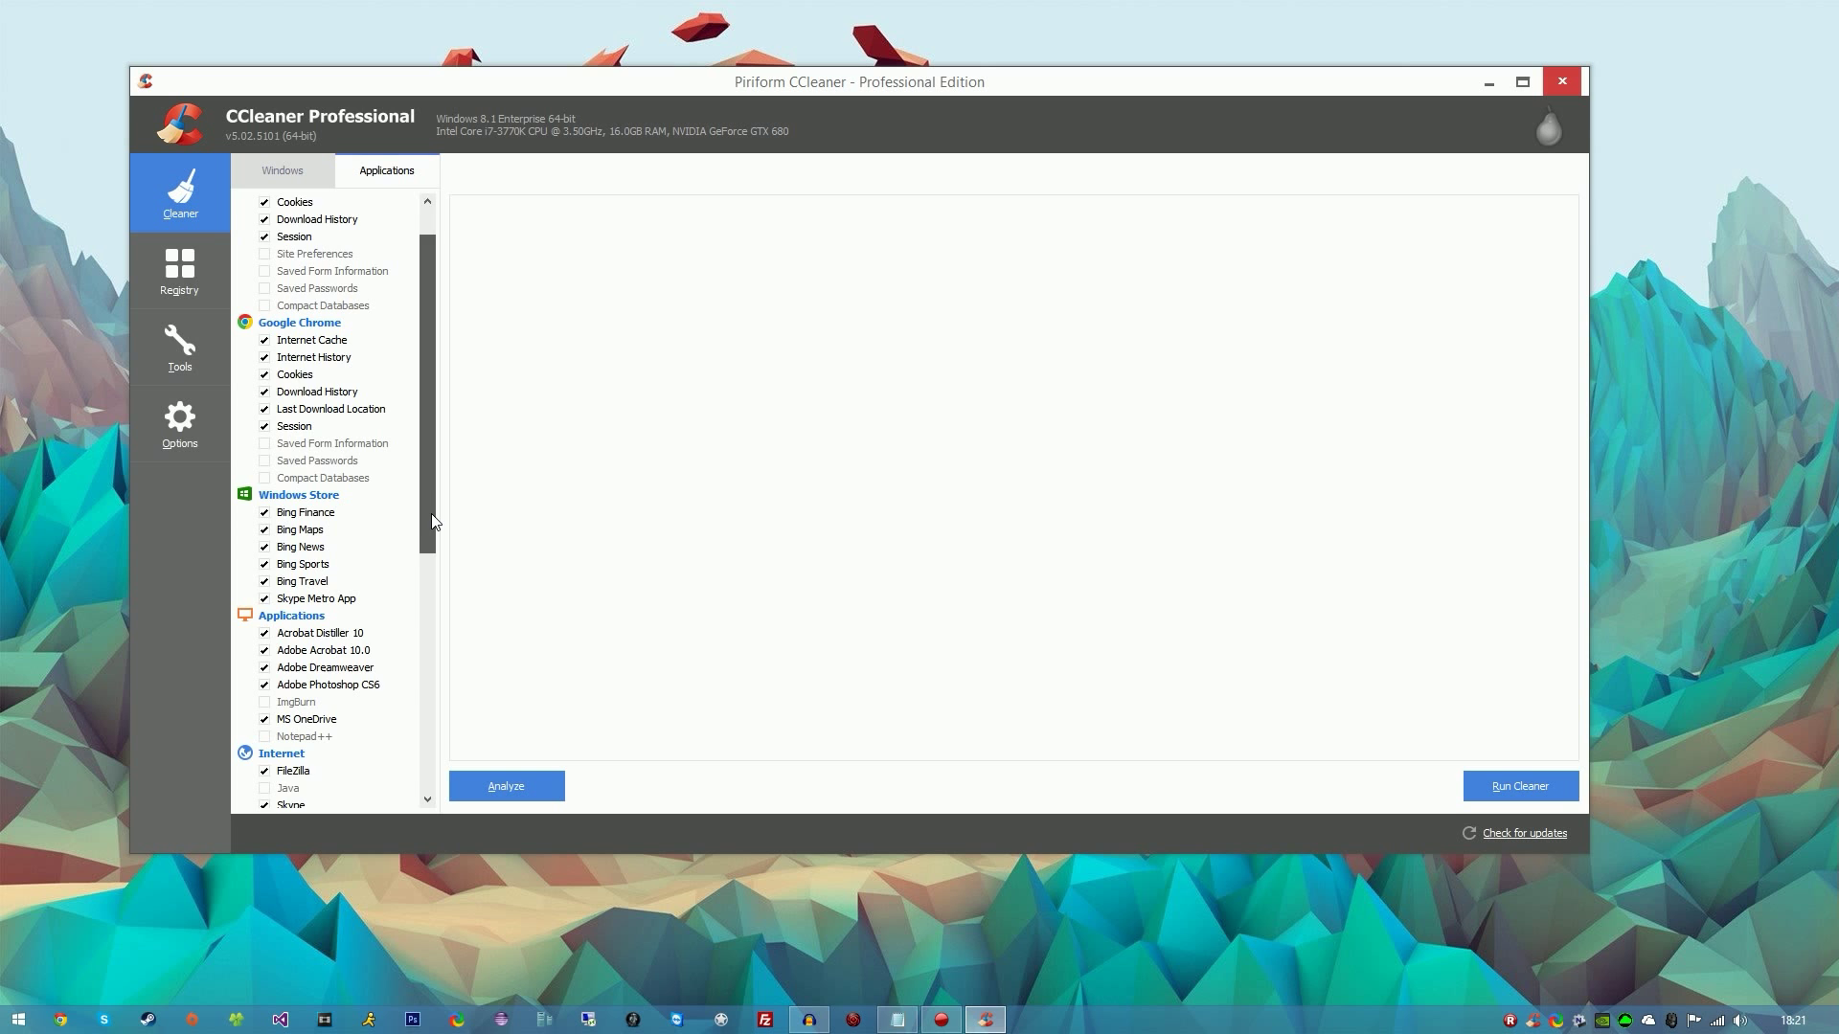
pyautogui.scroll(-3)
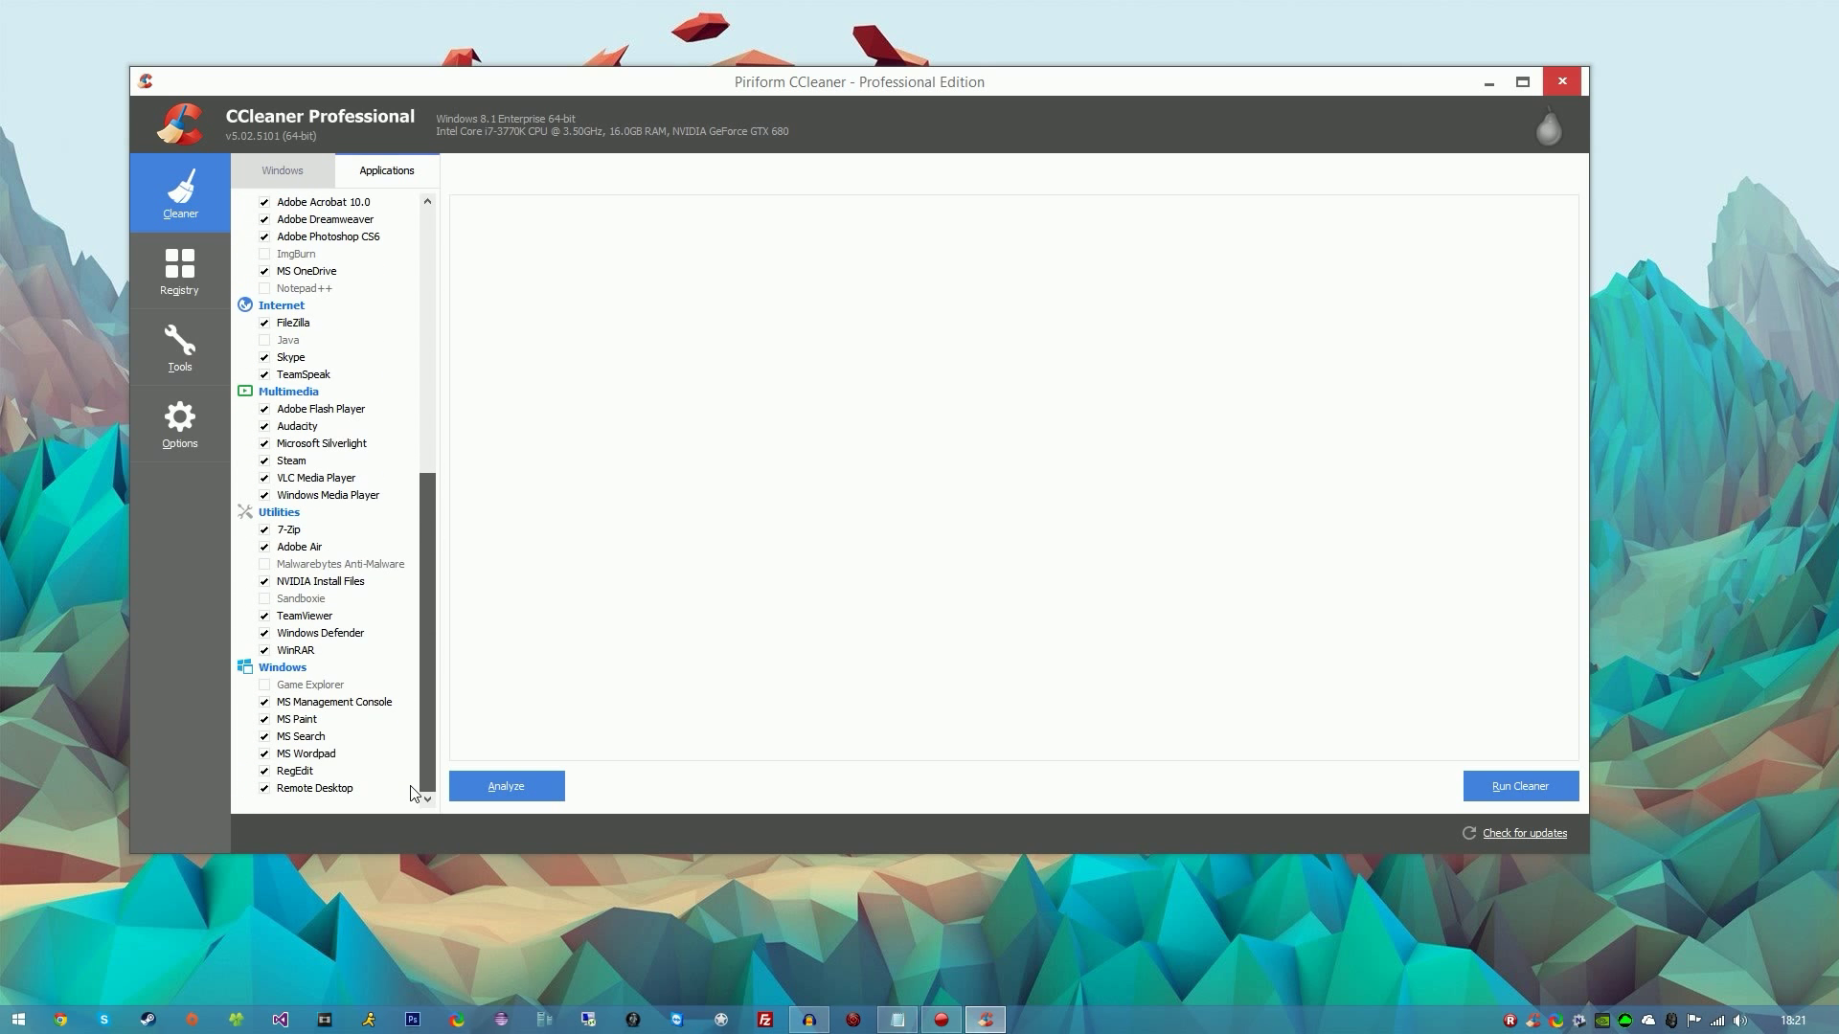
pyautogui.click(282, 174)
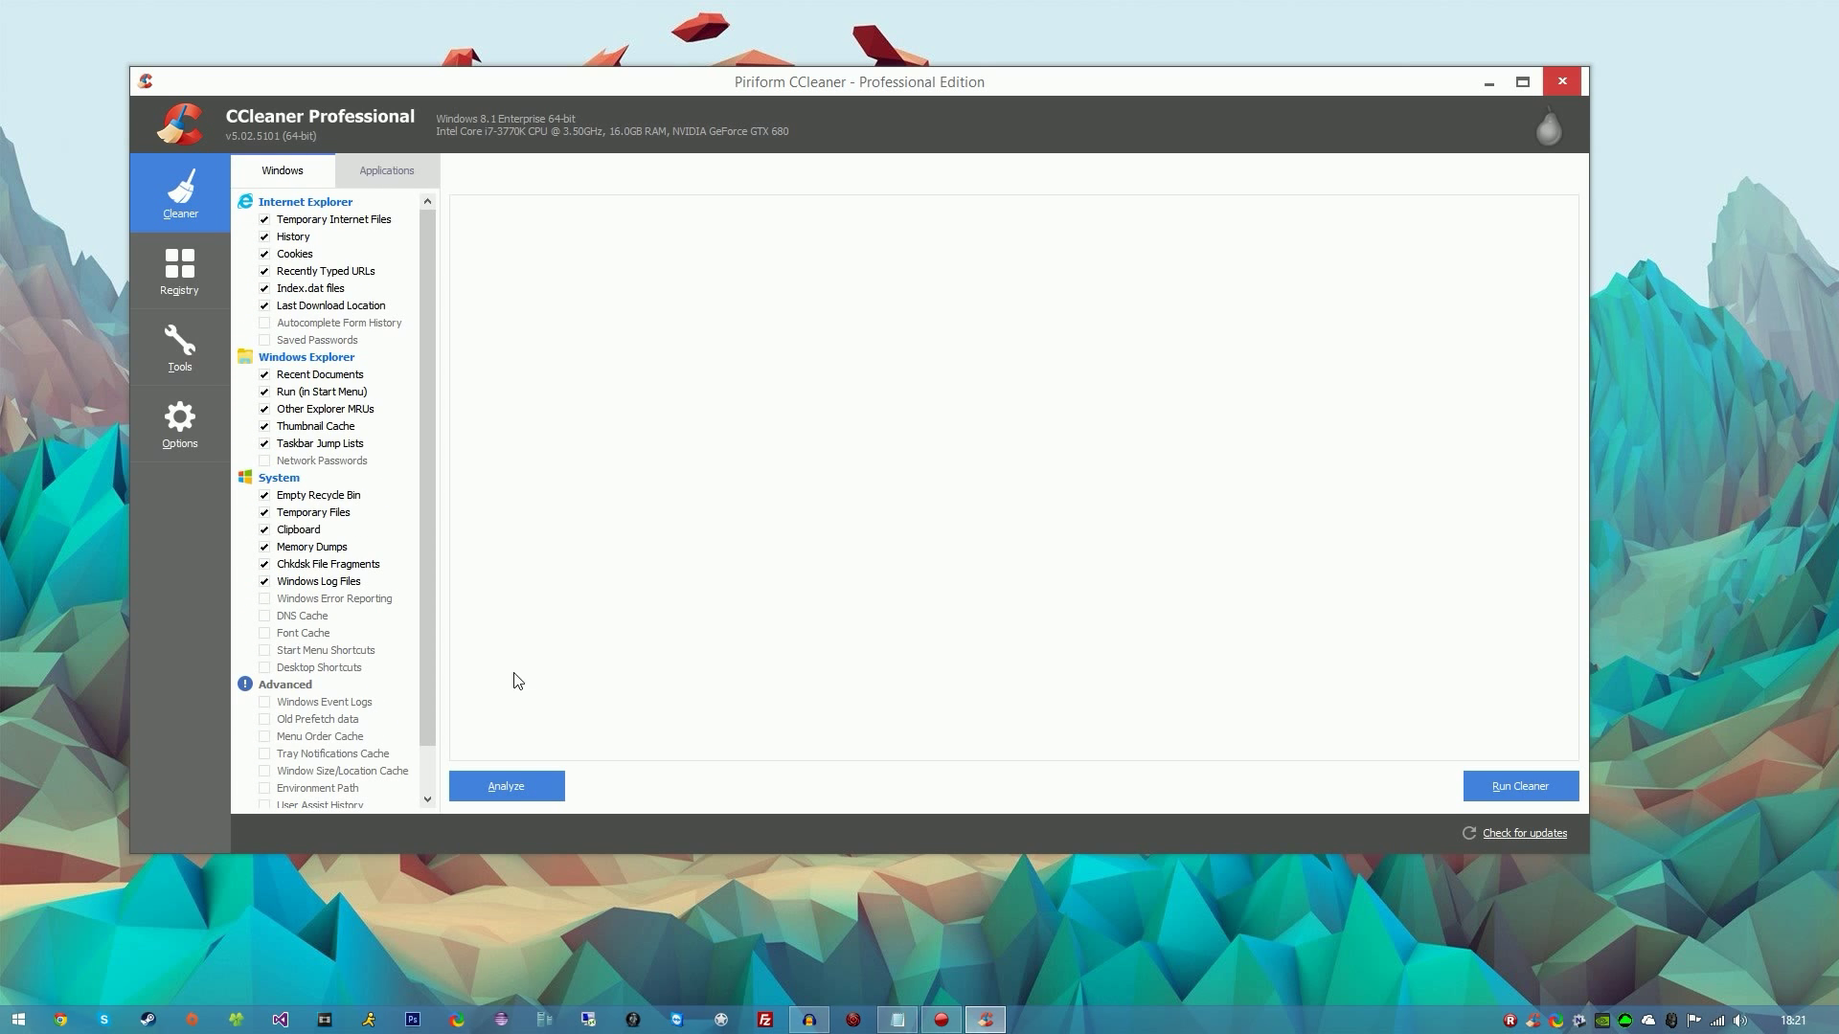
# Analyse and run the cleaner, suppressing future confirmations, removing 307 MB, then switch to Registry
pyautogui.click(505, 785)
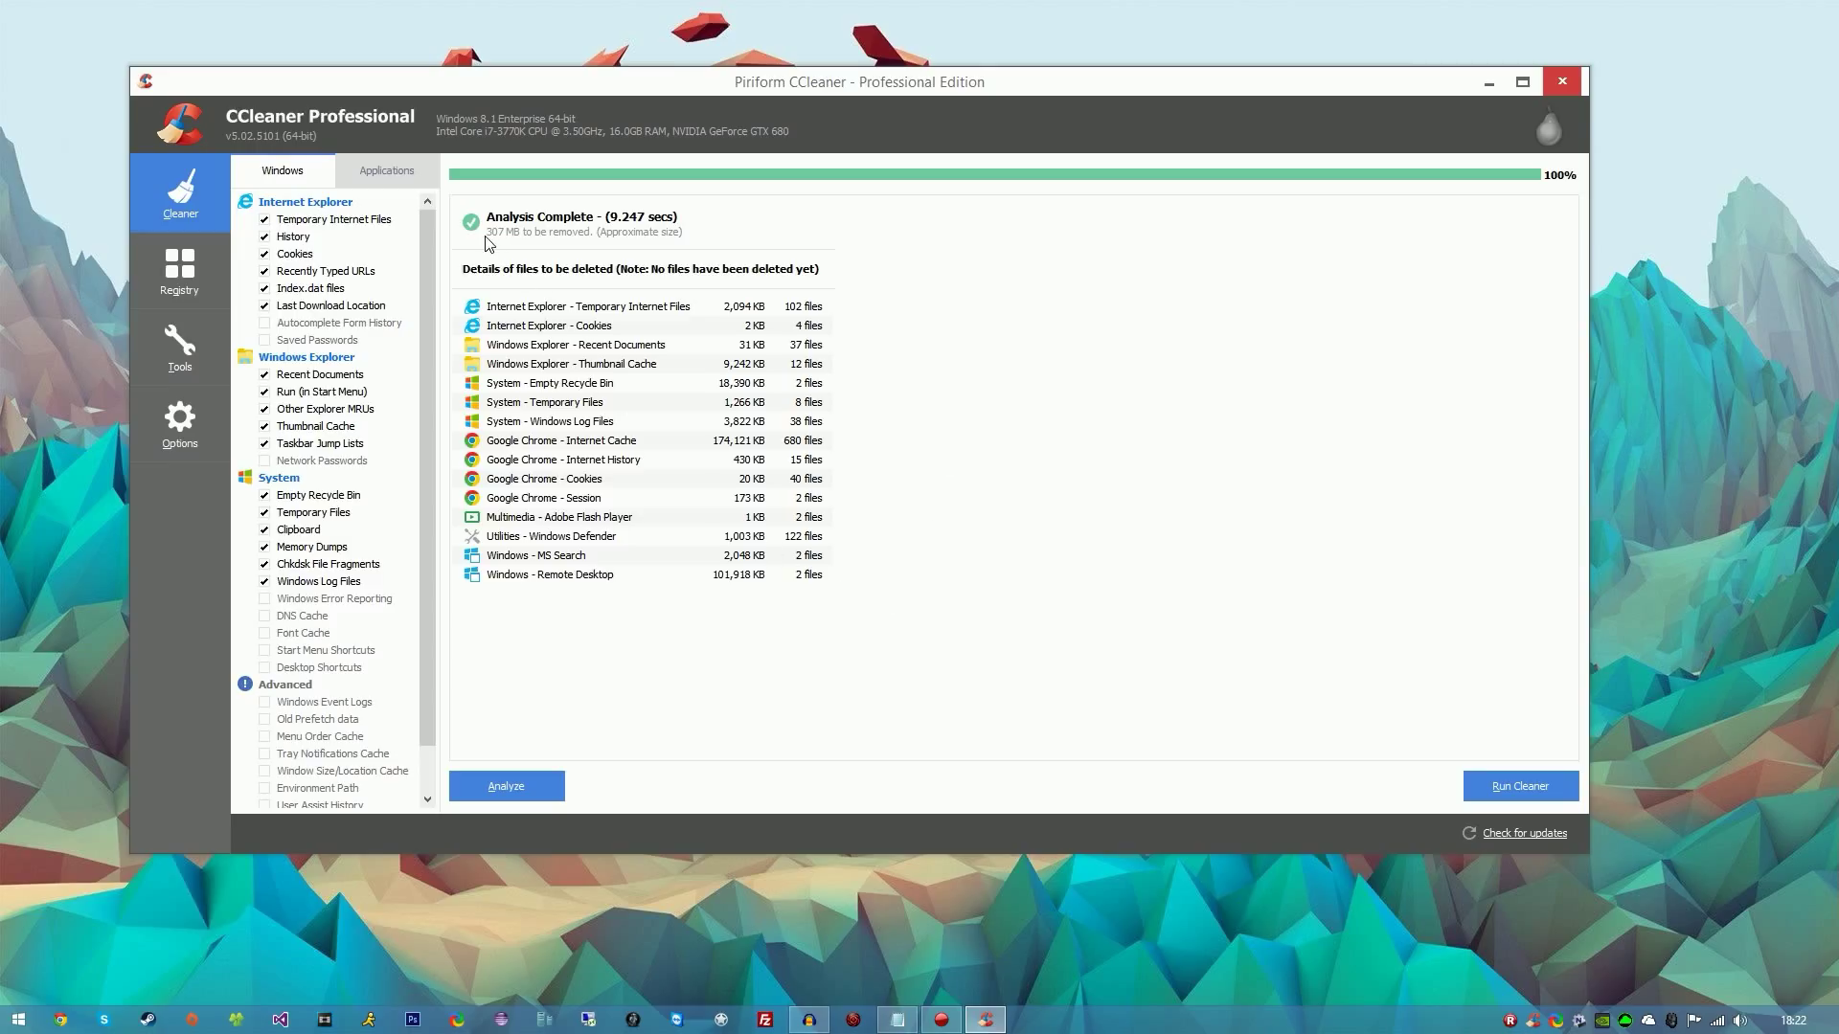
pyautogui.moveTo(504, 247)
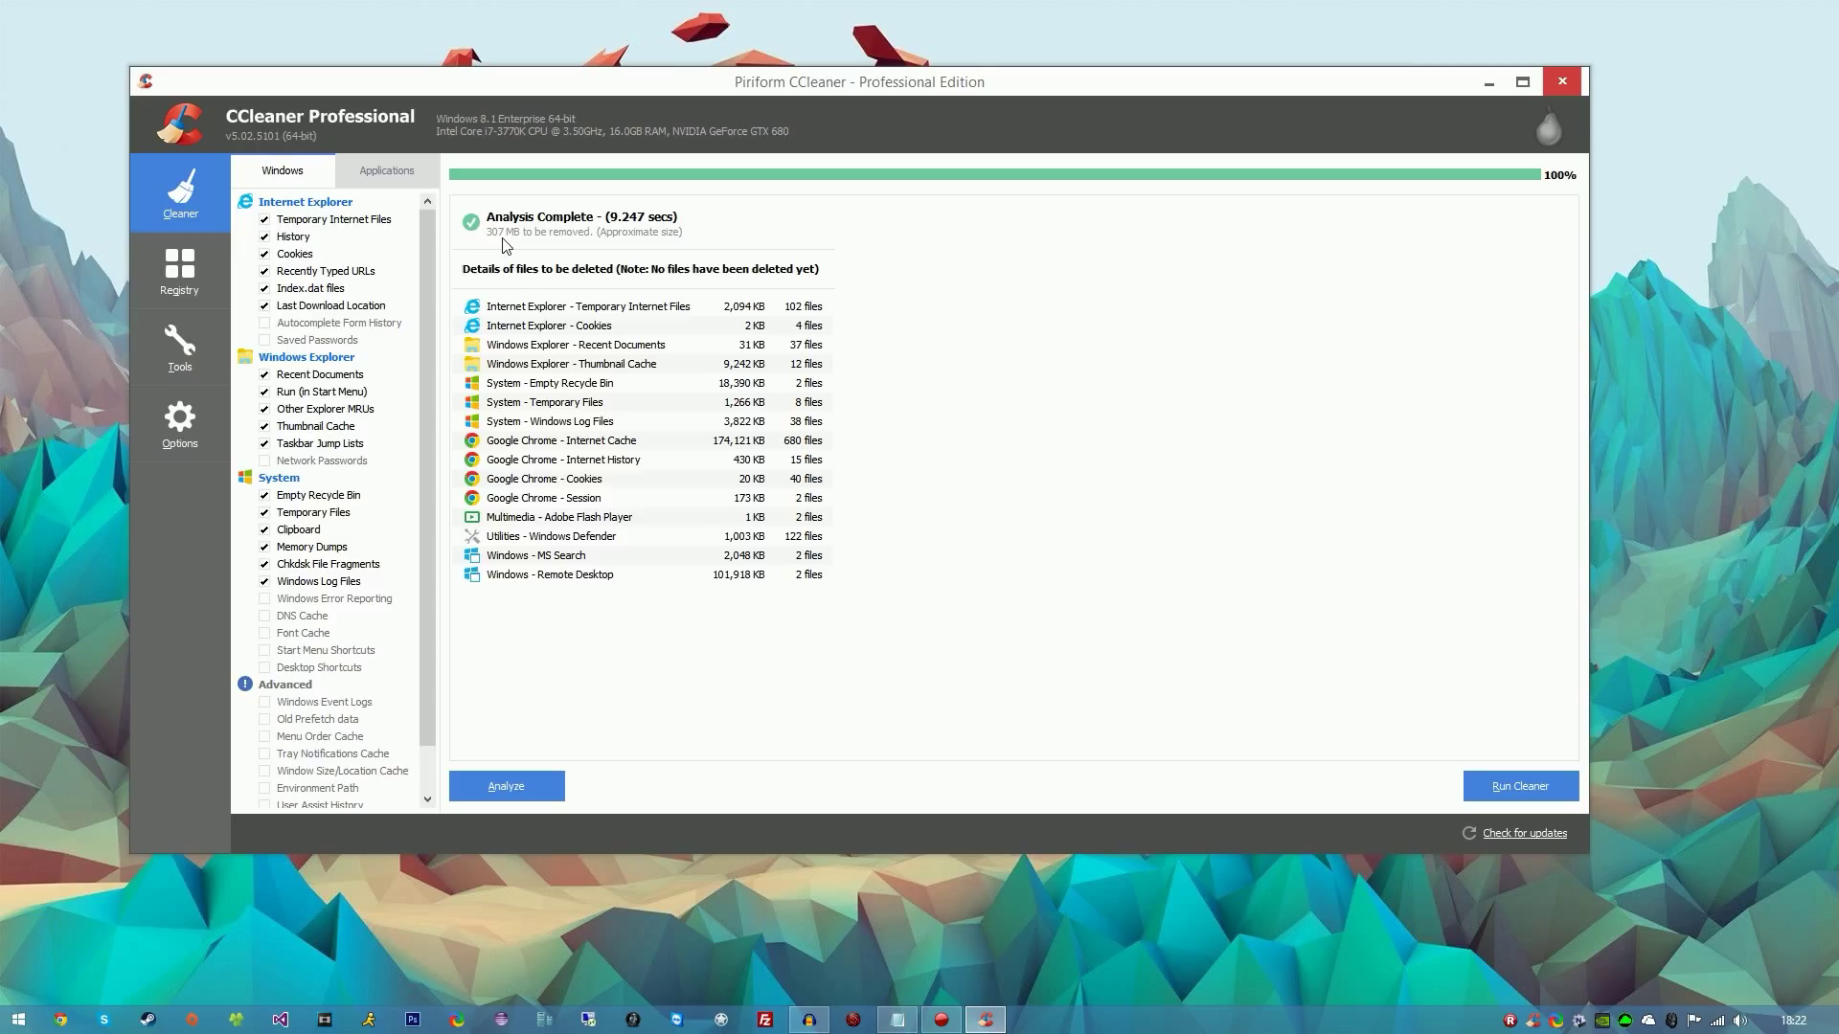
pyautogui.moveTo(652, 245)
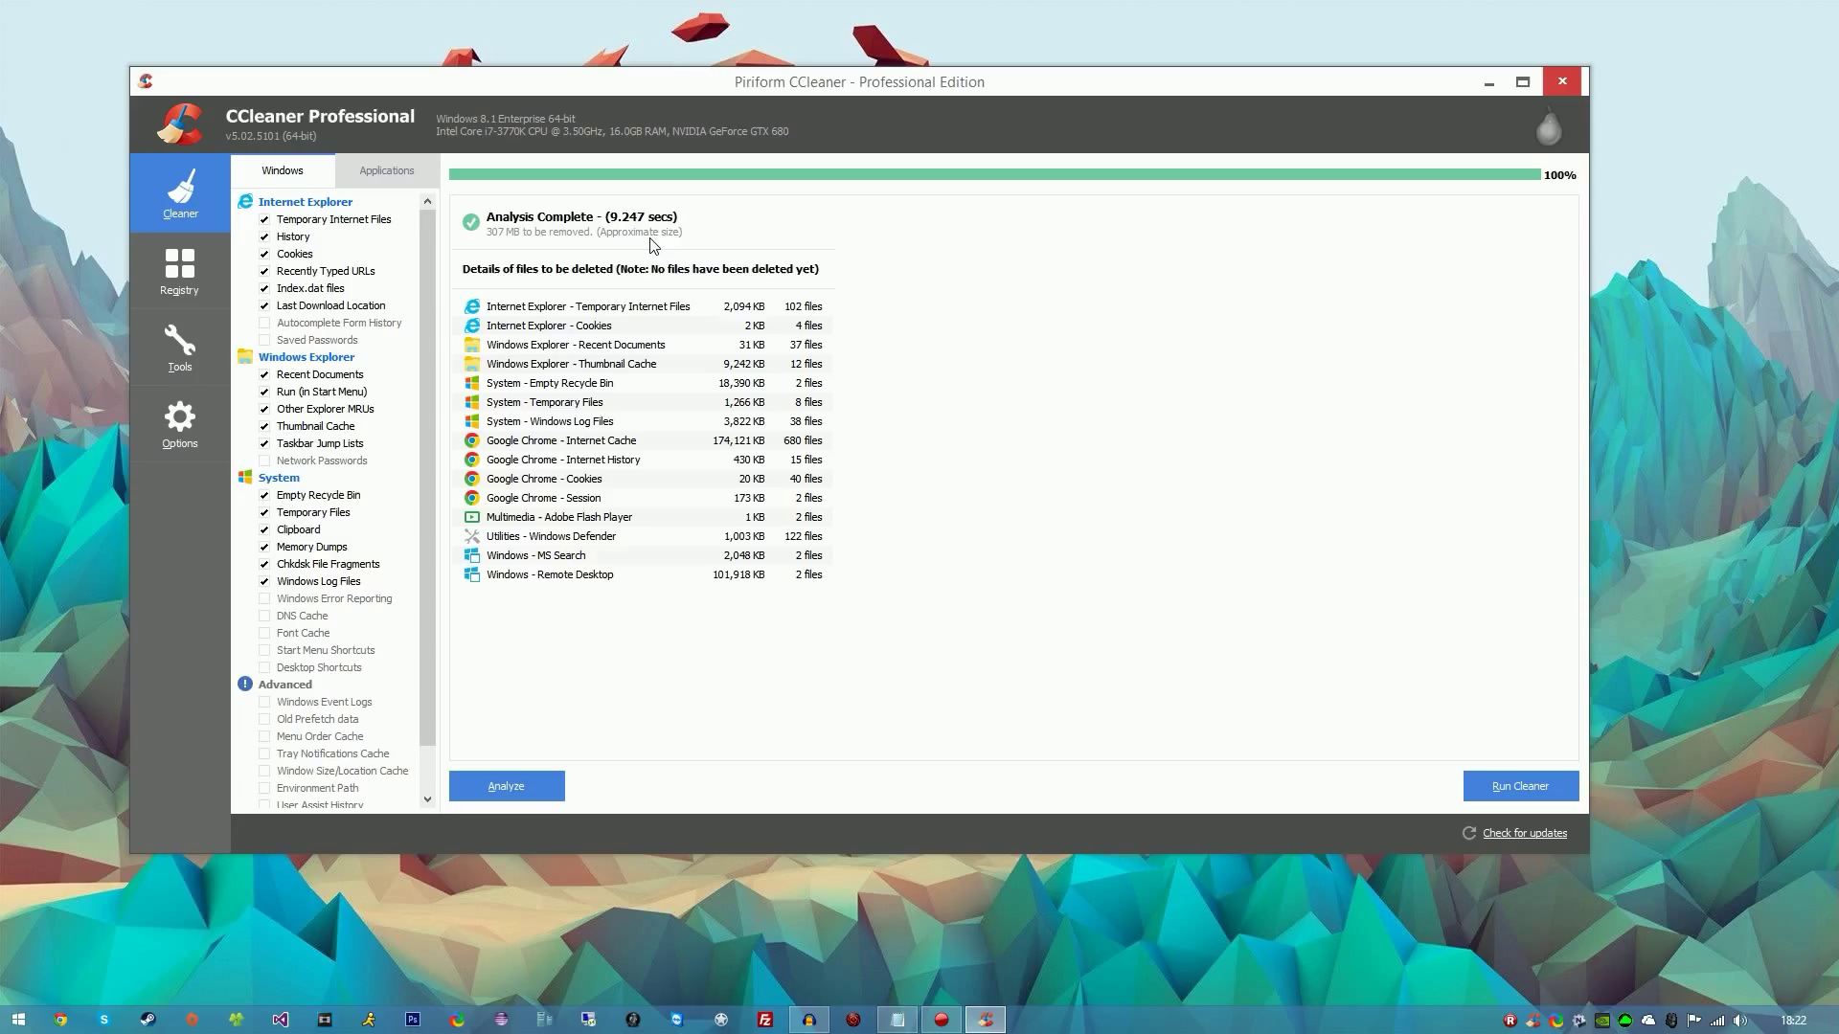
pyautogui.moveTo(607, 234)
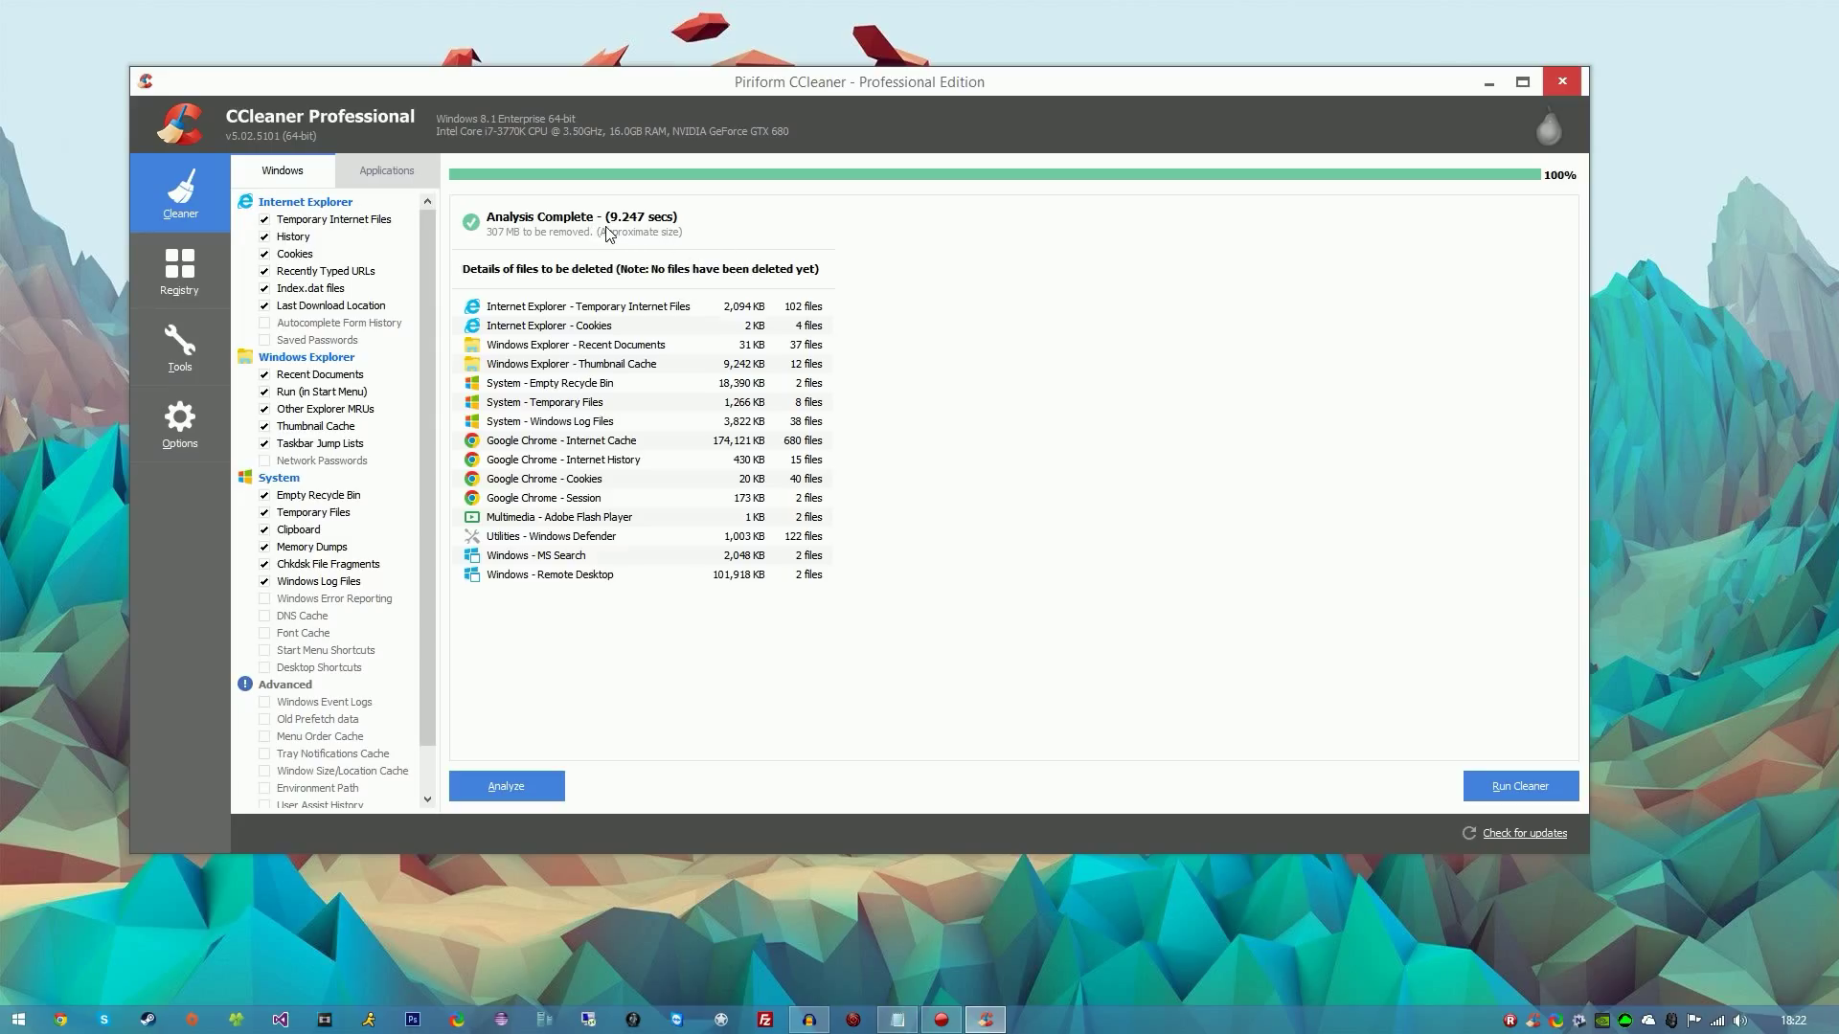
pyautogui.moveTo(636, 302)
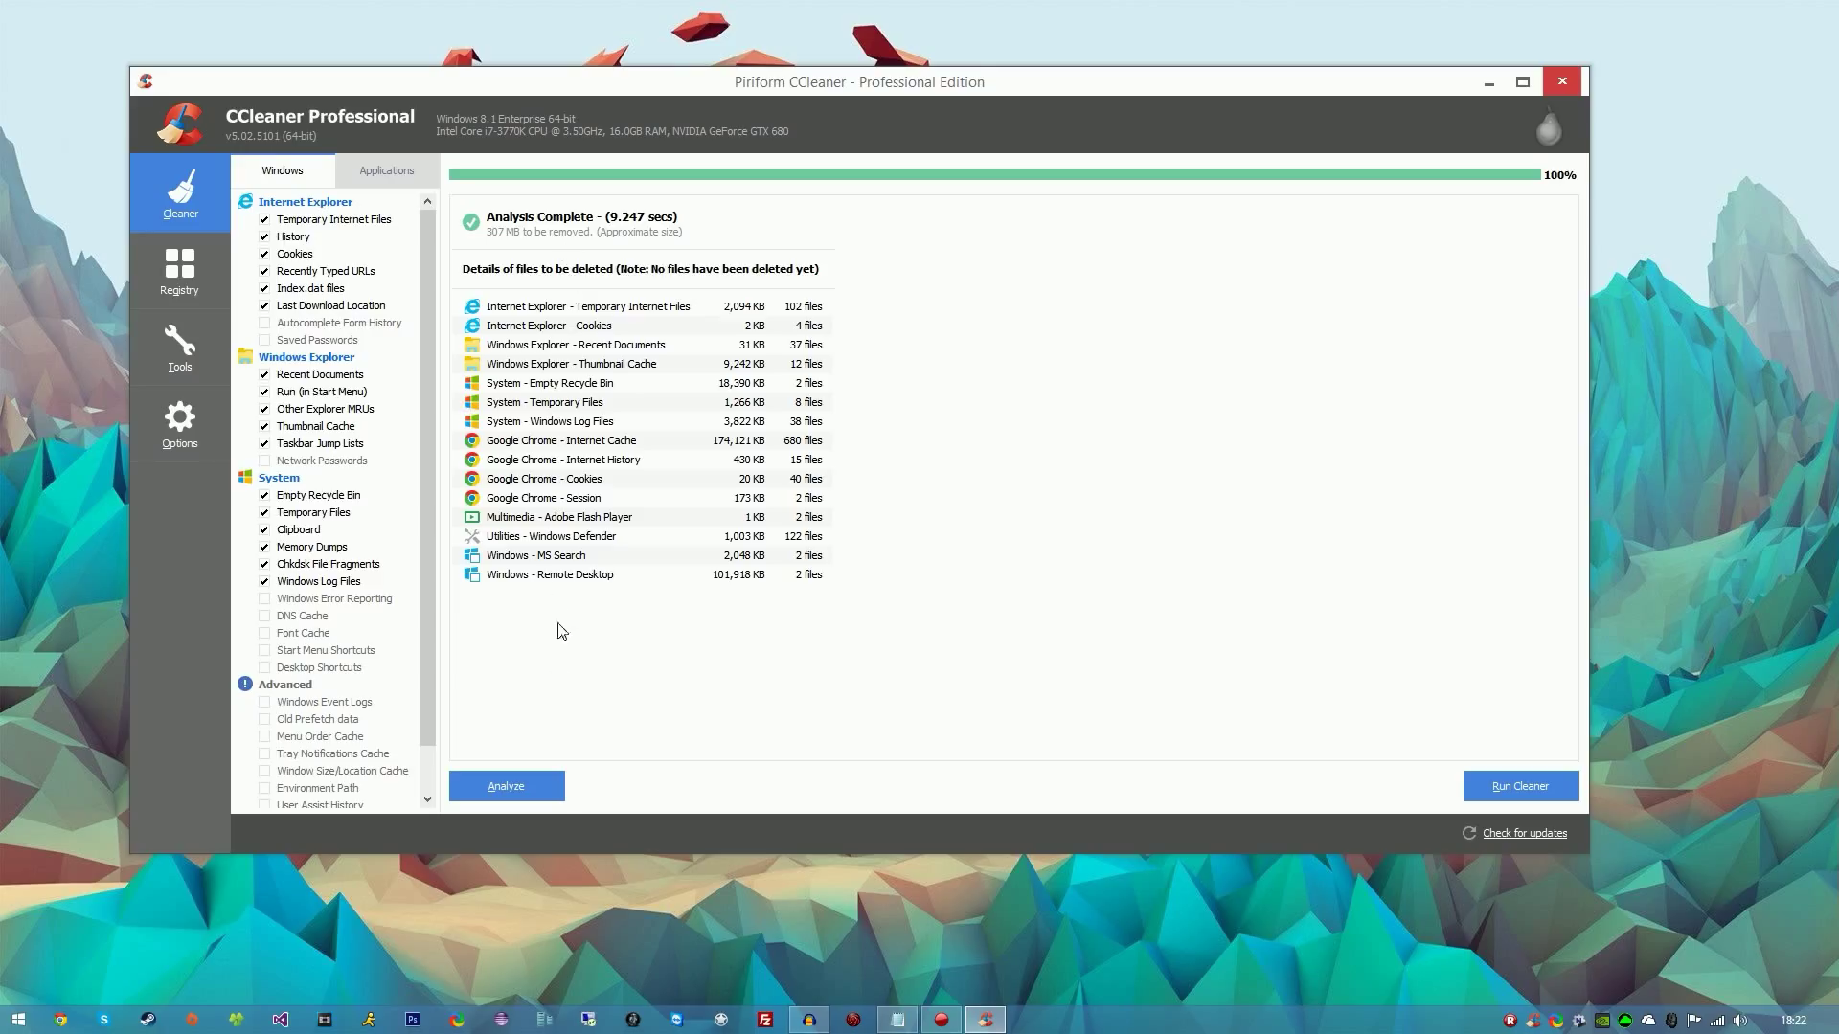
pyautogui.moveTo(1519, 786)
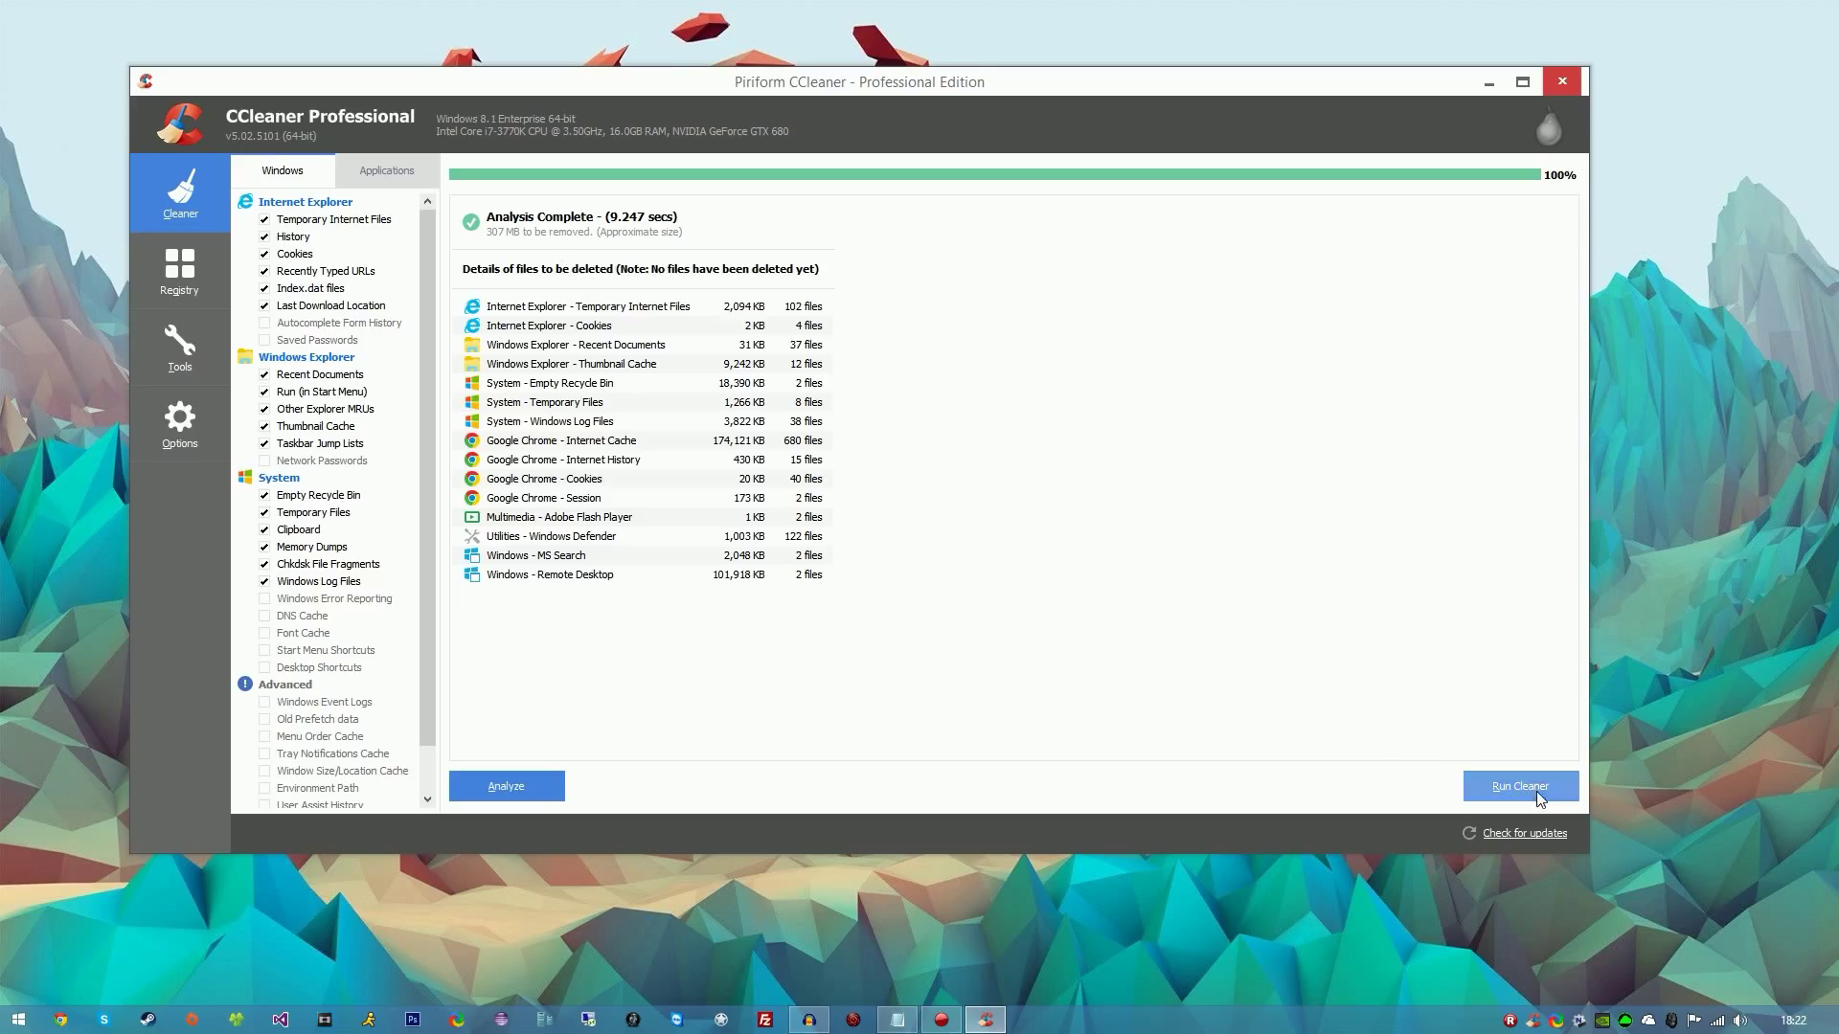
pyautogui.click(1519, 785)
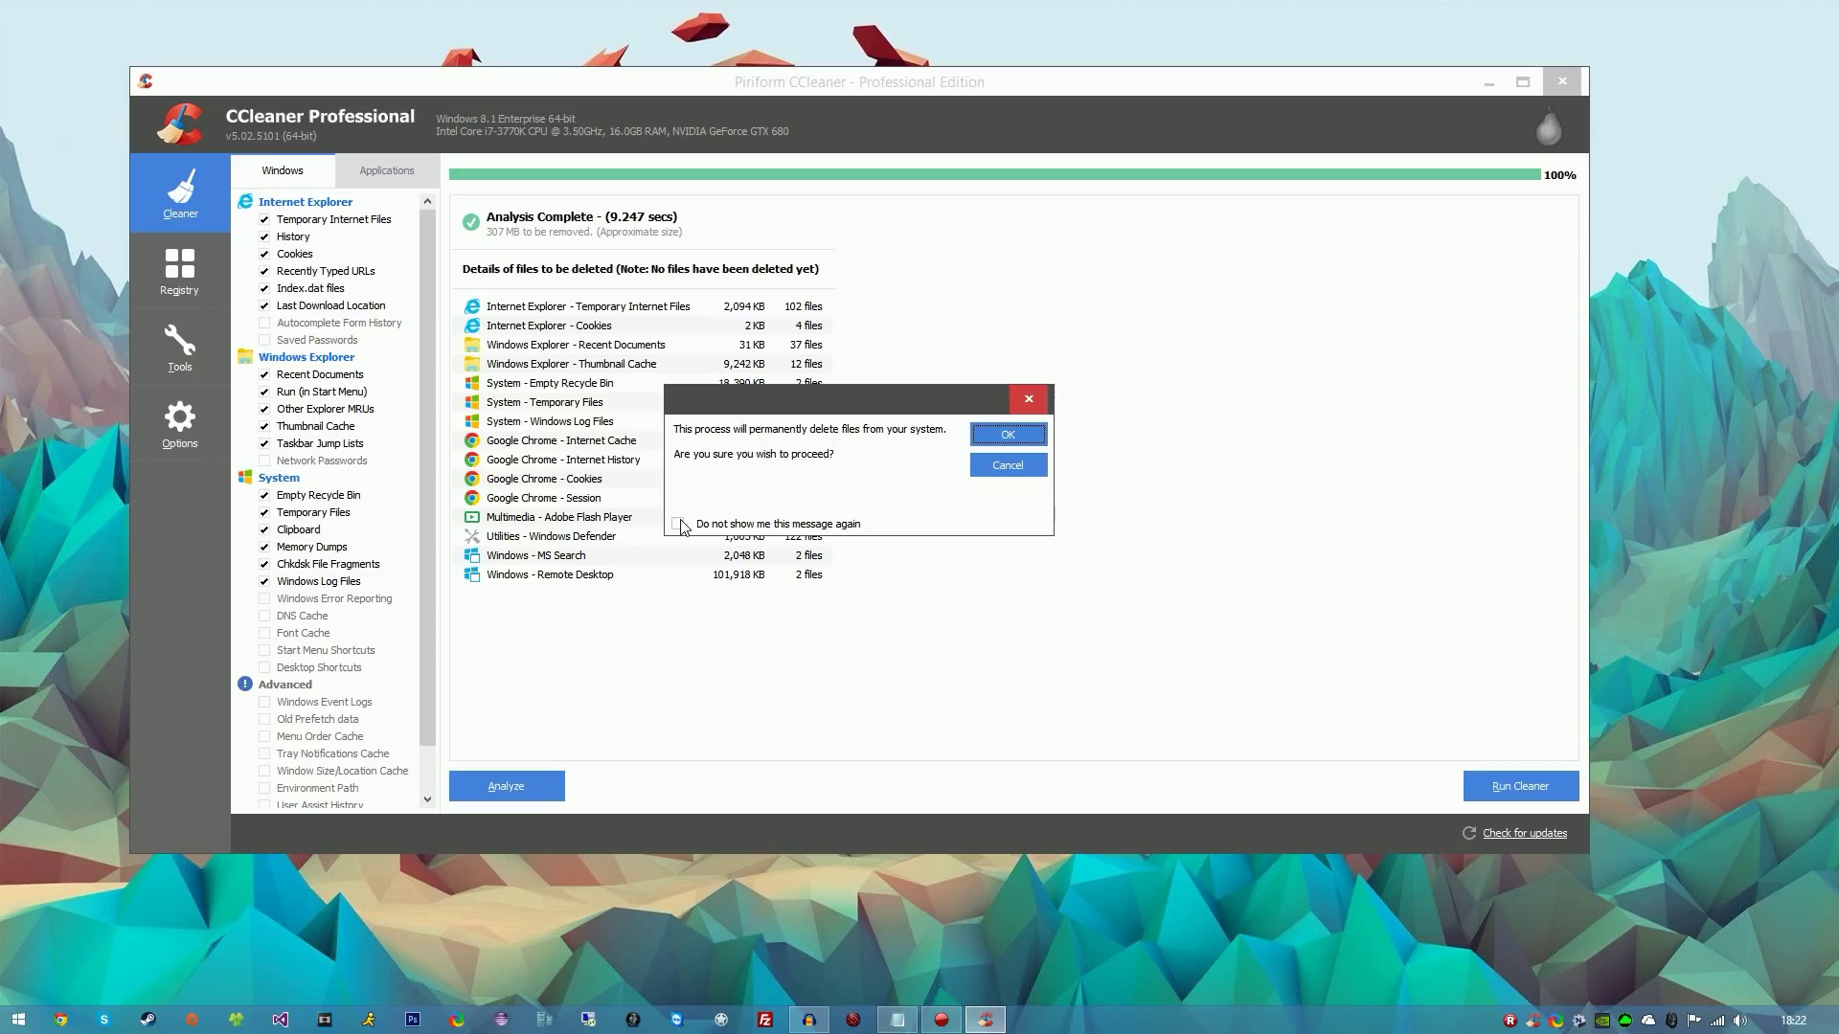
pyautogui.click(678, 523)
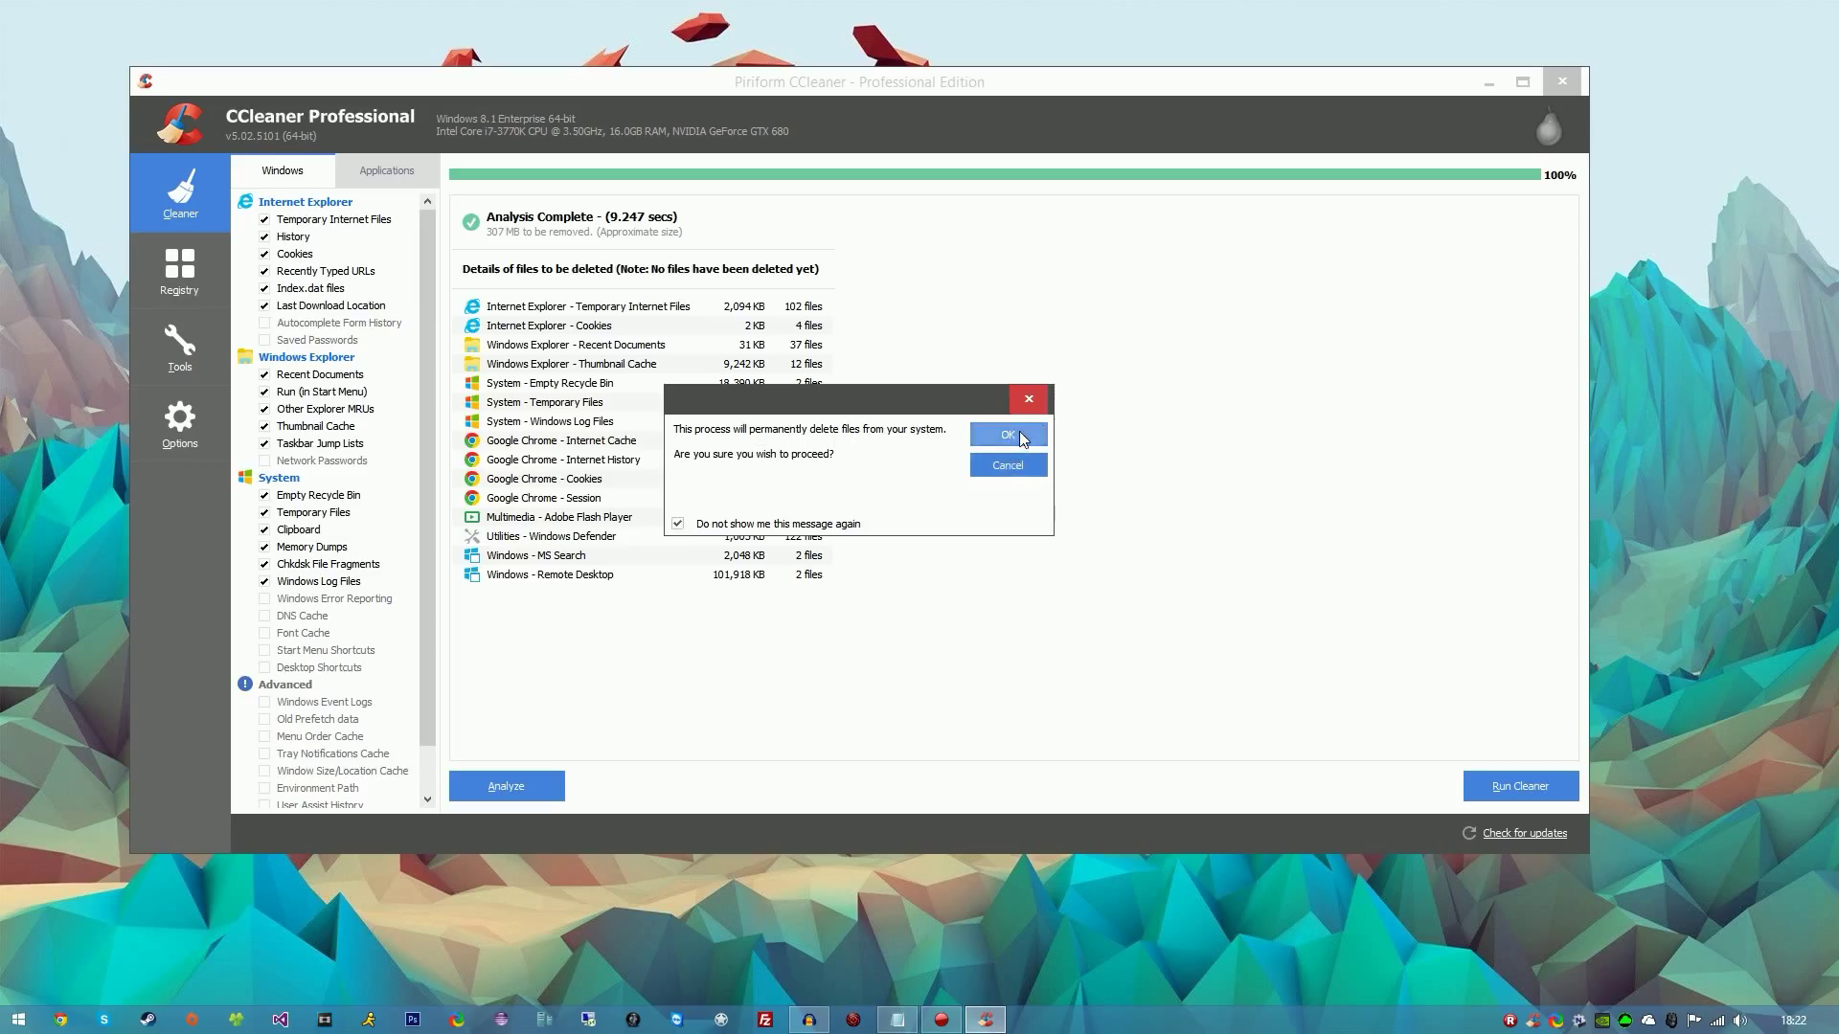
pyautogui.click(1005, 435)
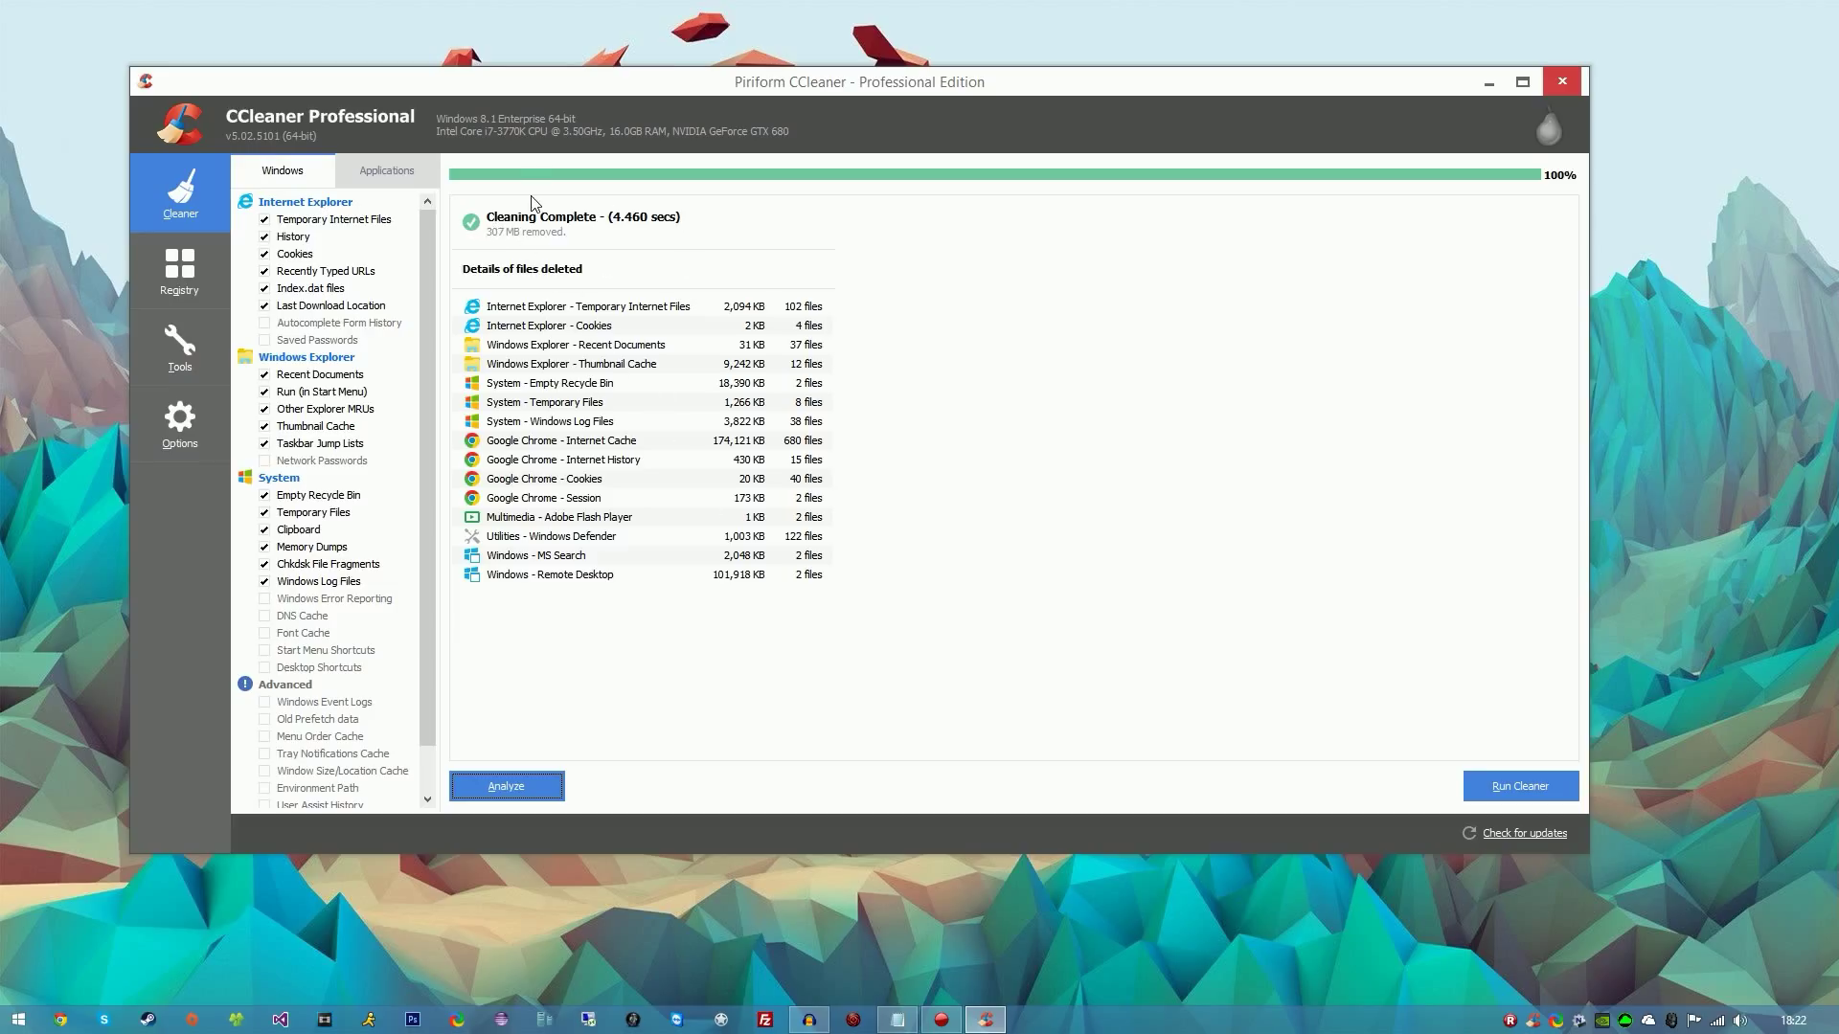
pyautogui.moveTo(531, 249)
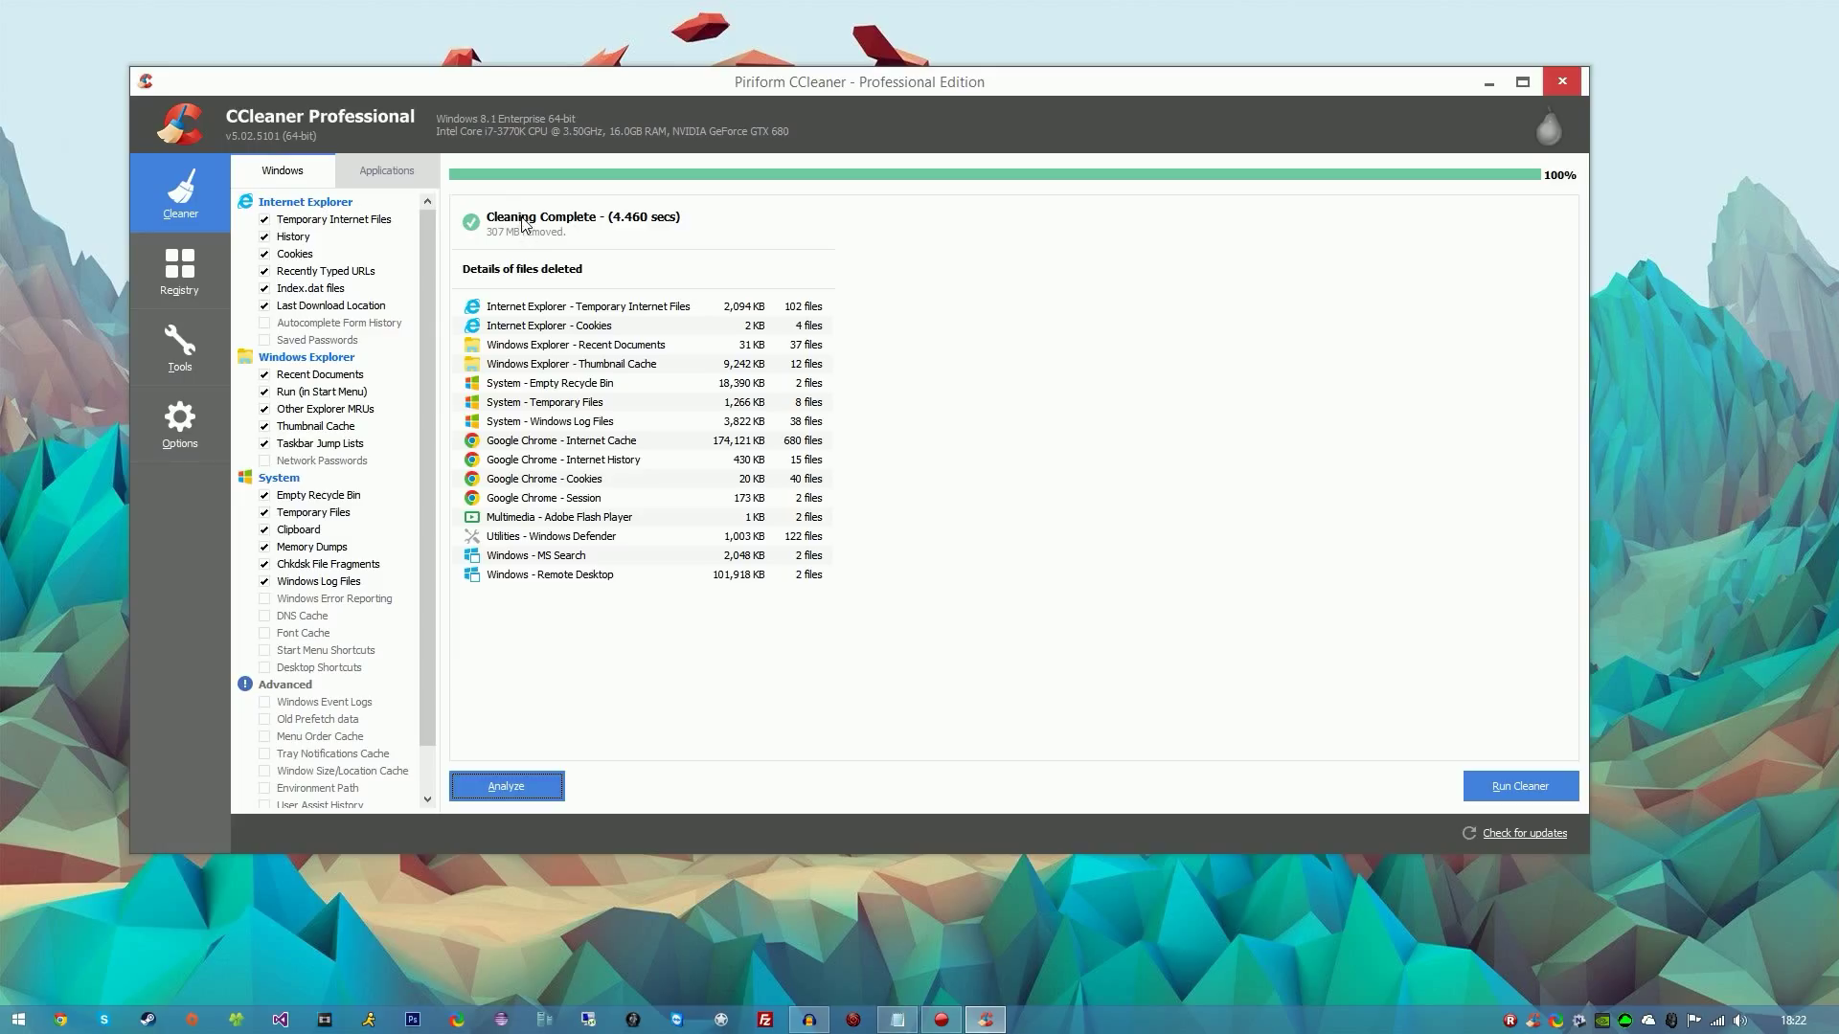
pyautogui.moveTo(799, 511)
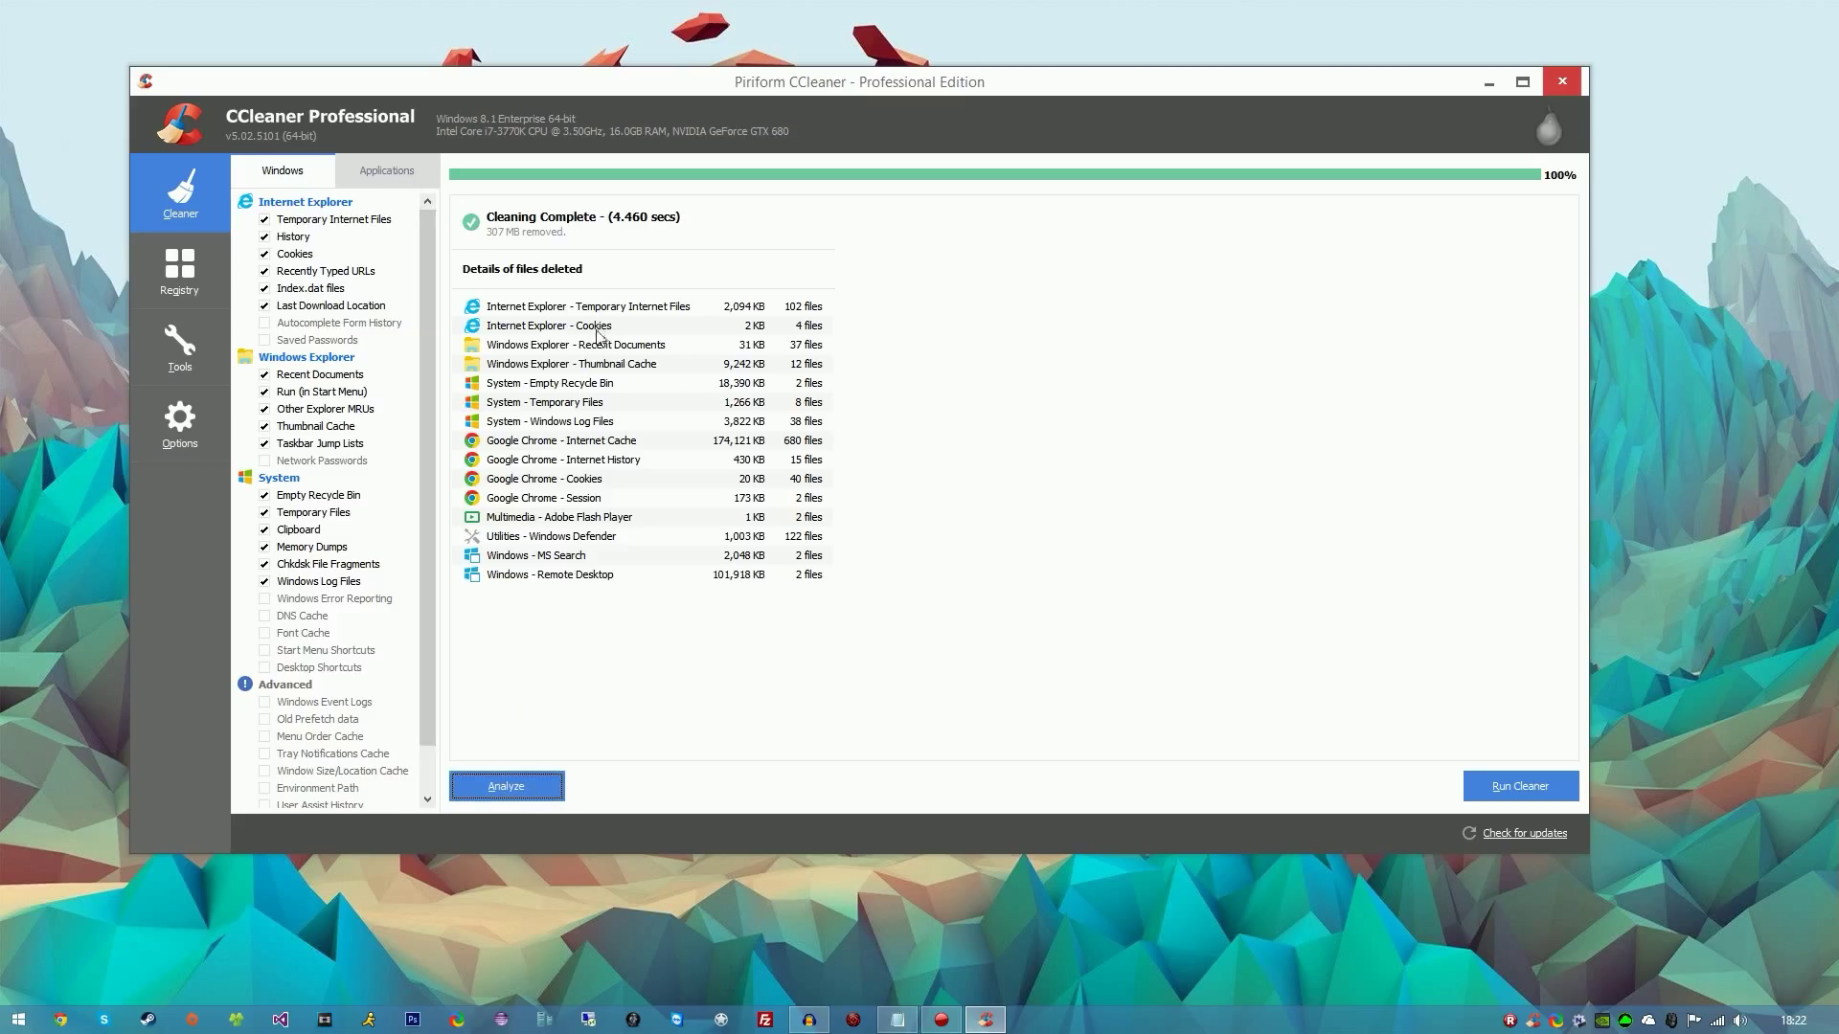
pyautogui.moveTo(594, 558)
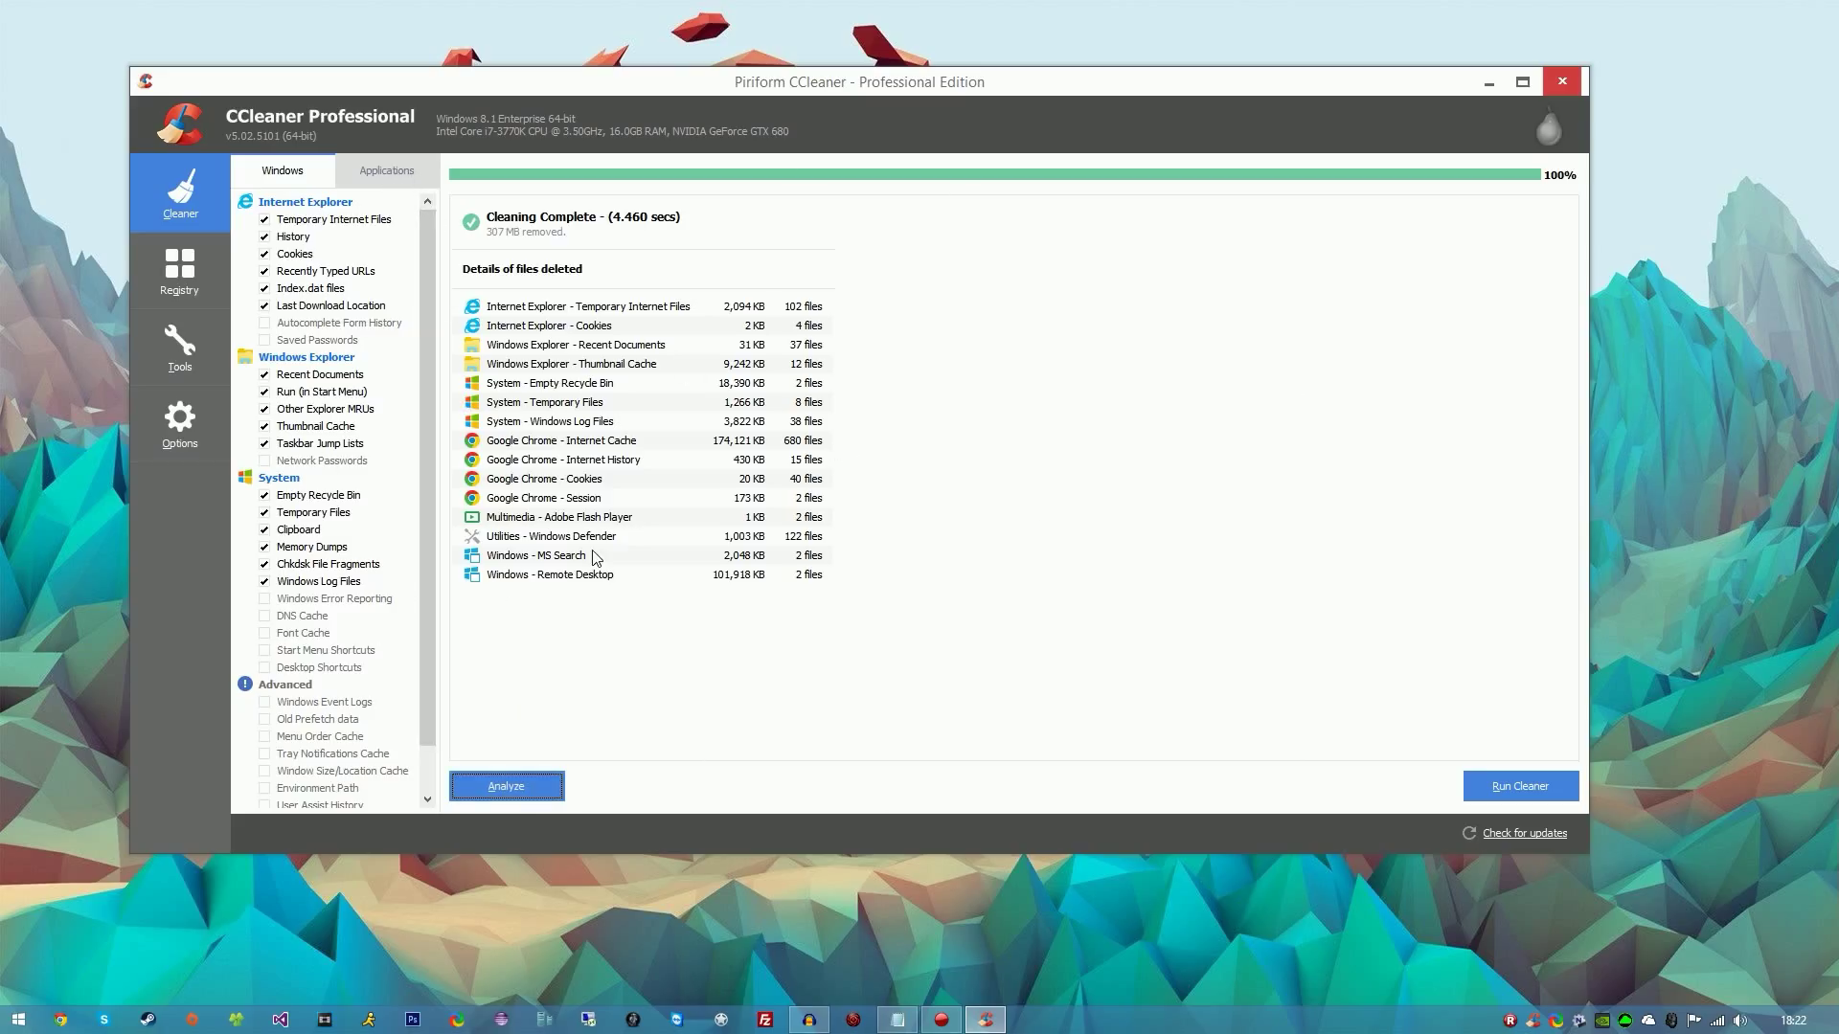
pyautogui.moveTo(812, 161)
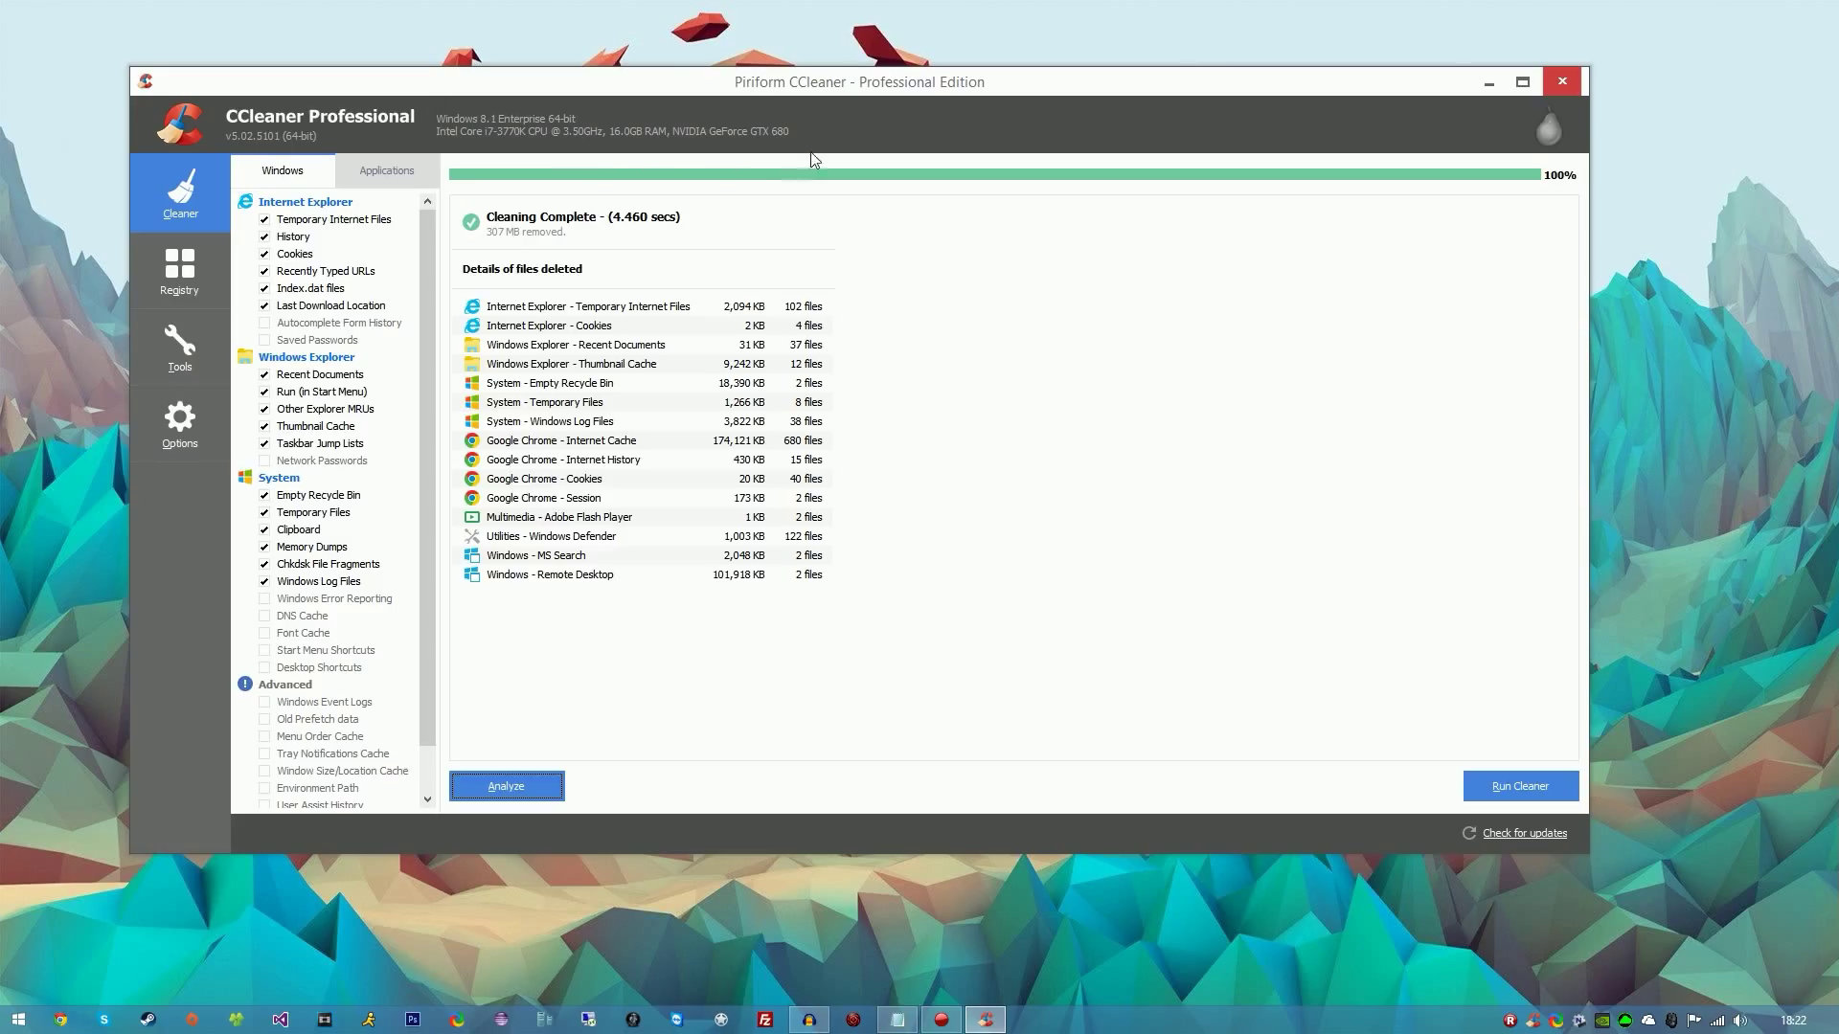
pyautogui.moveTo(521, 74)
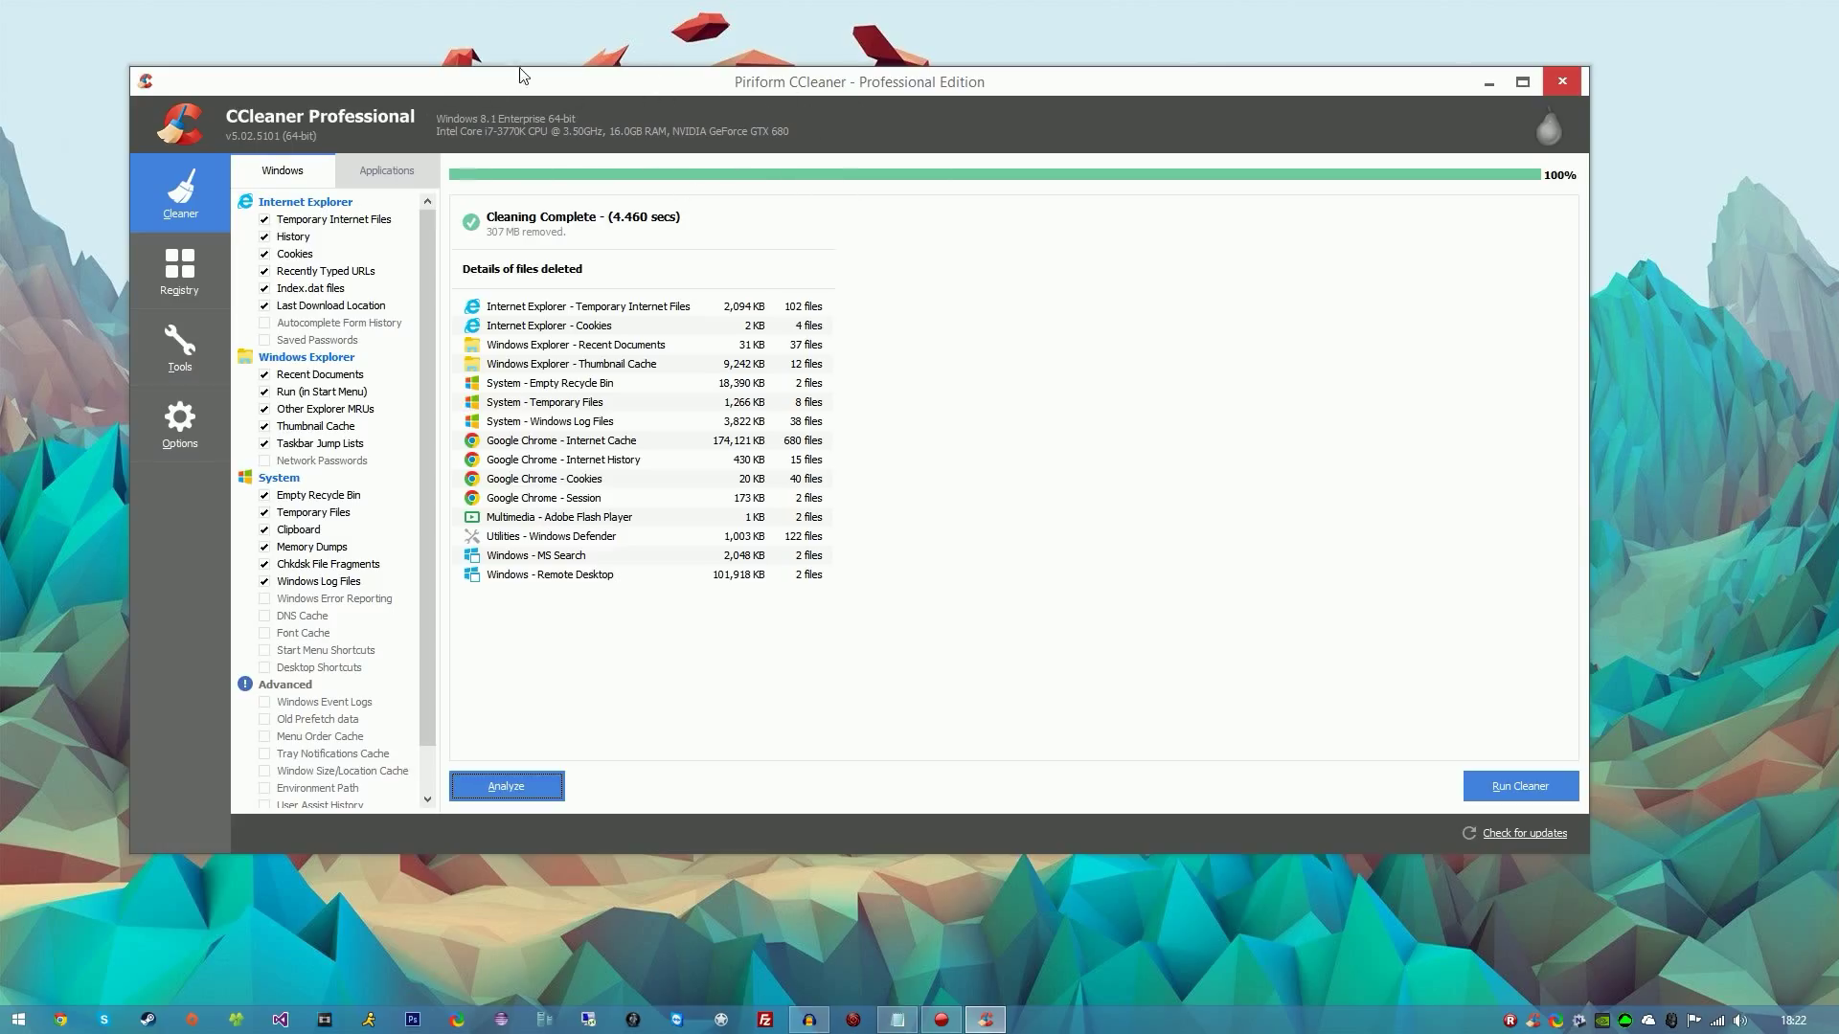
pyautogui.click(178, 270)
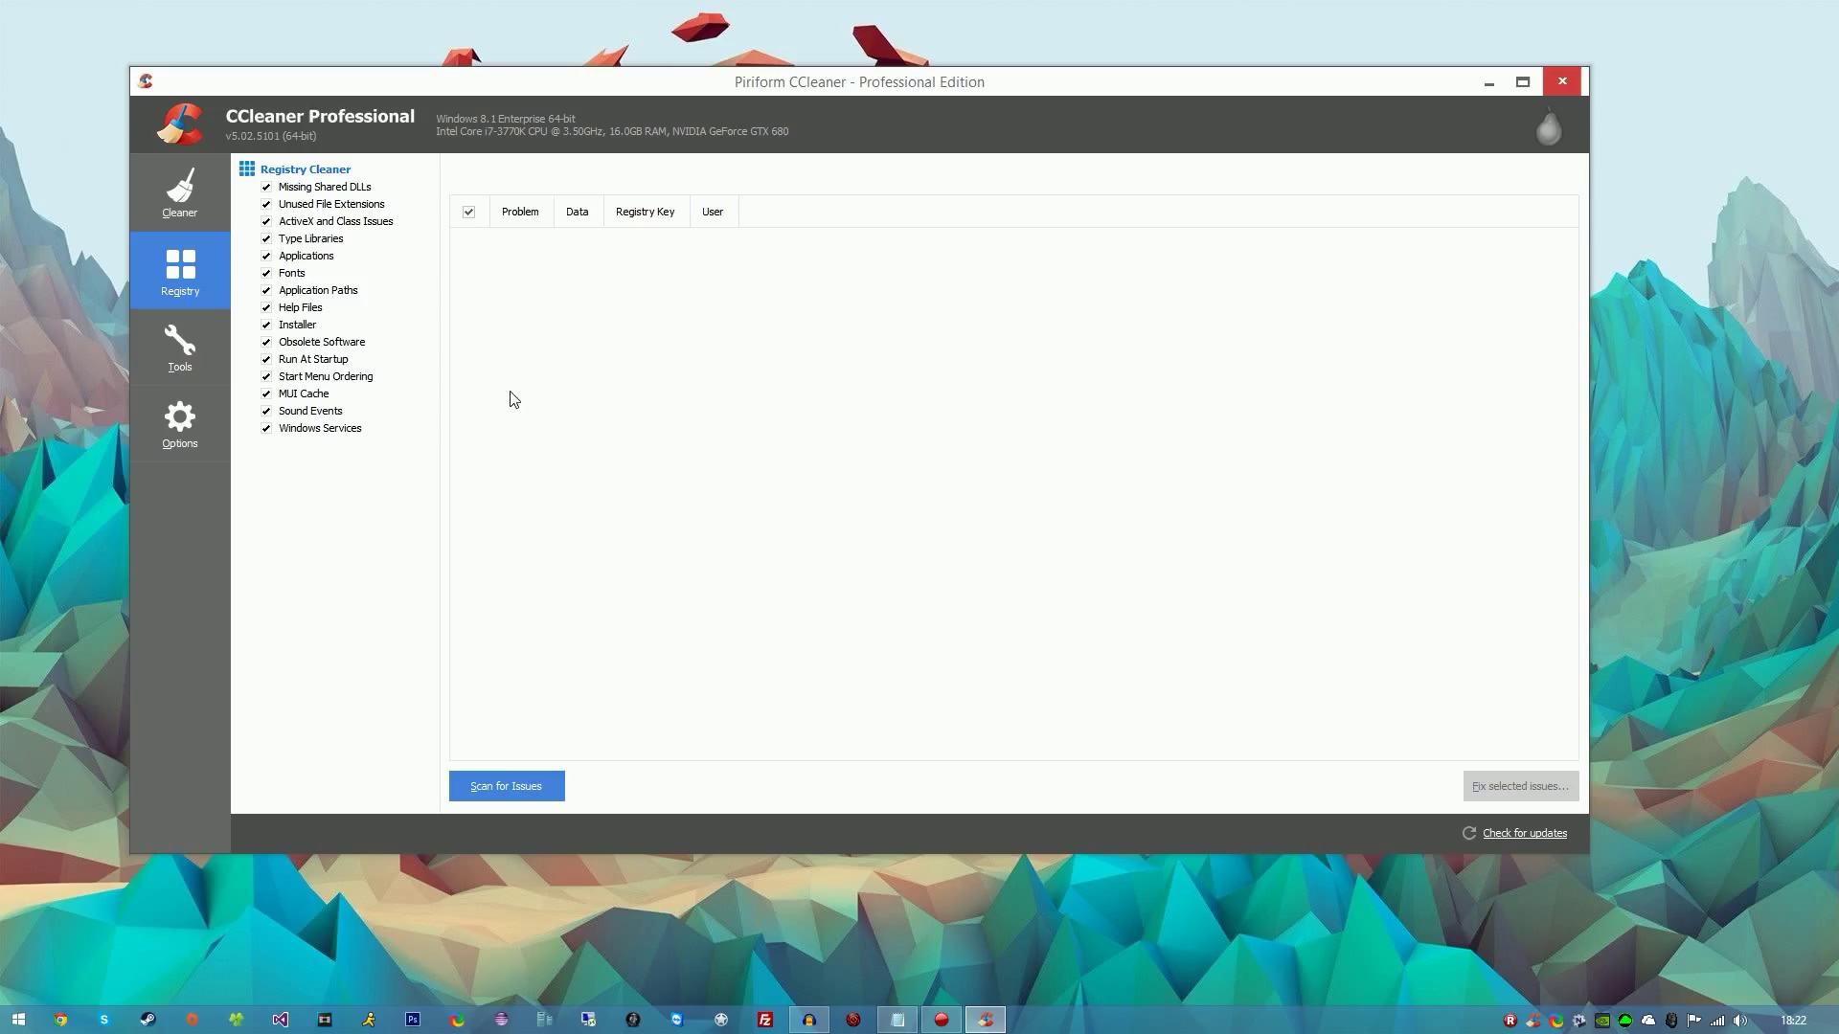
pyautogui.moveTo(548, 184)
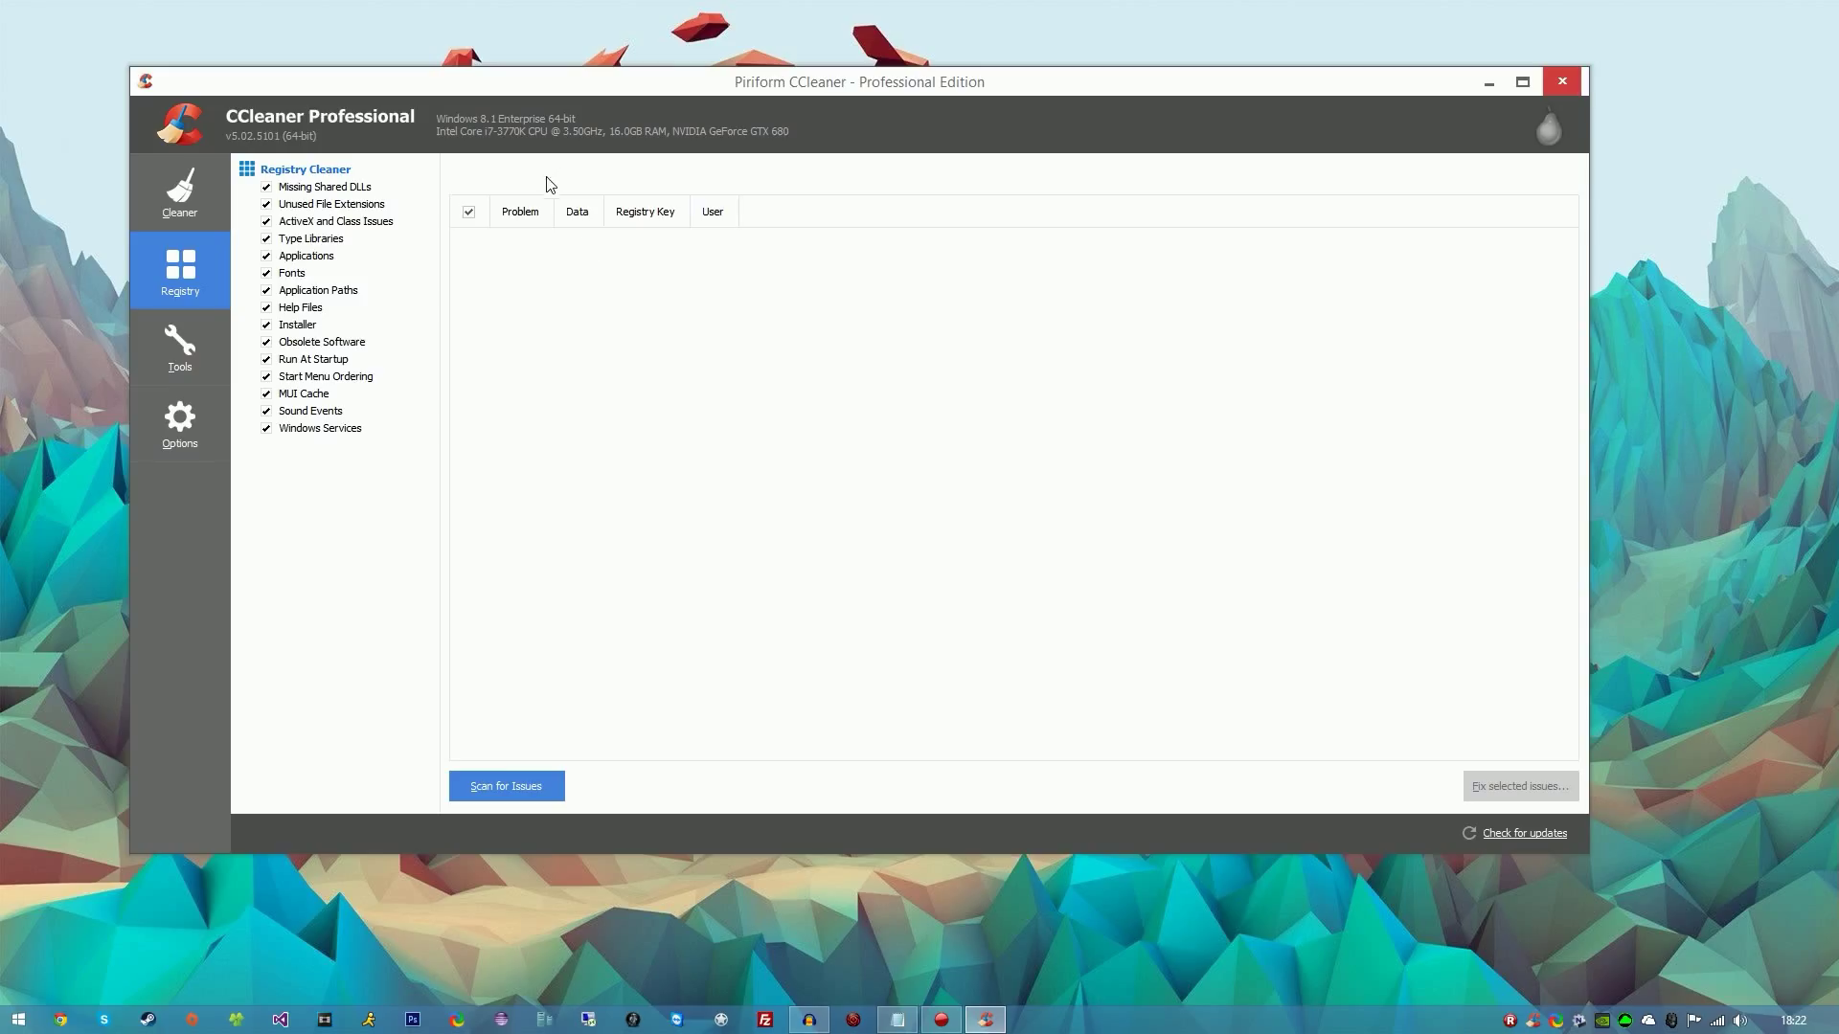
pyautogui.moveTo(327, 316)
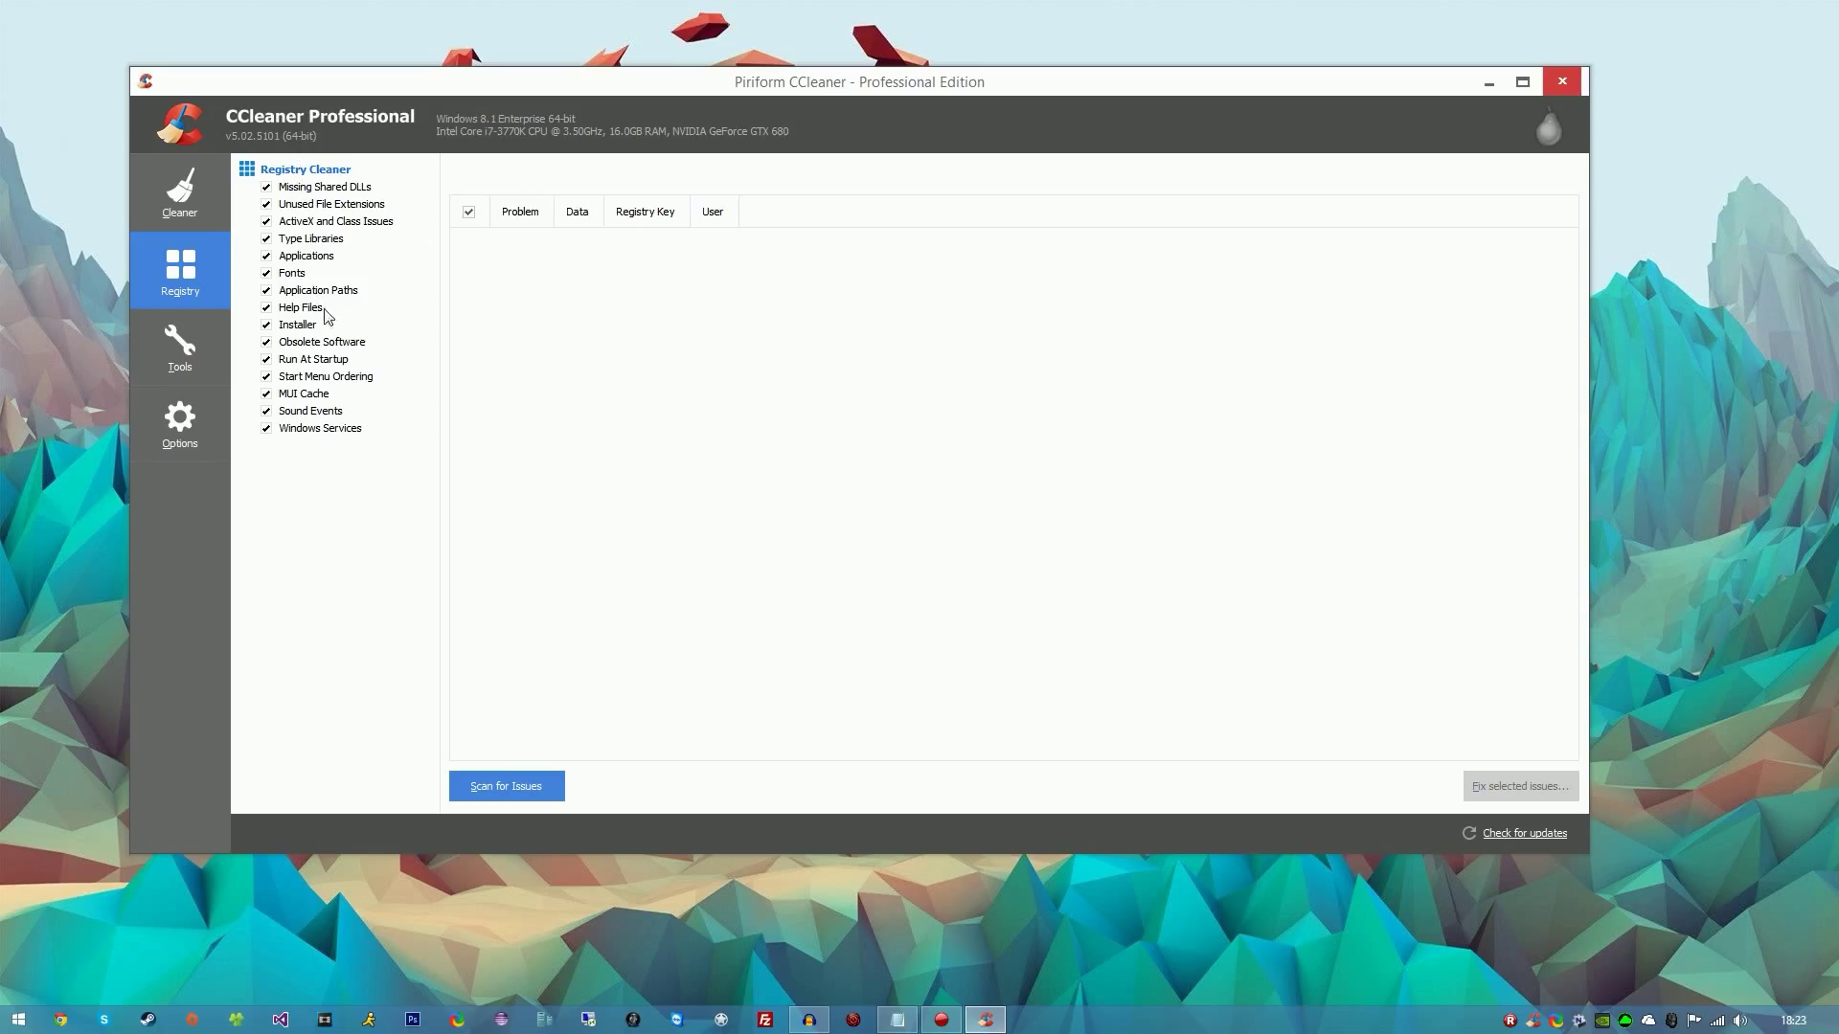
# Scan the registry for issues, finding one Application Paths Issue for a missing setup file
pyautogui.click(506, 785)
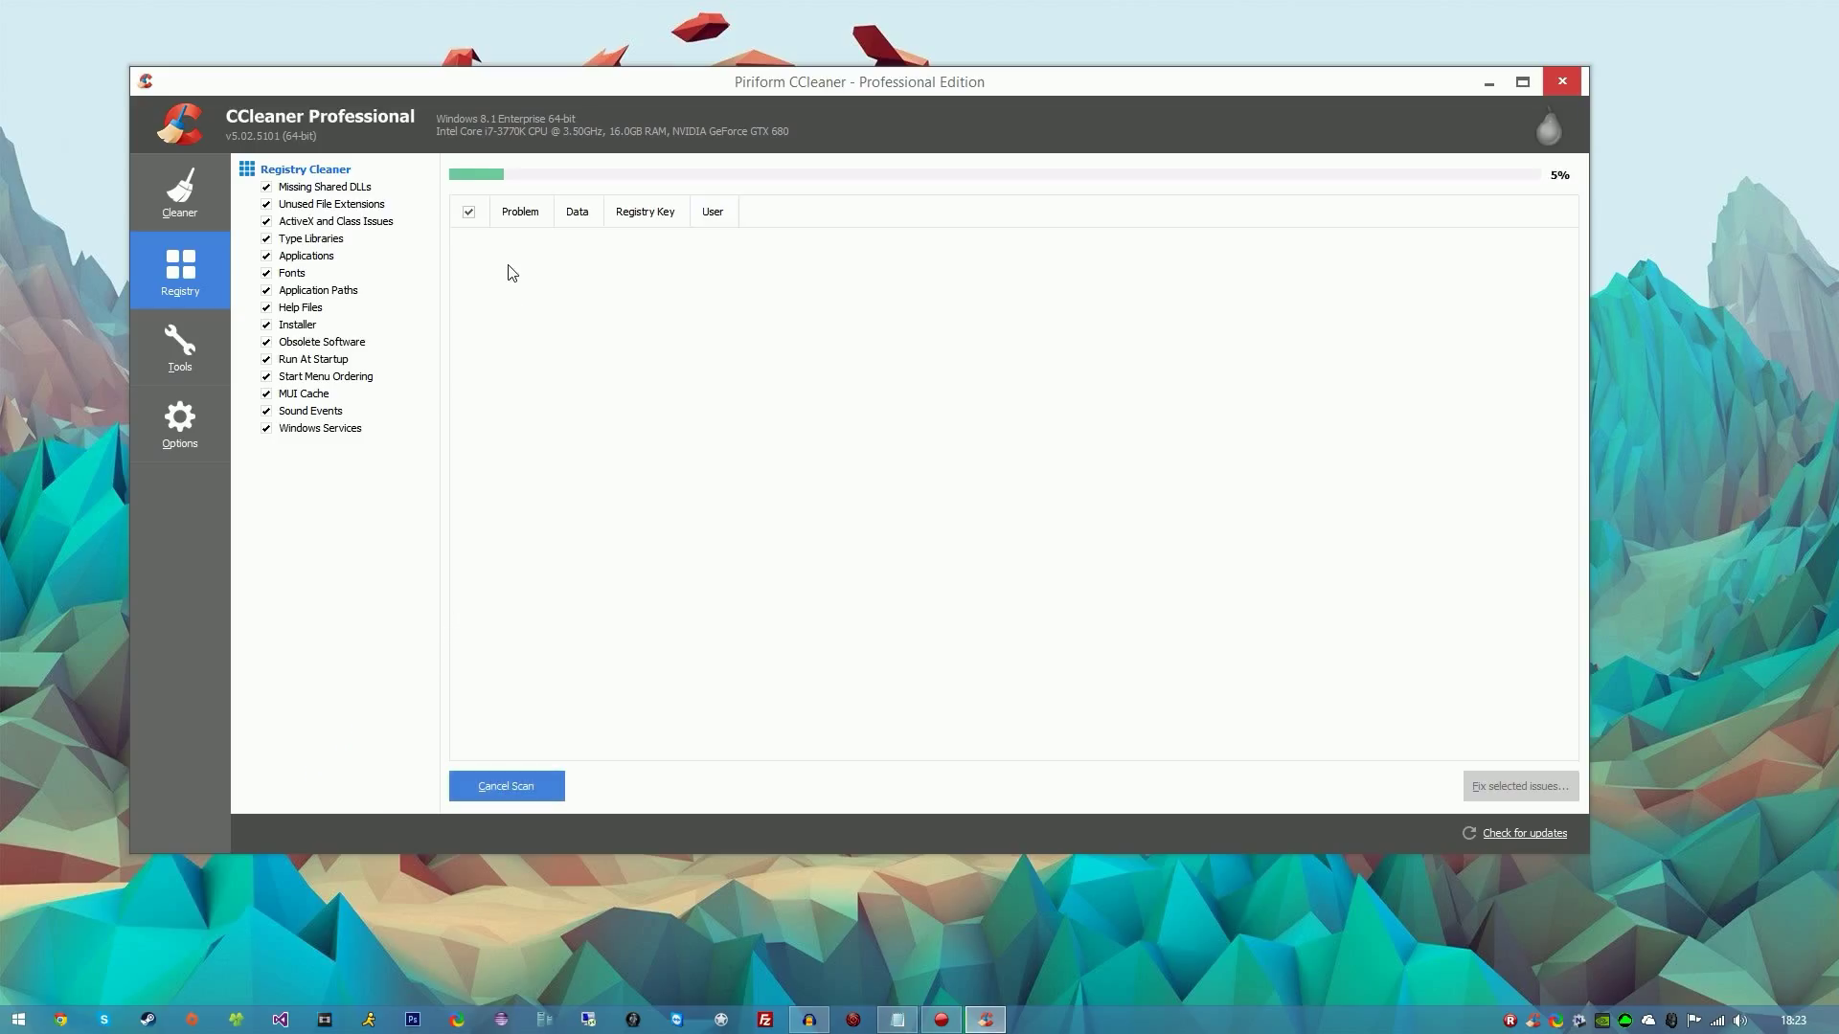
pyautogui.moveTo(672, 281)
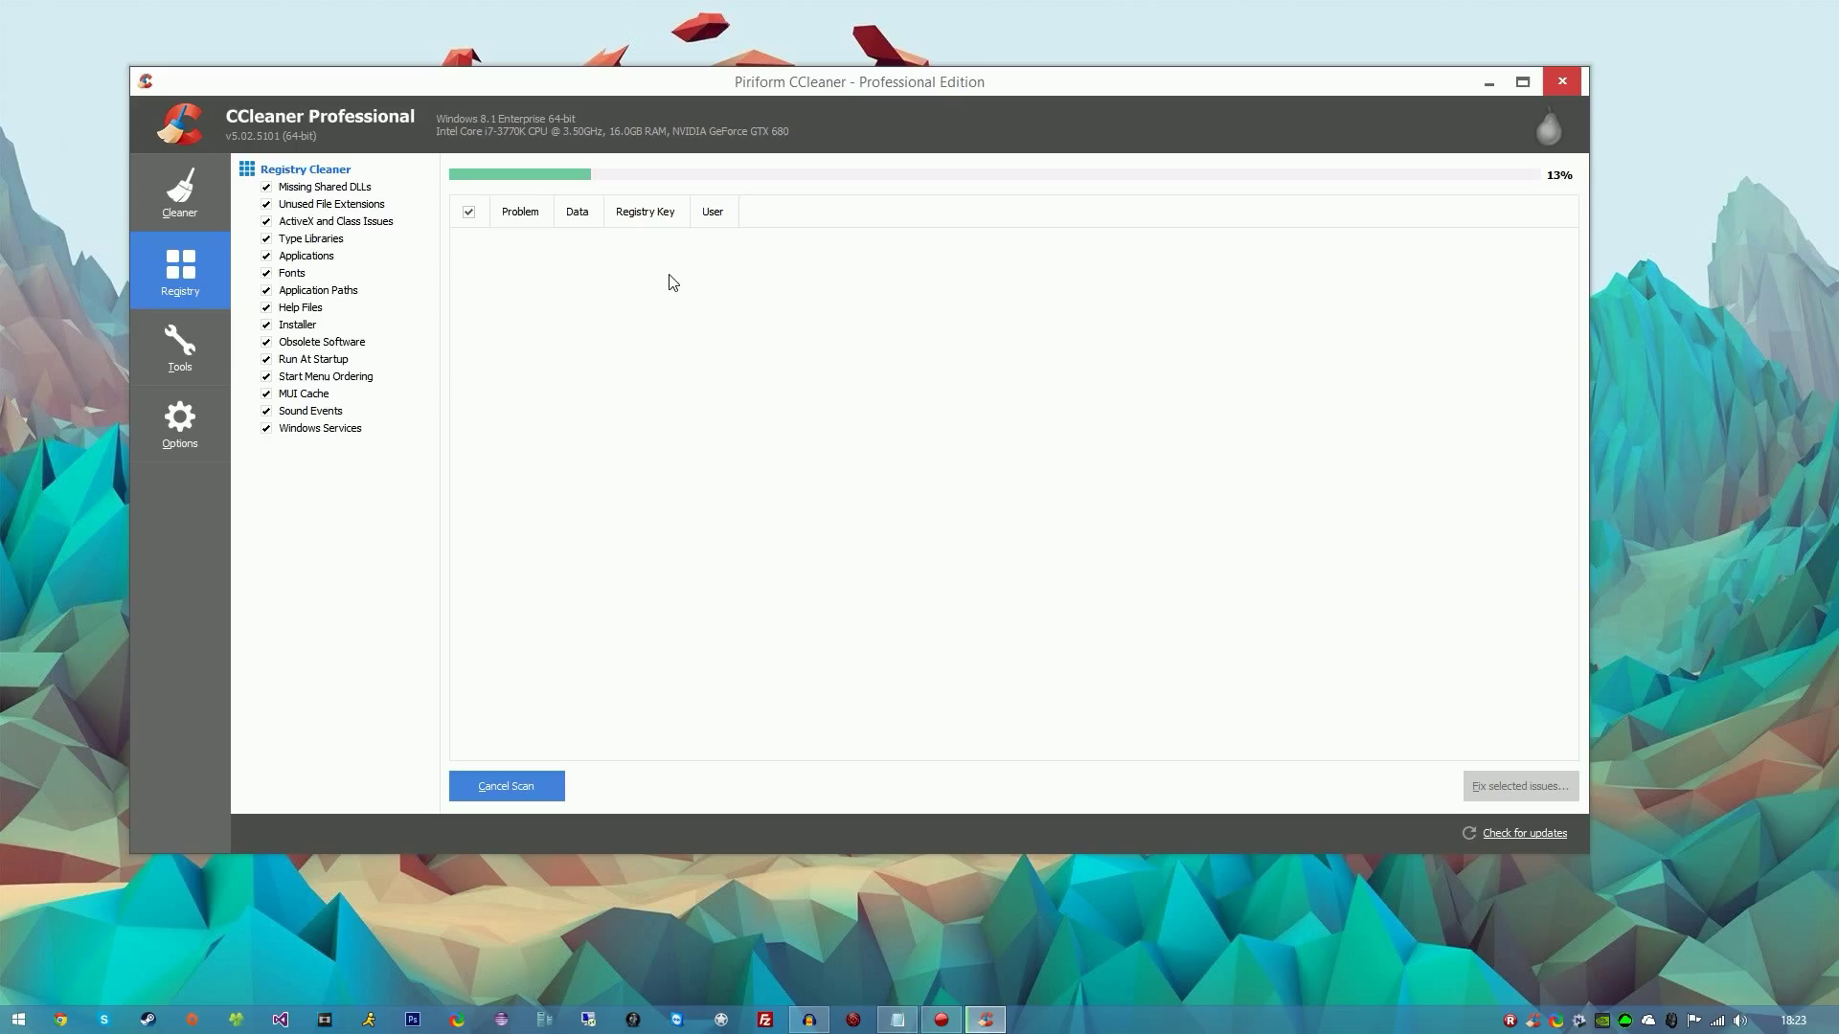
pyautogui.moveTo(789, 500)
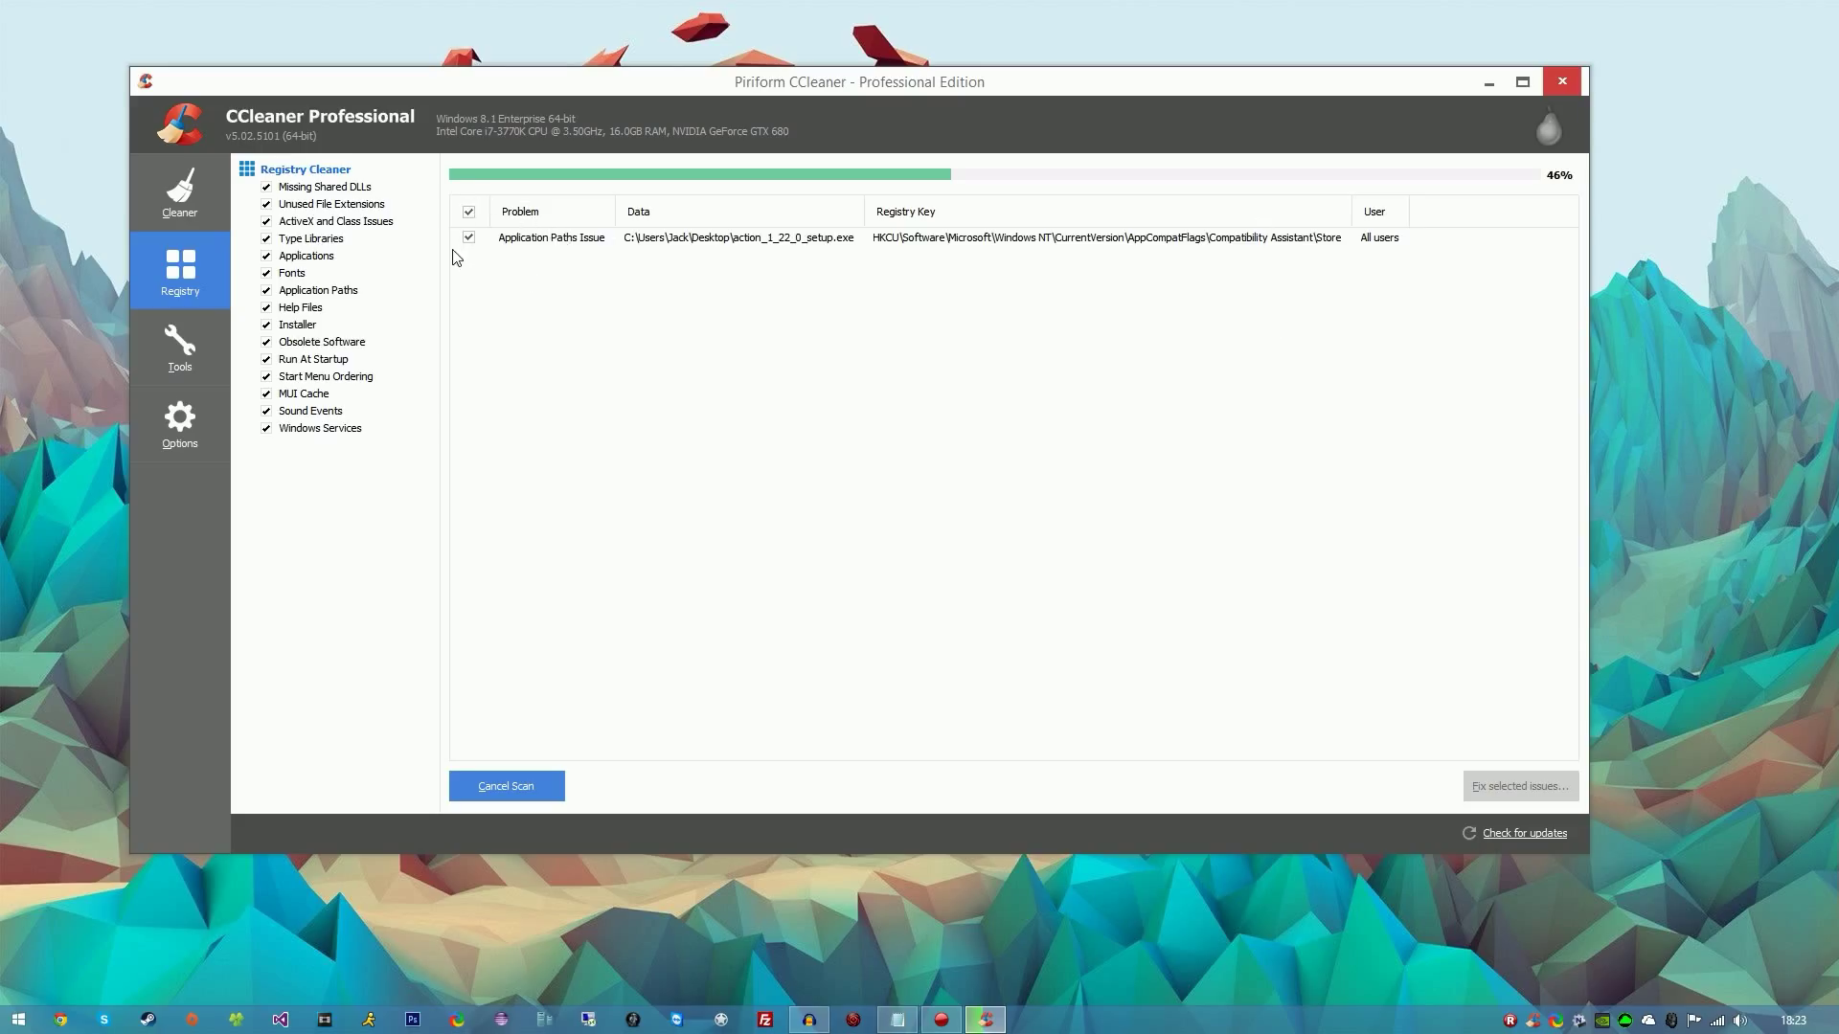
pyautogui.moveTo(436, 286)
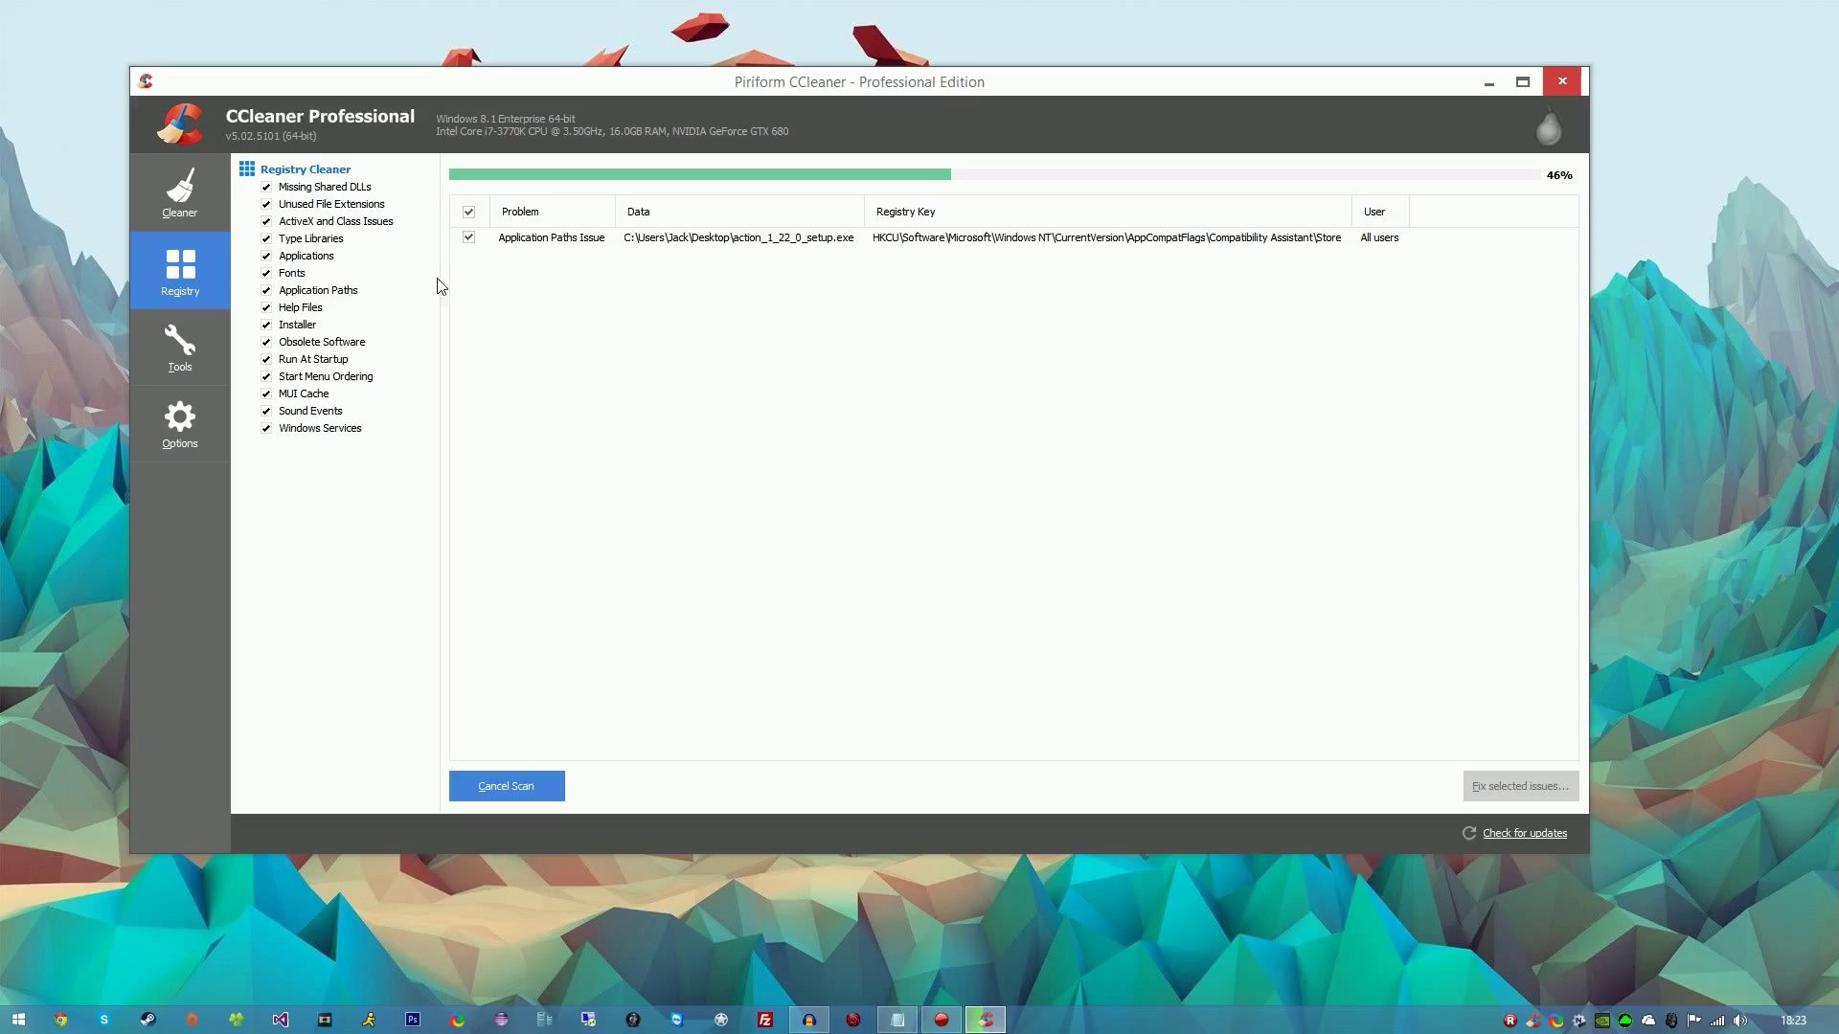
pyautogui.moveTo(492, 247)
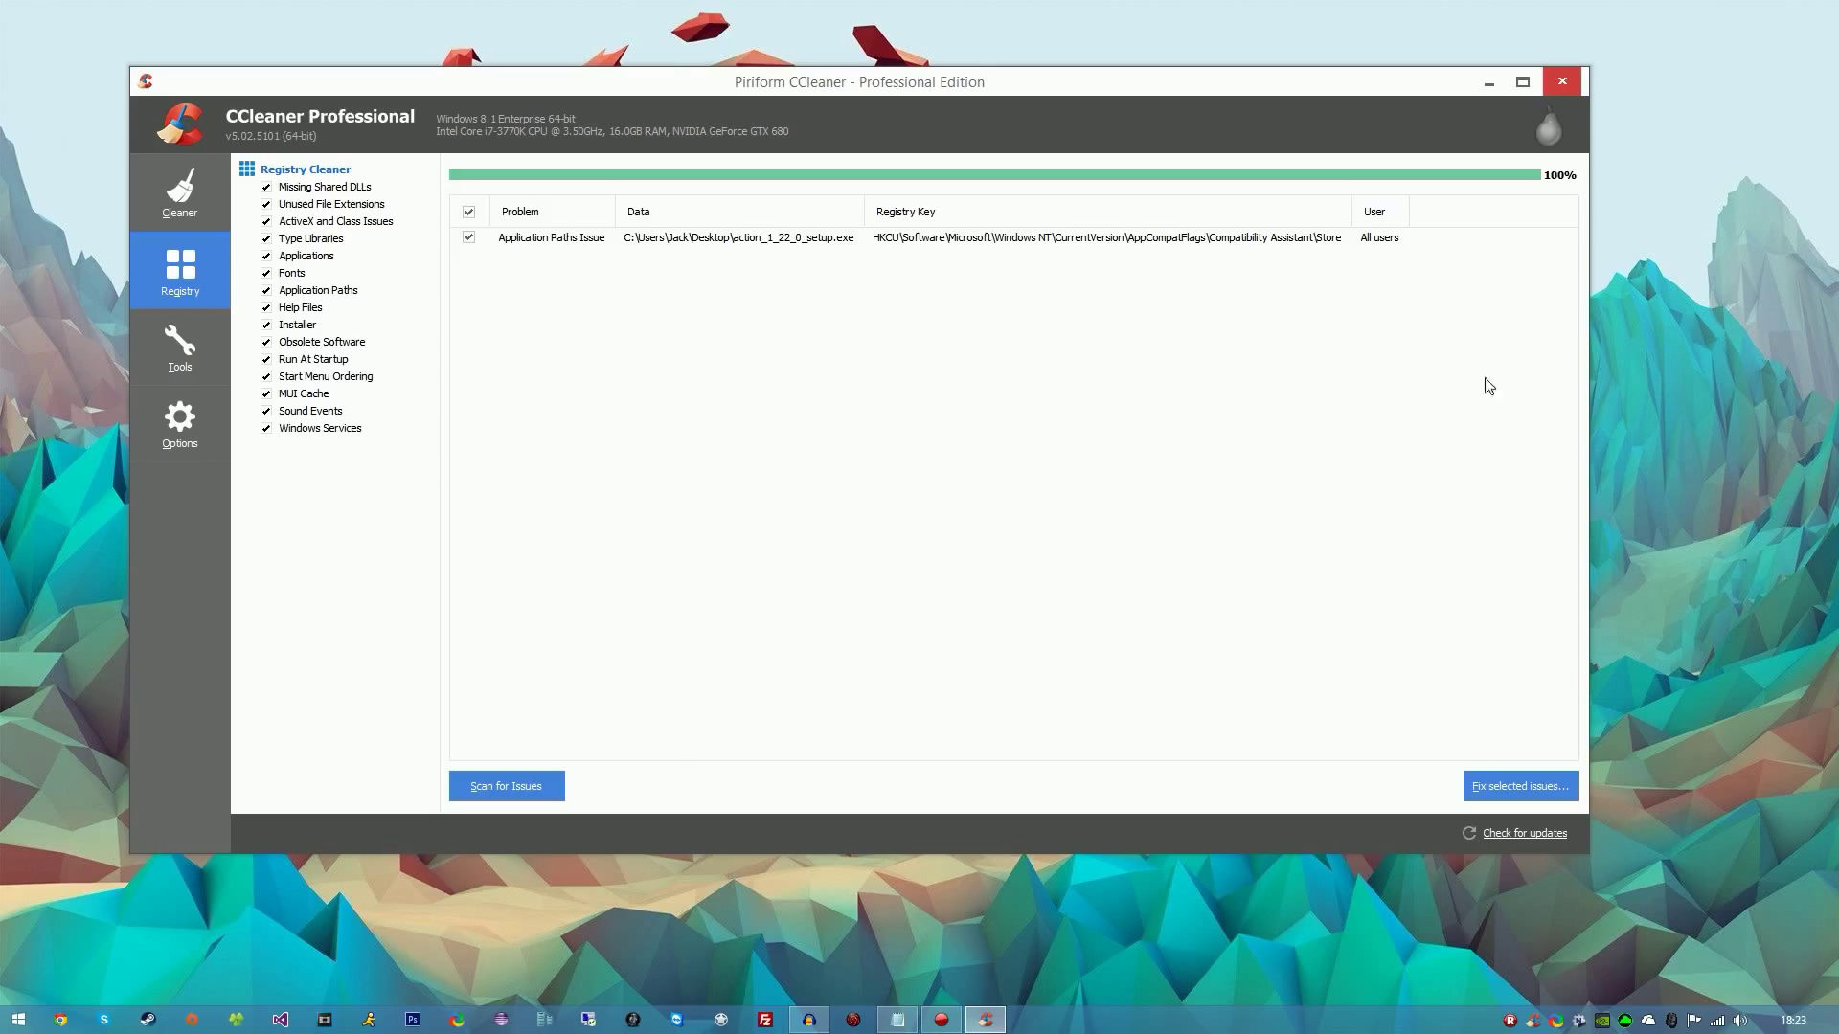
pyautogui.moveTo(1519, 785)
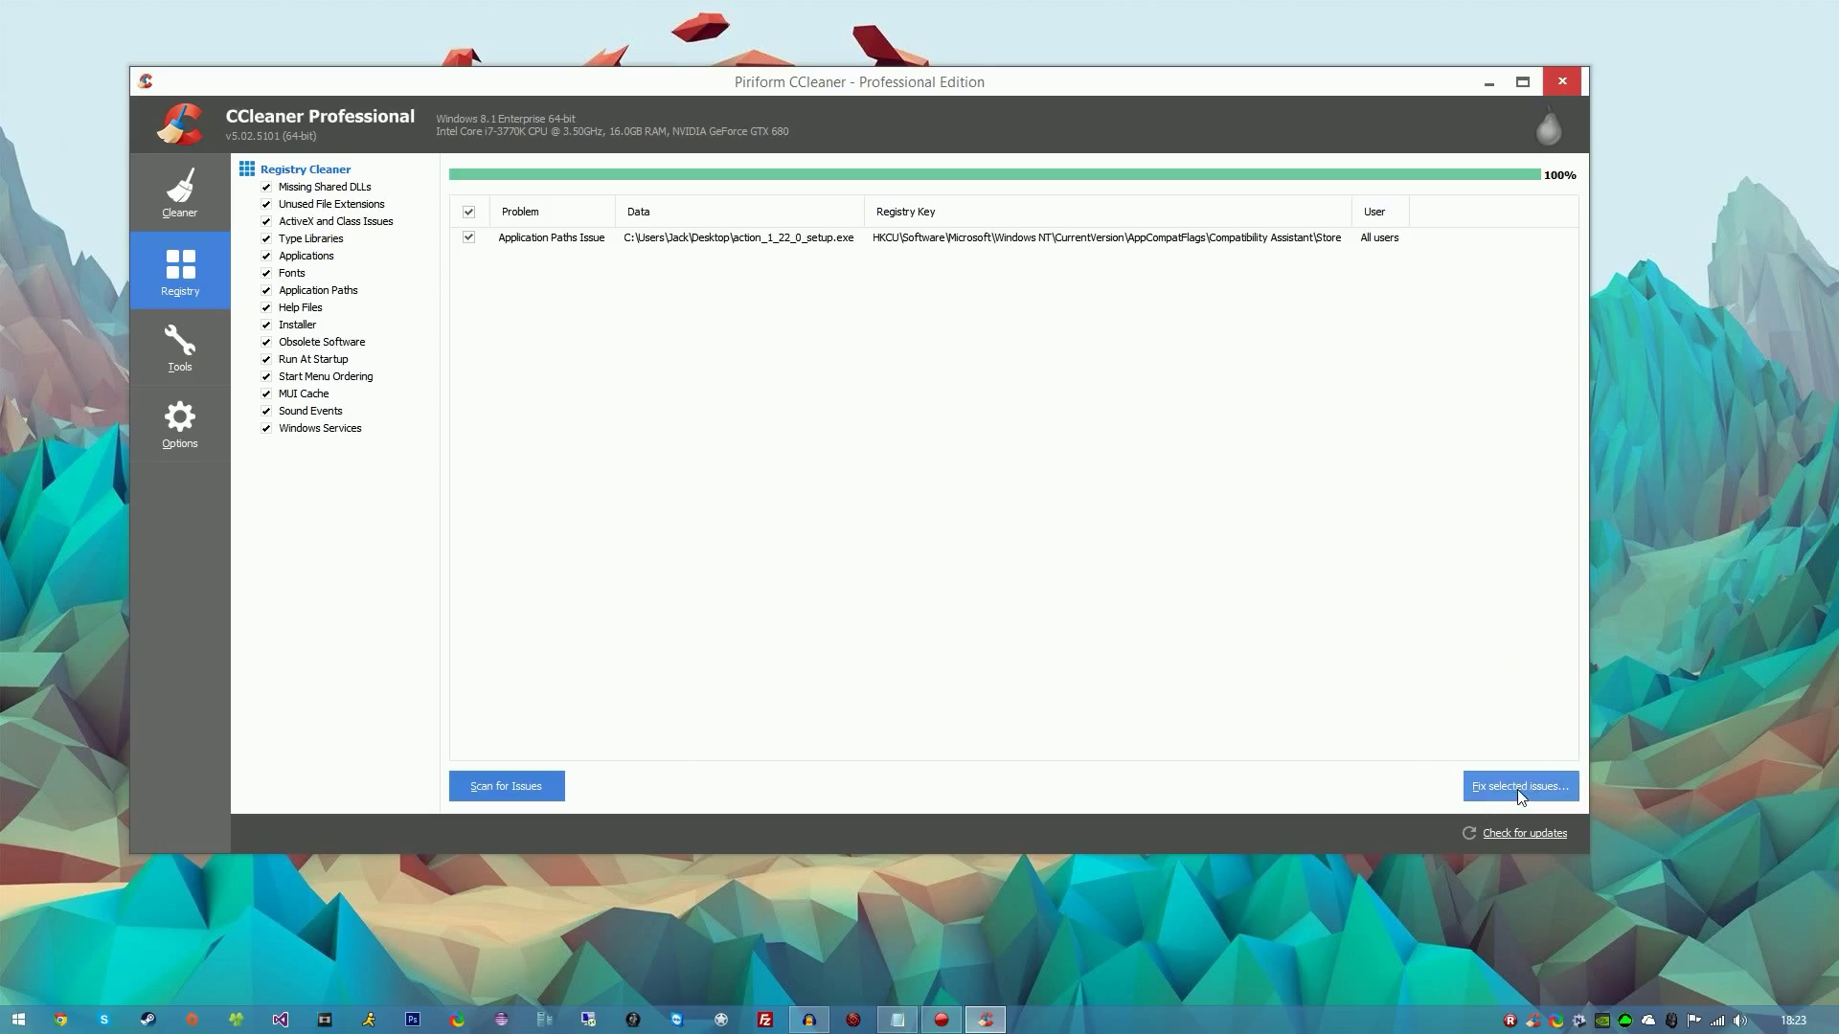
# Fix the Application Paths registry issue, leaving none, and switch to the Tools uninstall list
pyautogui.click(1519, 785)
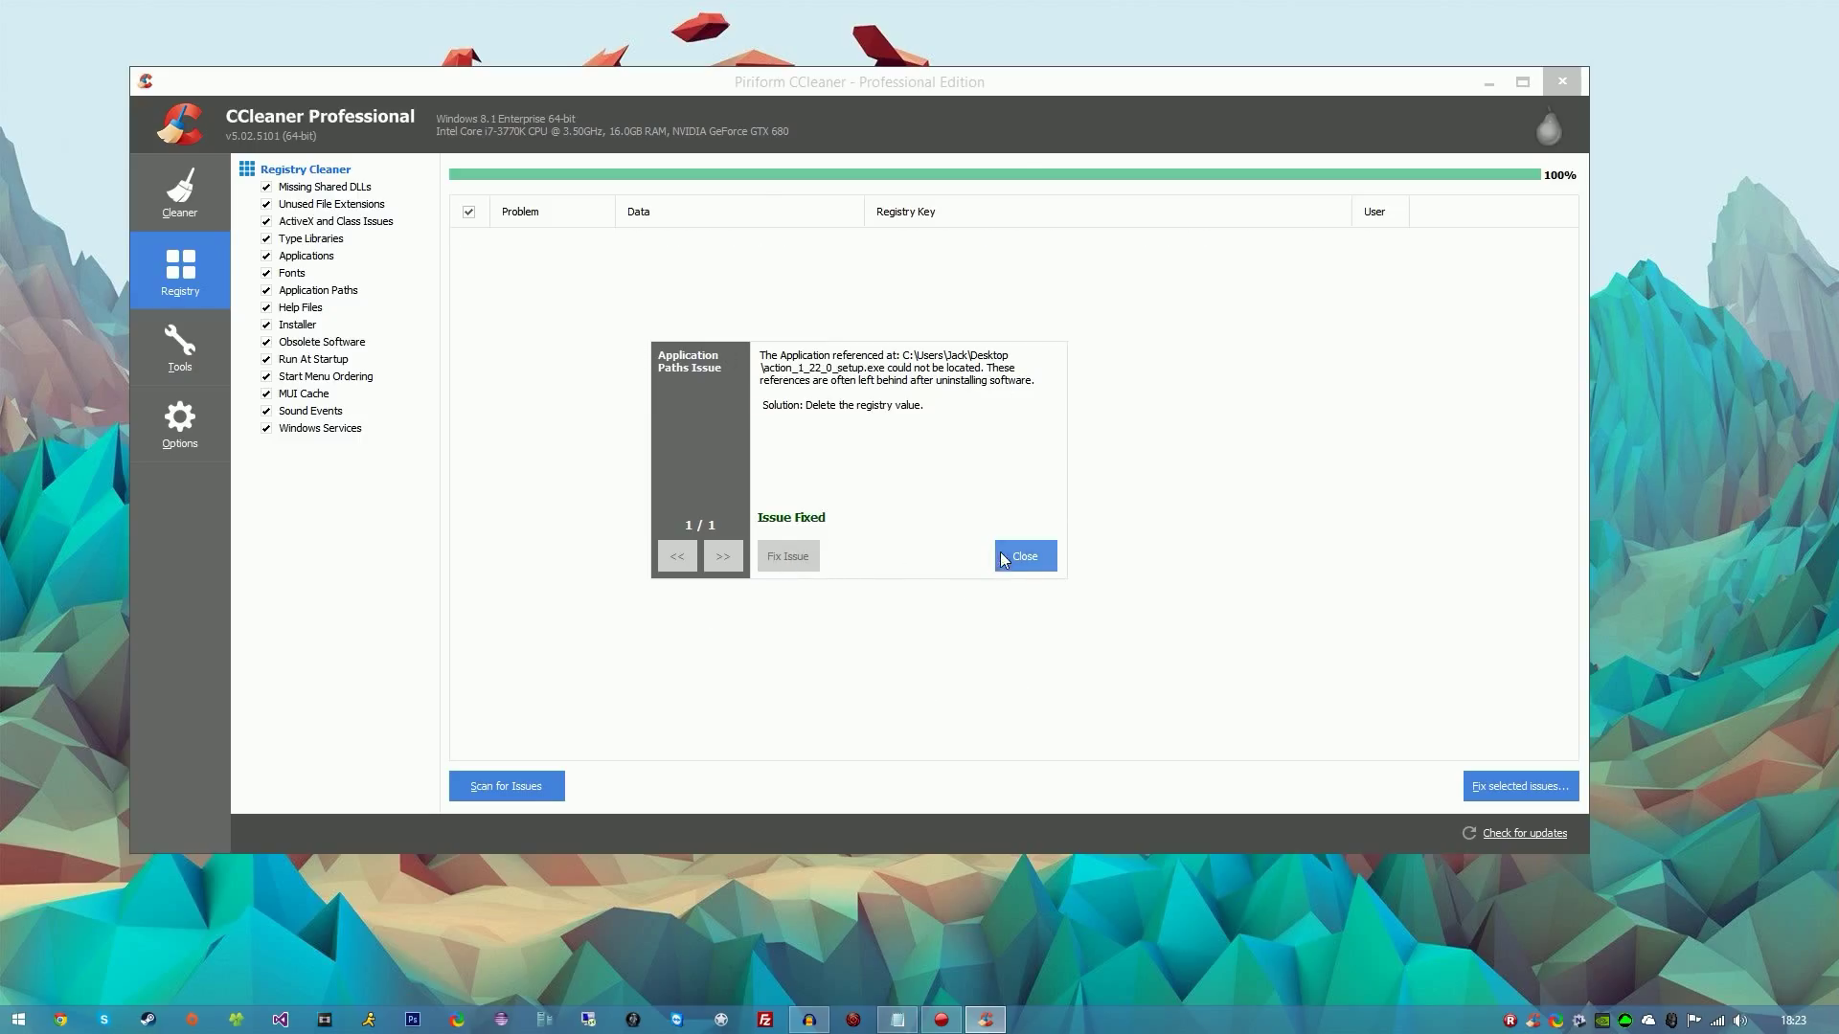
pyautogui.click(1021, 555)
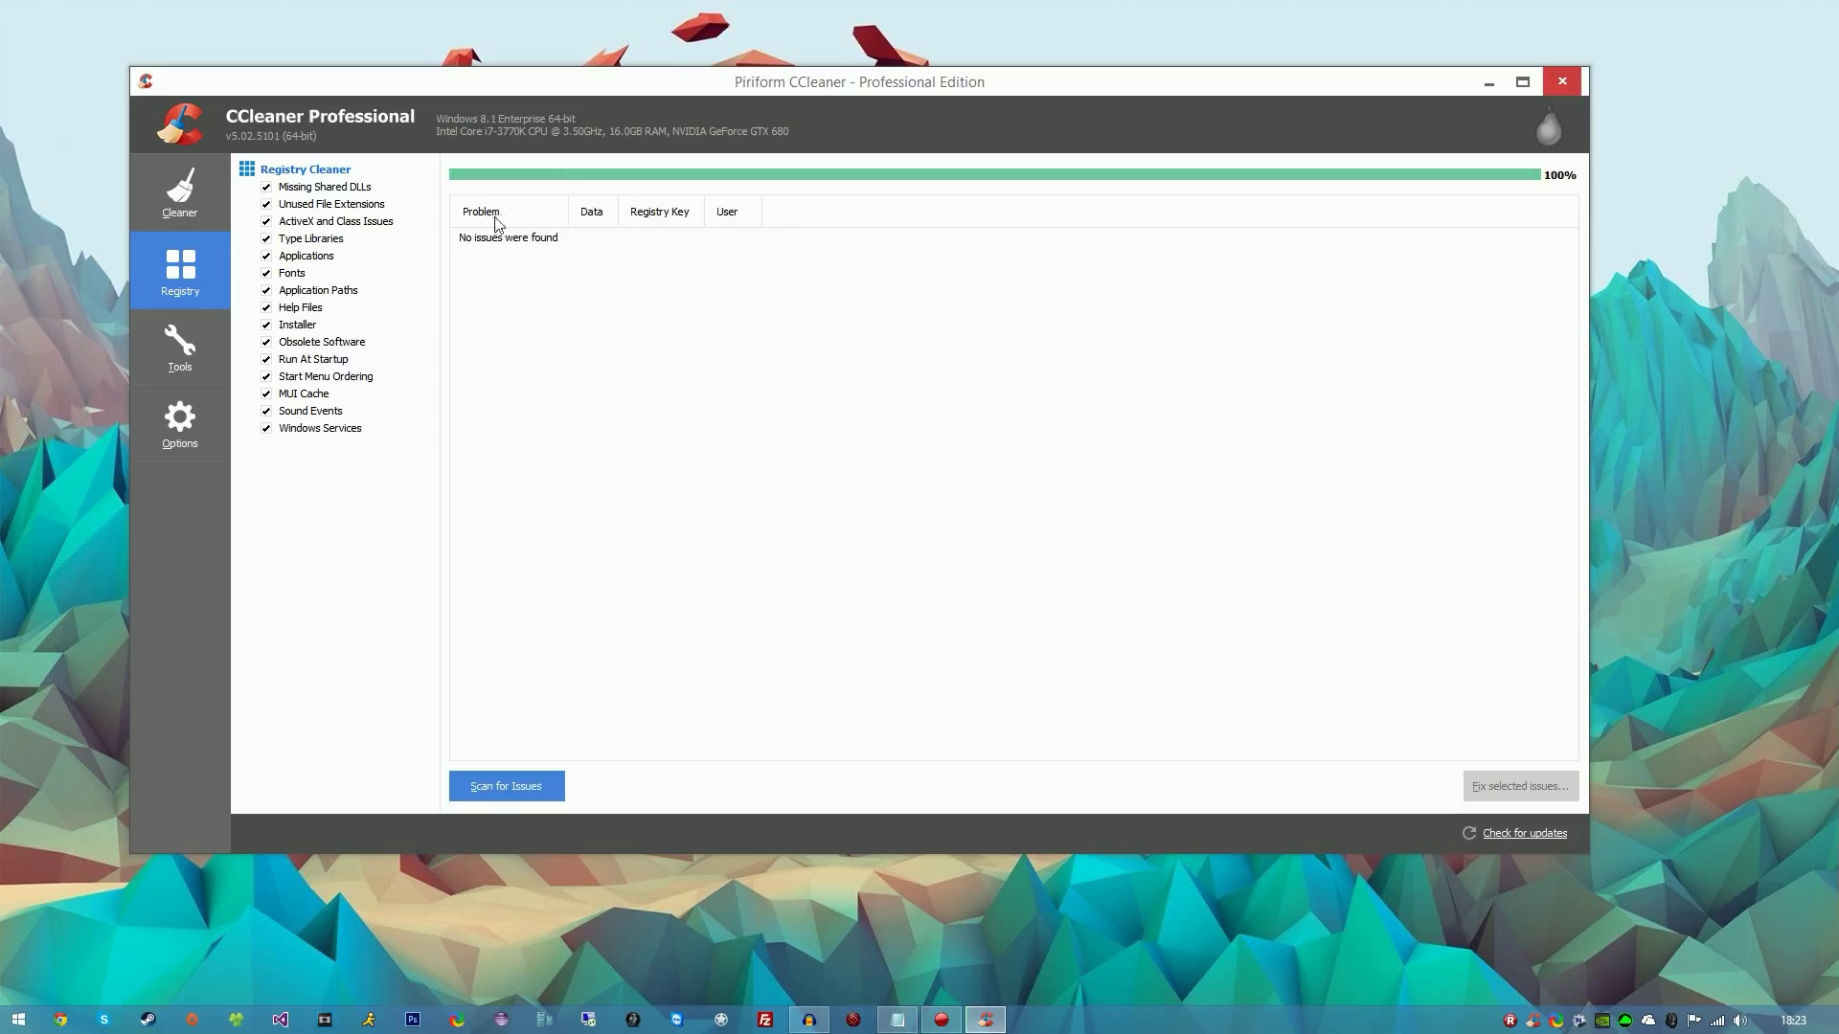
pyautogui.moveTo(478, 293)
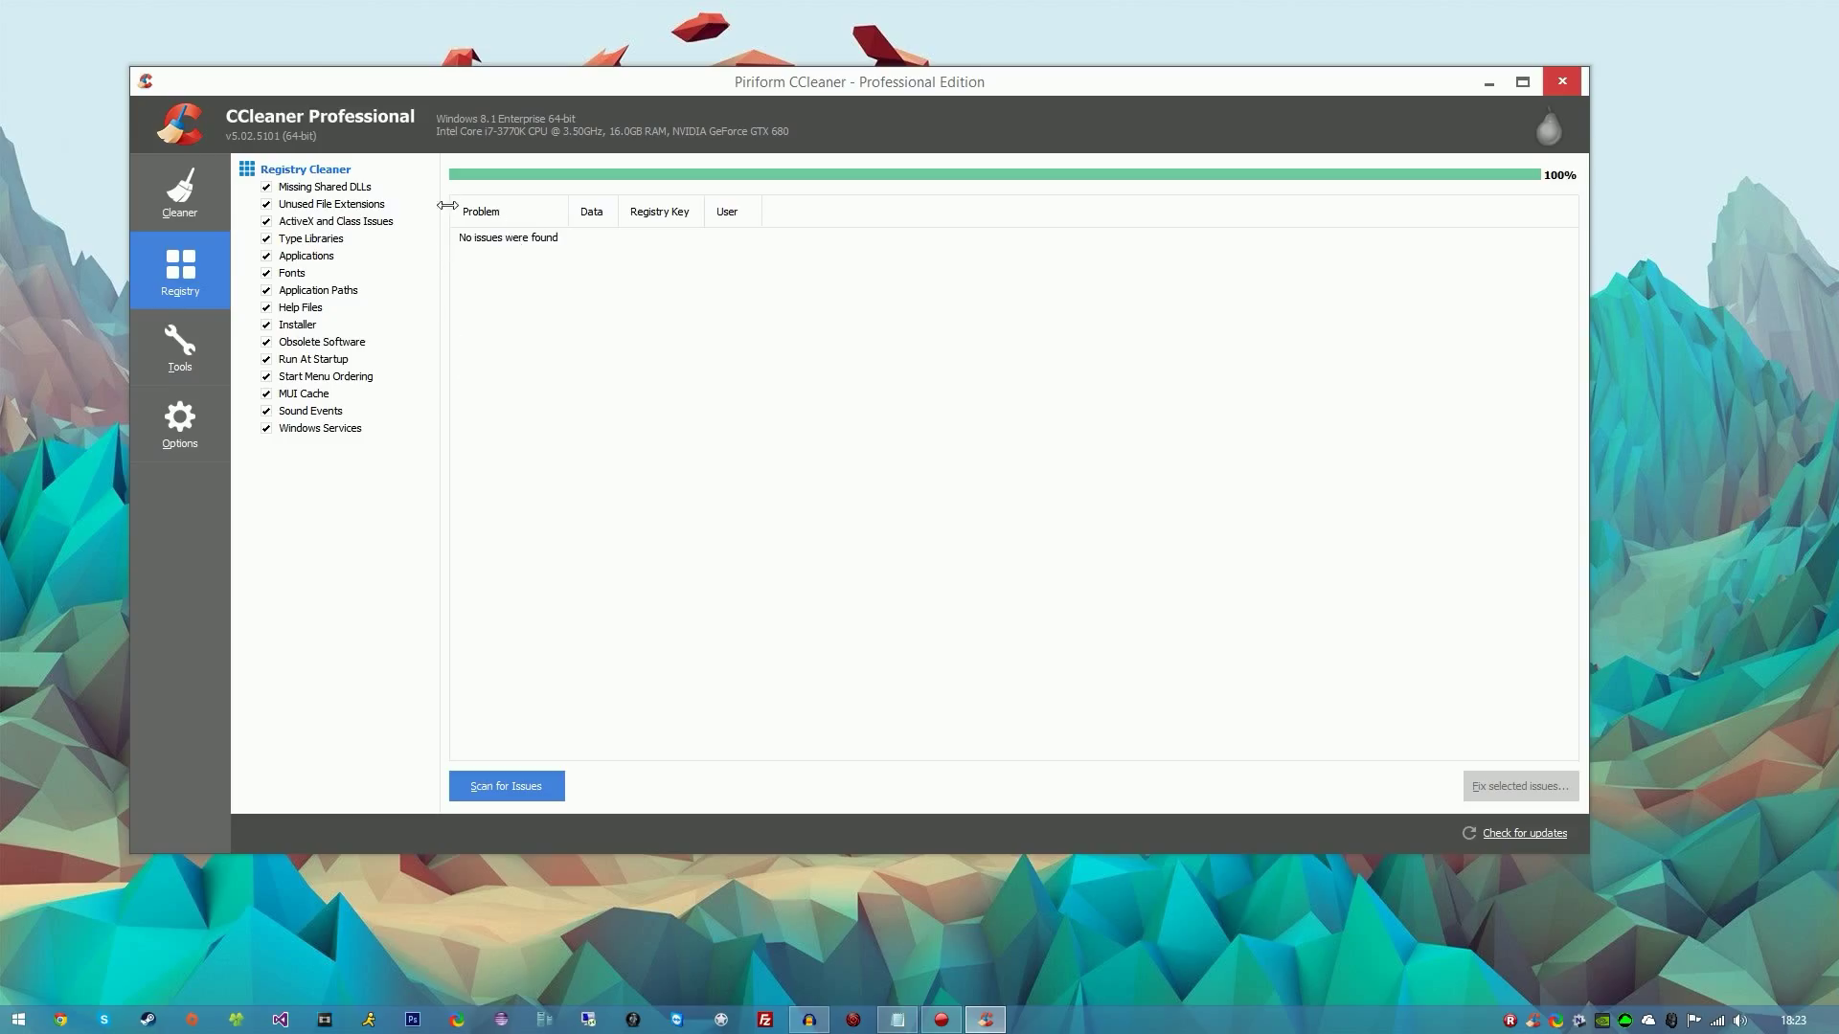
pyautogui.click(179, 349)
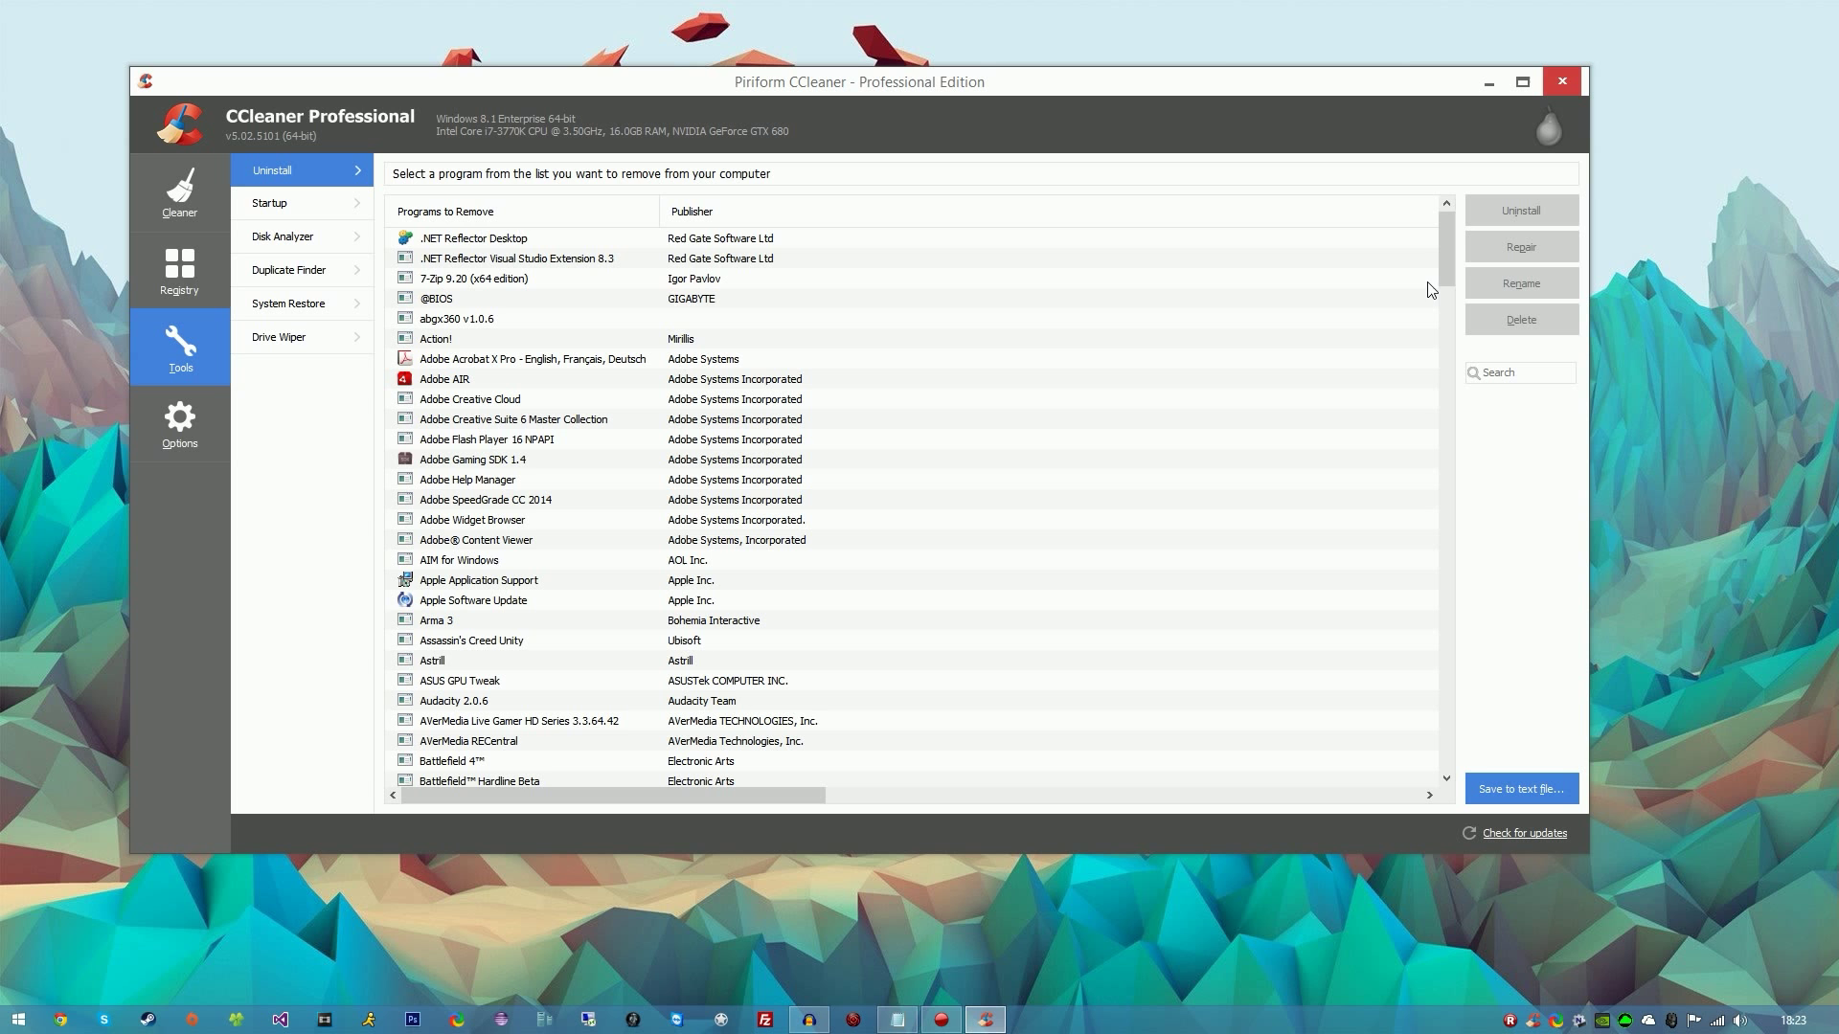
pyautogui.scroll(-3)
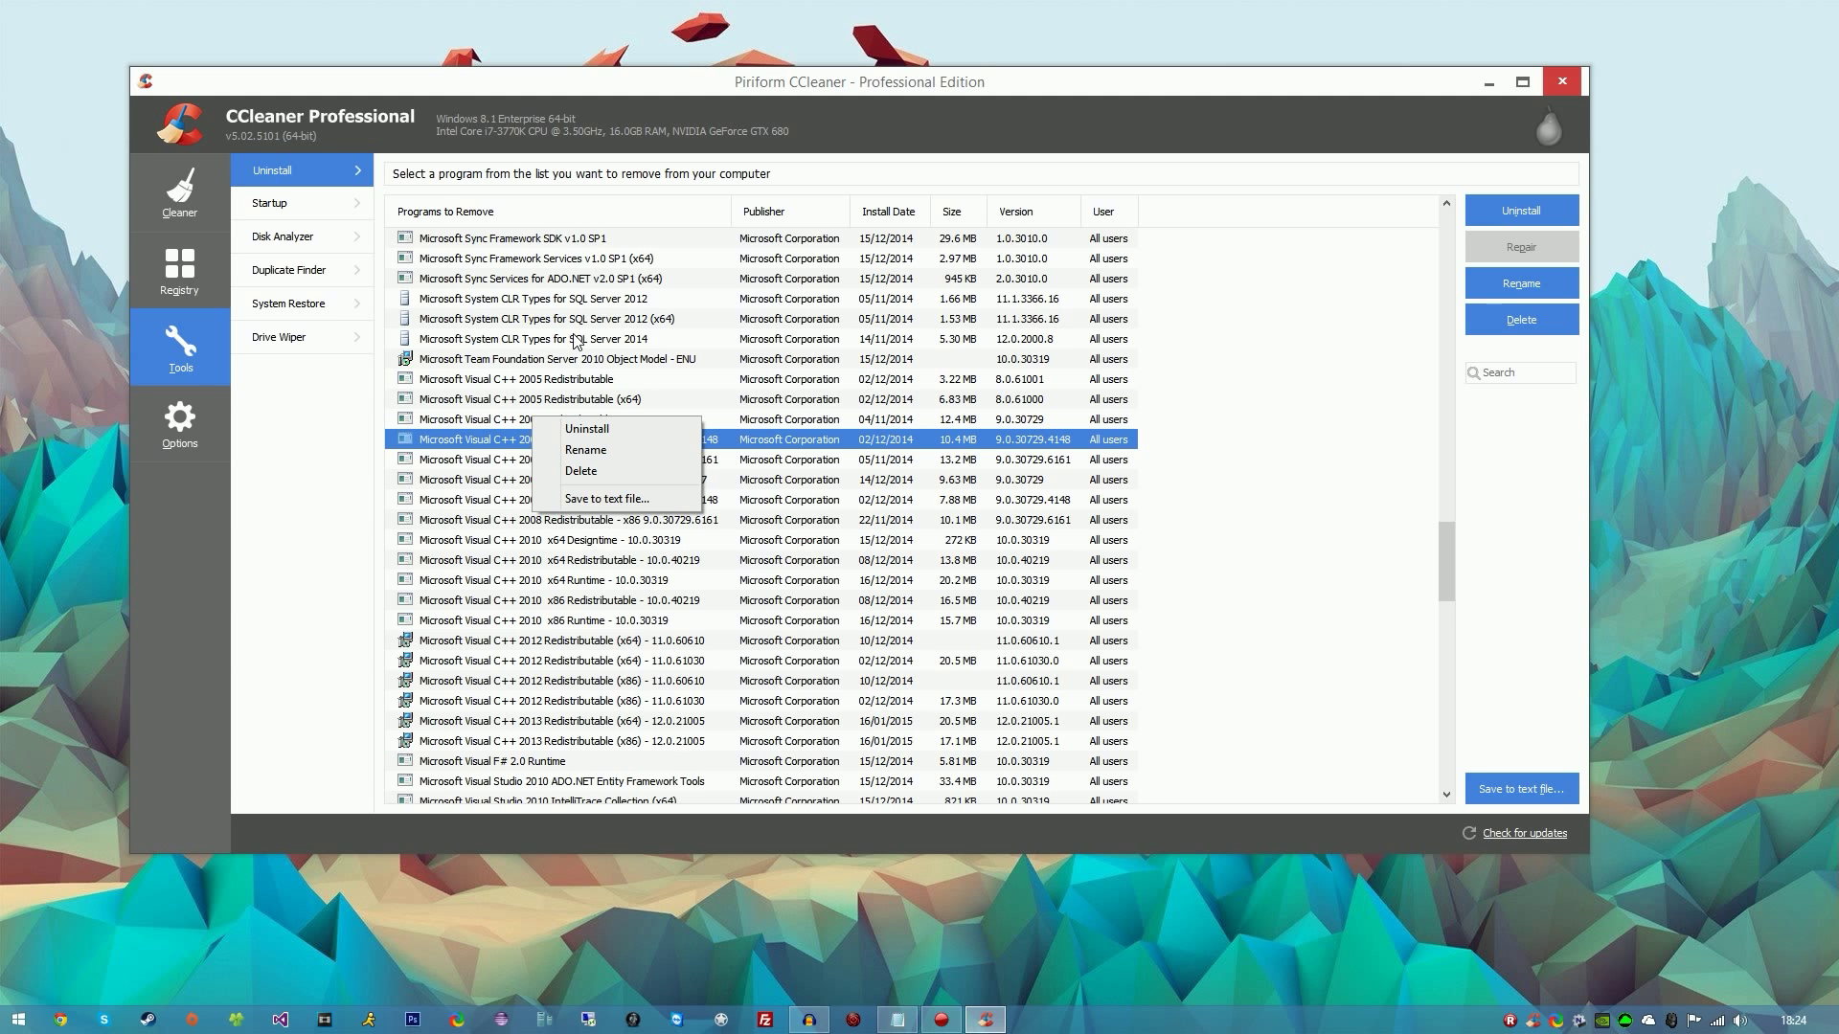
pyautogui.moveTo(926, 427)
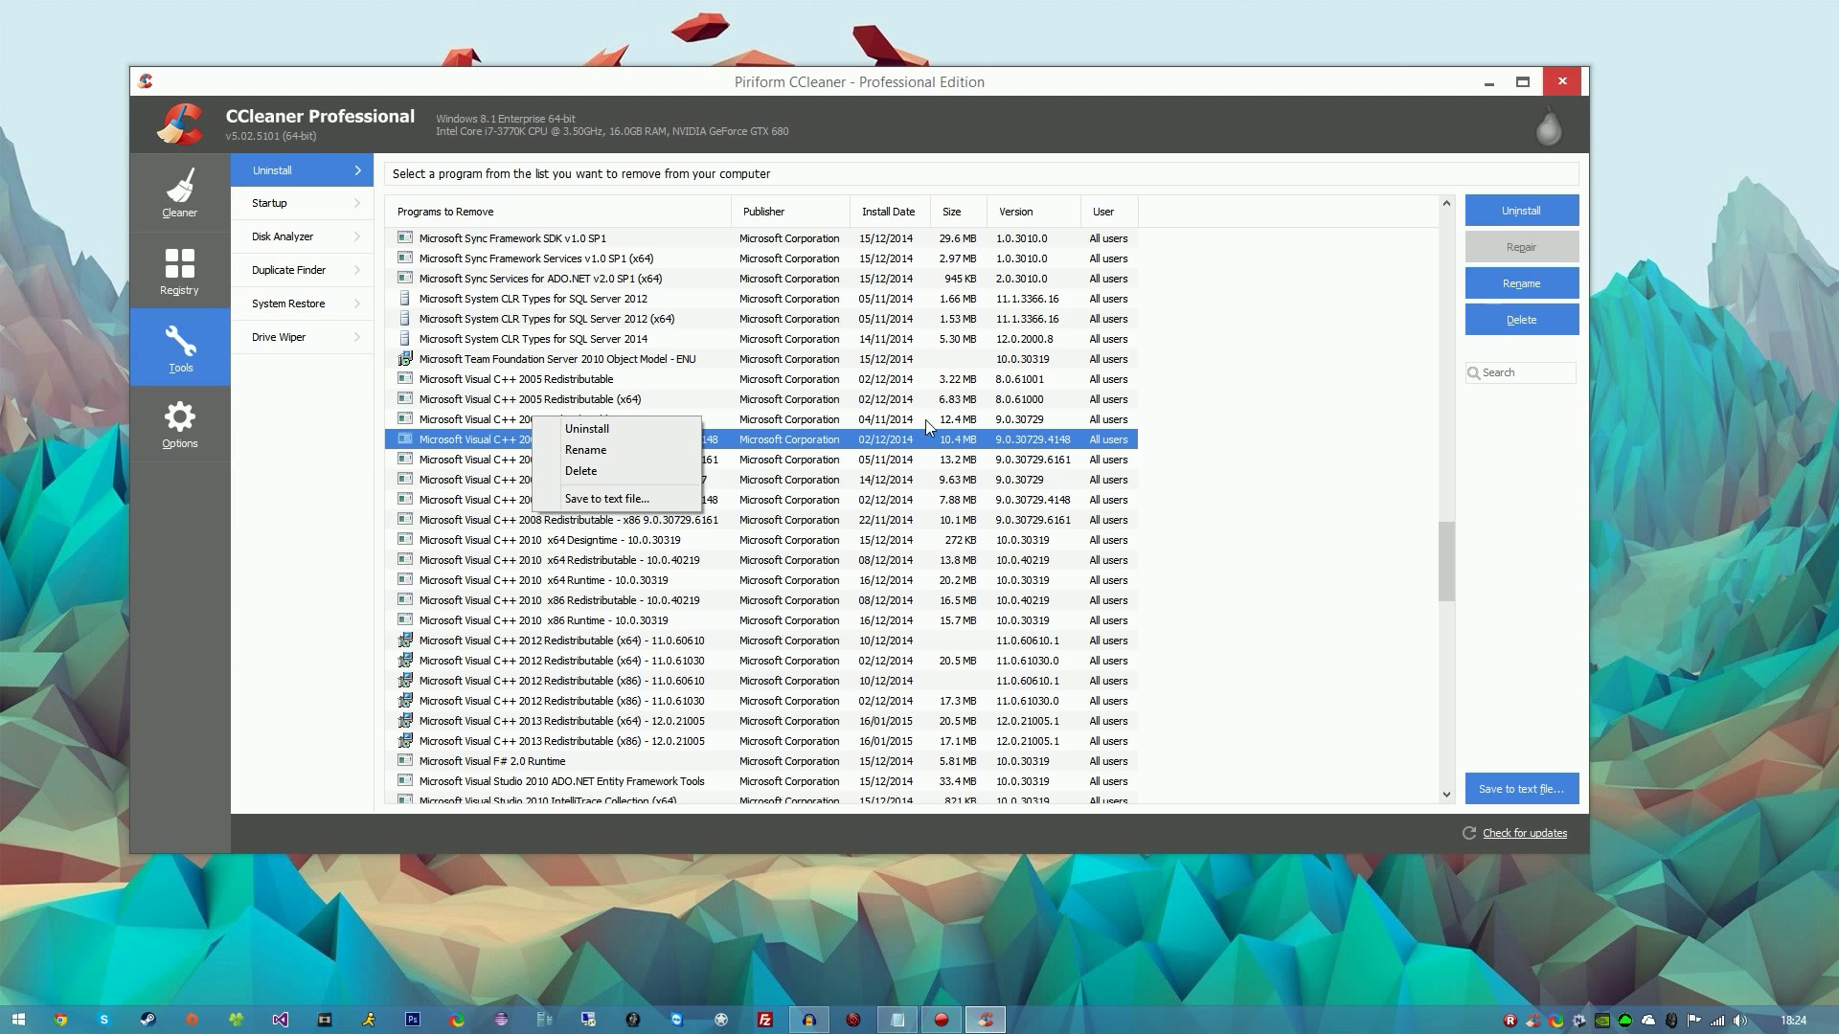
pyautogui.moveTo(607, 498)
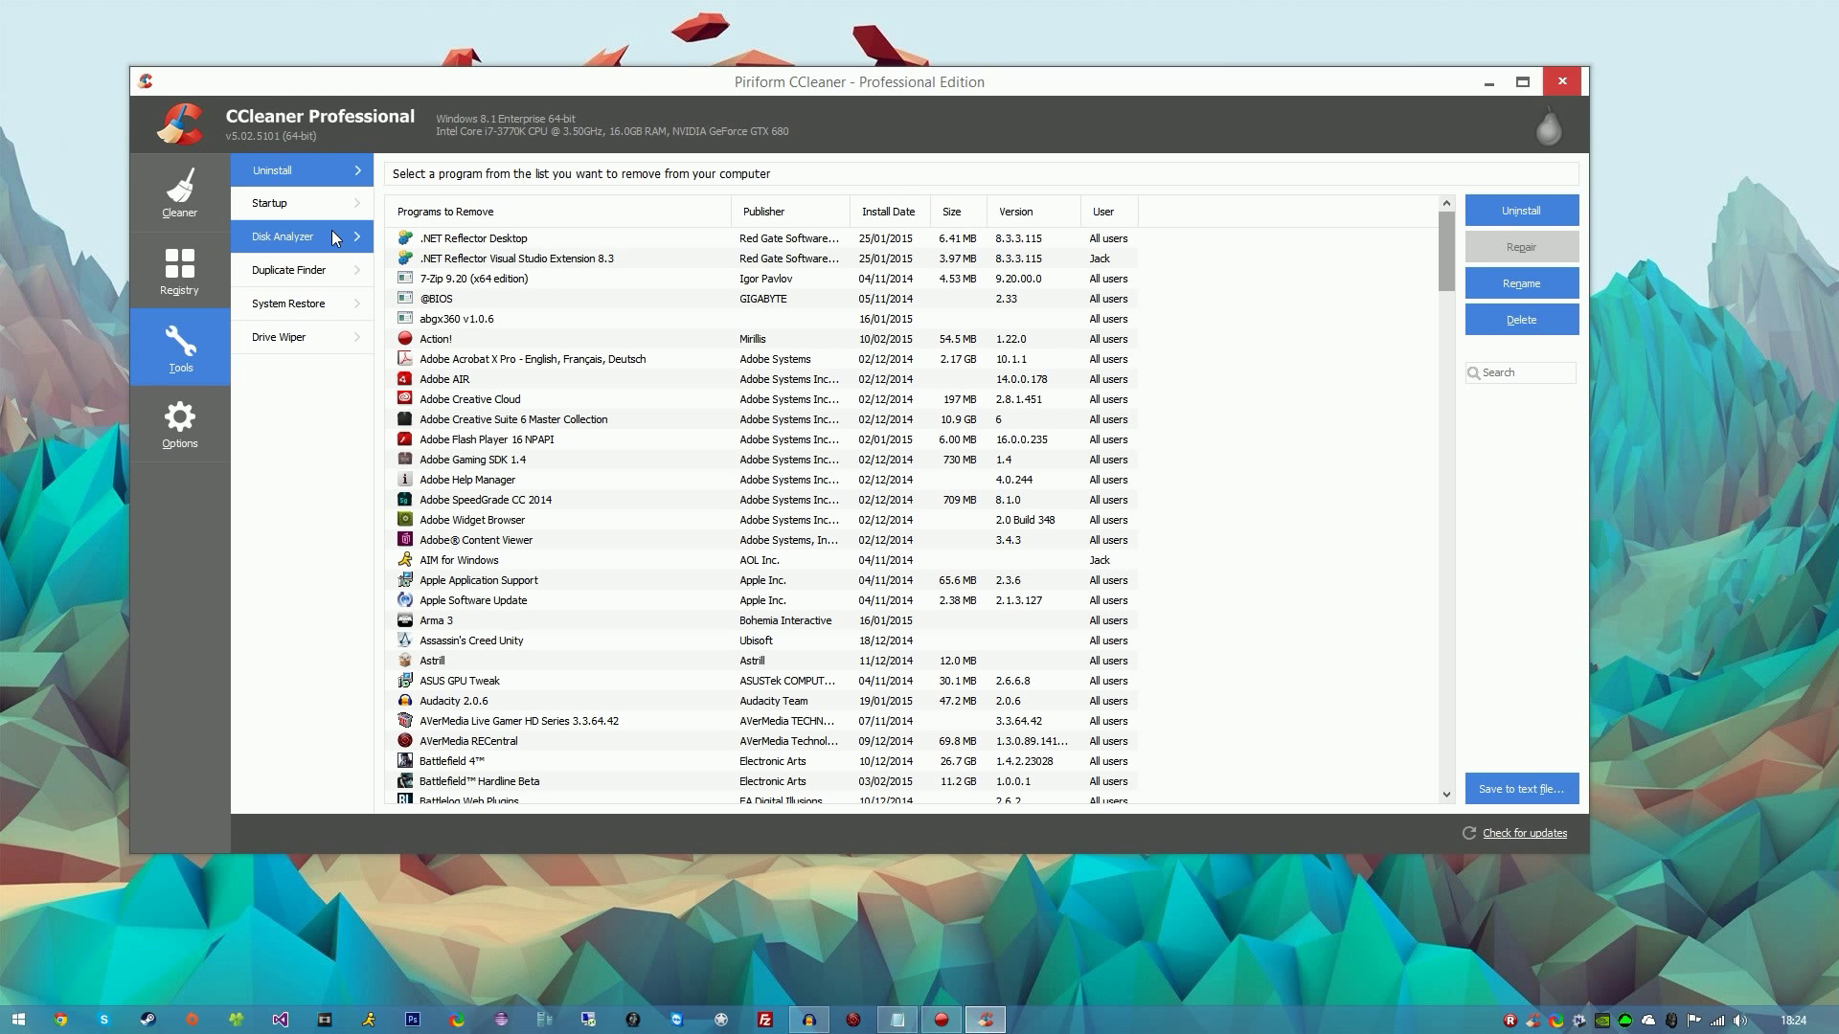
# Review Startup entries including Spotify and Chrome's Google Search app, then switch to Disk Analyzer
pyautogui.click(268, 203)
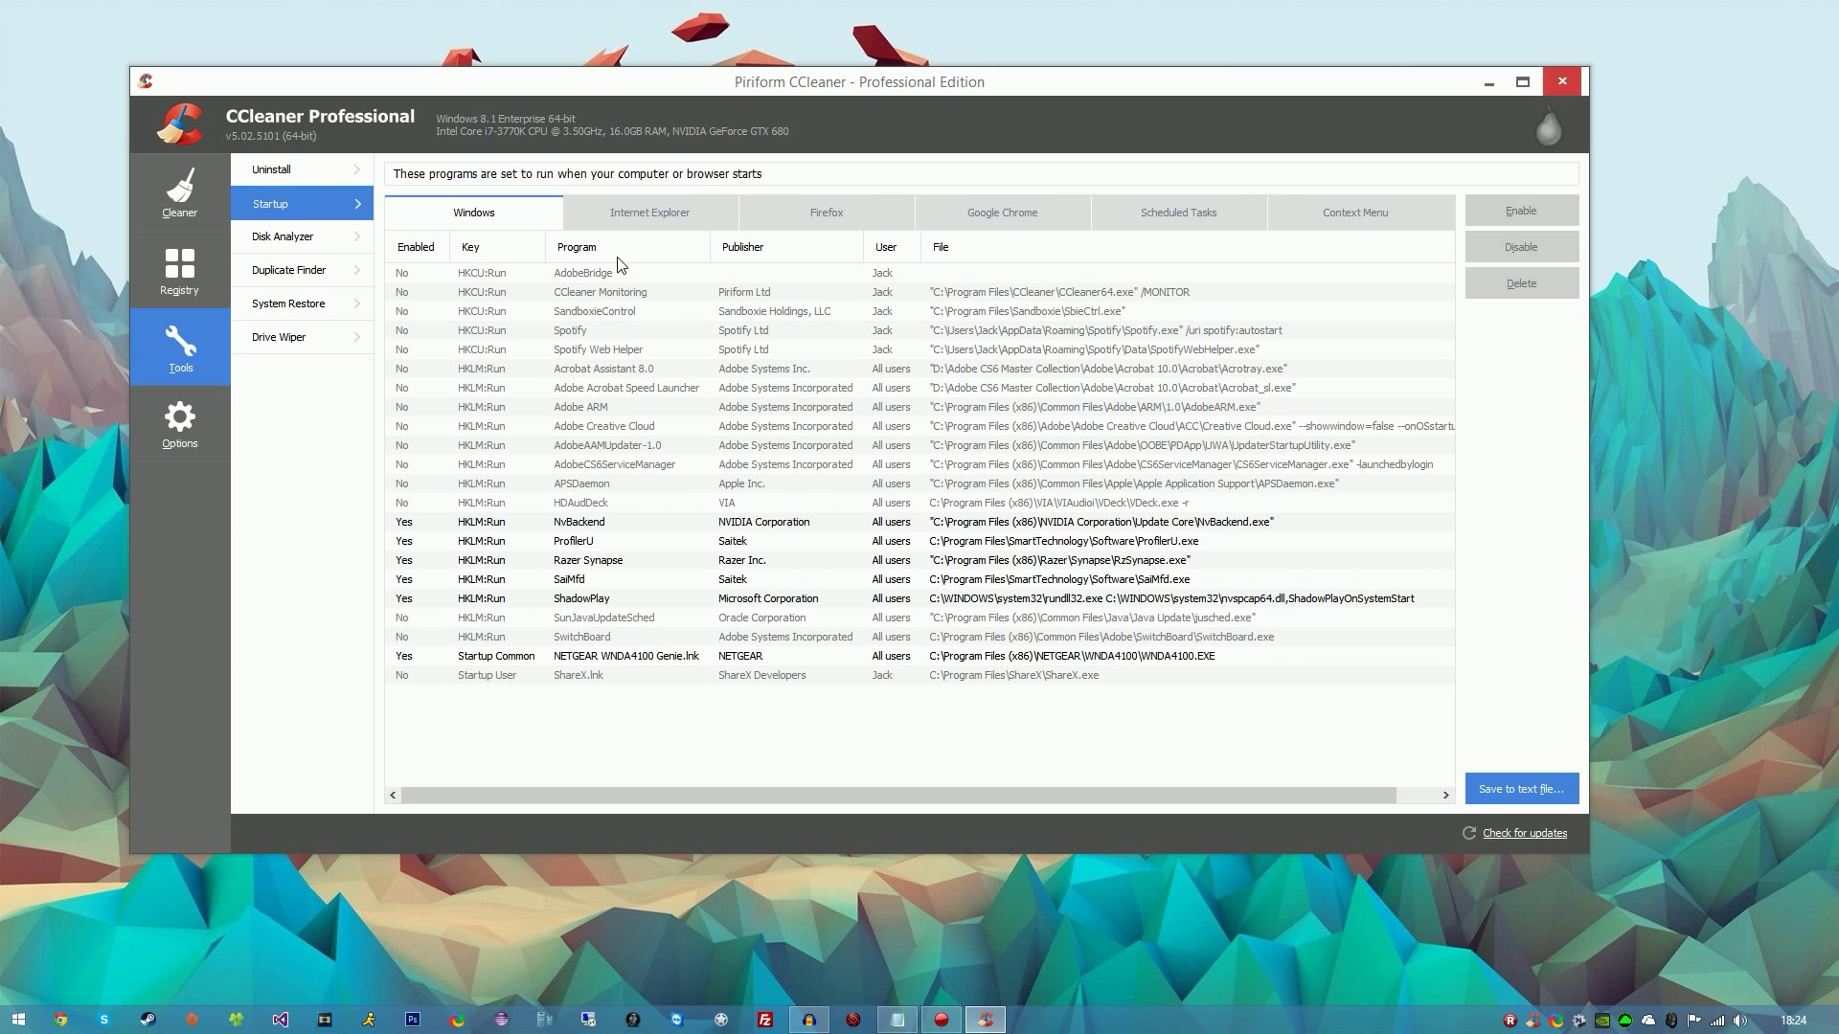
pyautogui.moveTo(952, 598)
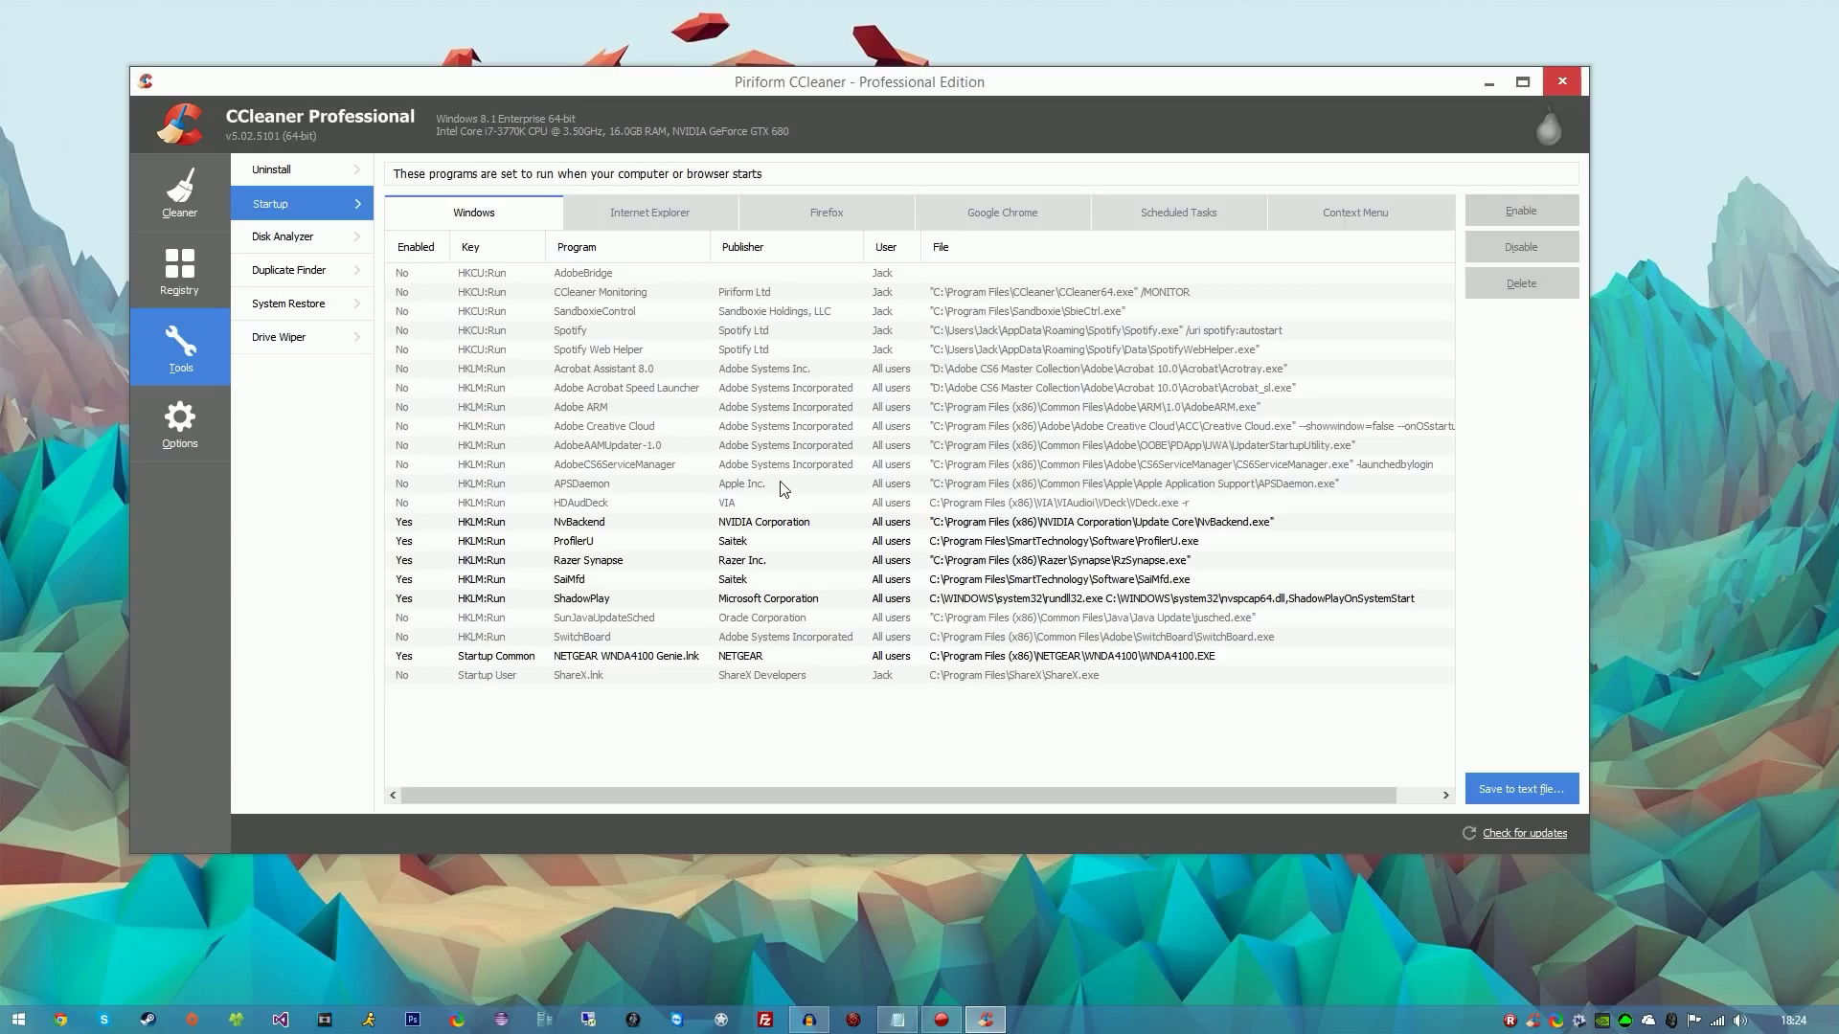
pyautogui.moveTo(884, 534)
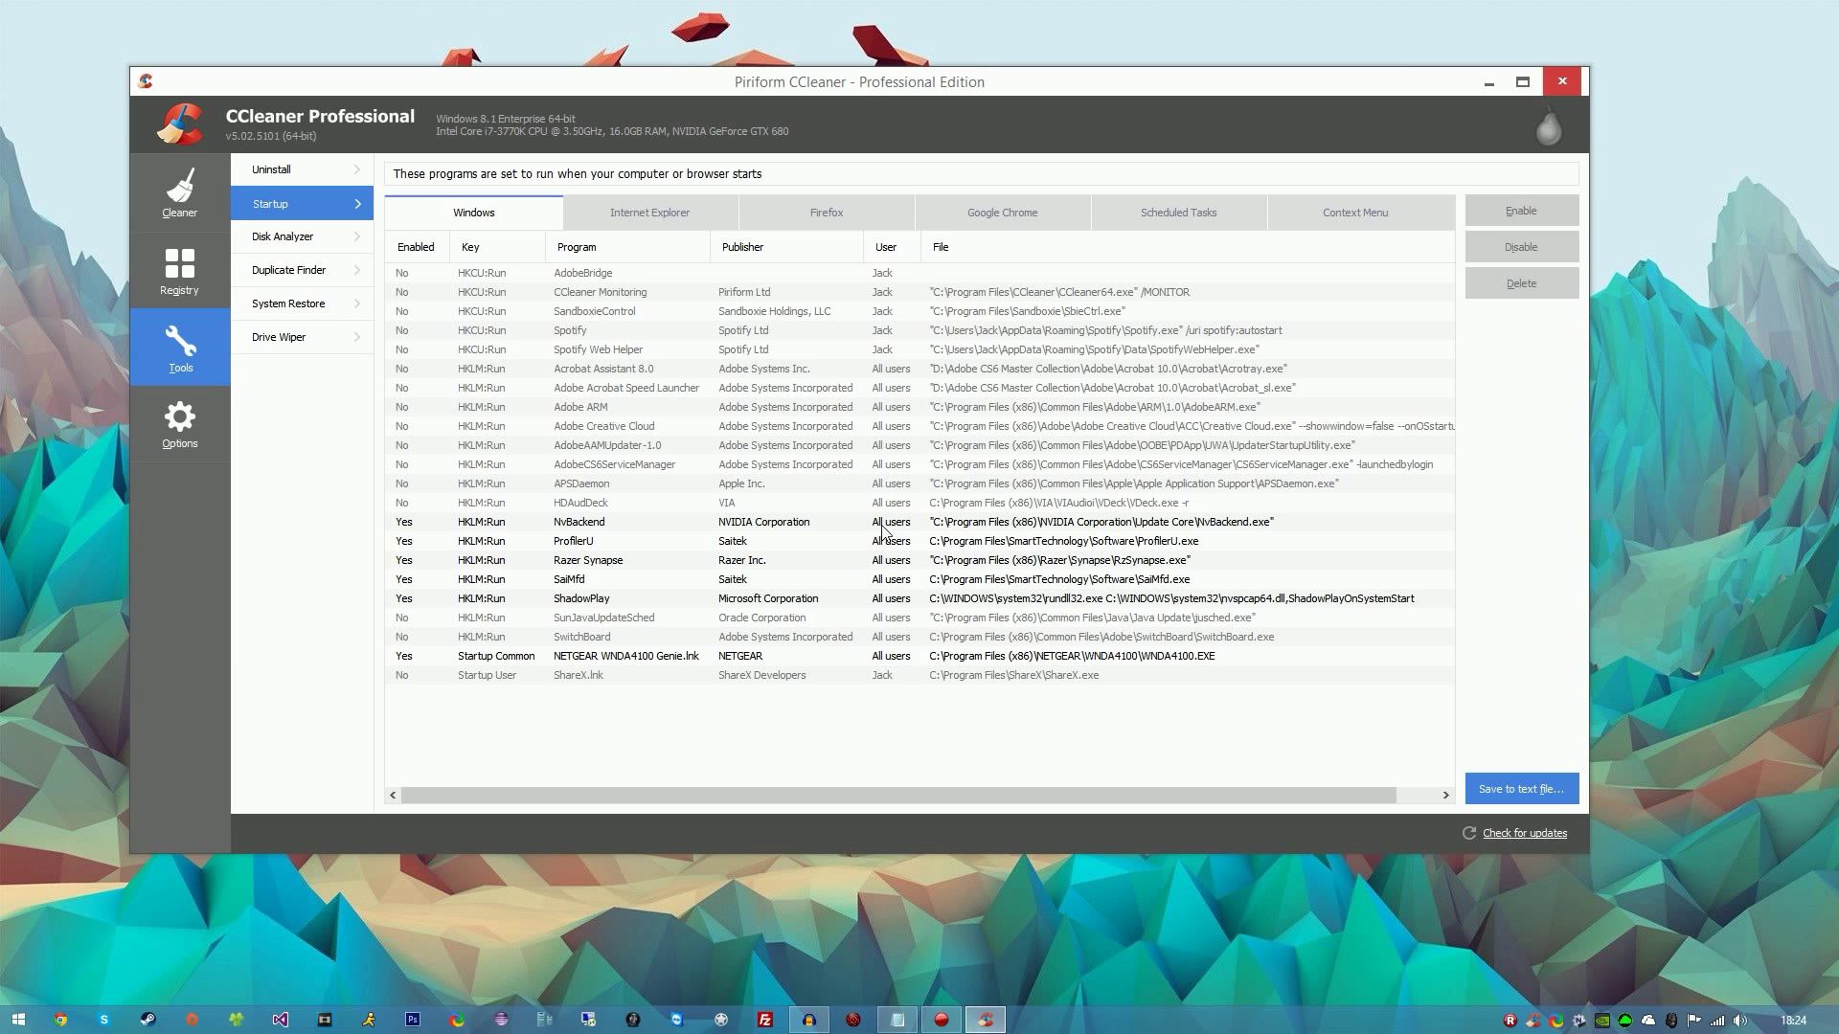
pyautogui.moveTo(590, 510)
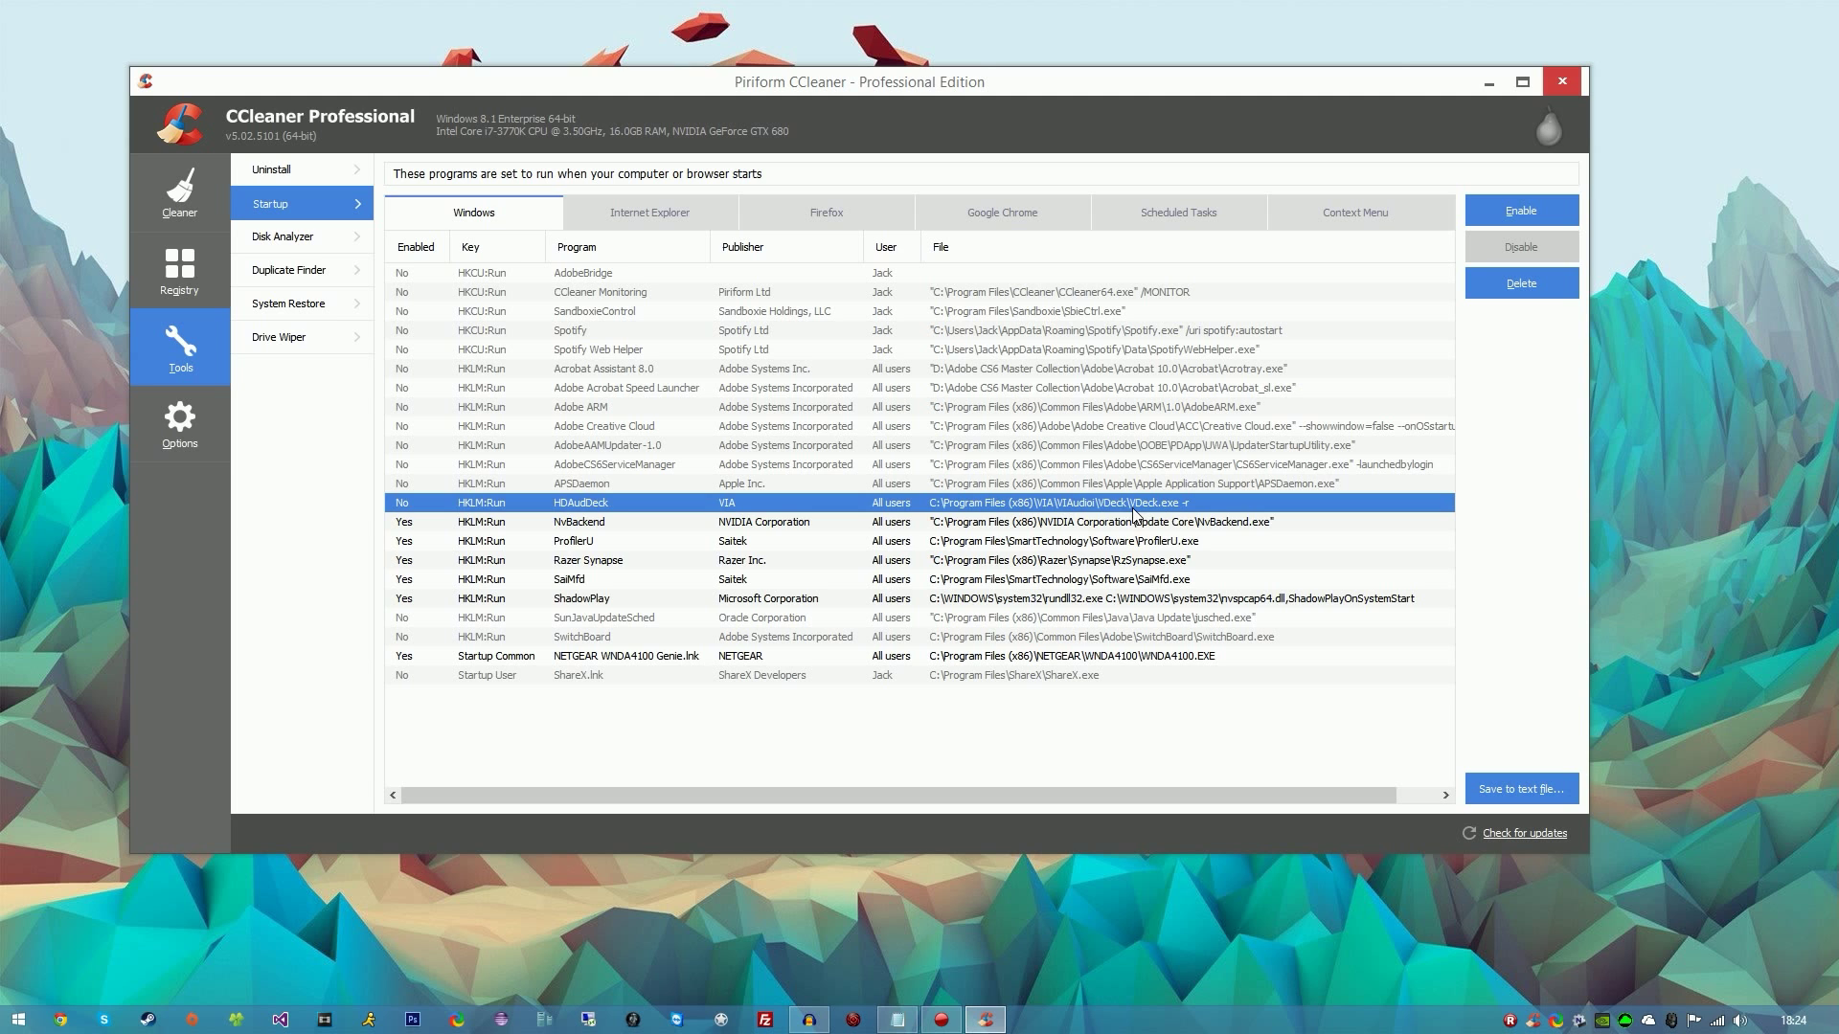
pyautogui.moveTo(1100, 512)
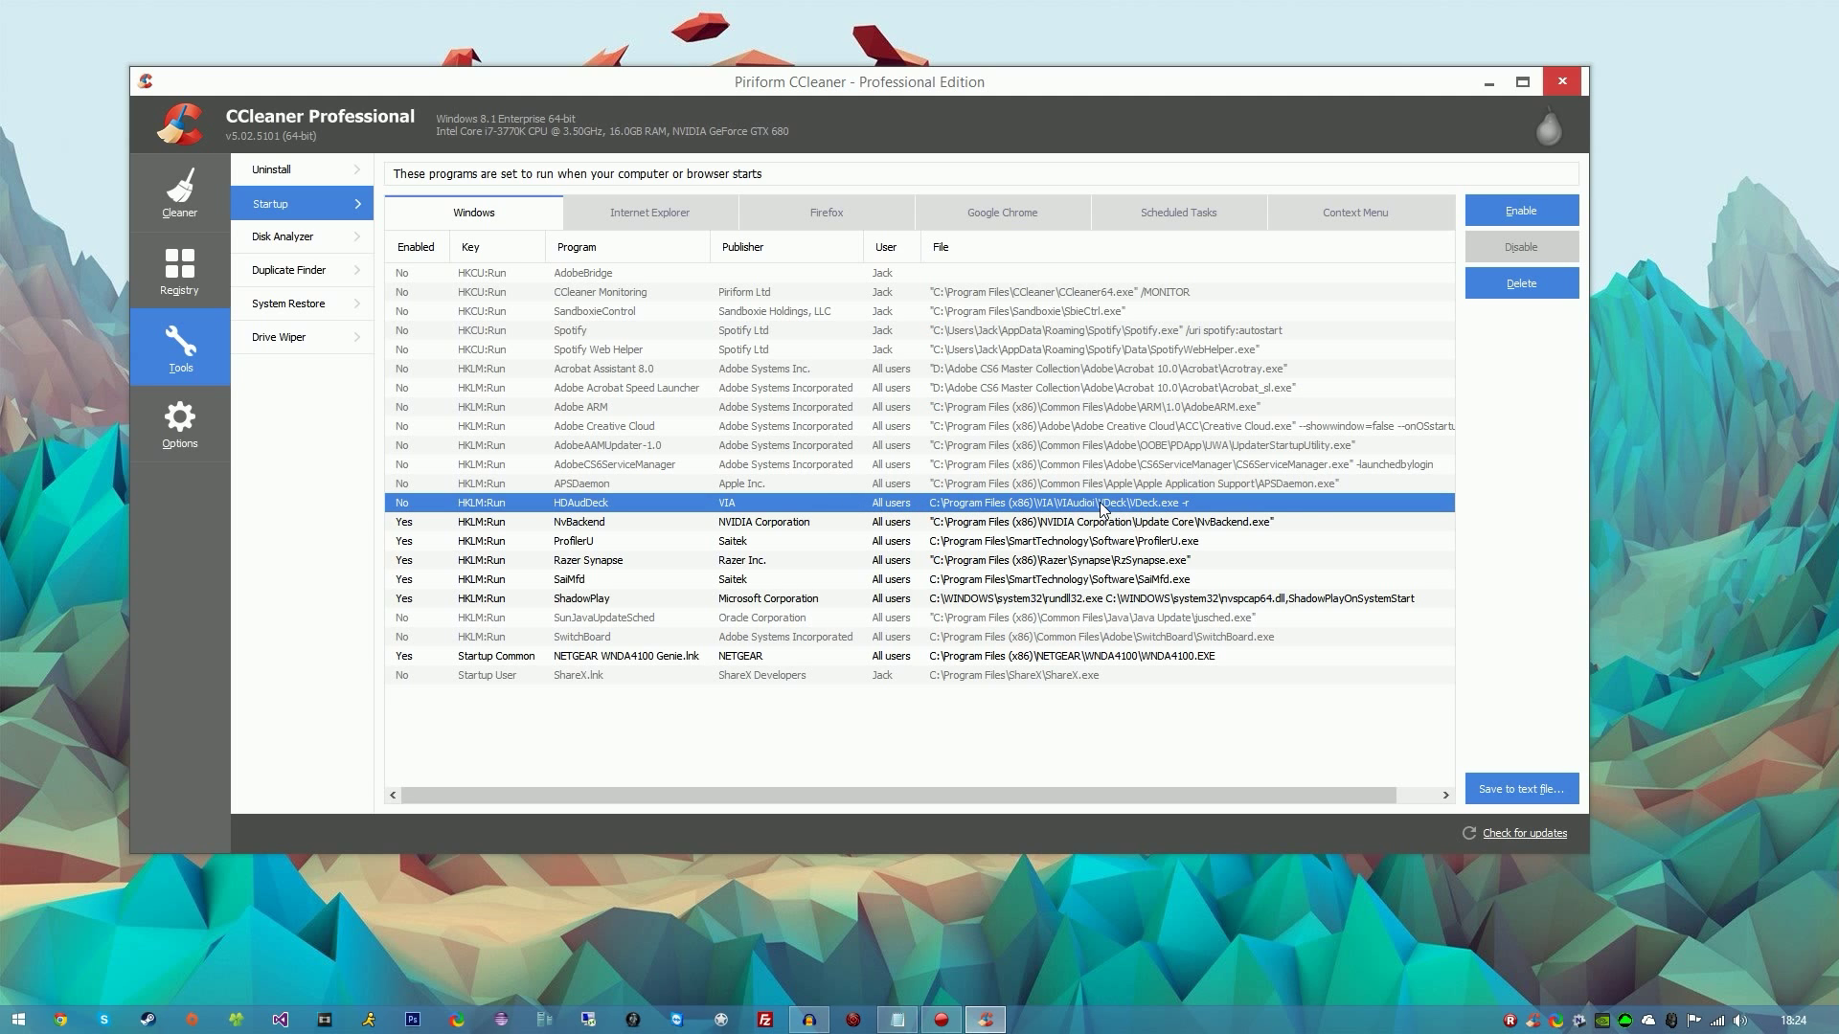
pyautogui.moveTo(1331, 416)
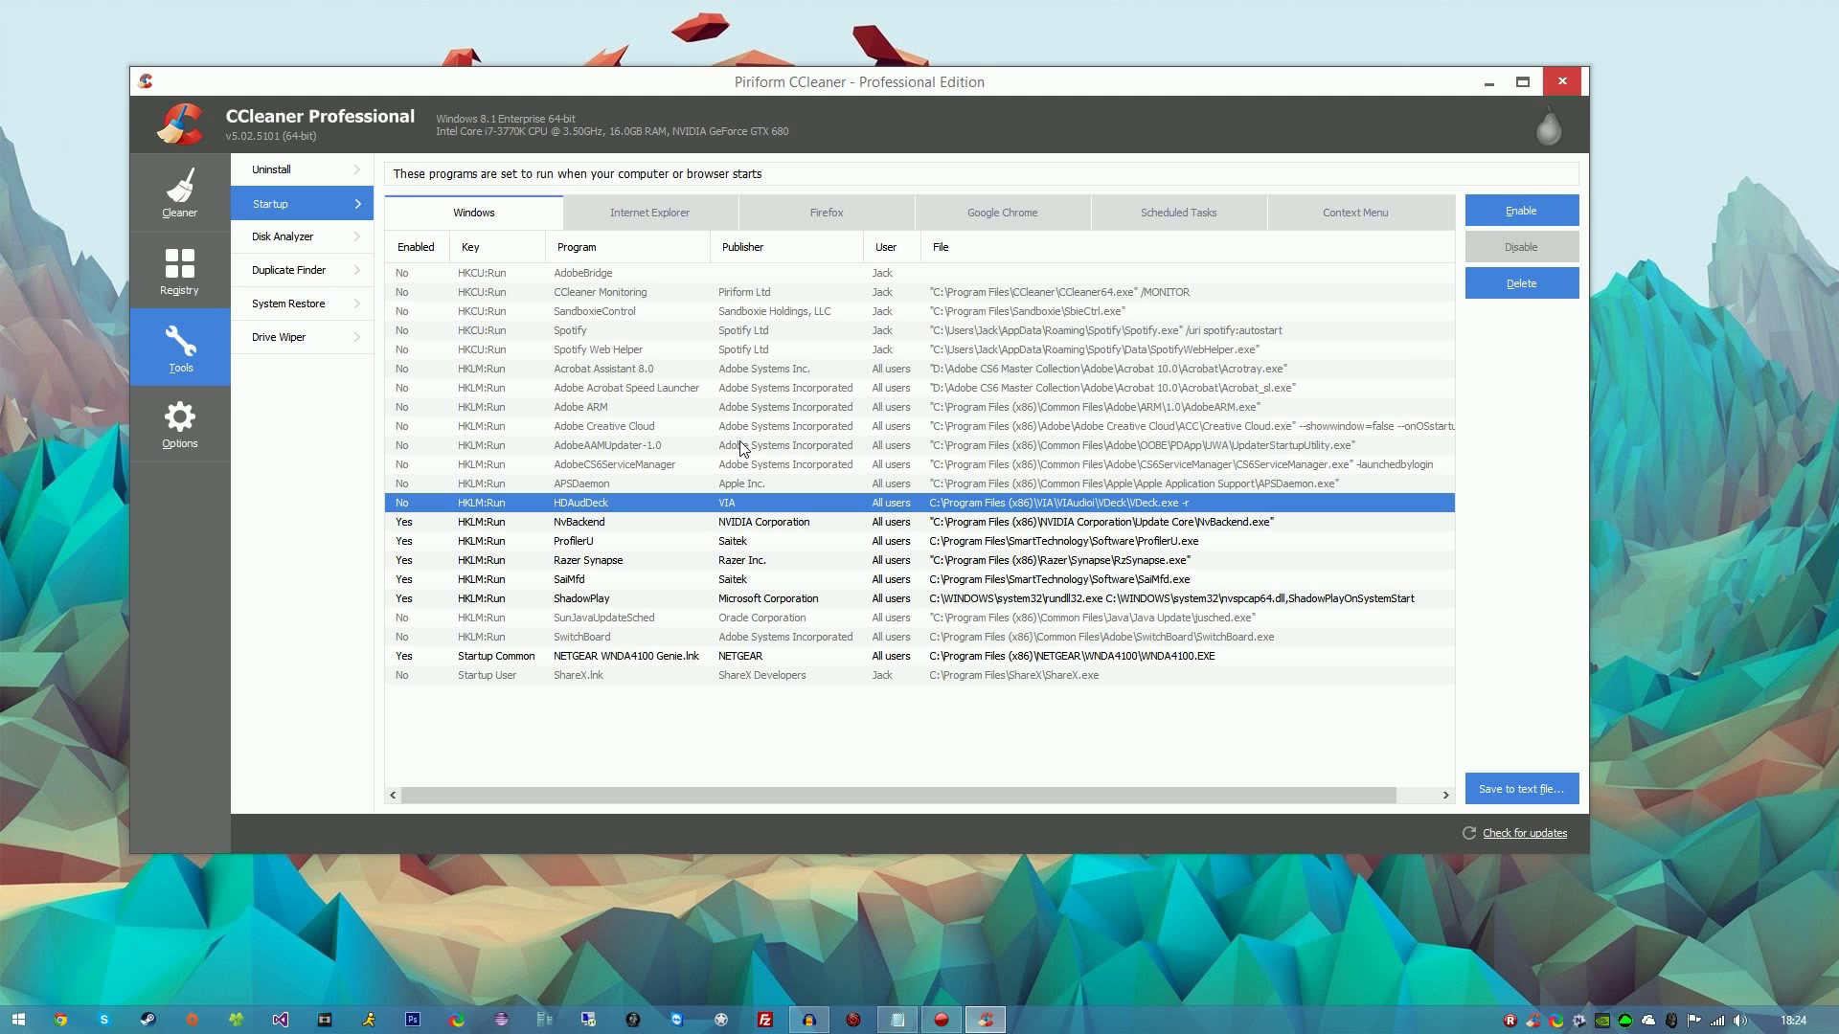
pyautogui.click(575, 330)
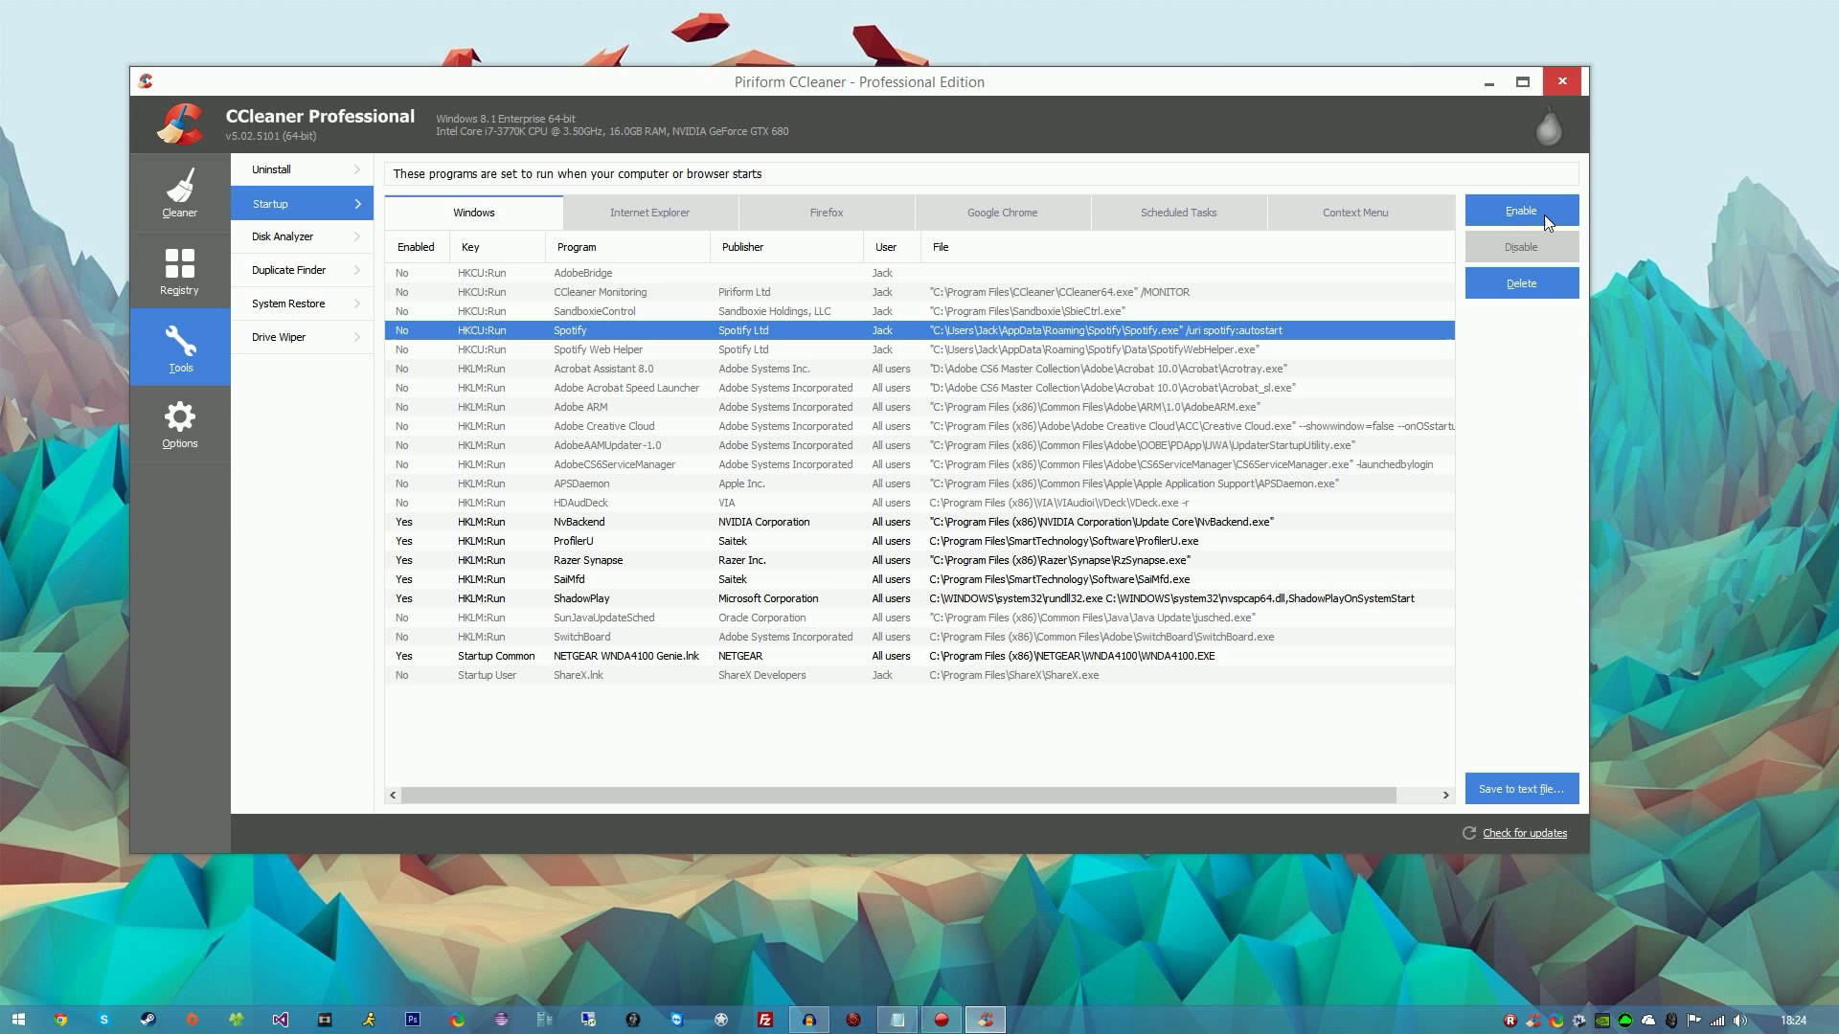
pyautogui.moveTo(1053, 427)
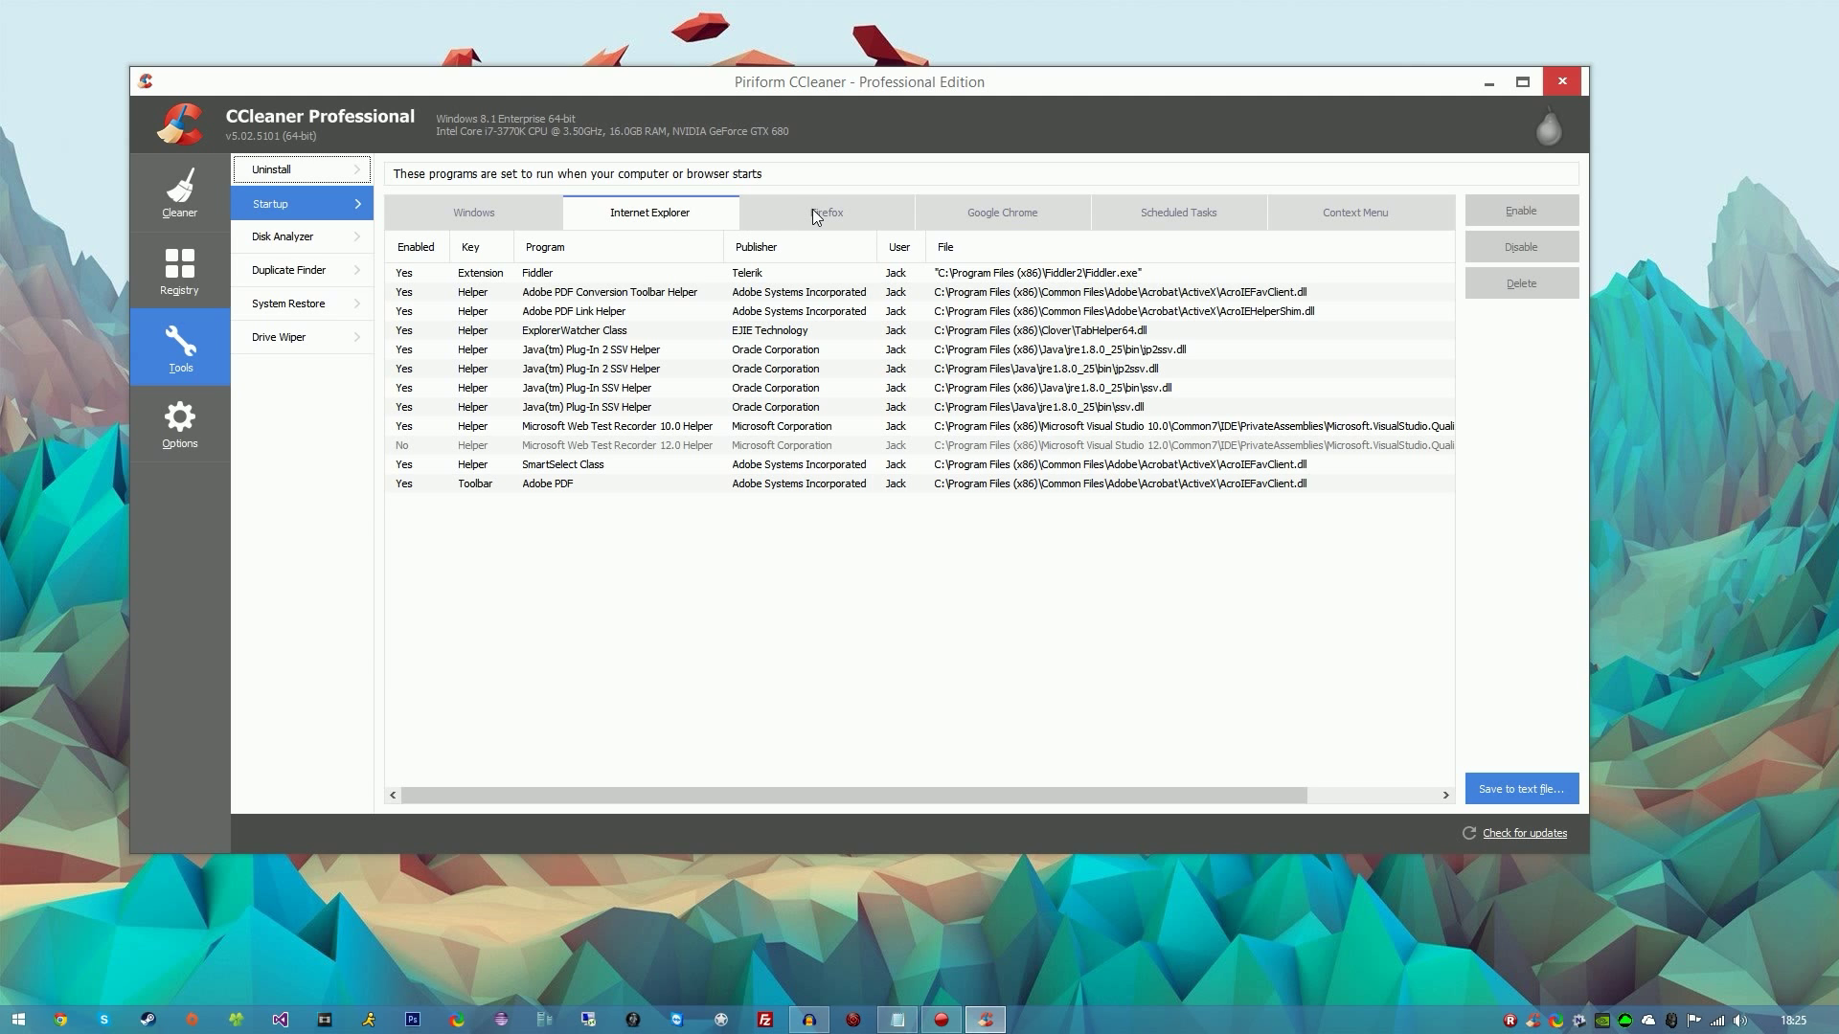
pyautogui.click(1000, 212)
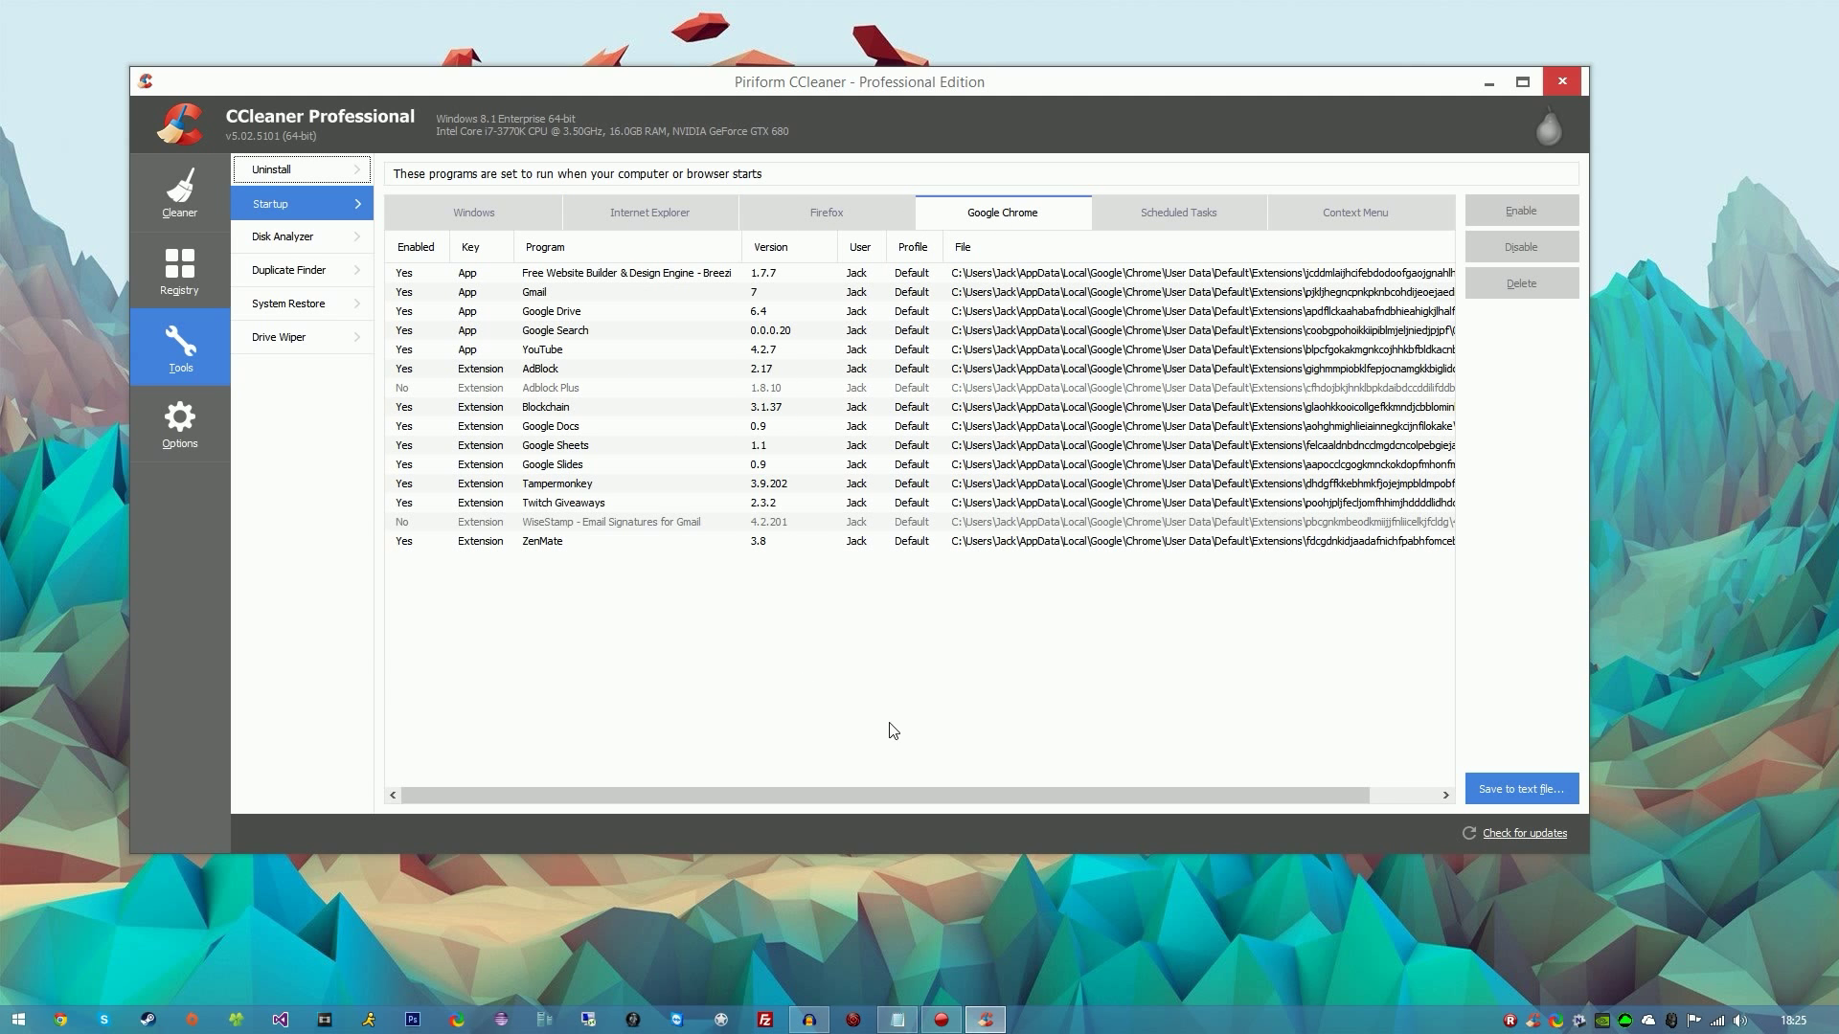
pyautogui.moveTo(829, 538)
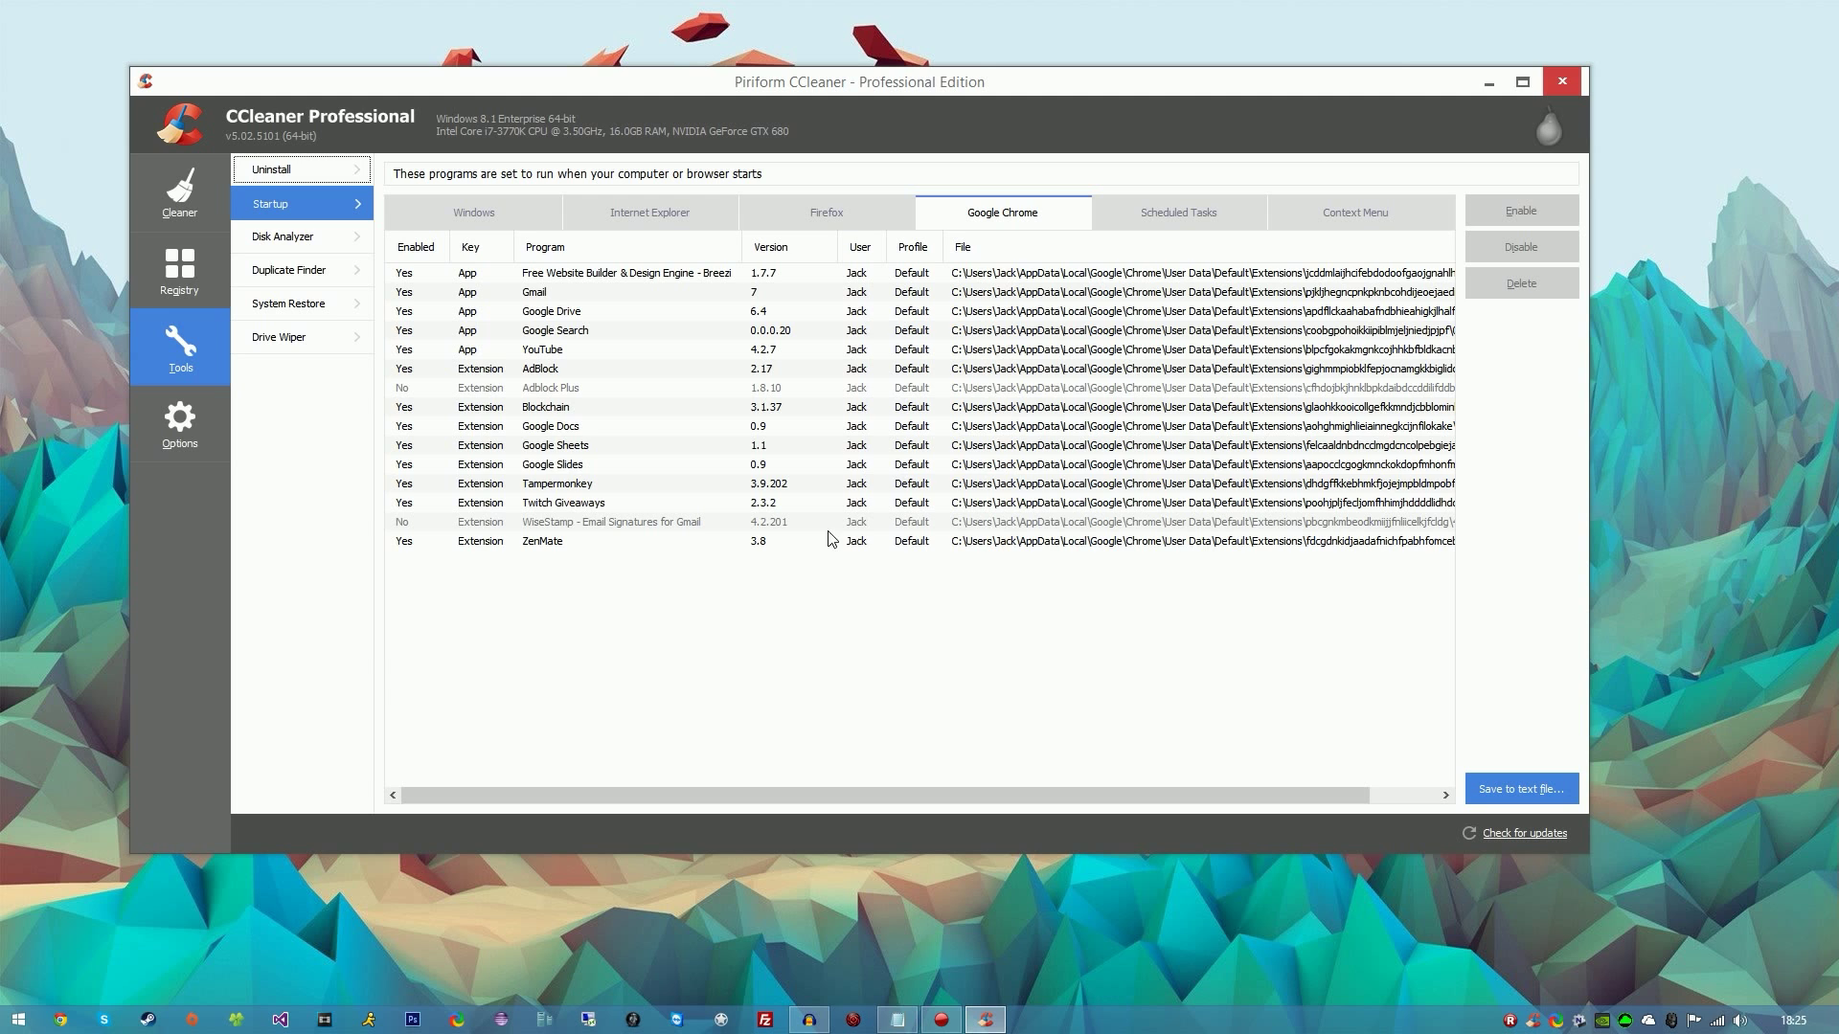
pyautogui.click(553, 329)
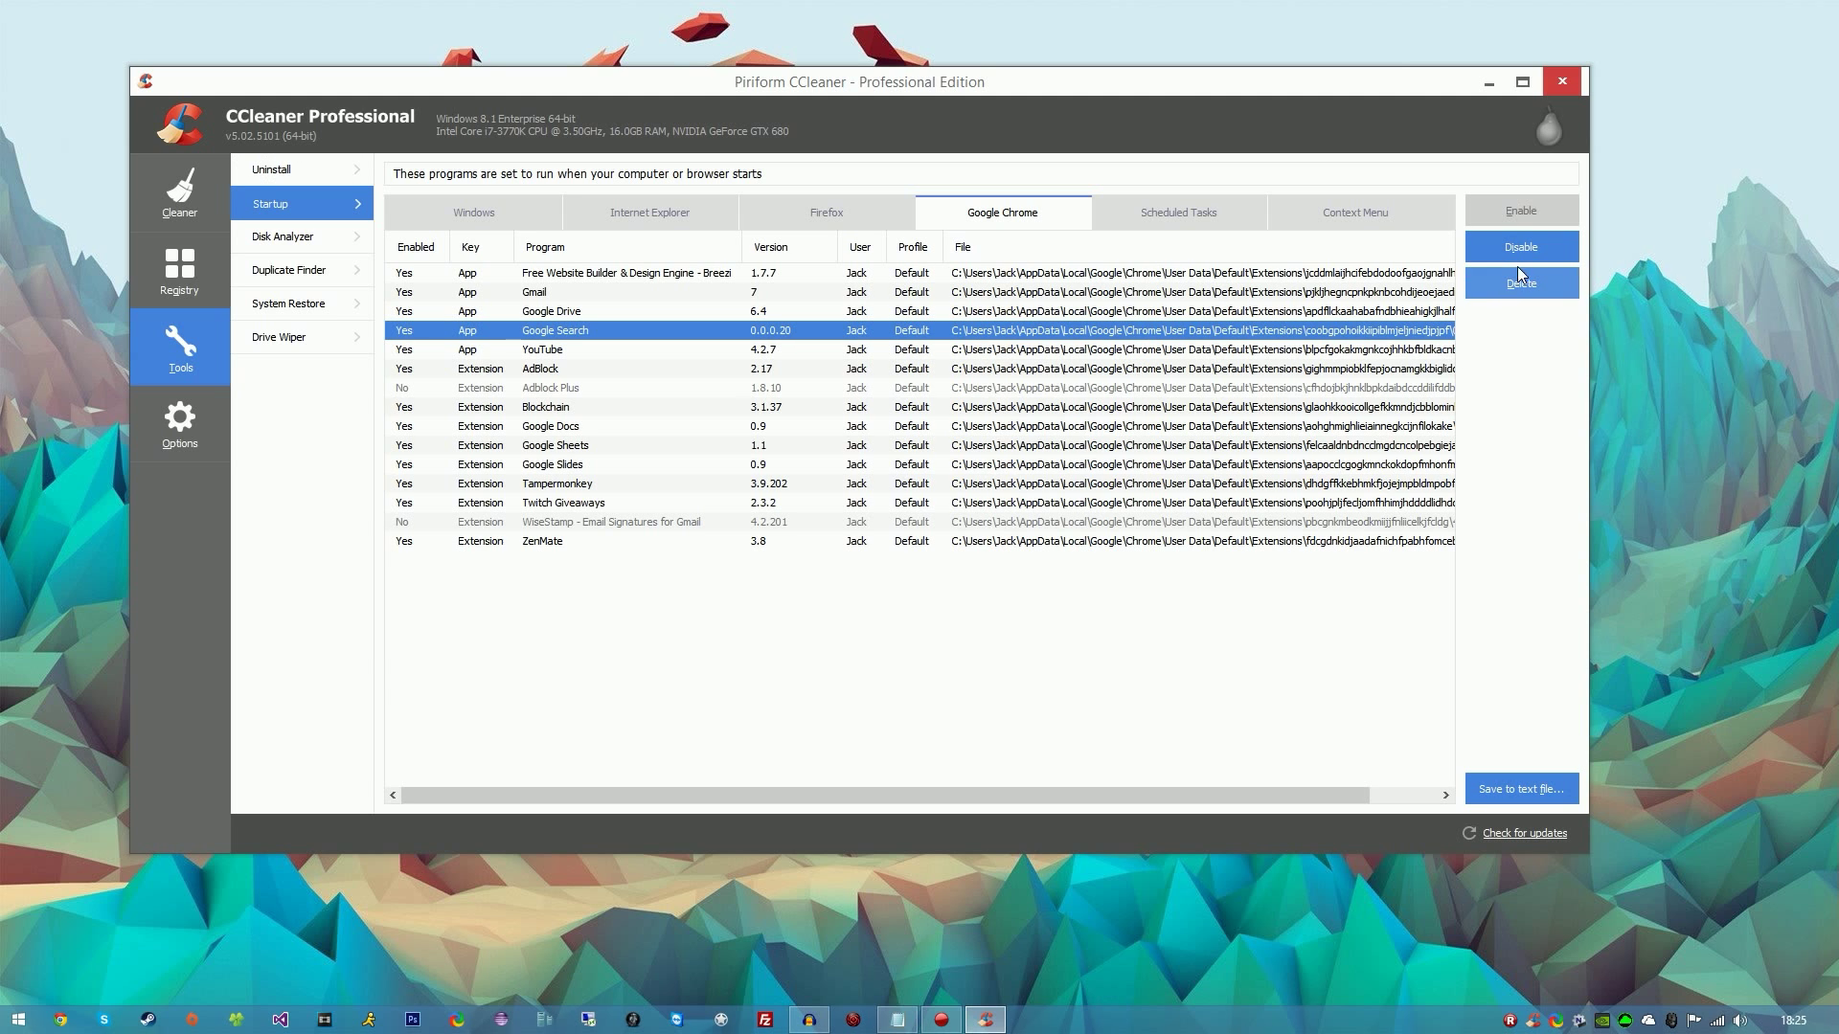
pyautogui.moveTo(301, 235)
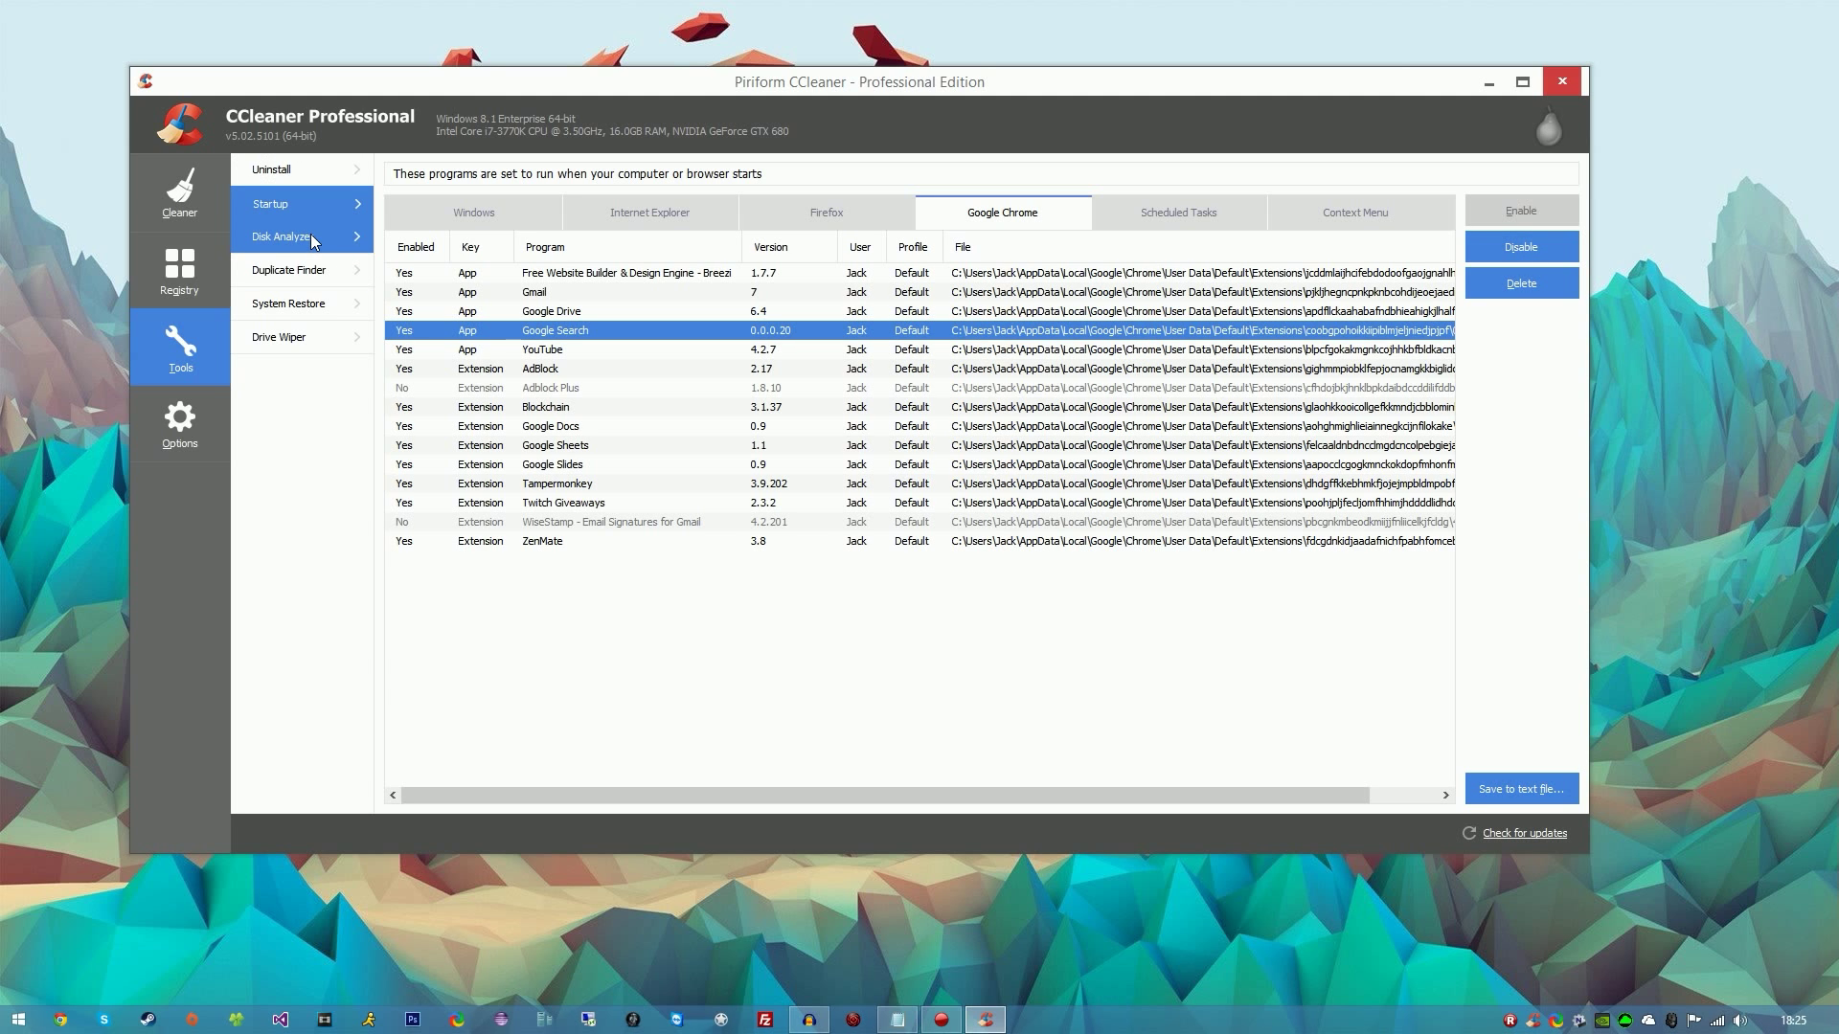
pyautogui.click(281, 237)
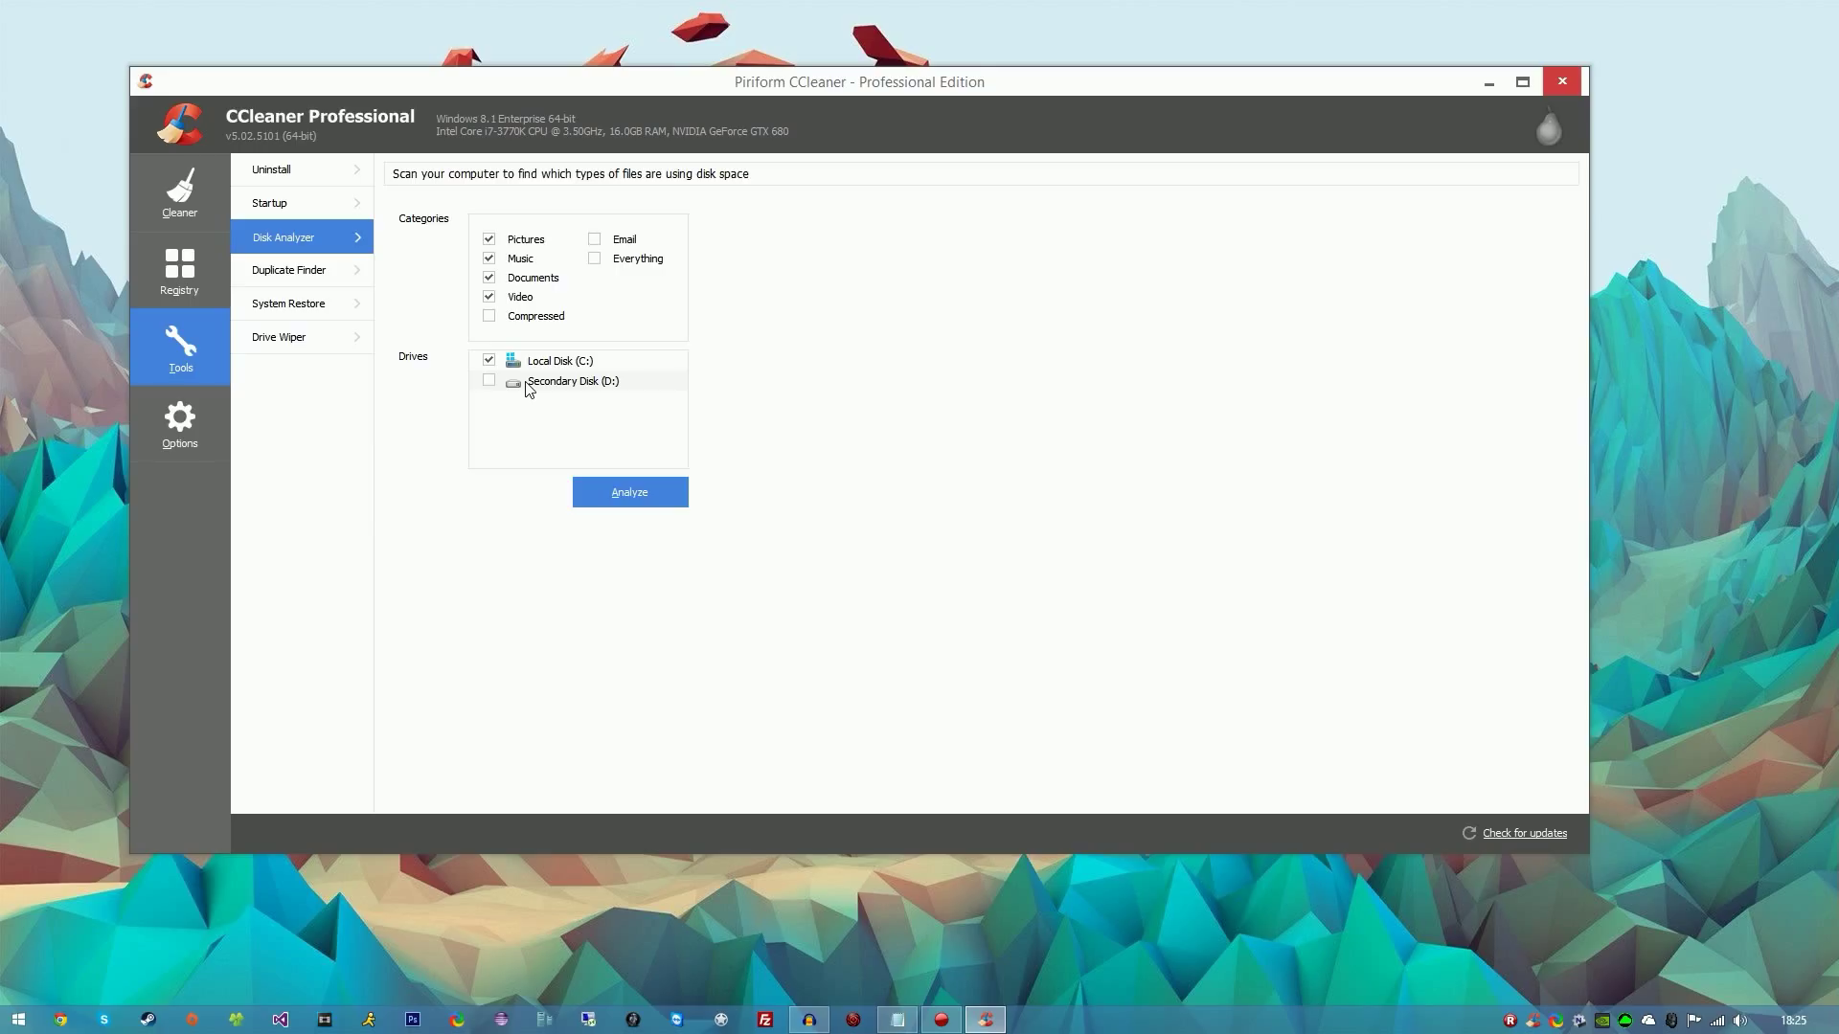
pyautogui.moveTo(722, 448)
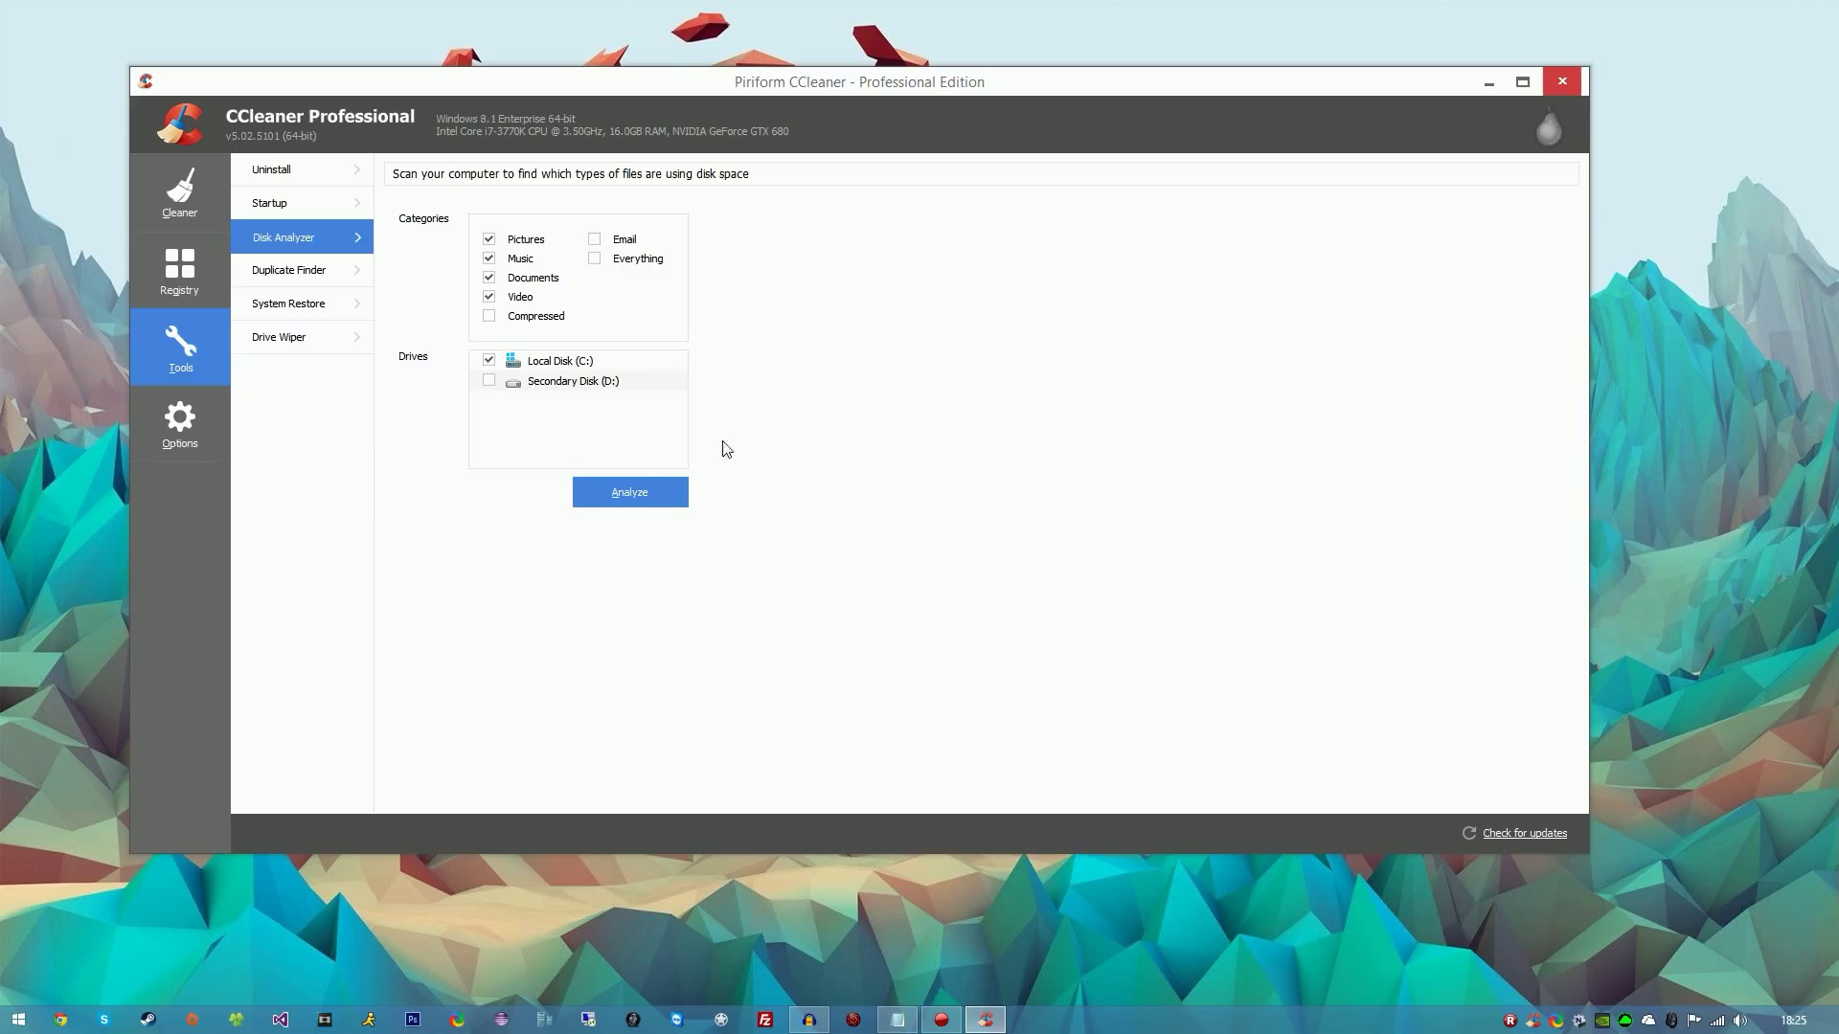
# Keep Local Disk (C:) included and start the disk usage analysis
pyautogui.click(489, 362)
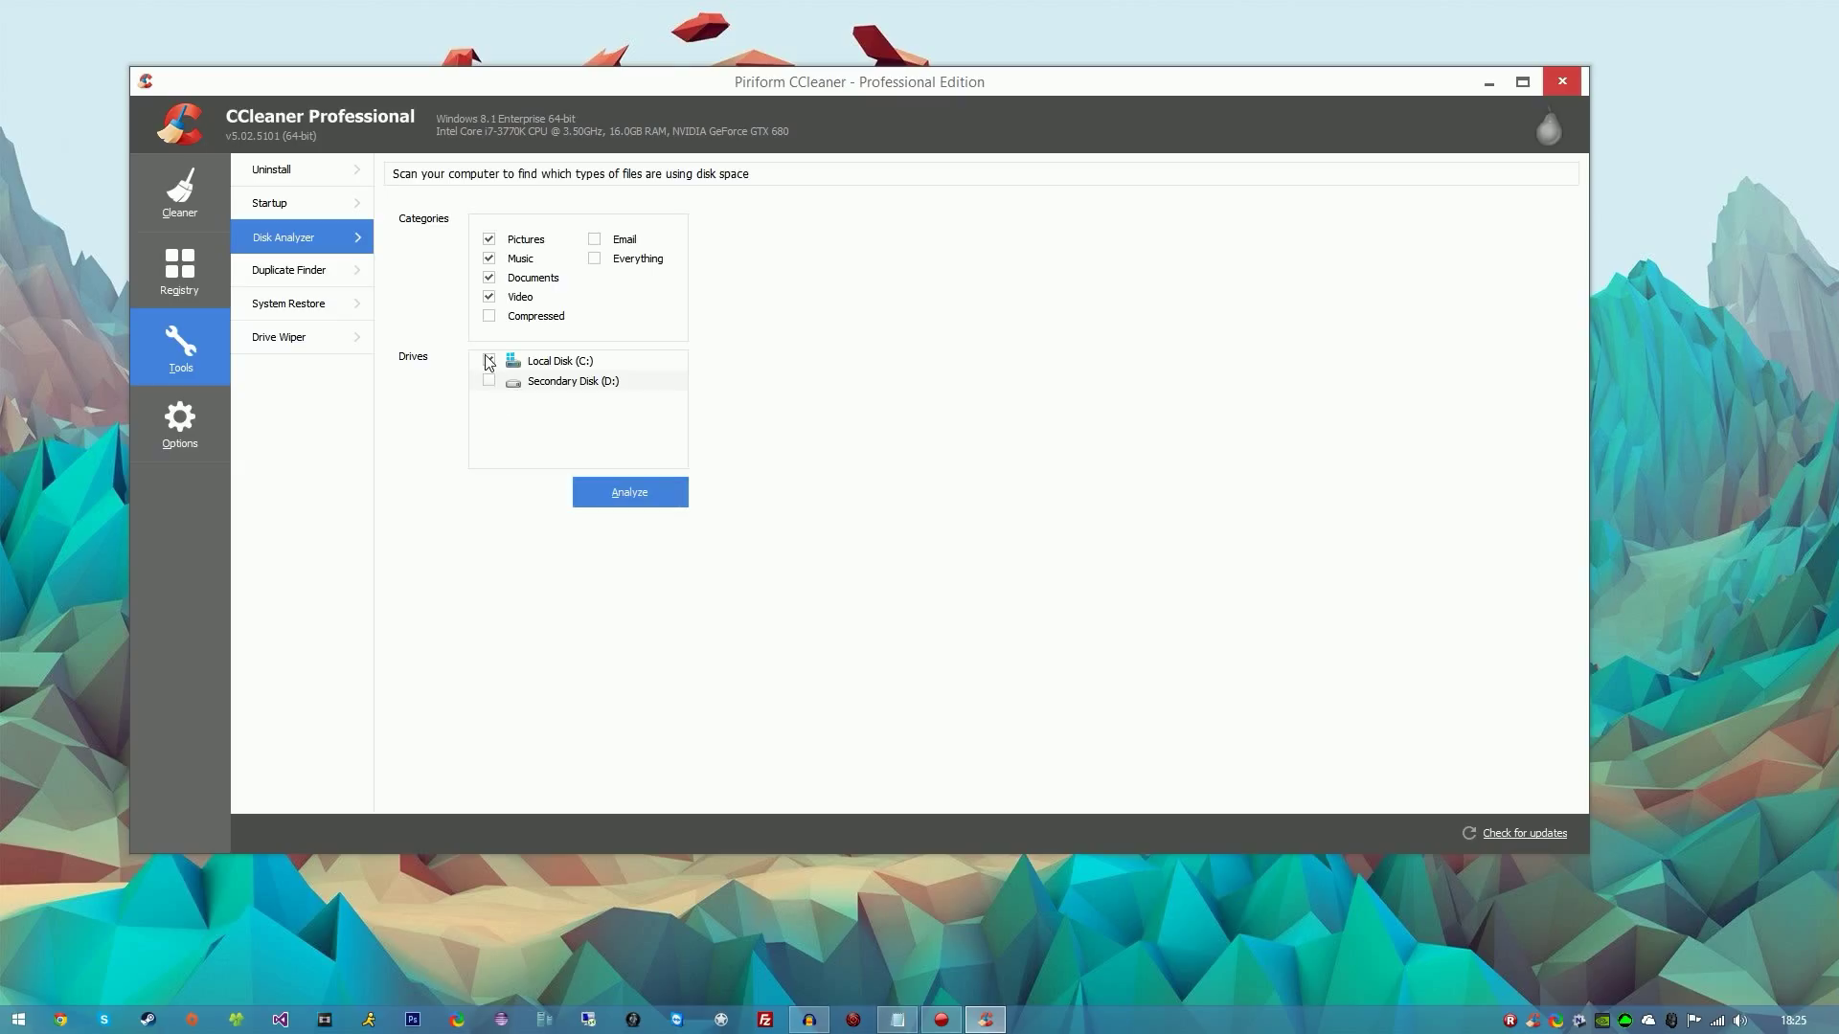
pyautogui.click(488, 362)
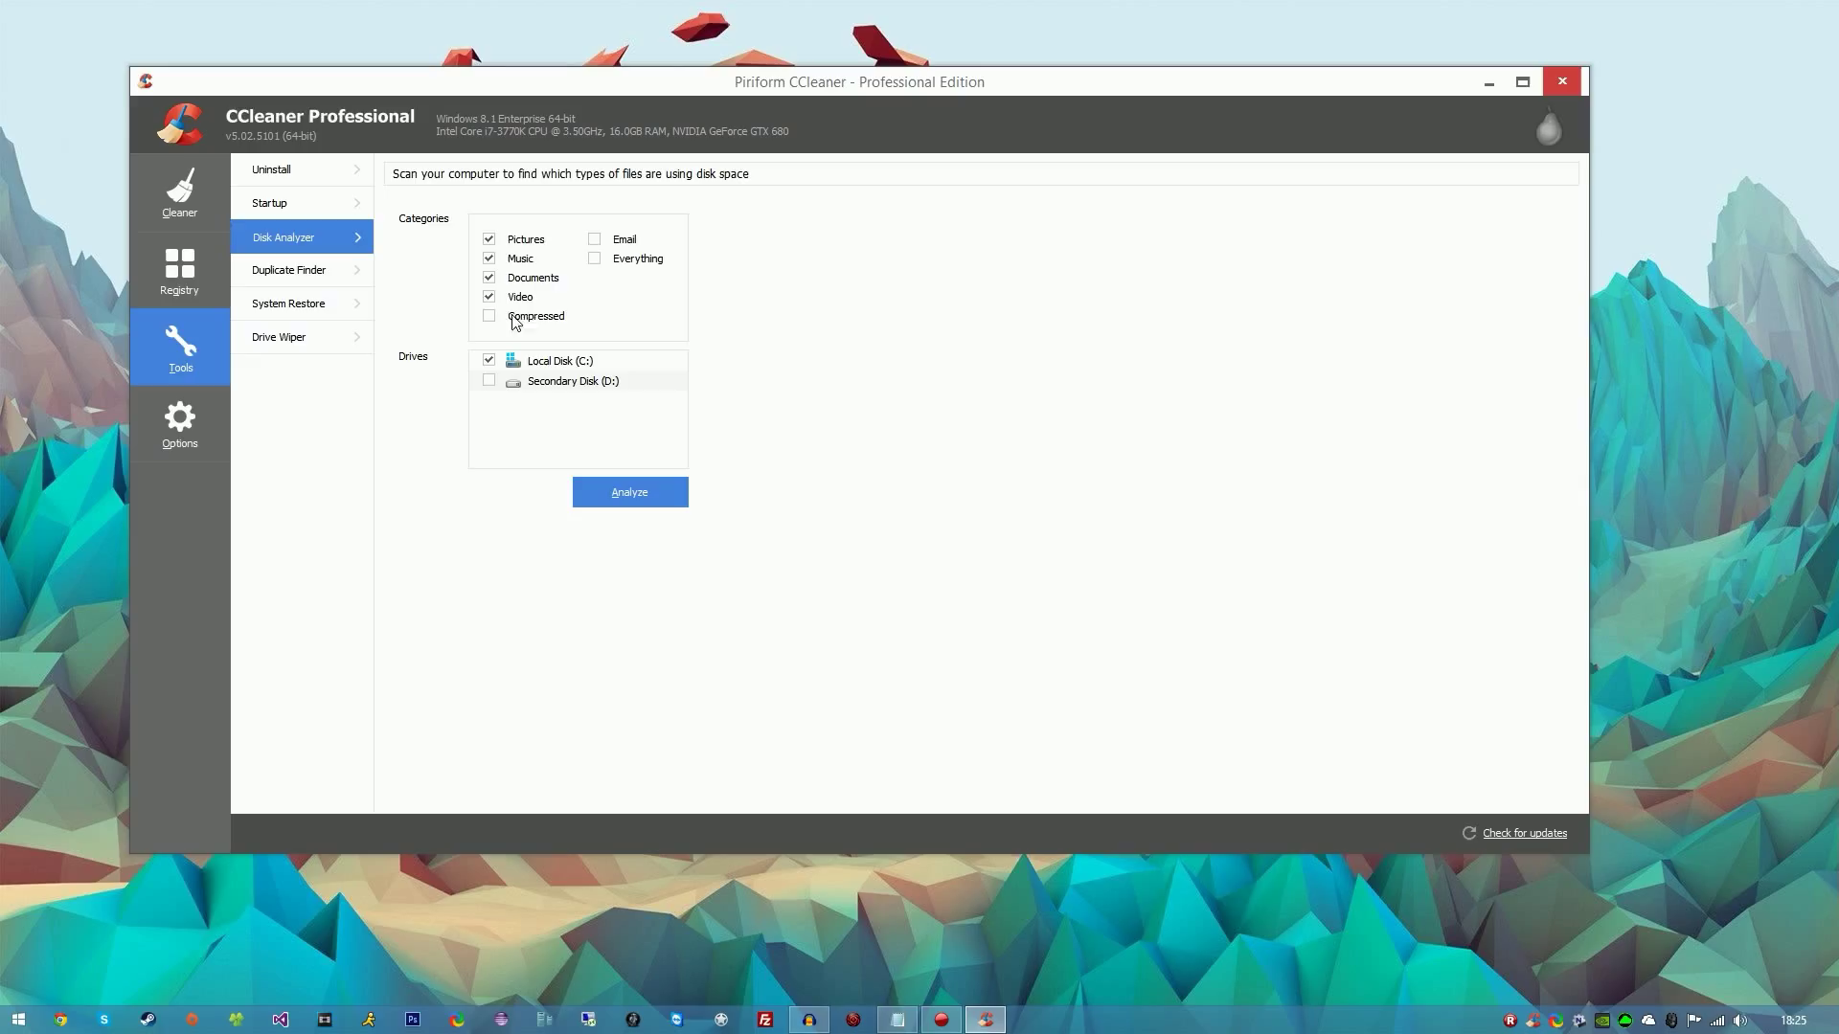
pyautogui.moveTo(588, 228)
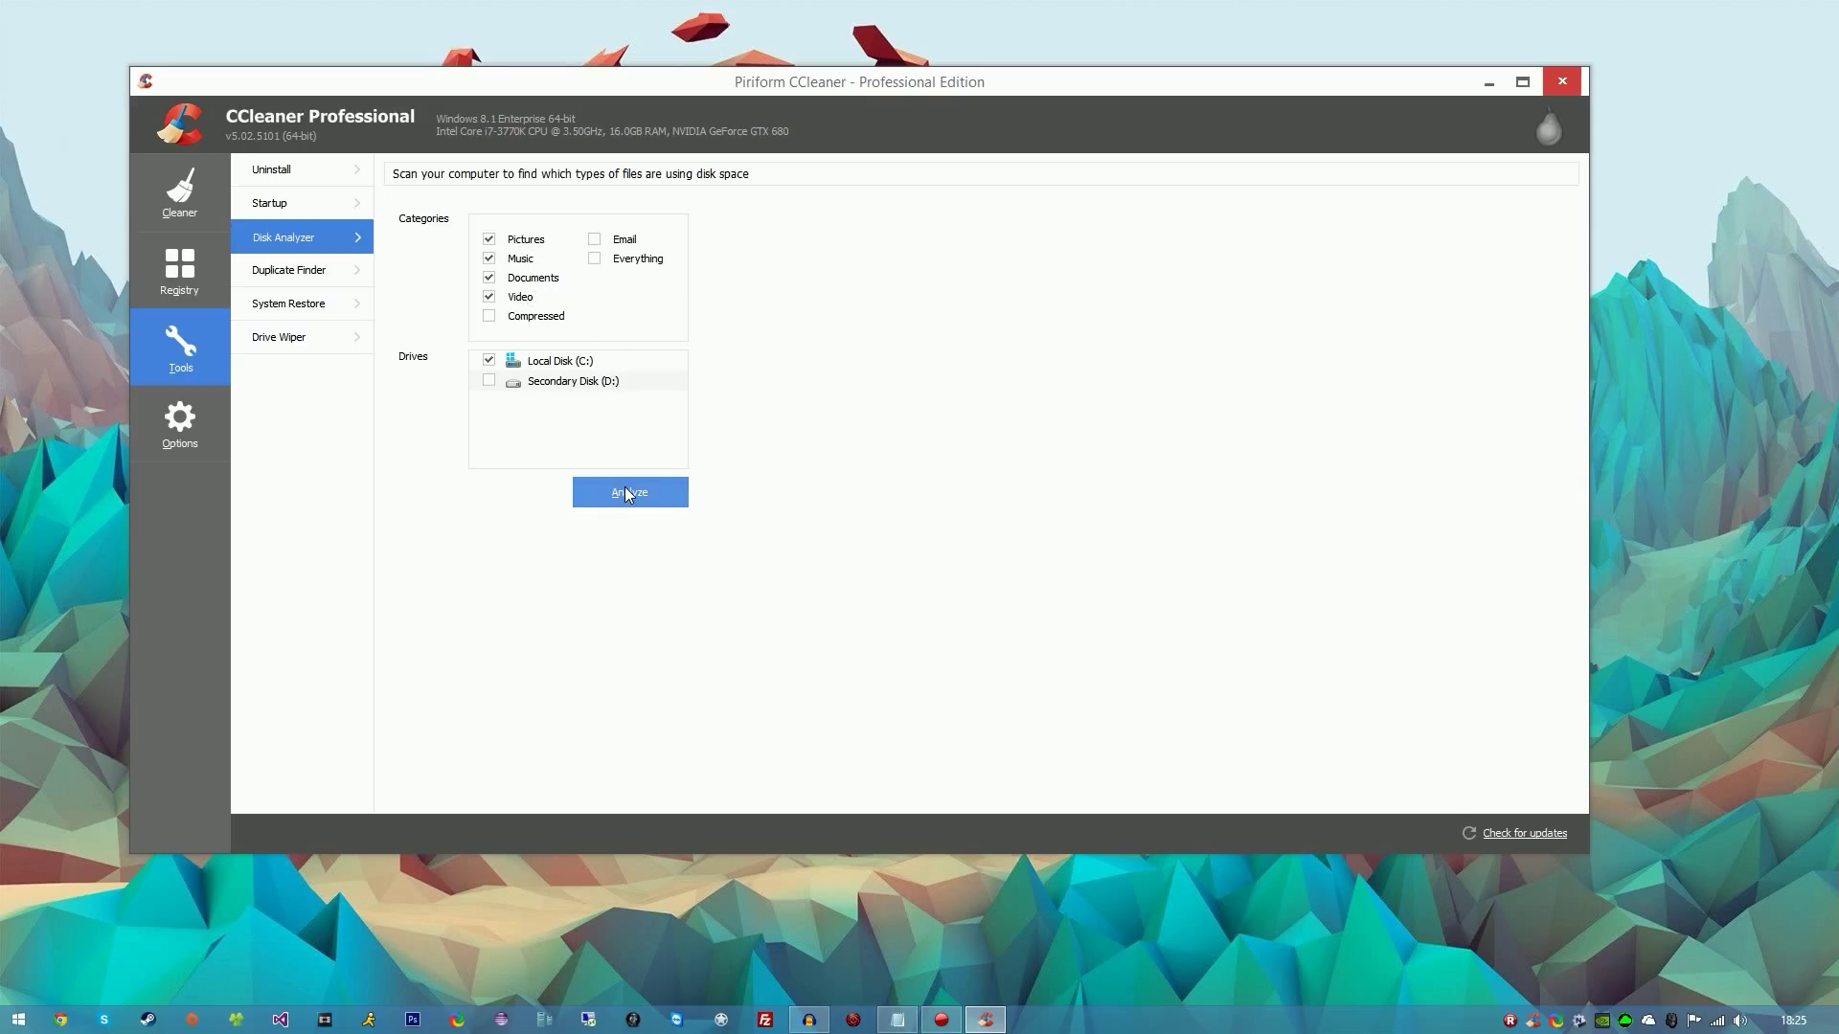
pyautogui.click(289, 270)
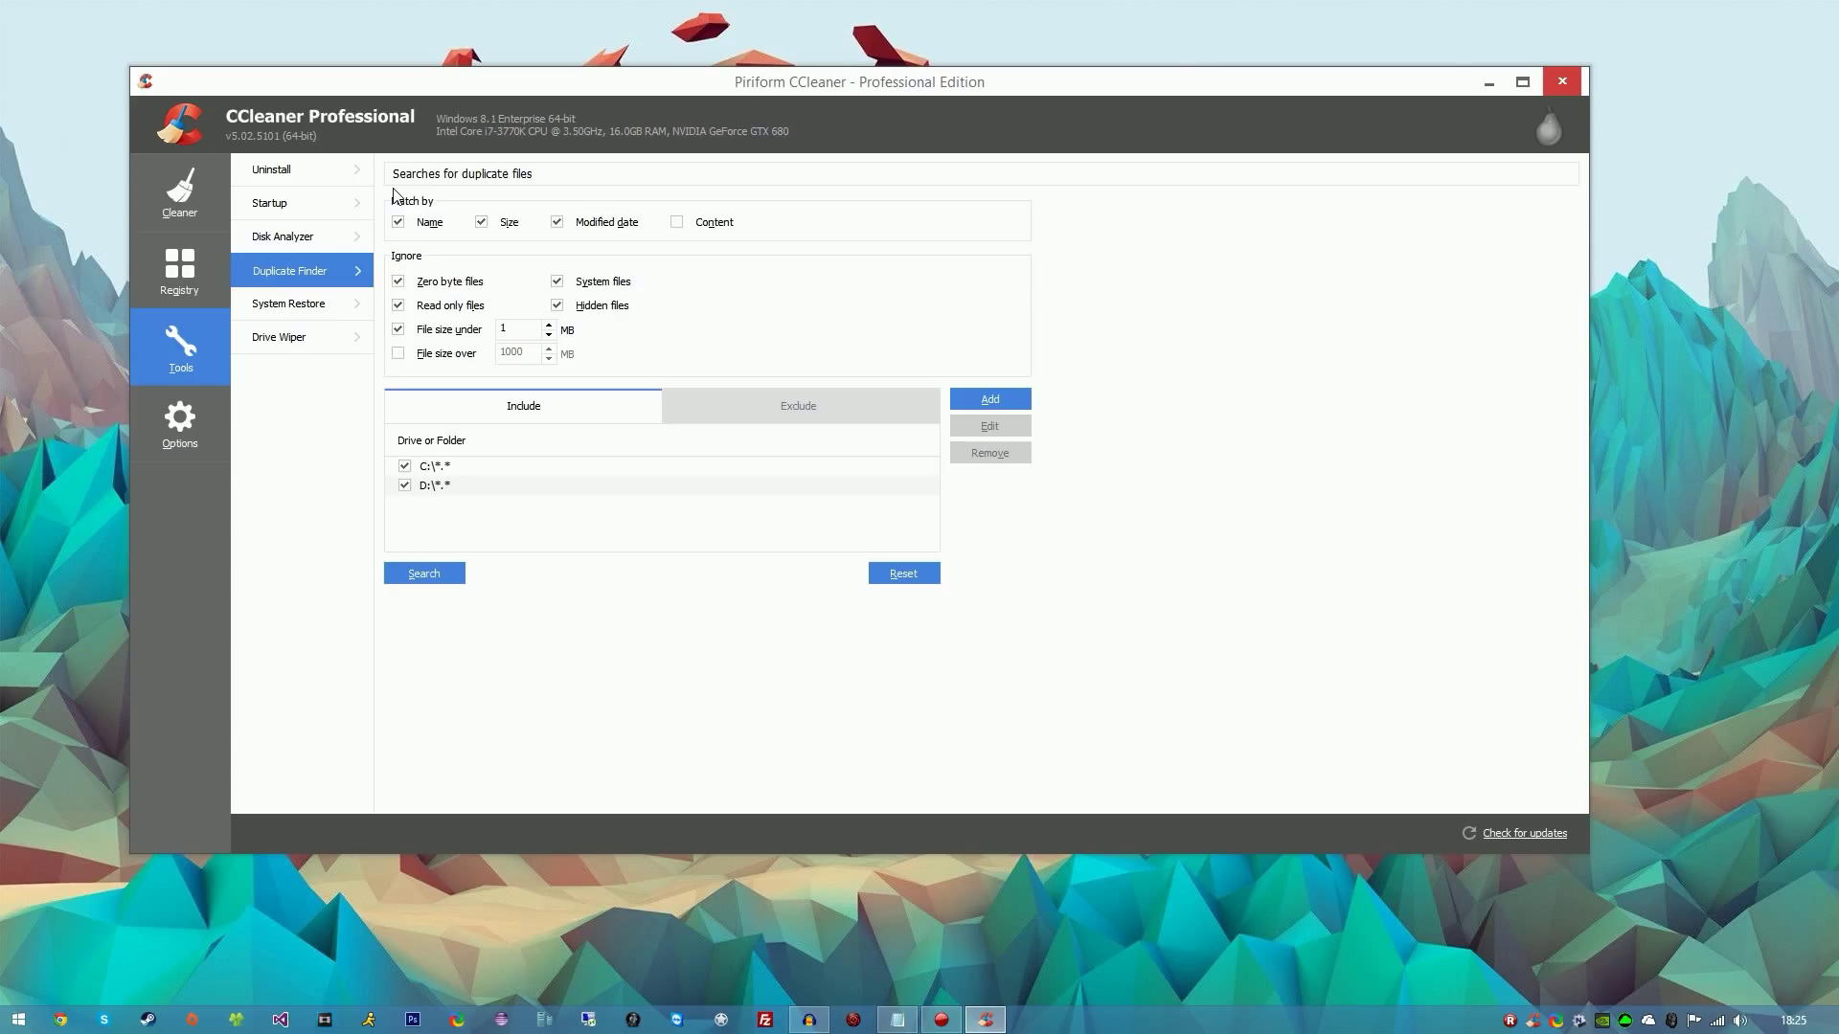
pyautogui.moveTo(1069, 427)
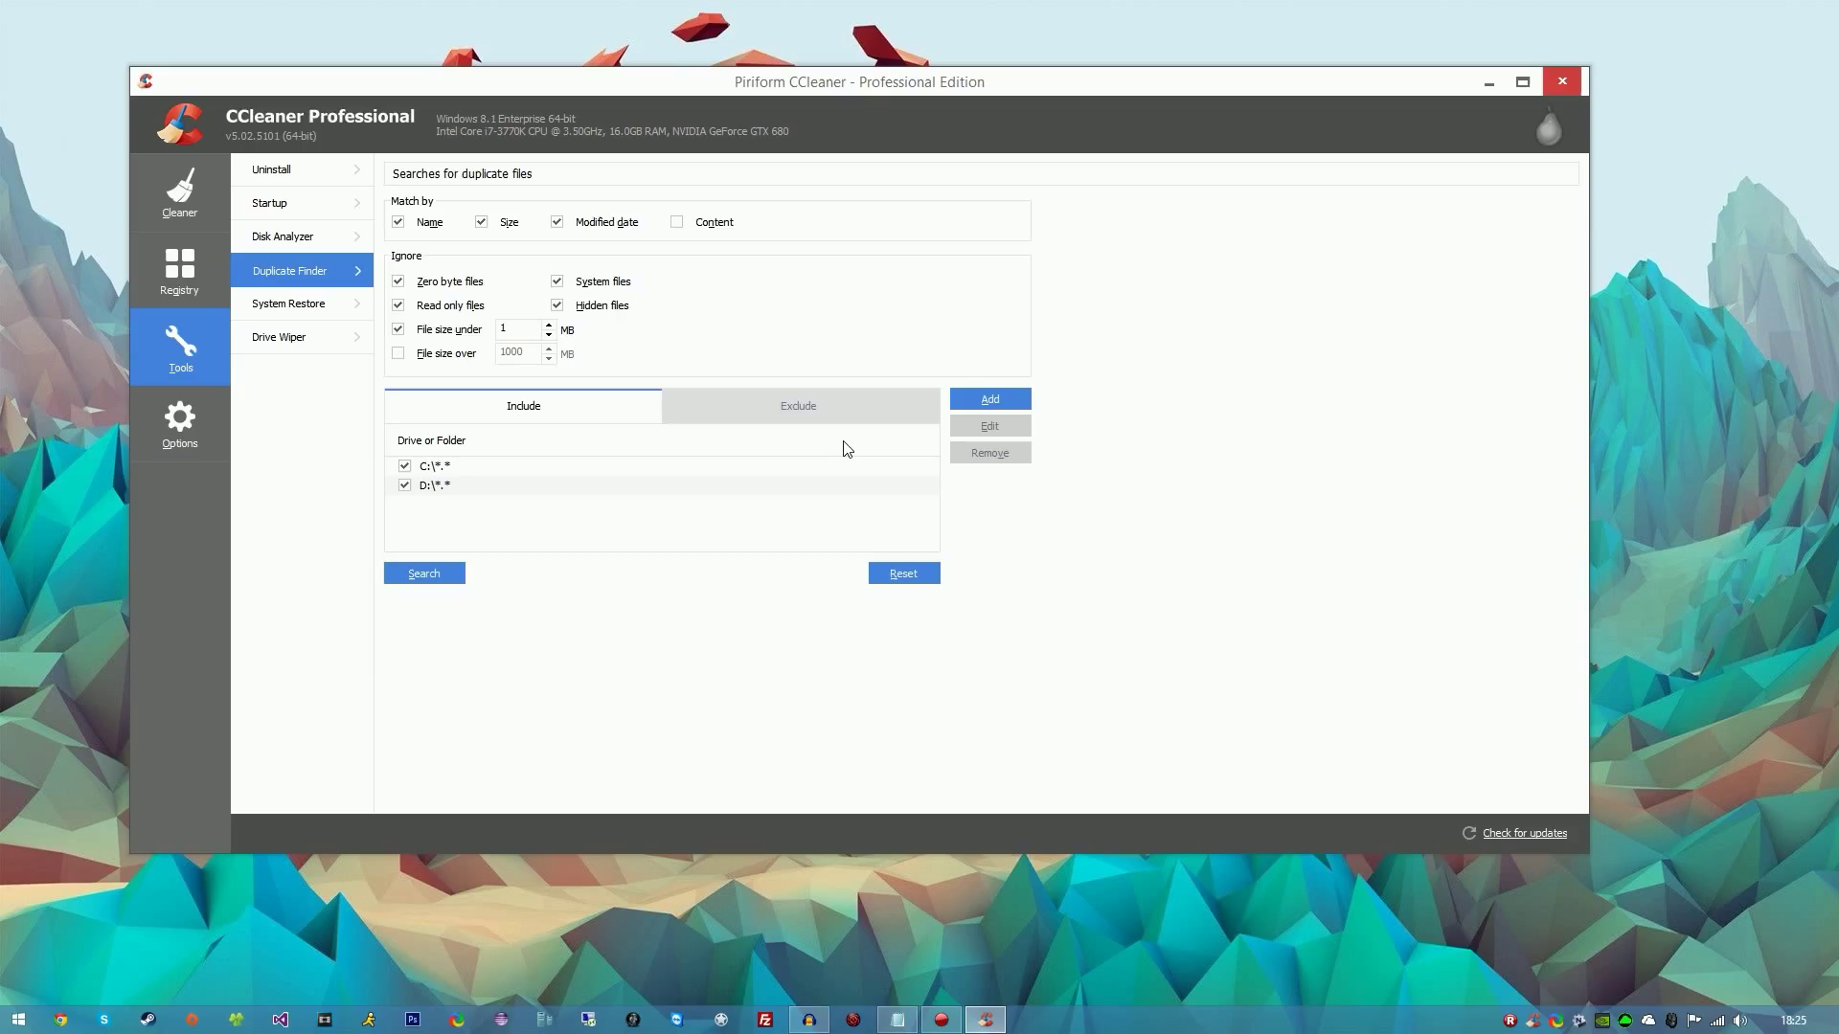
pyautogui.moveTo(839, 448)
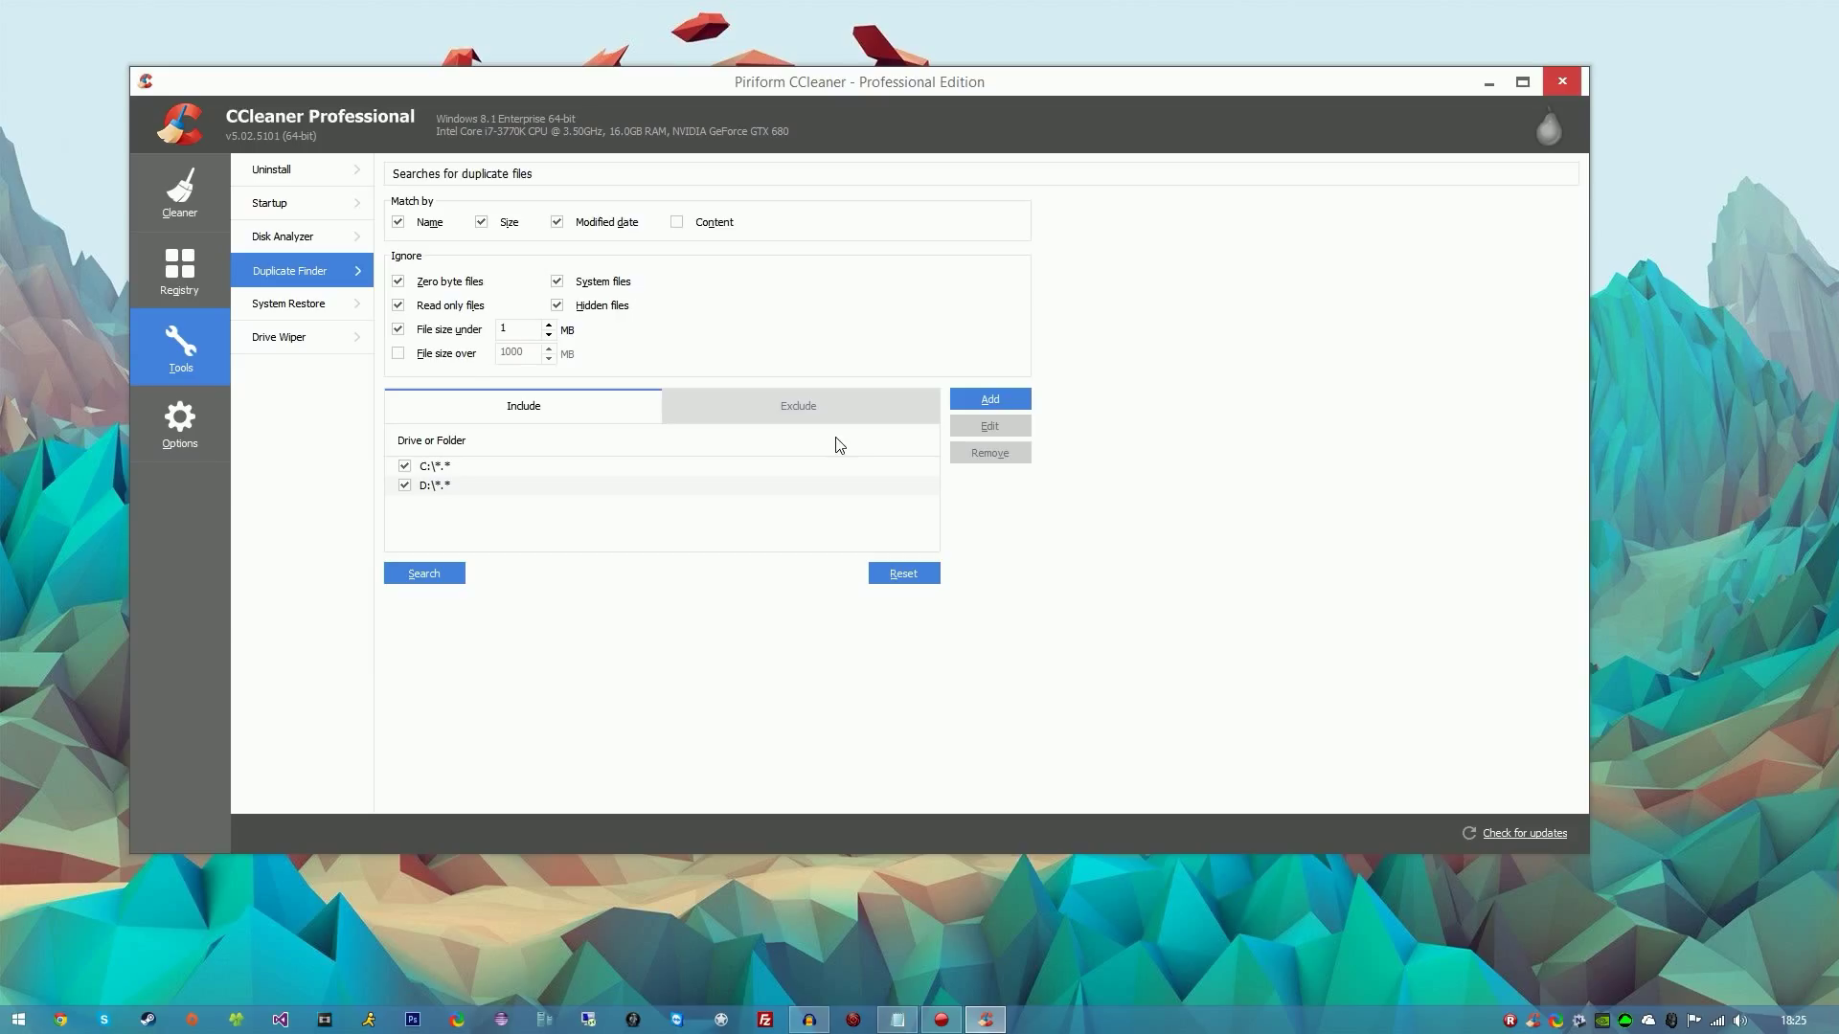
pyautogui.moveTo(793, 196)
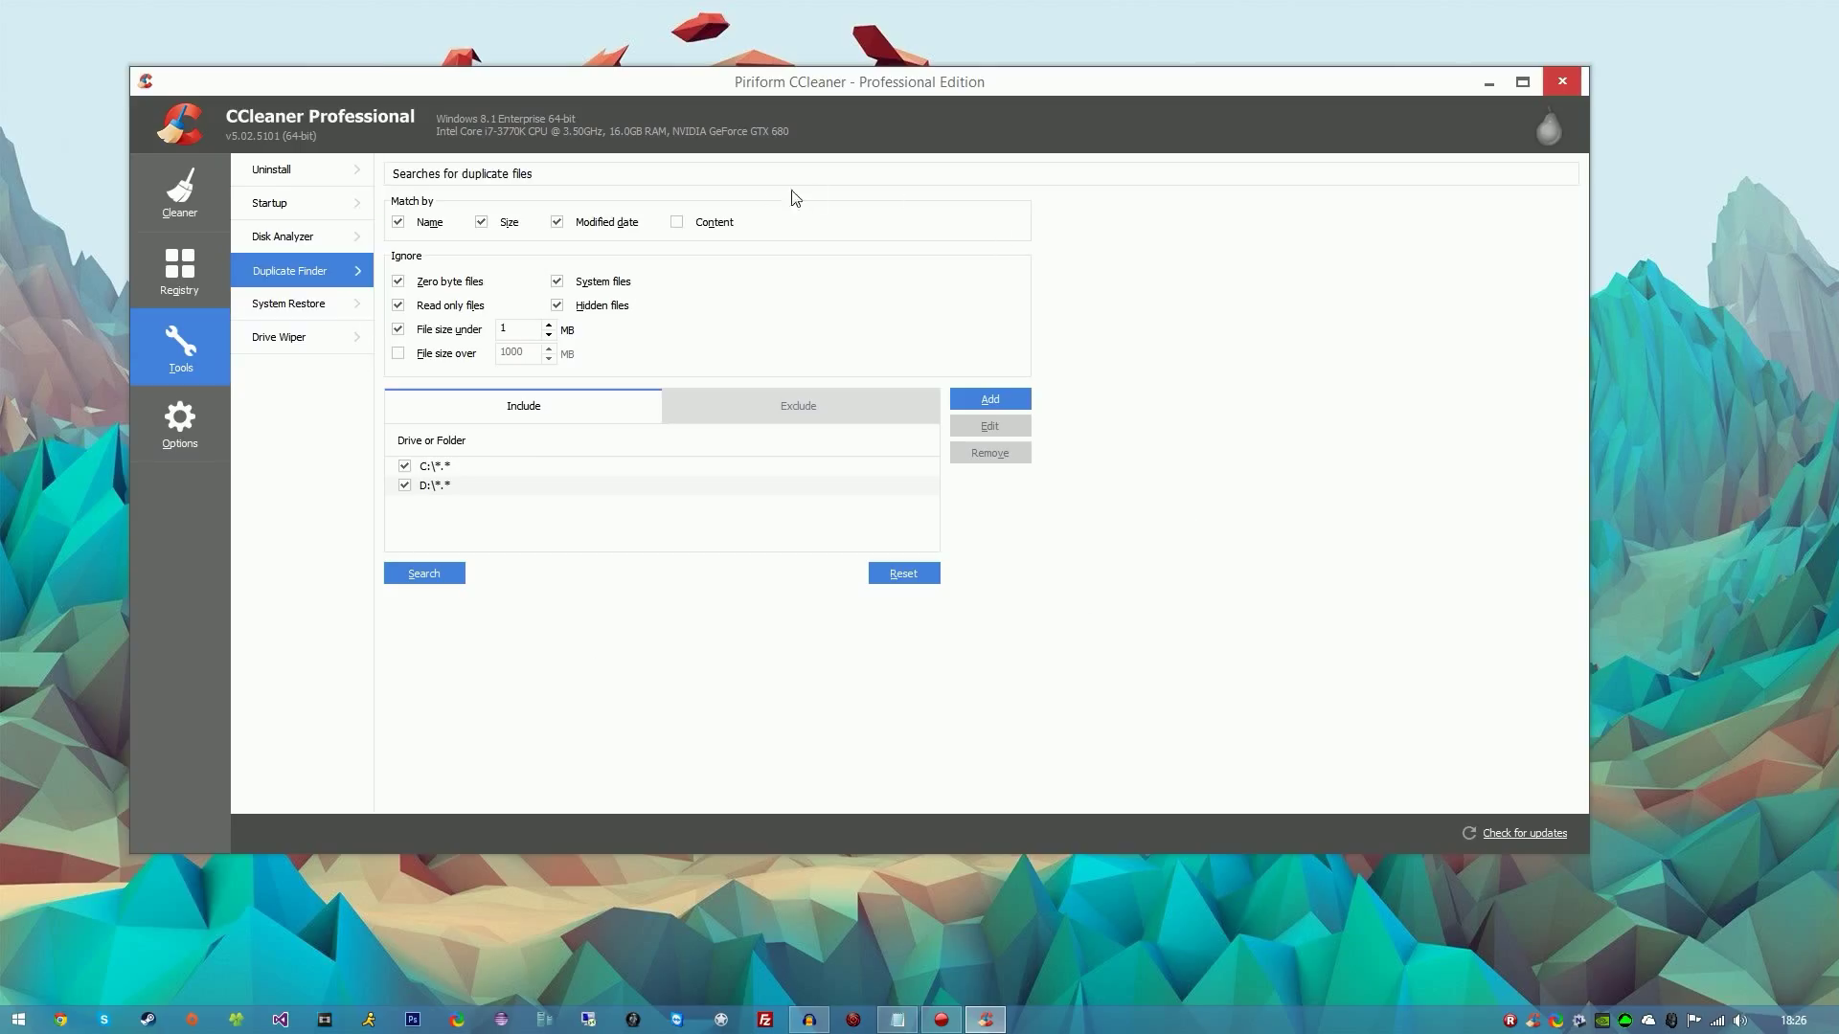
pyautogui.moveTo(722, 444)
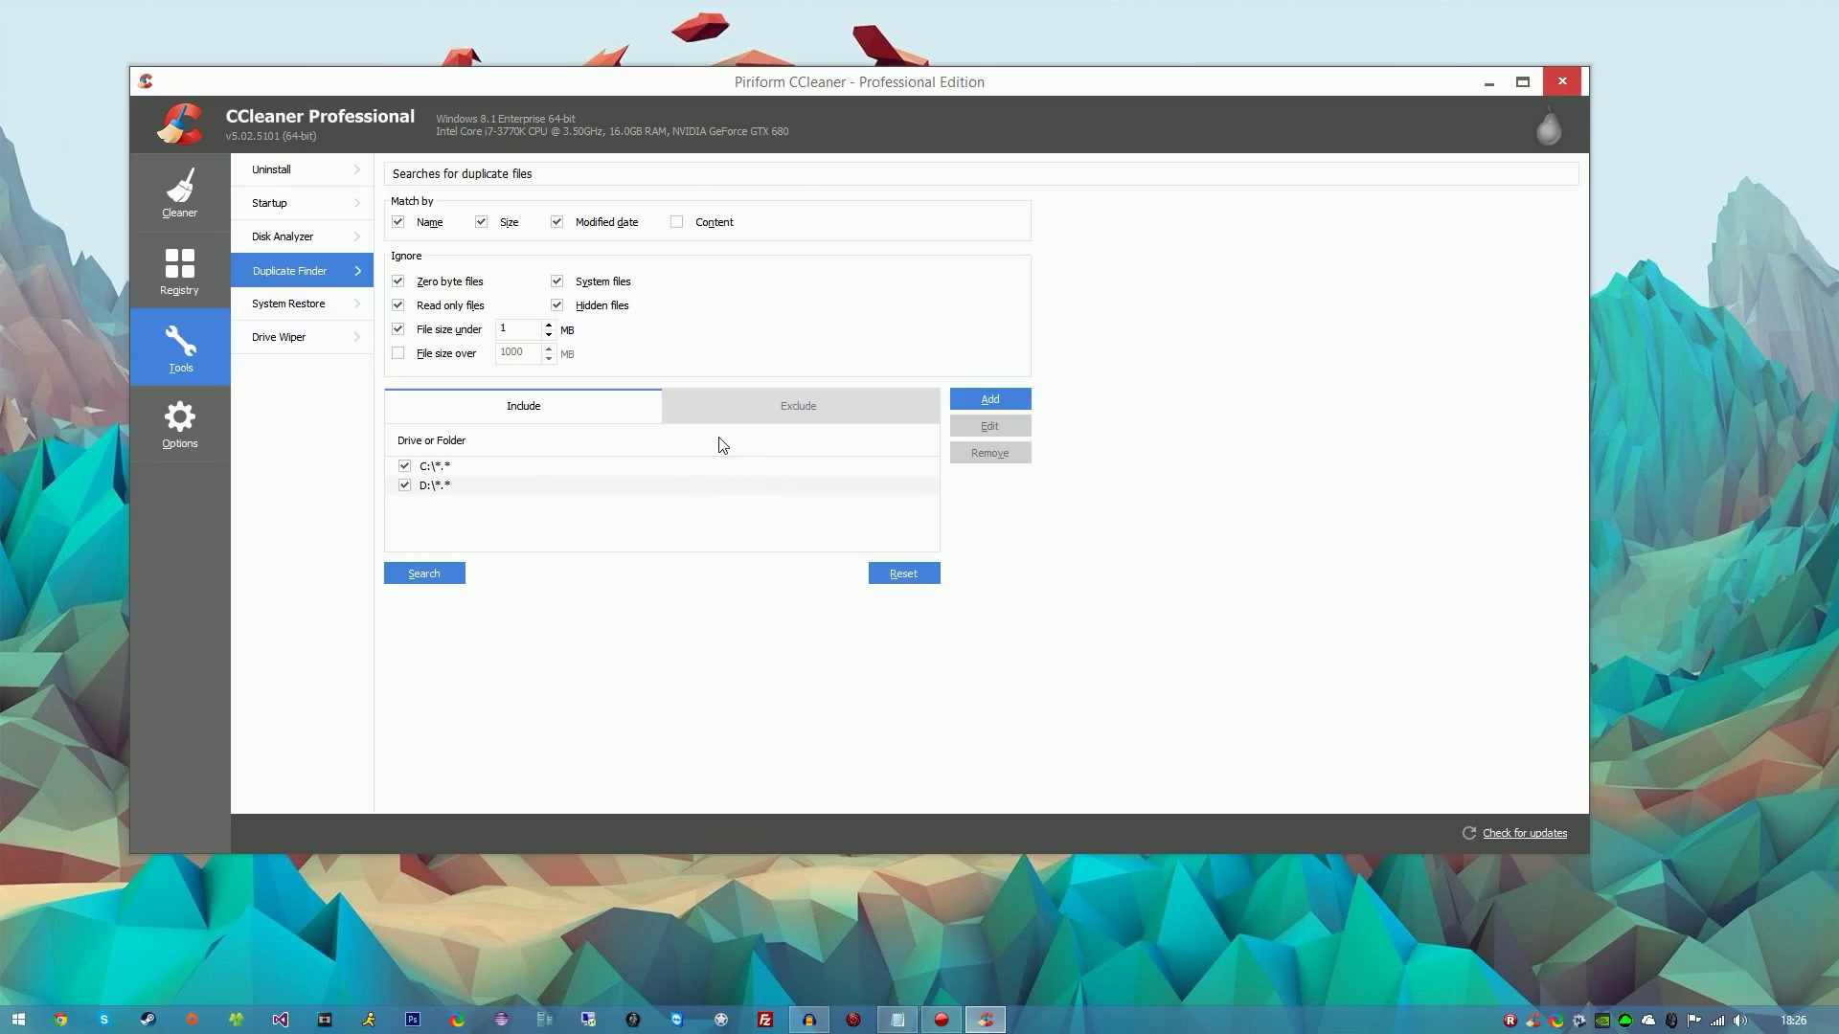
# List the system restore points in the System Restore tool
pyautogui.click(289, 305)
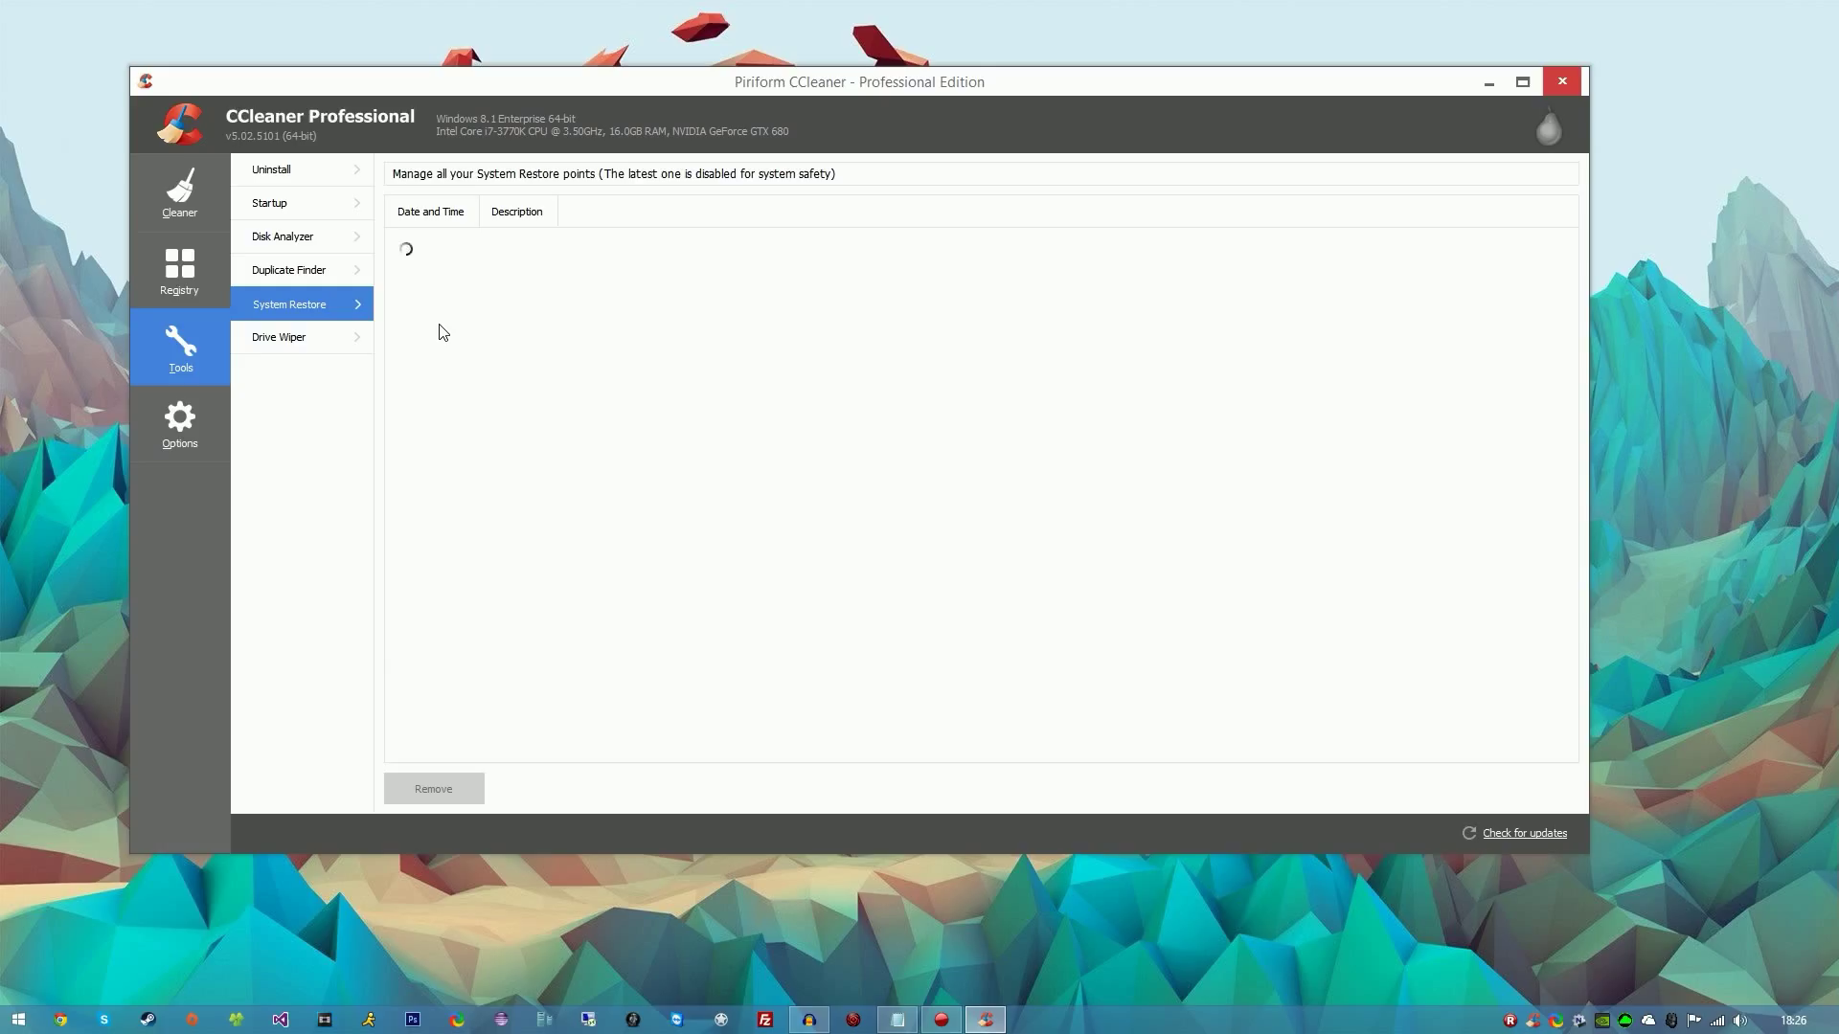
pyautogui.moveTo(466, 310)
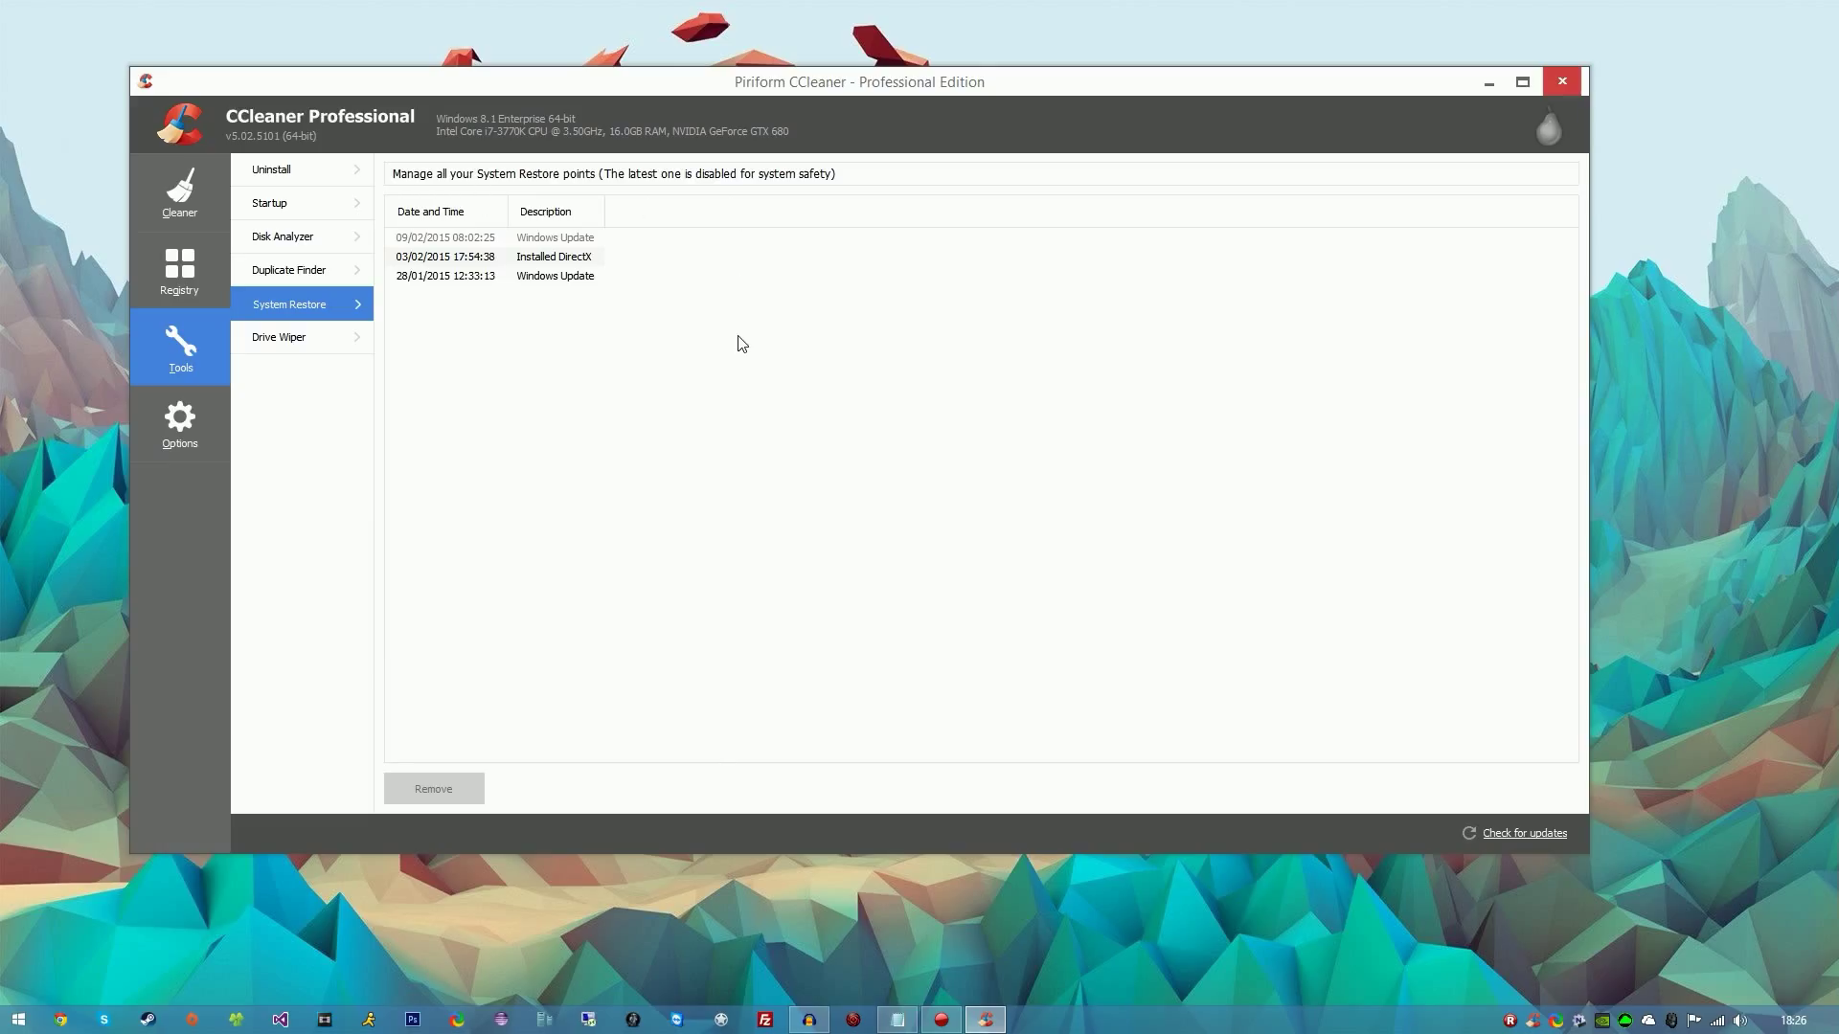
pyautogui.moveTo(544, 247)
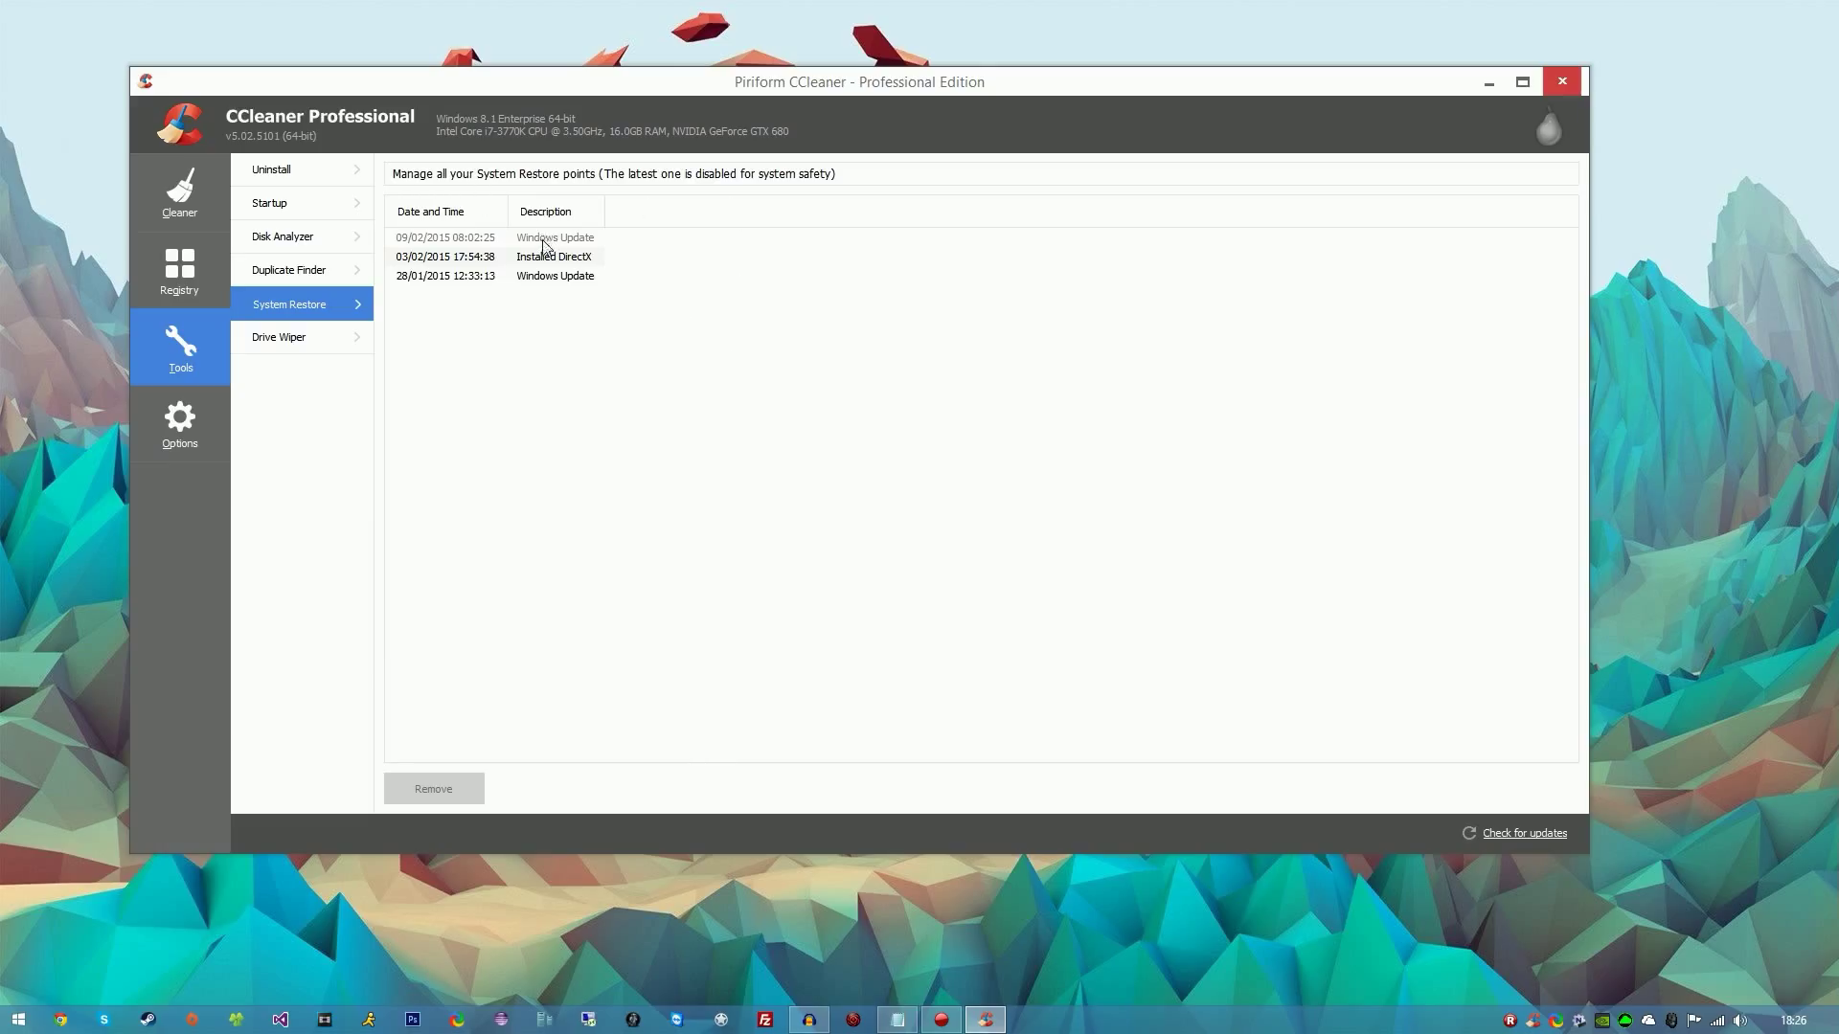
pyautogui.moveTo(699, 349)
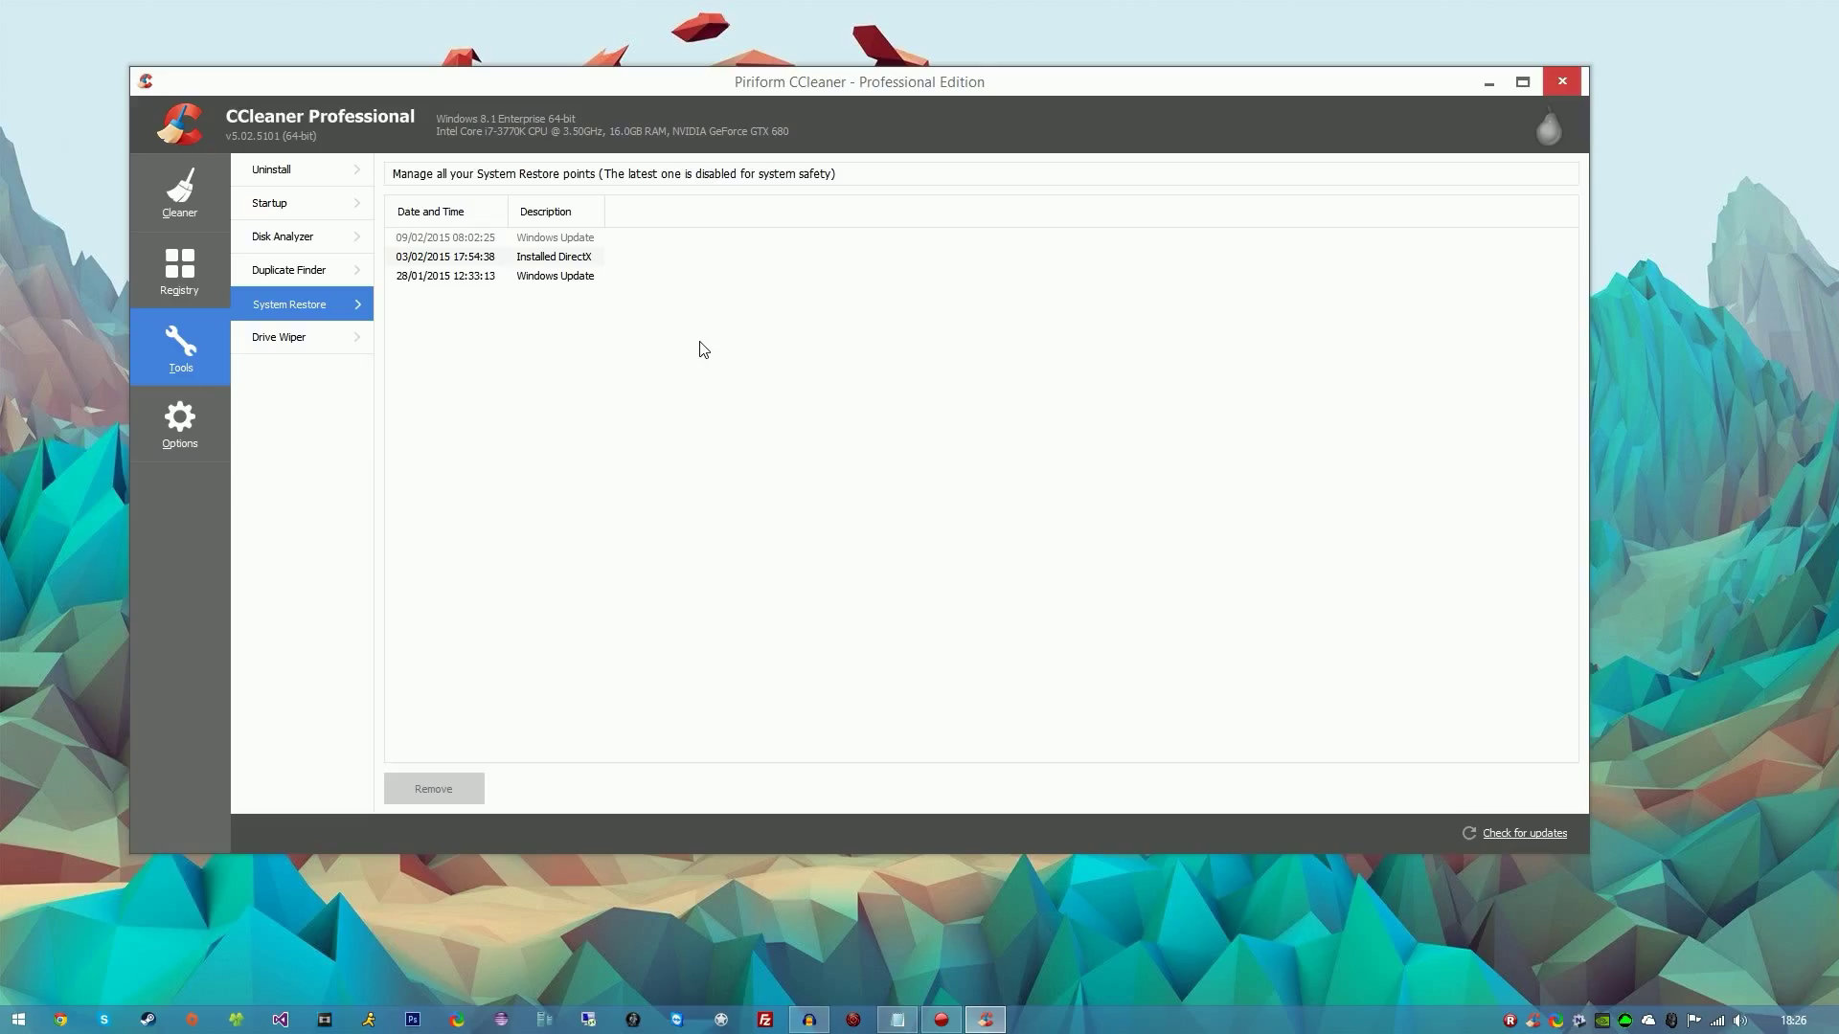
pyautogui.moveTo(693, 352)
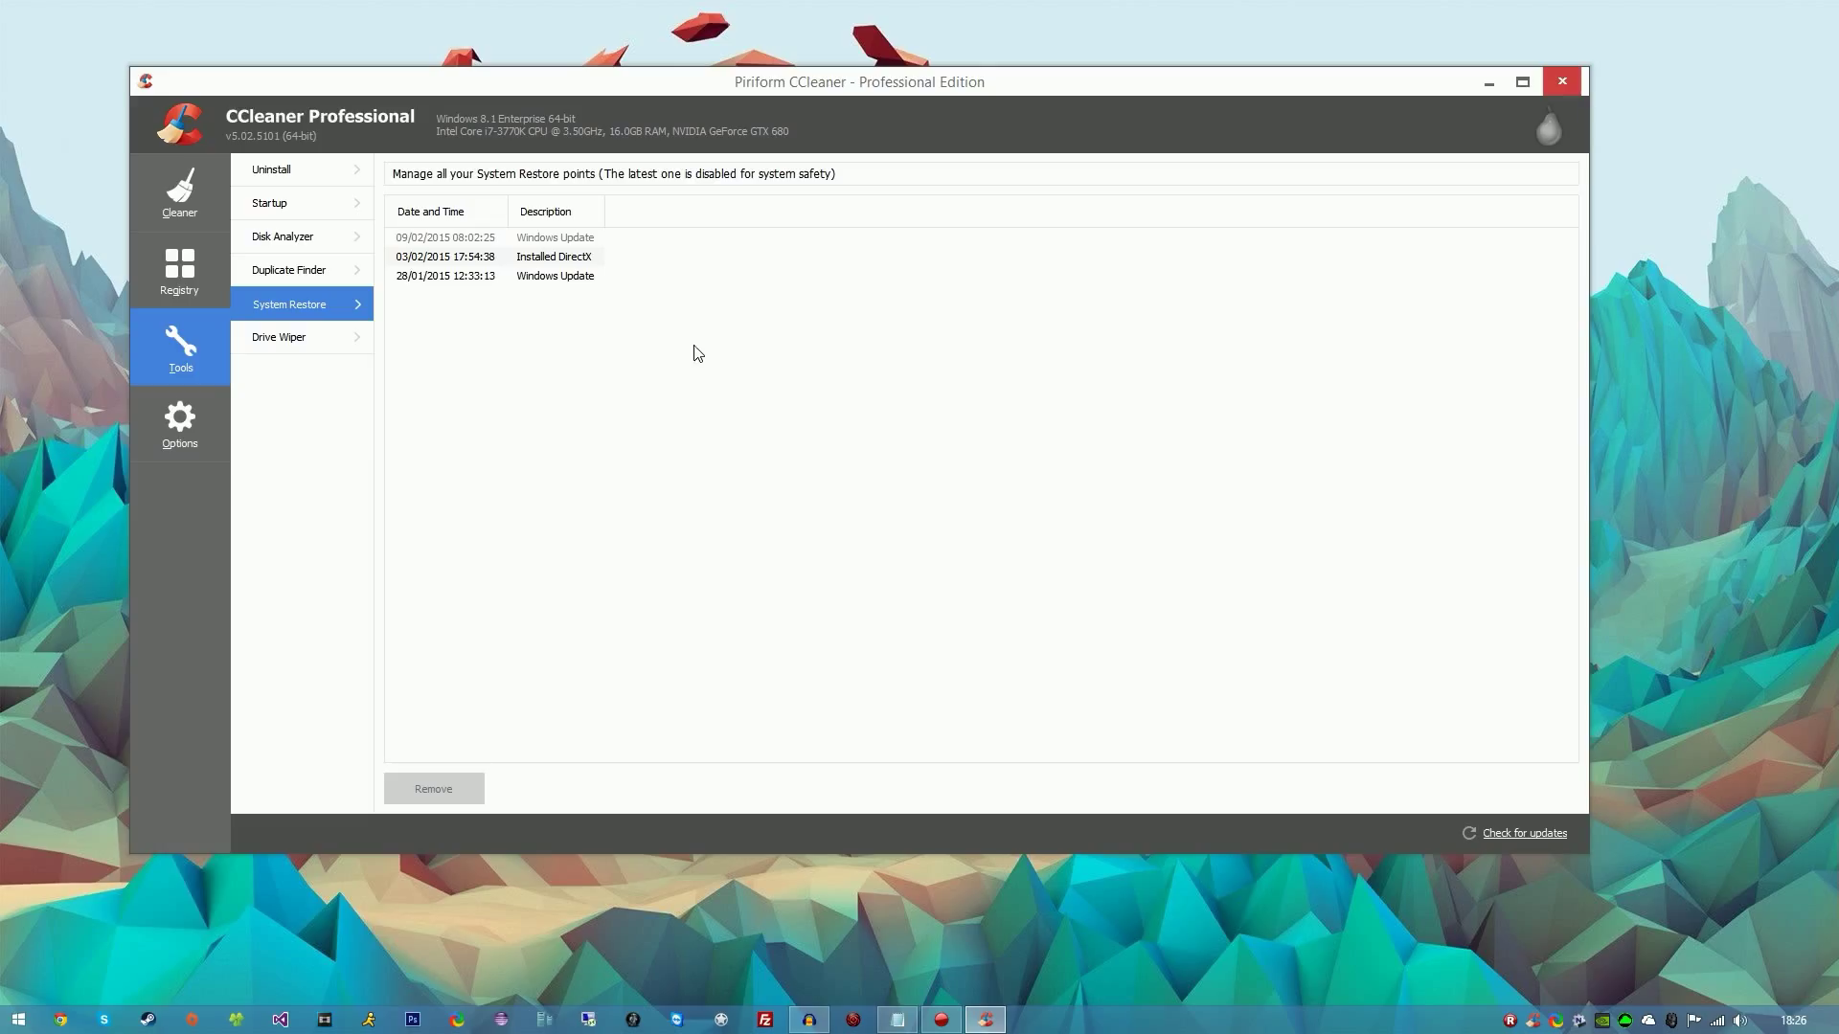
pyautogui.moveTo(544, 255)
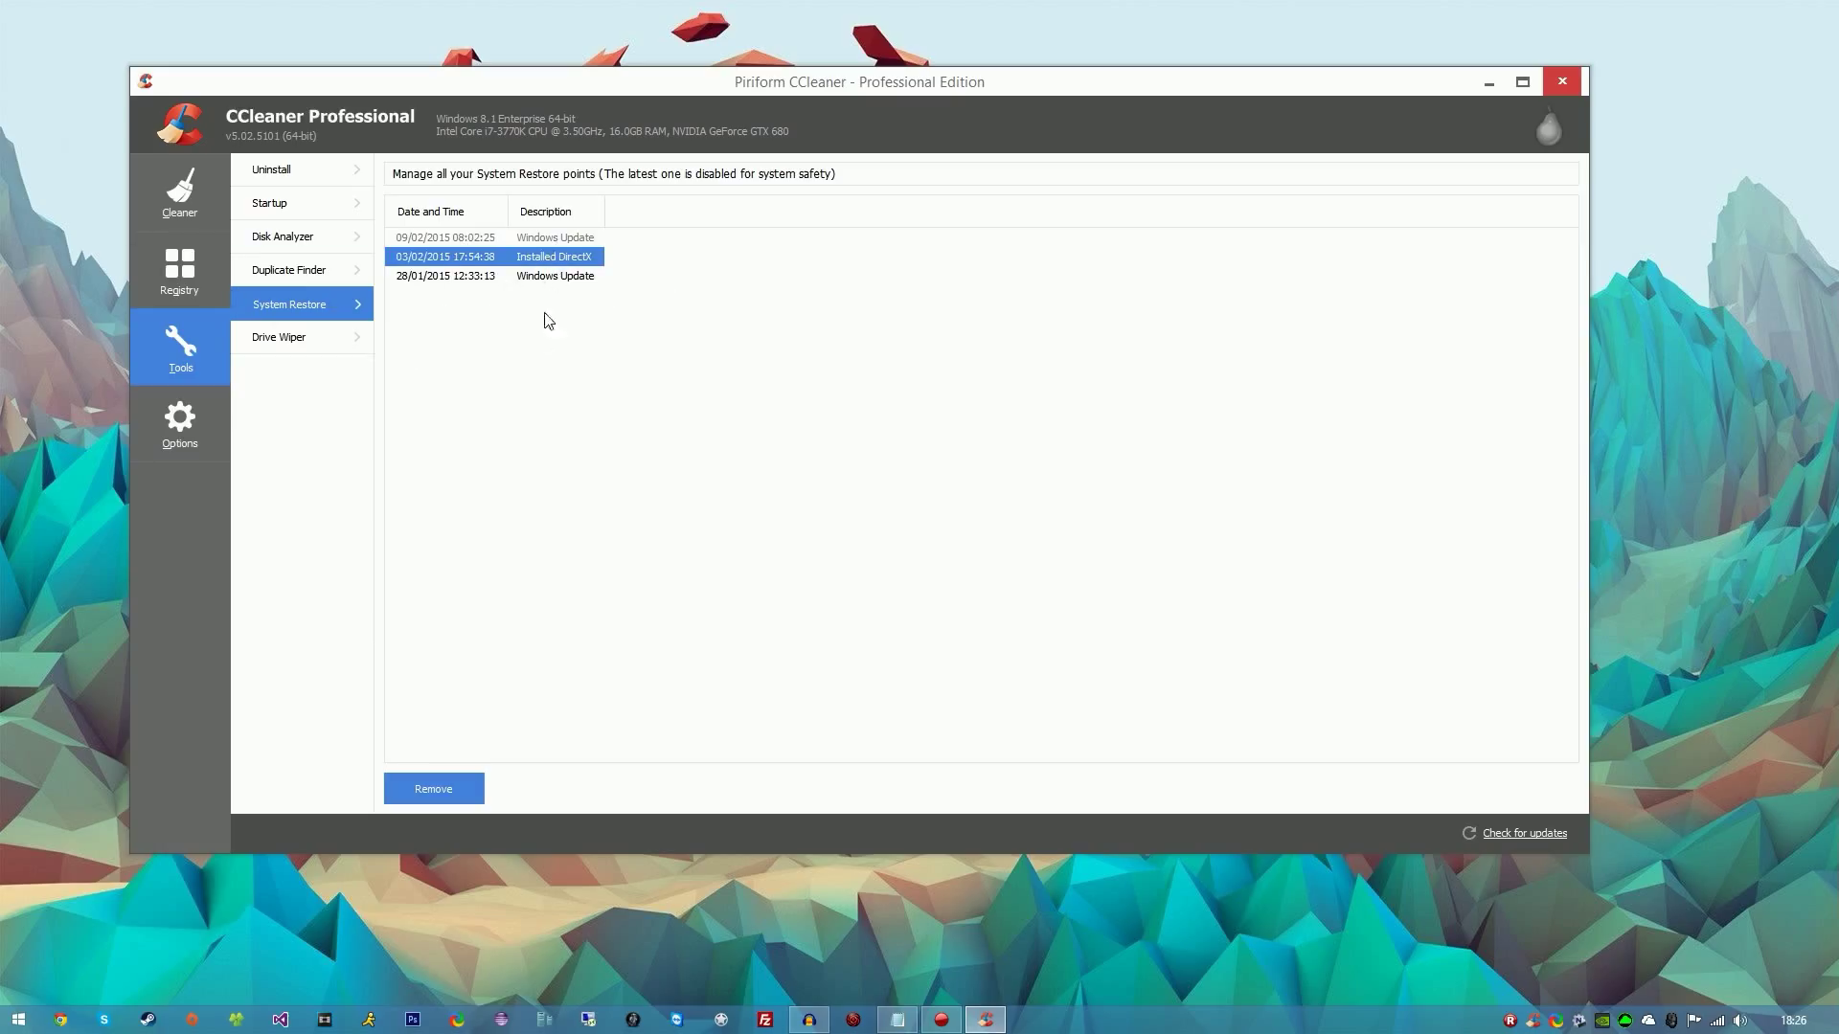
pyautogui.moveTo(970, 389)
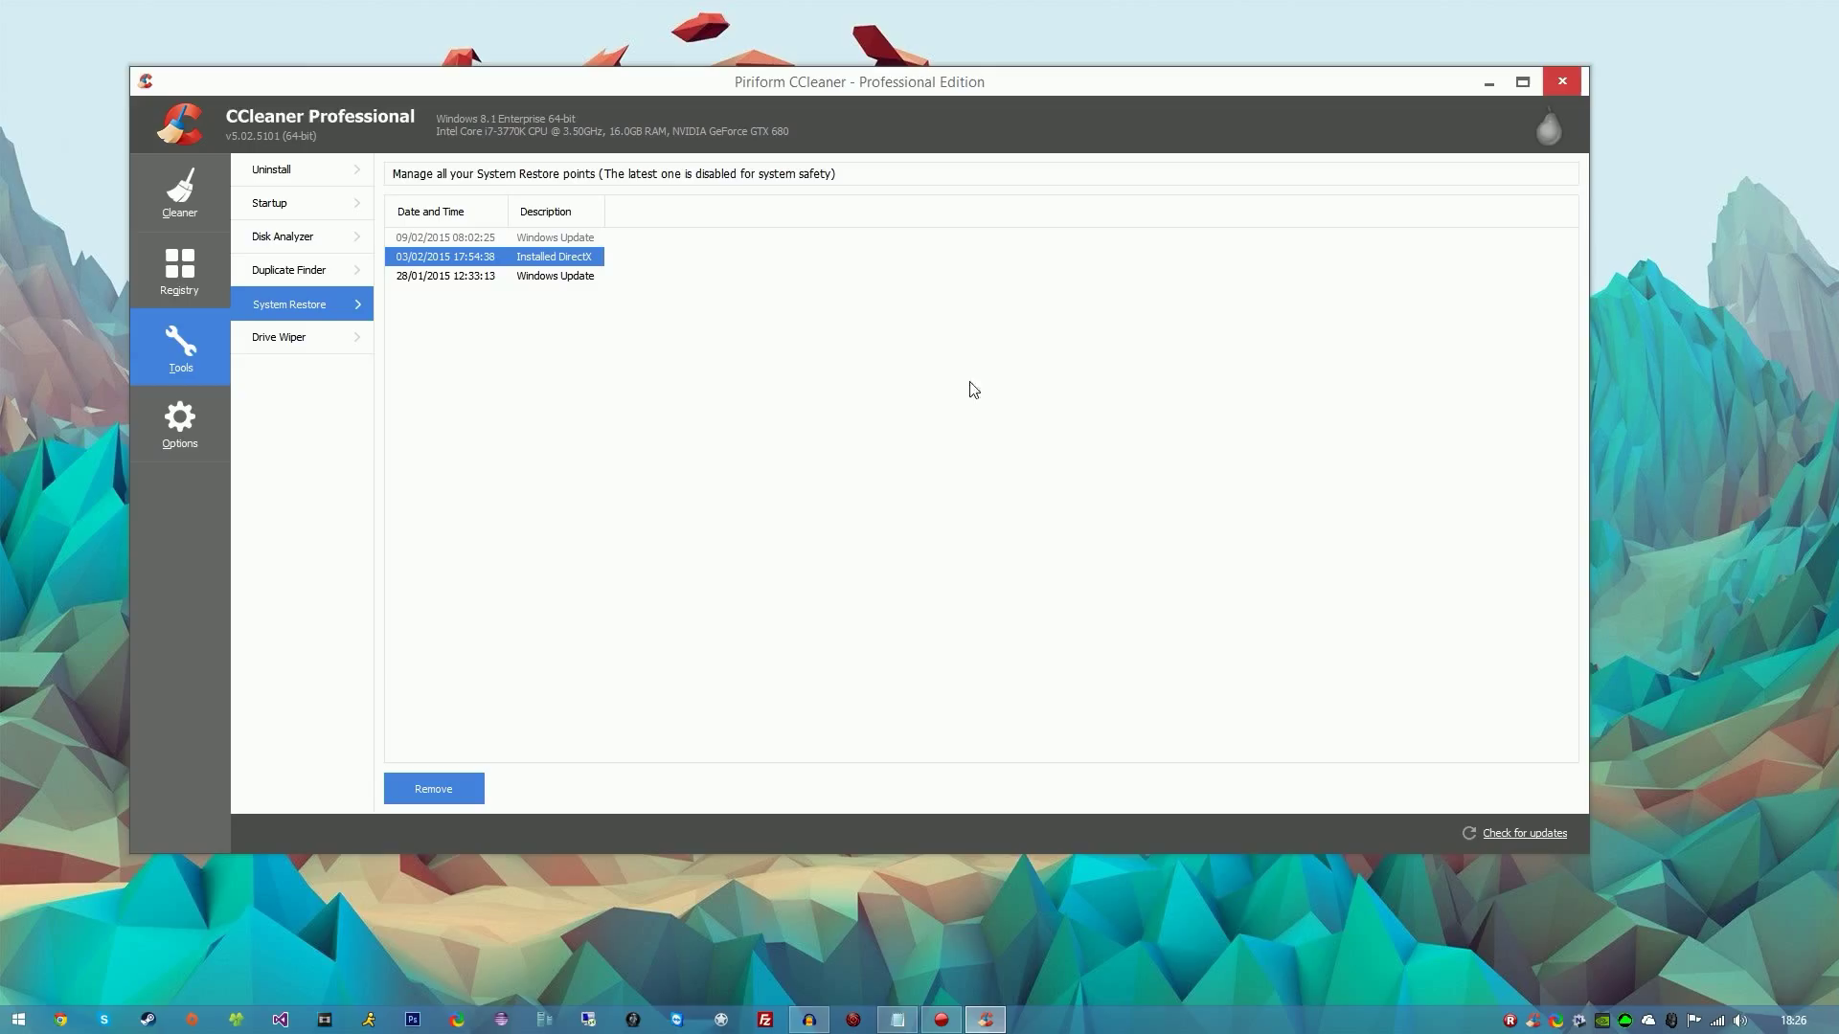
pyautogui.moveTo(300, 337)
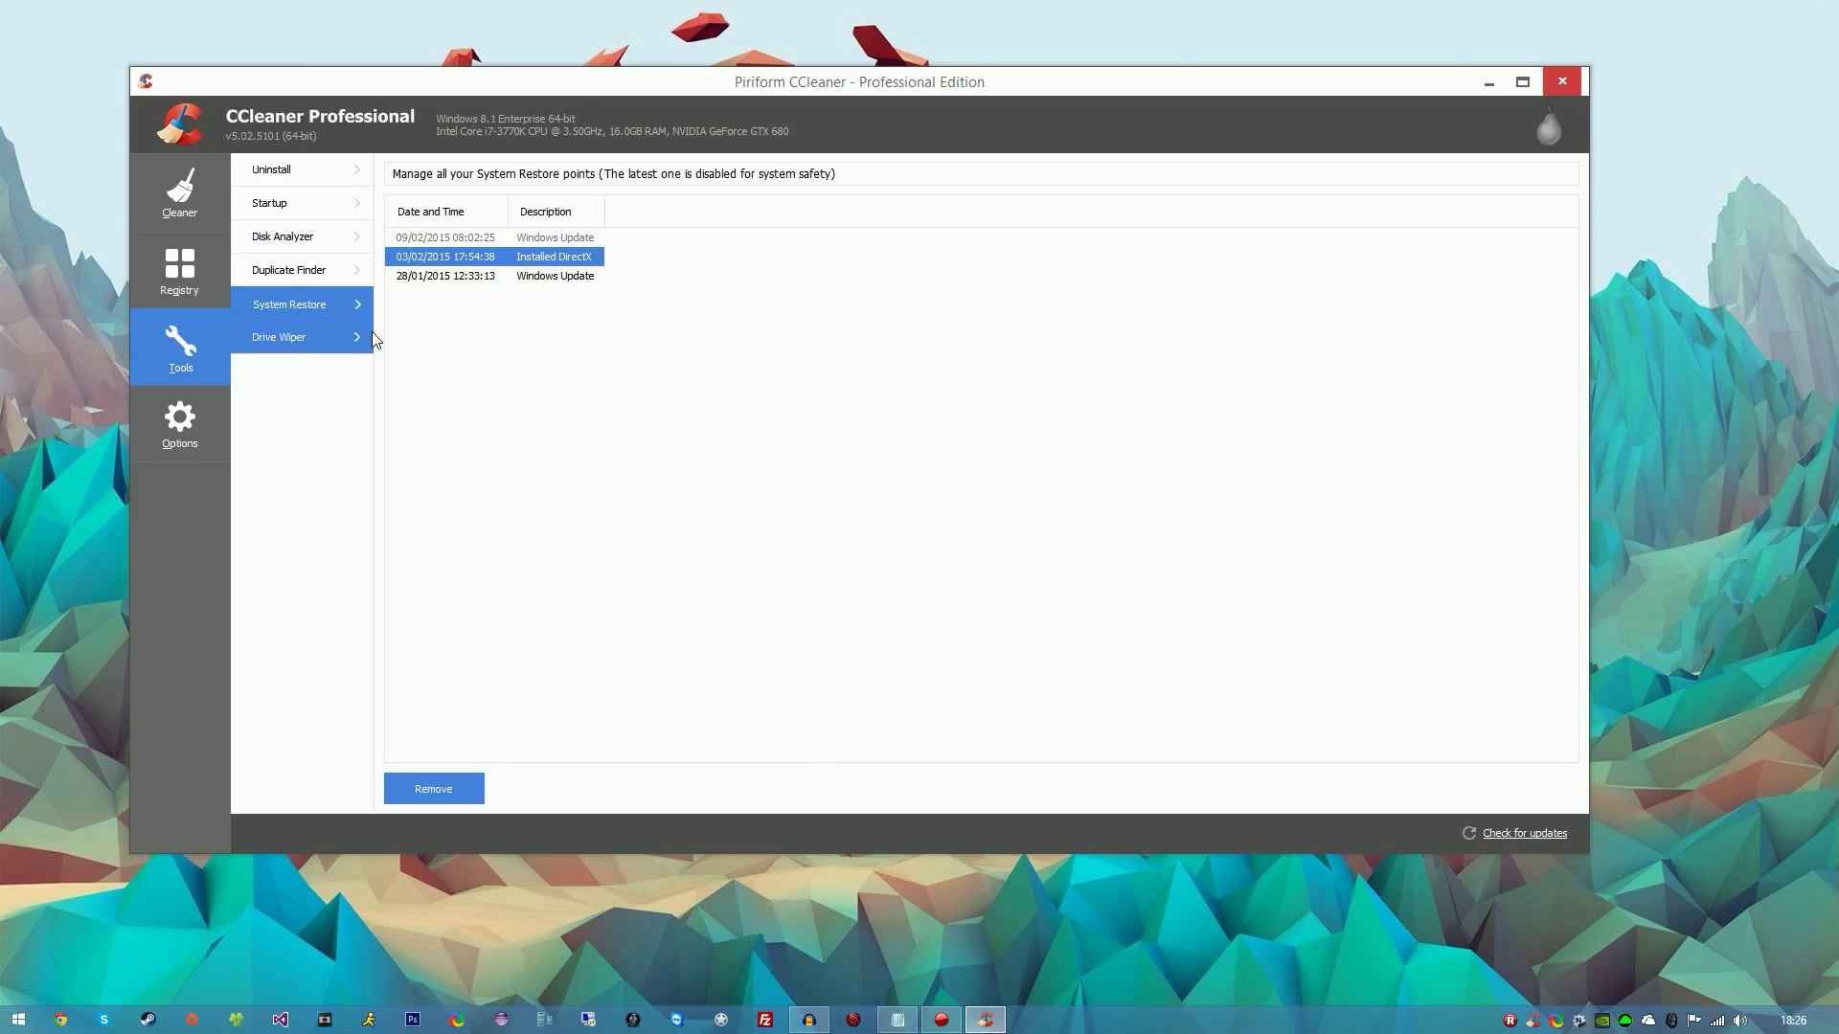
# Show Drive Wiper set to wipe free space only with a single-pass overwrite
pyautogui.click(280, 337)
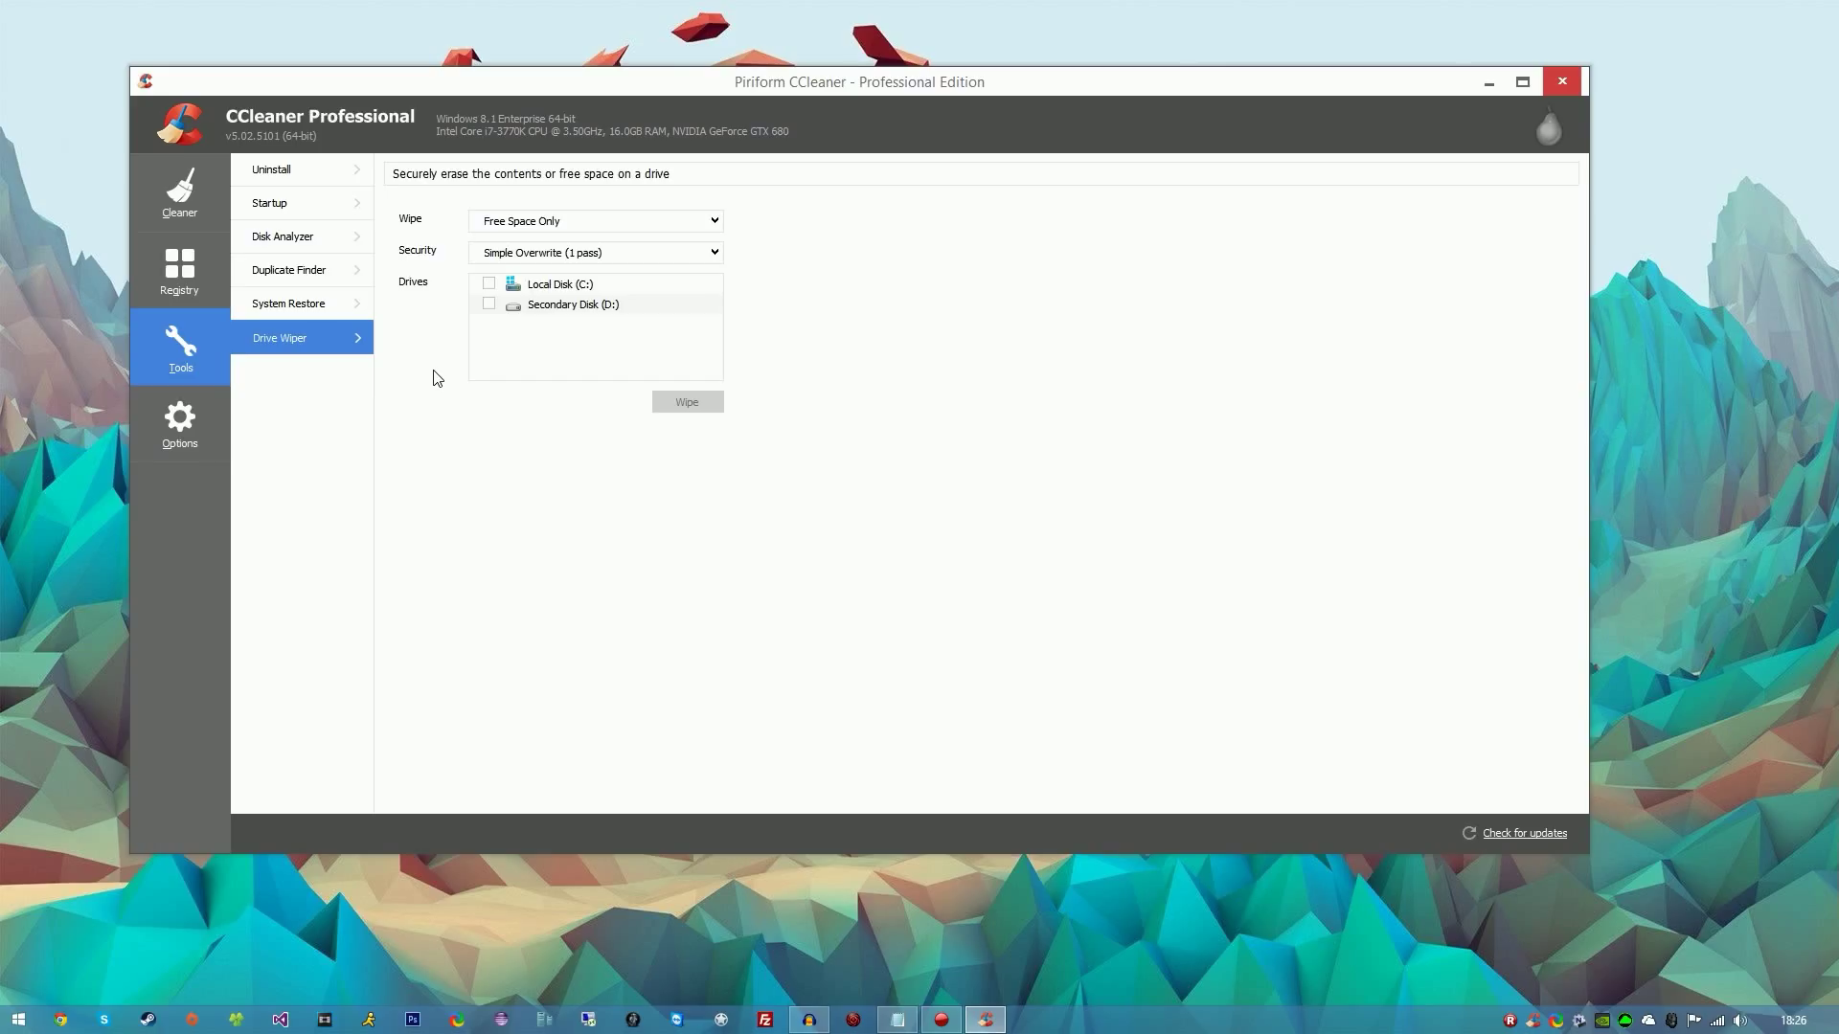
pyautogui.moveTo(956, 442)
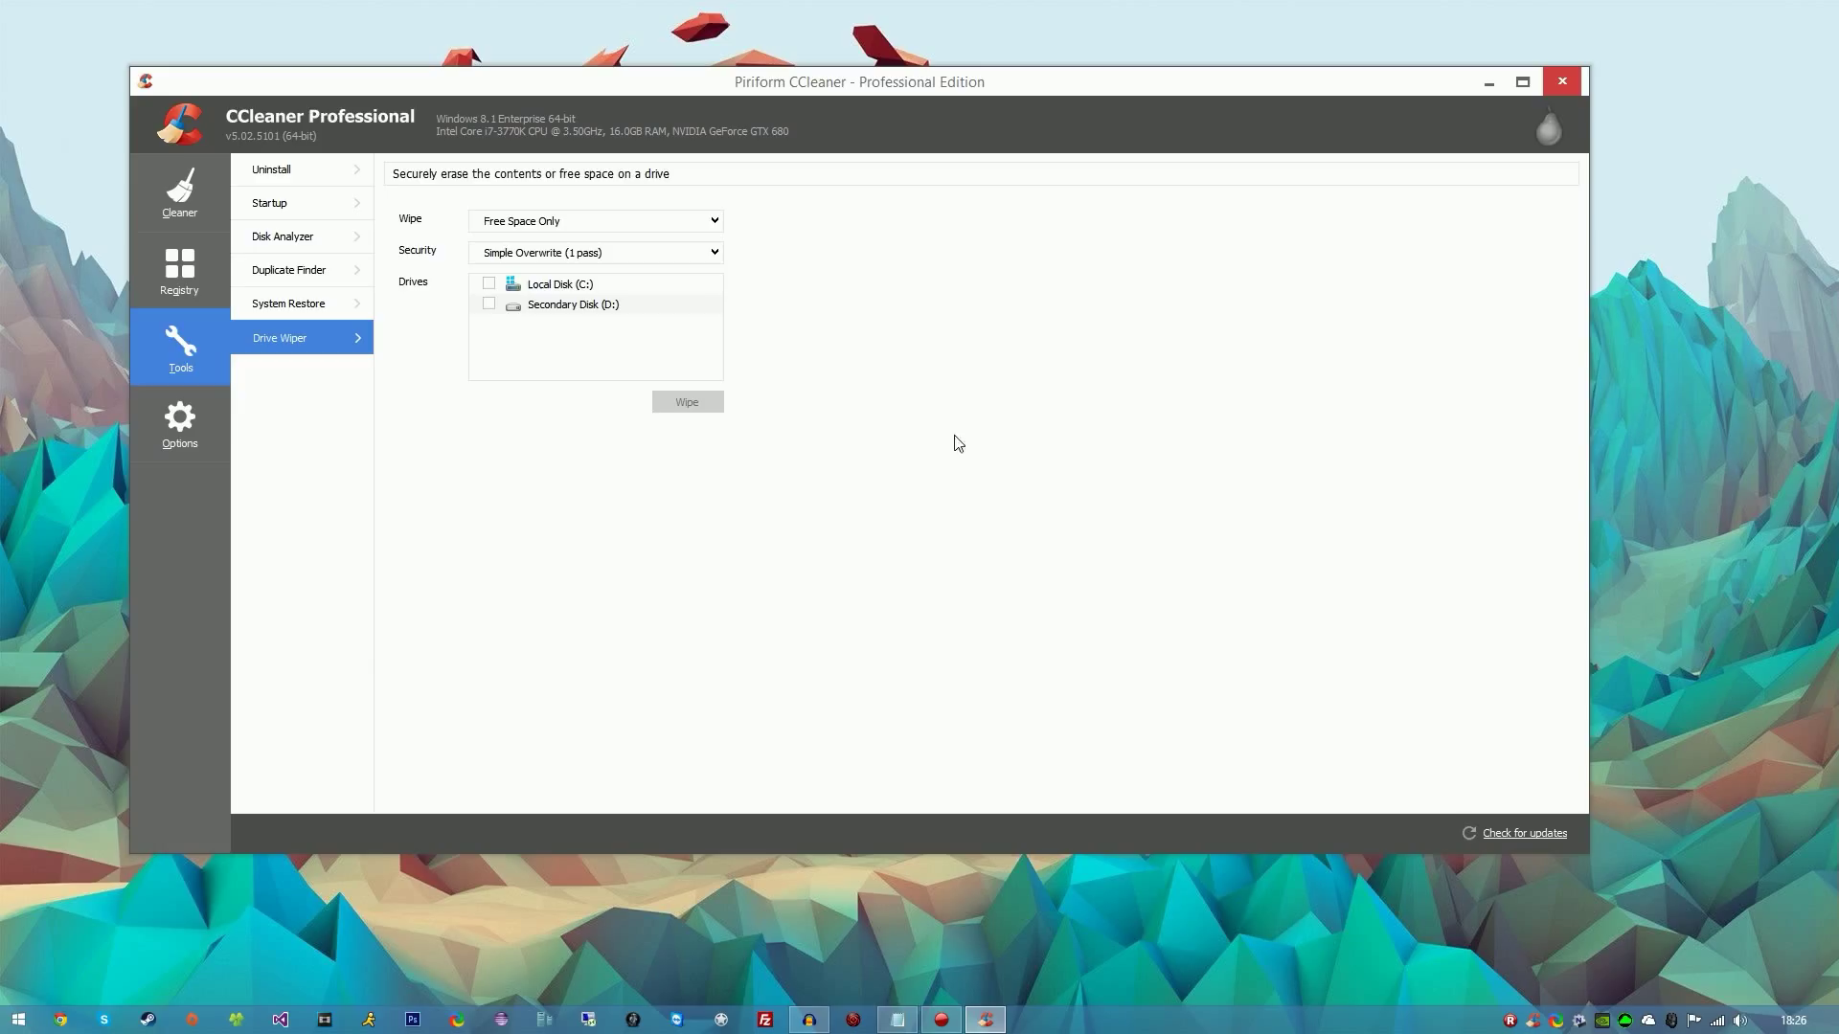
pyautogui.moveTo(830, 426)
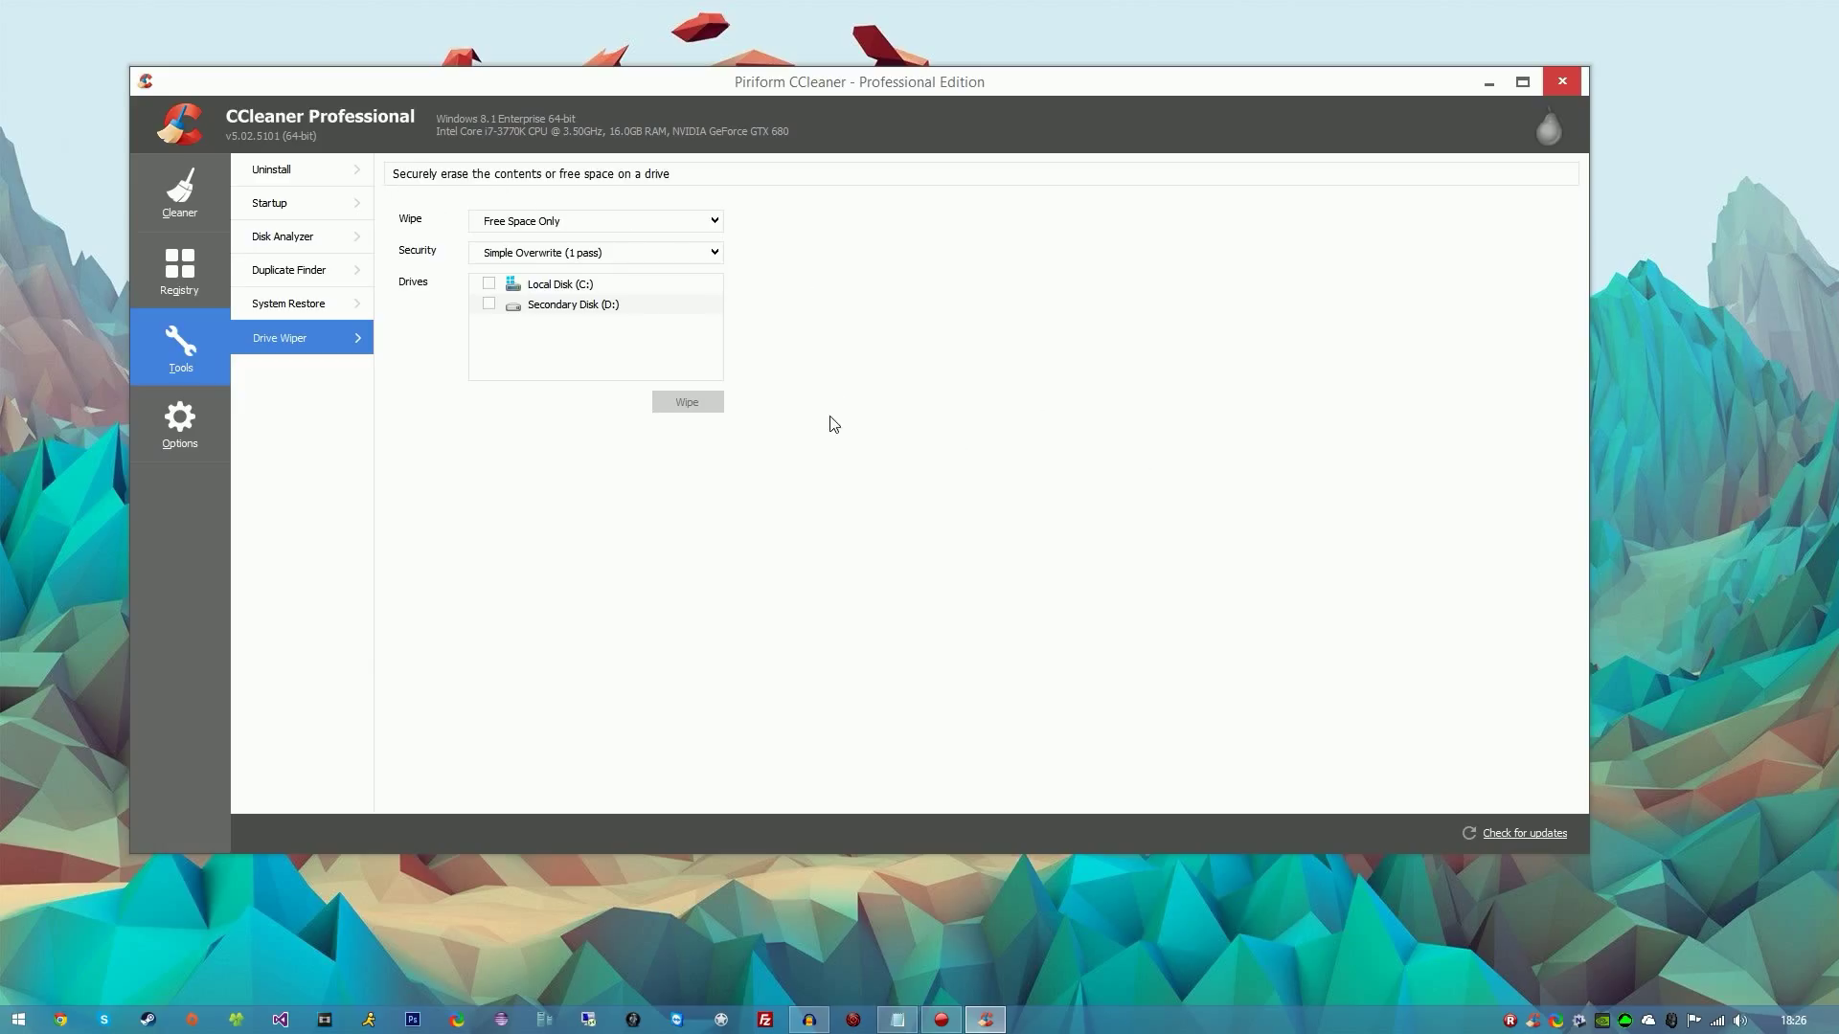
pyautogui.moveTo(979, 427)
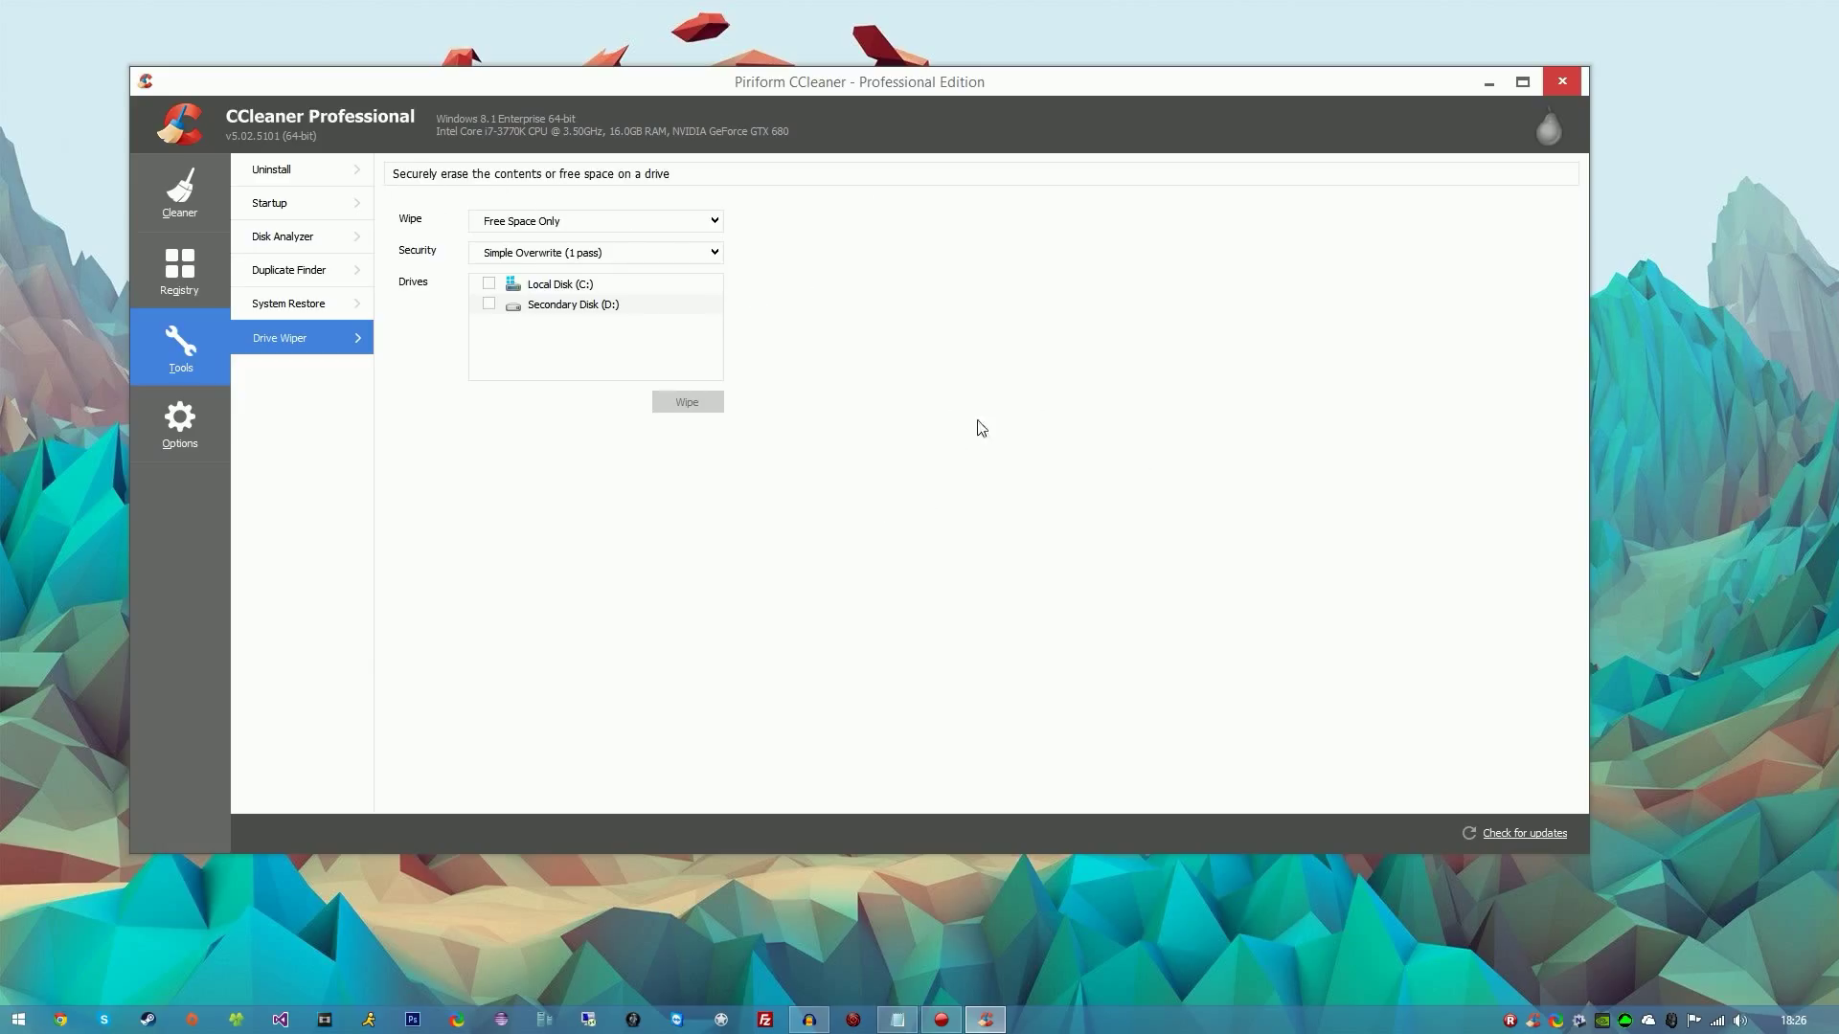
pyautogui.moveTo(915, 425)
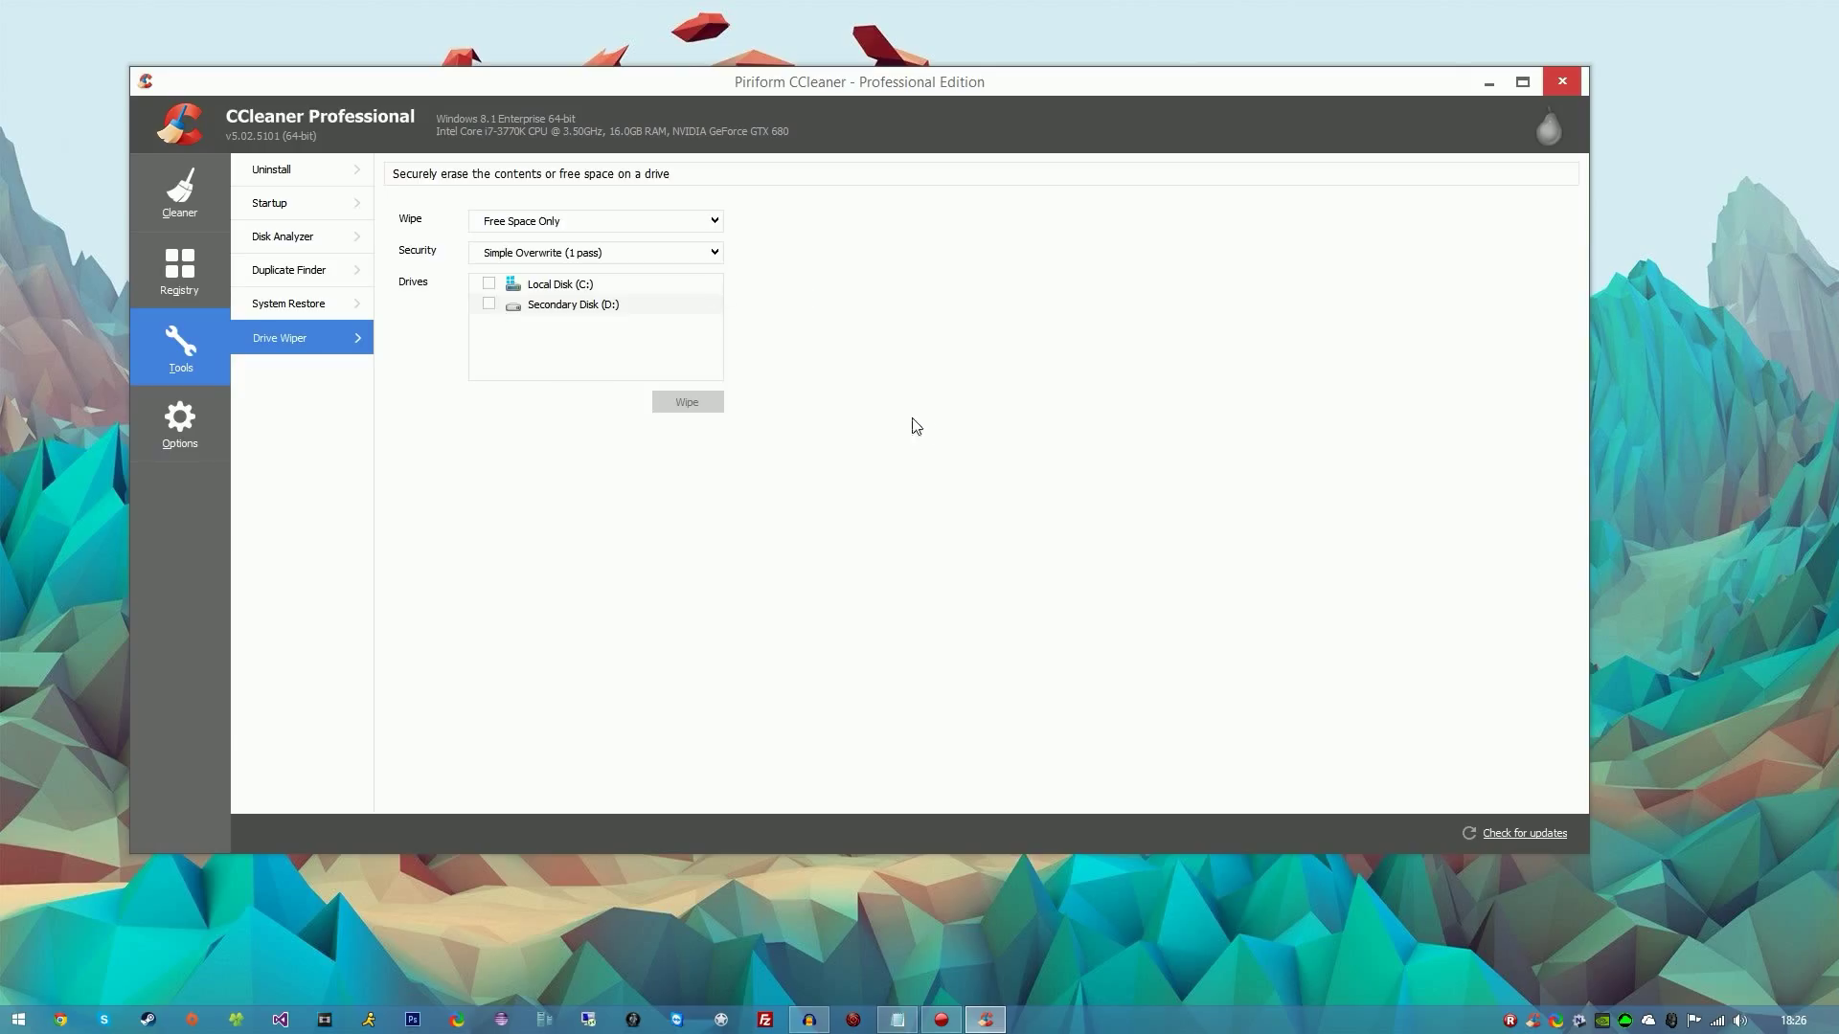
pyautogui.click(594, 253)
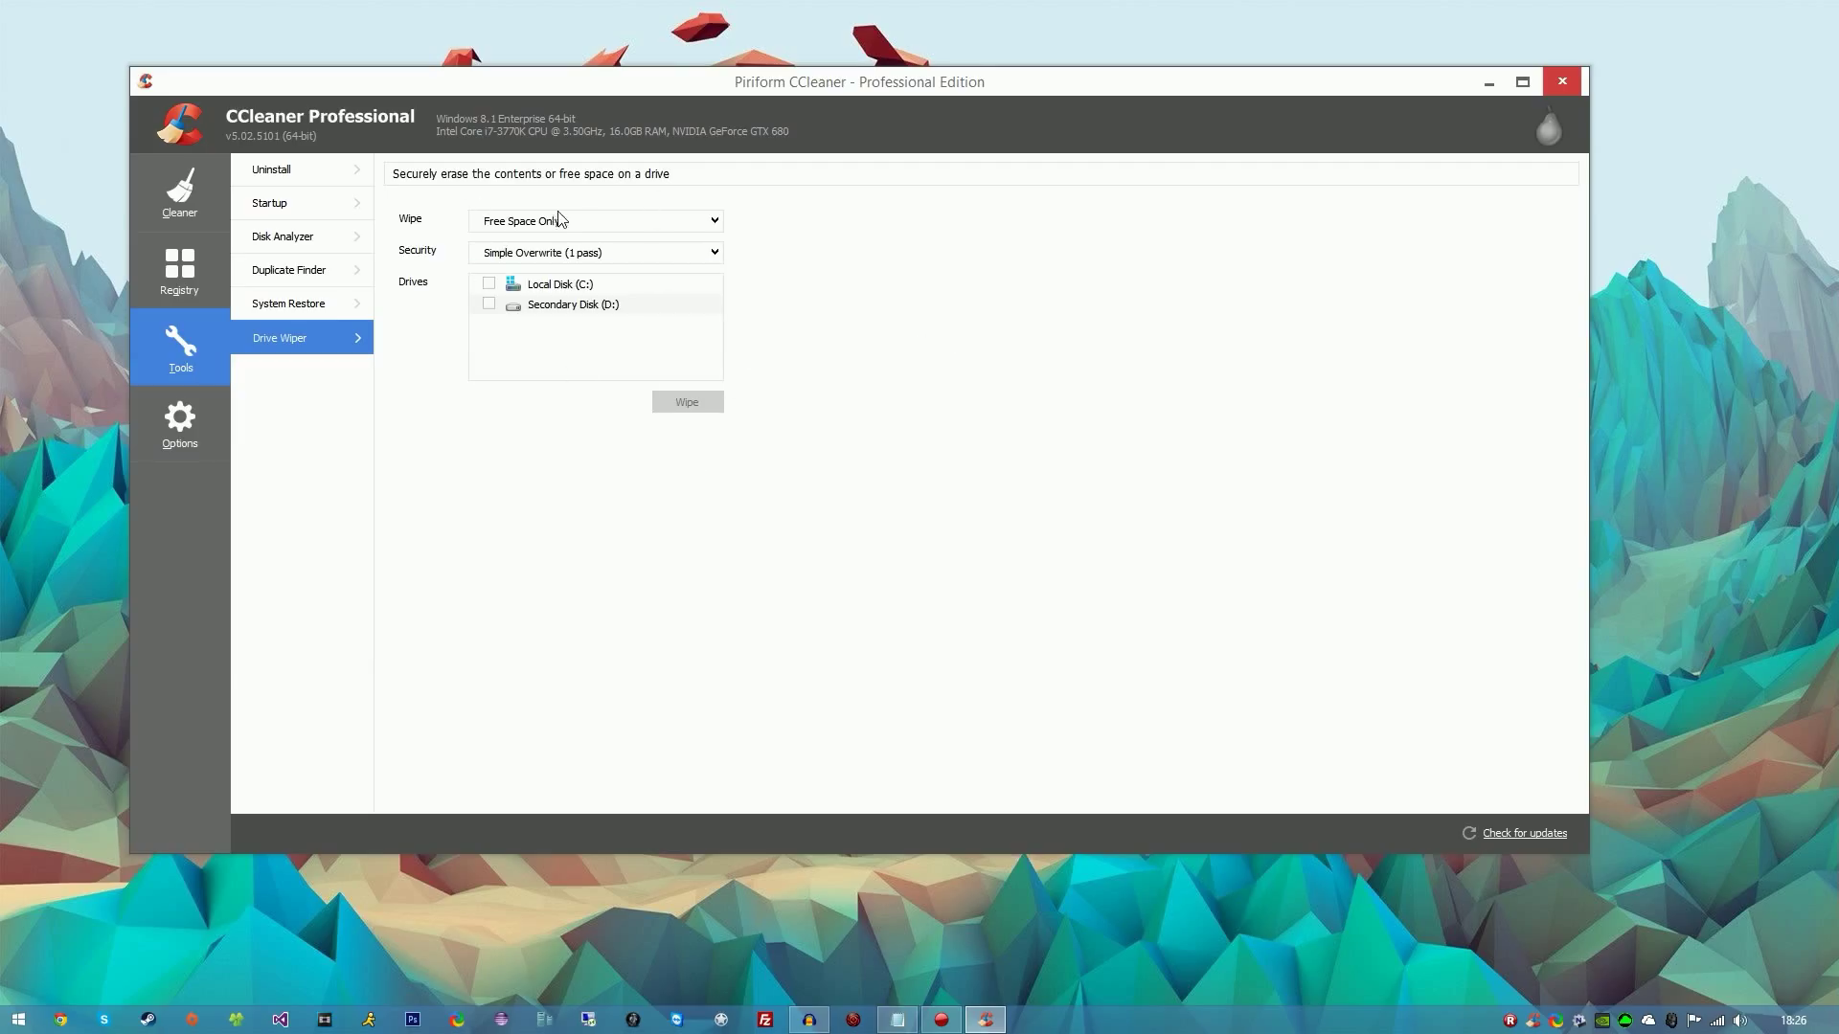
# Browse the Options pages for Settings, Monitoring, Users and Cookies
pyautogui.click(180, 425)
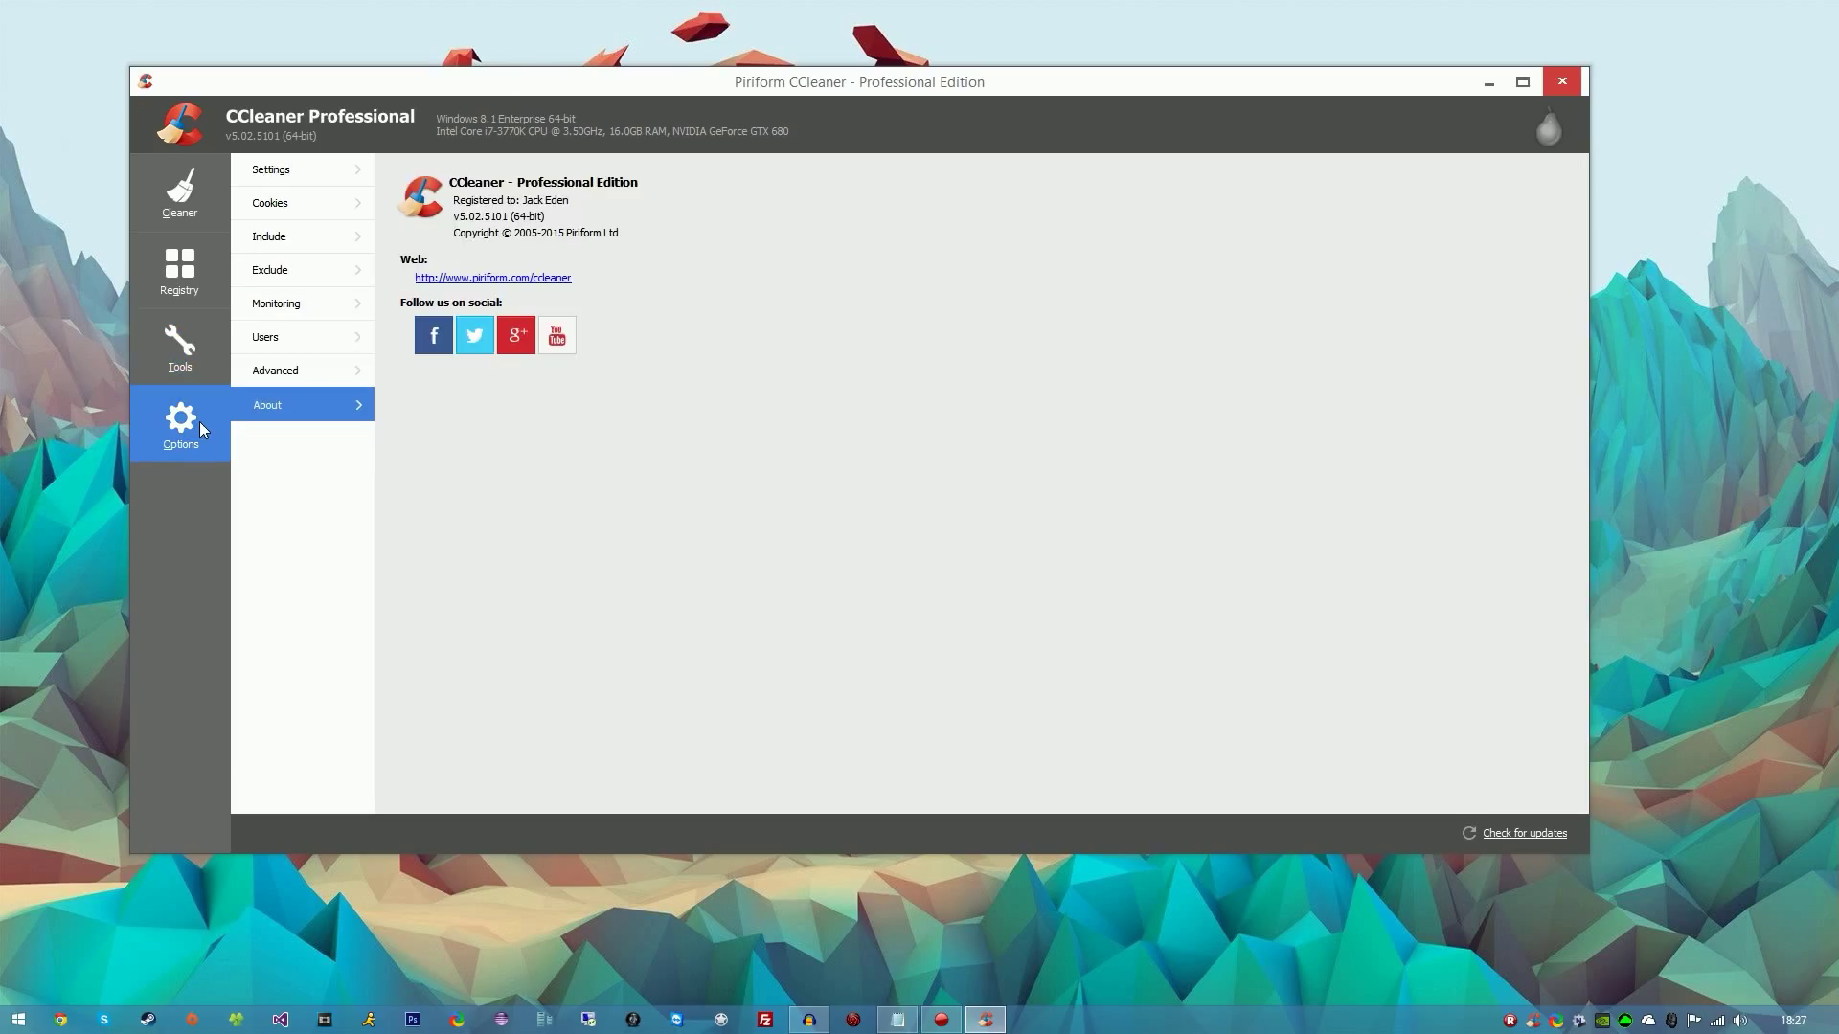
pyautogui.moveTo(303, 168)
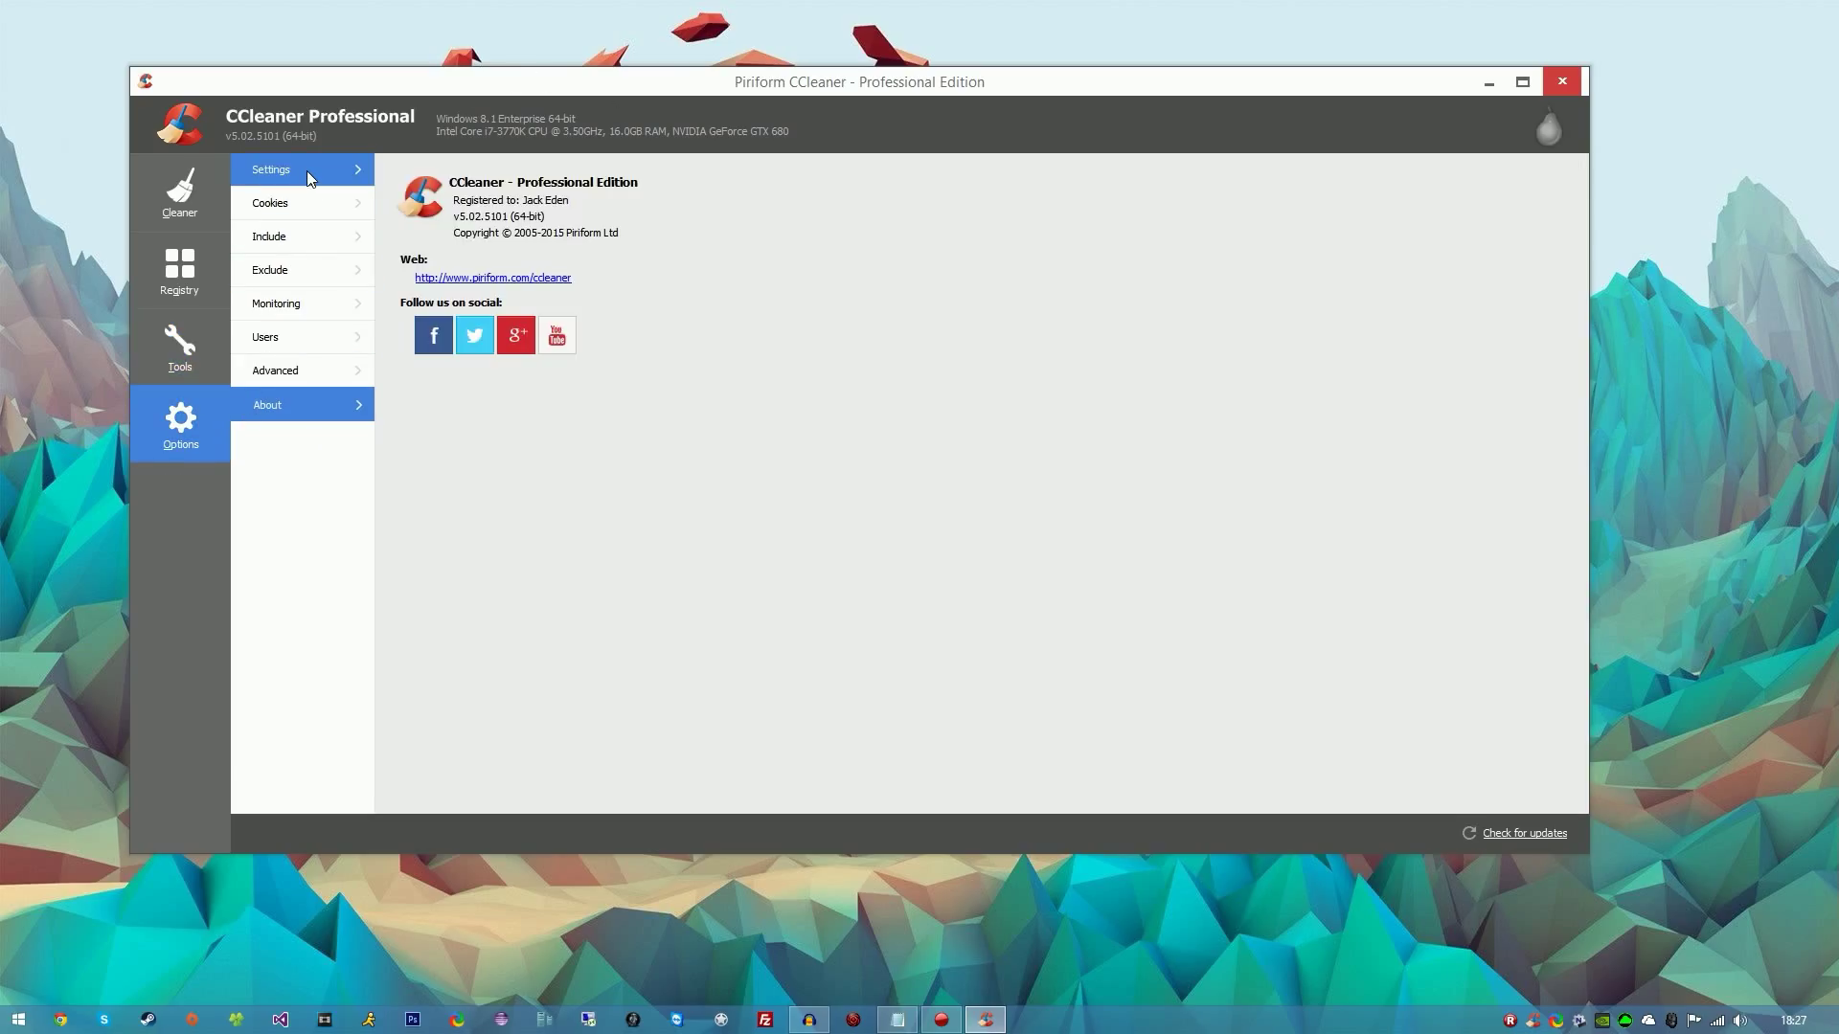
pyautogui.click(270, 170)
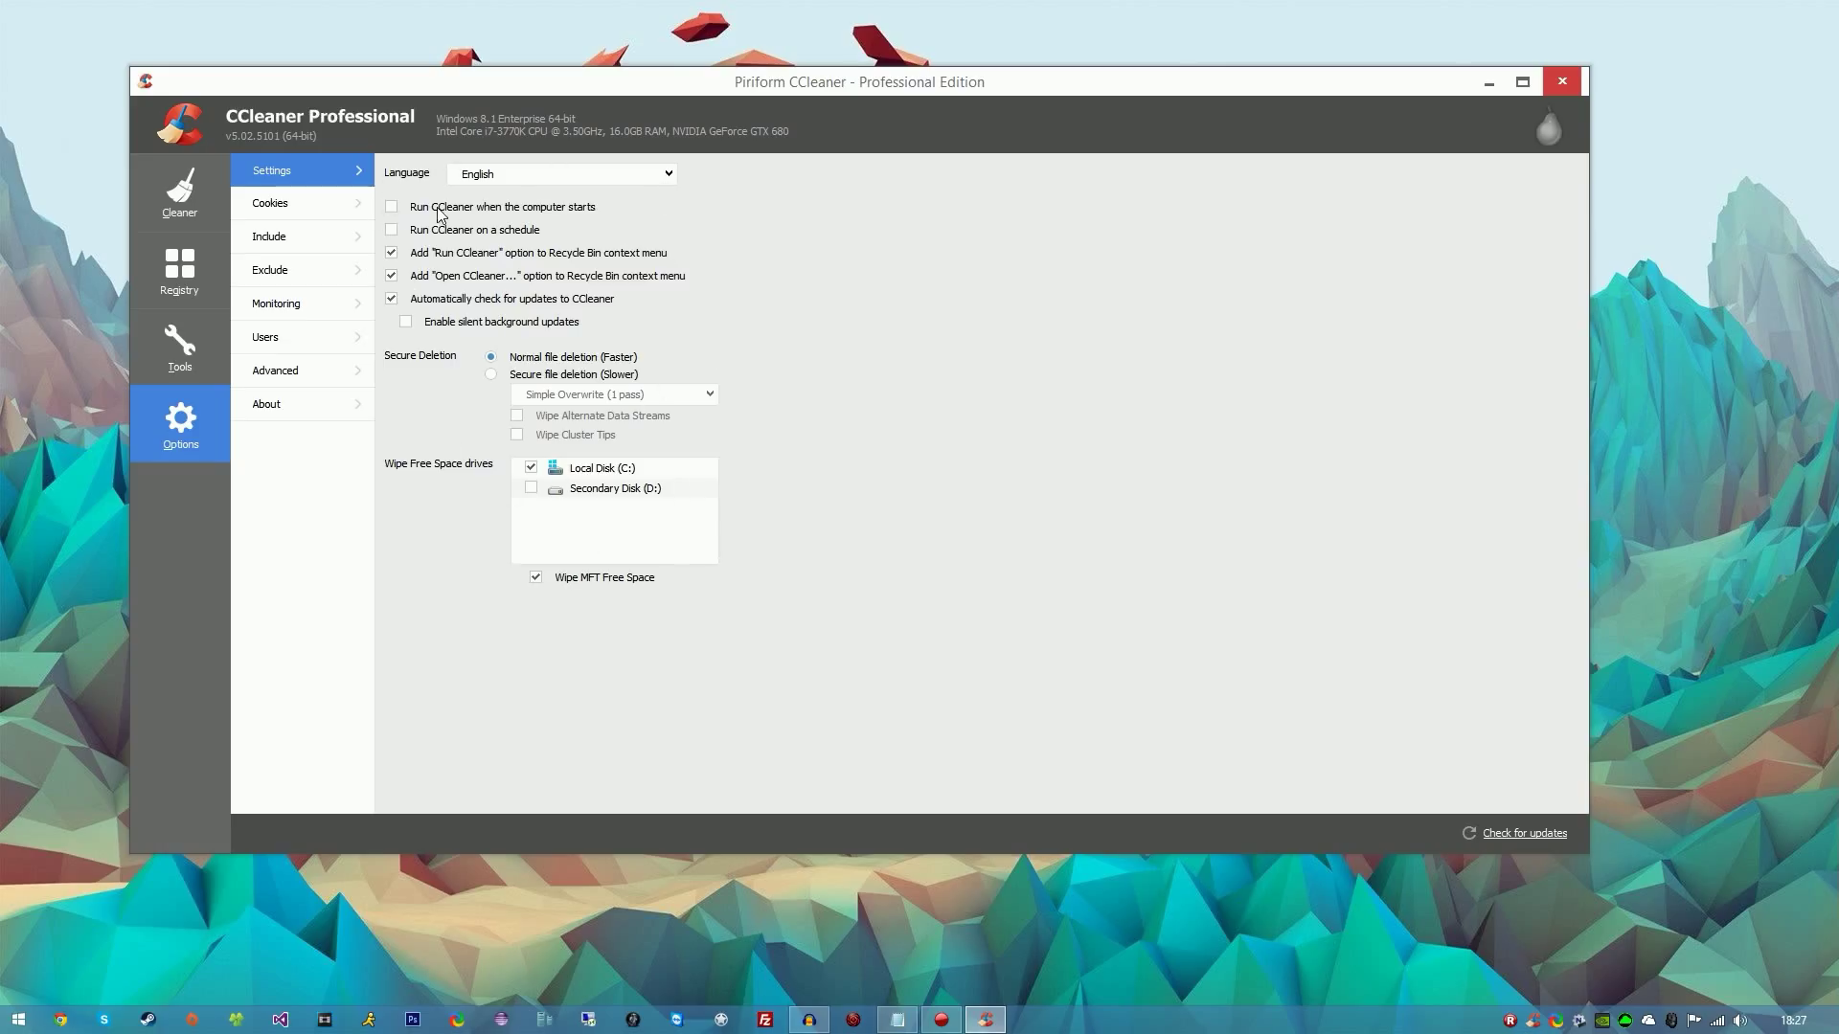
pyautogui.moveTo(536, 222)
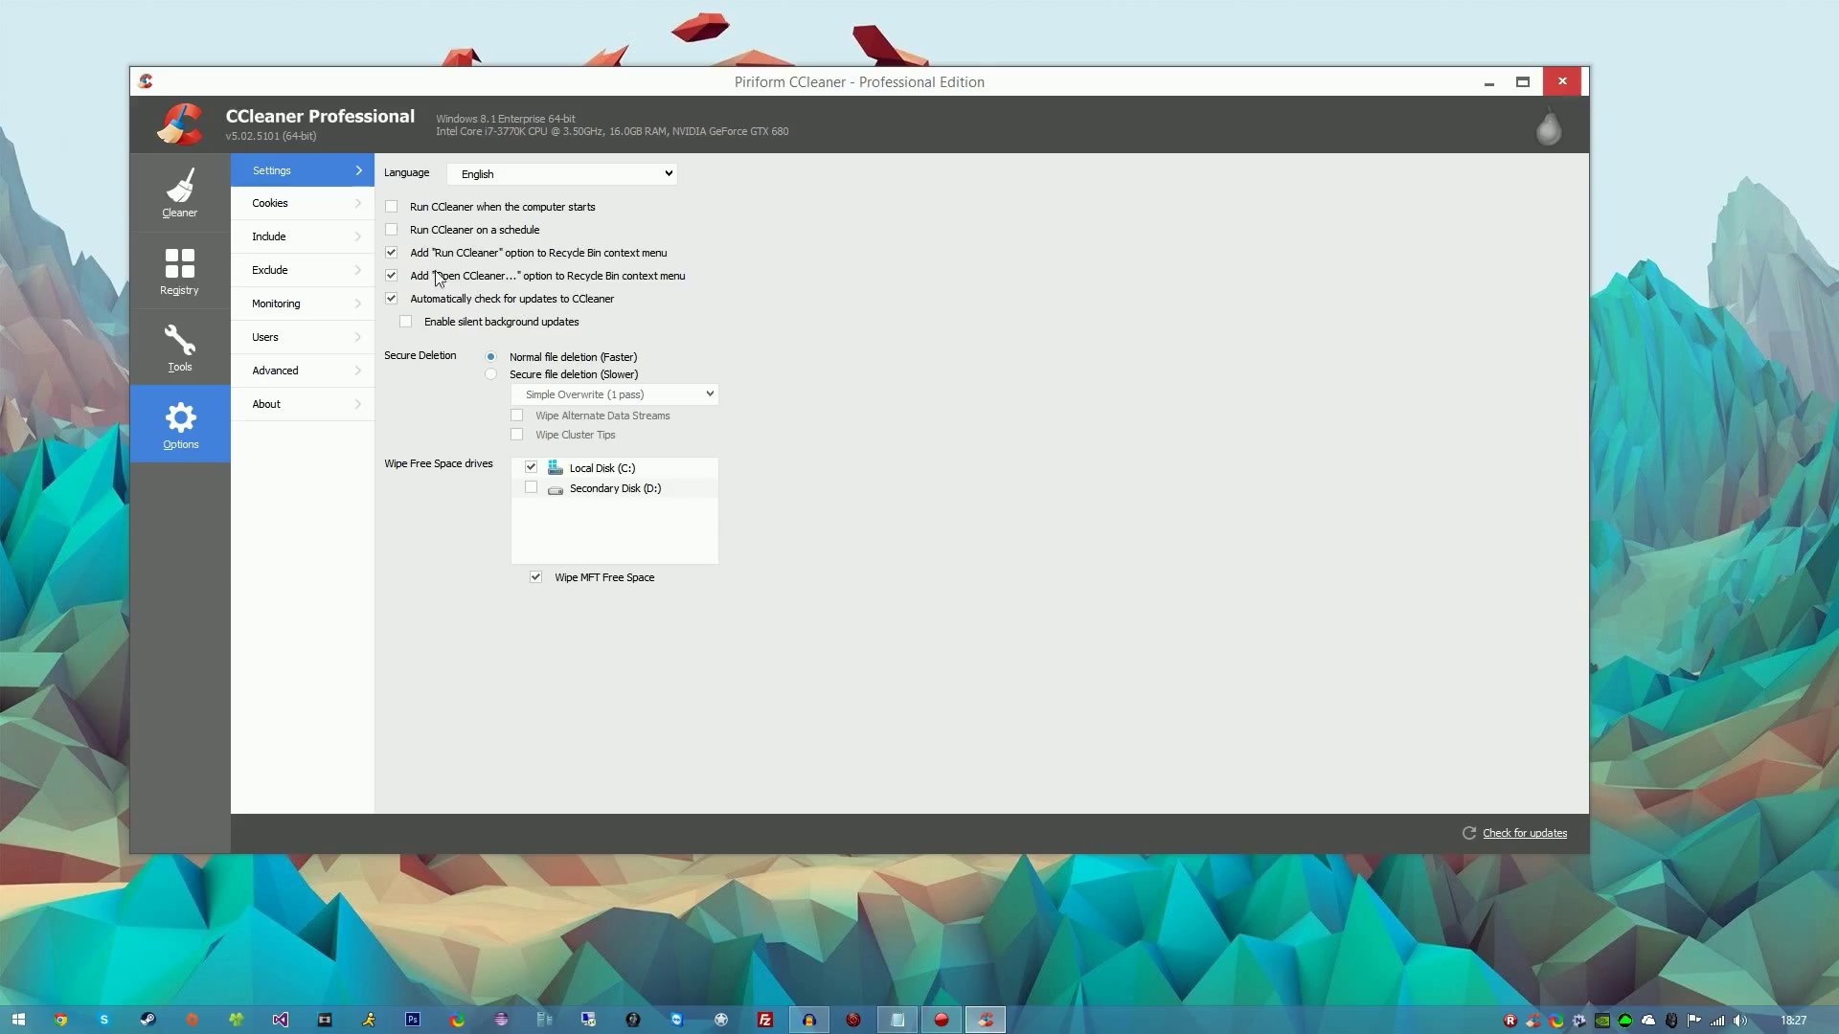
pyautogui.click(275, 304)
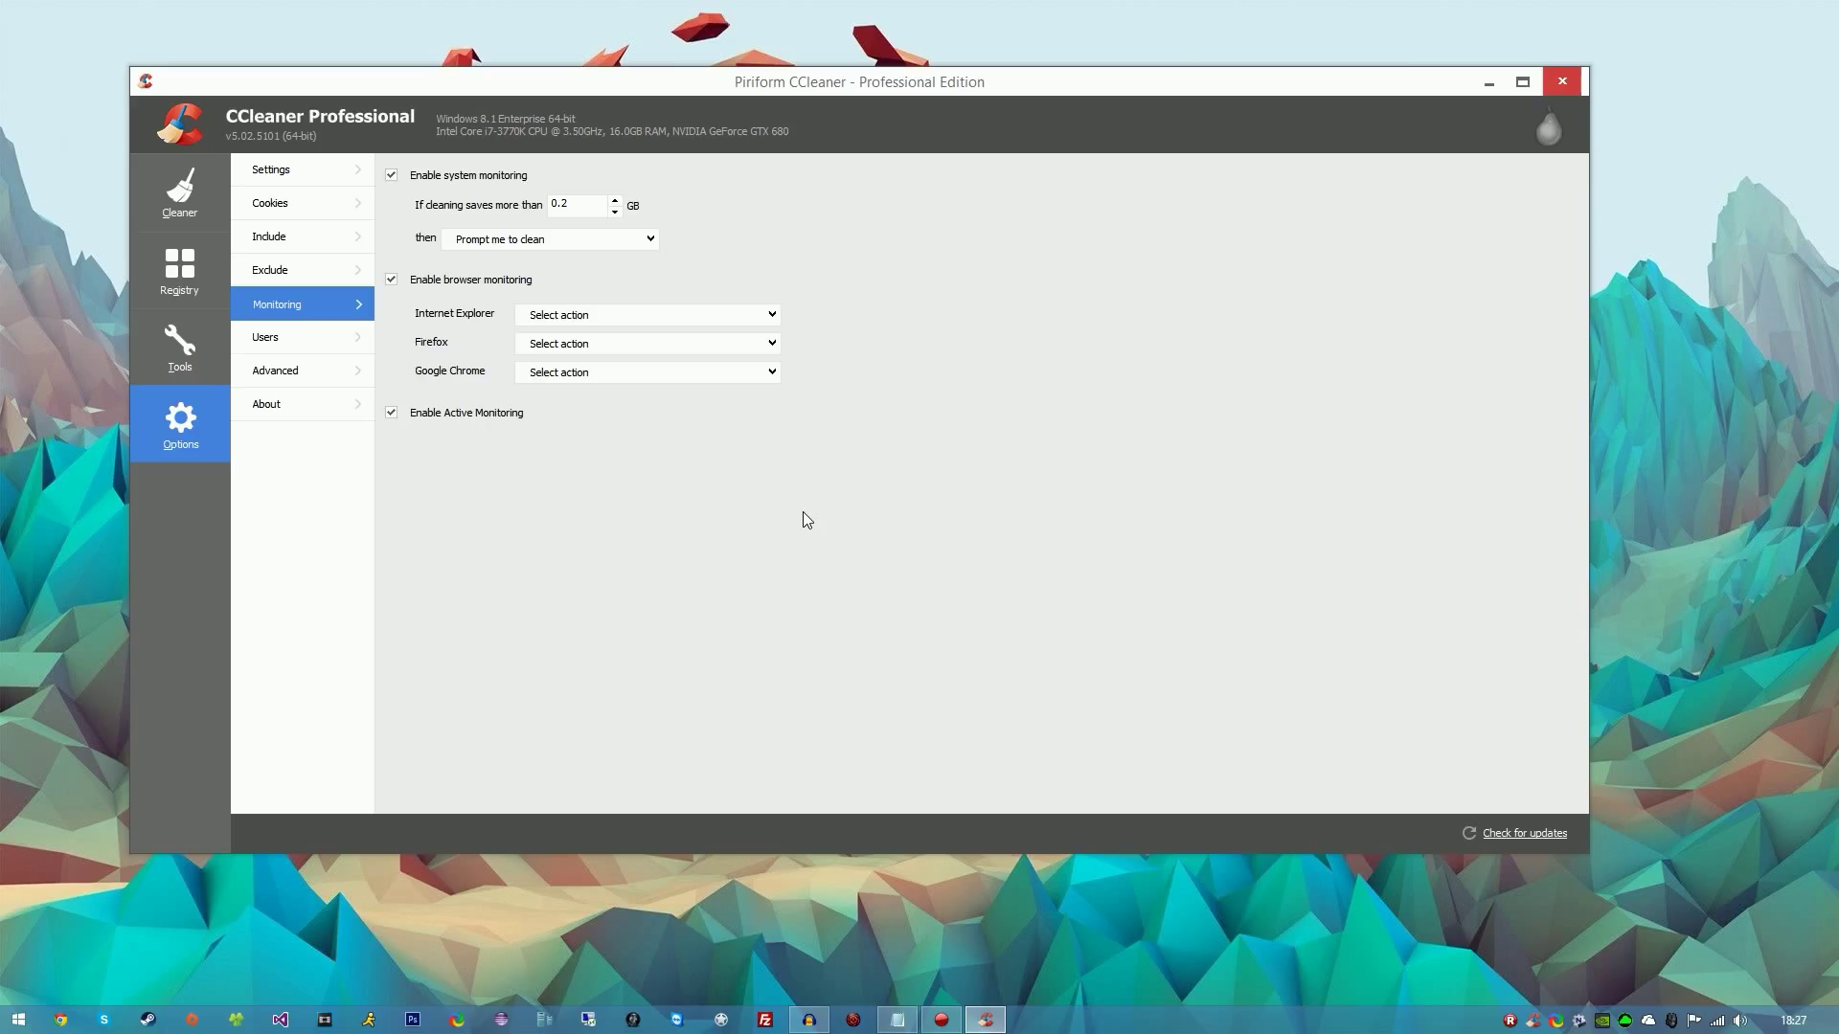
pyautogui.moveTo(844, 521)
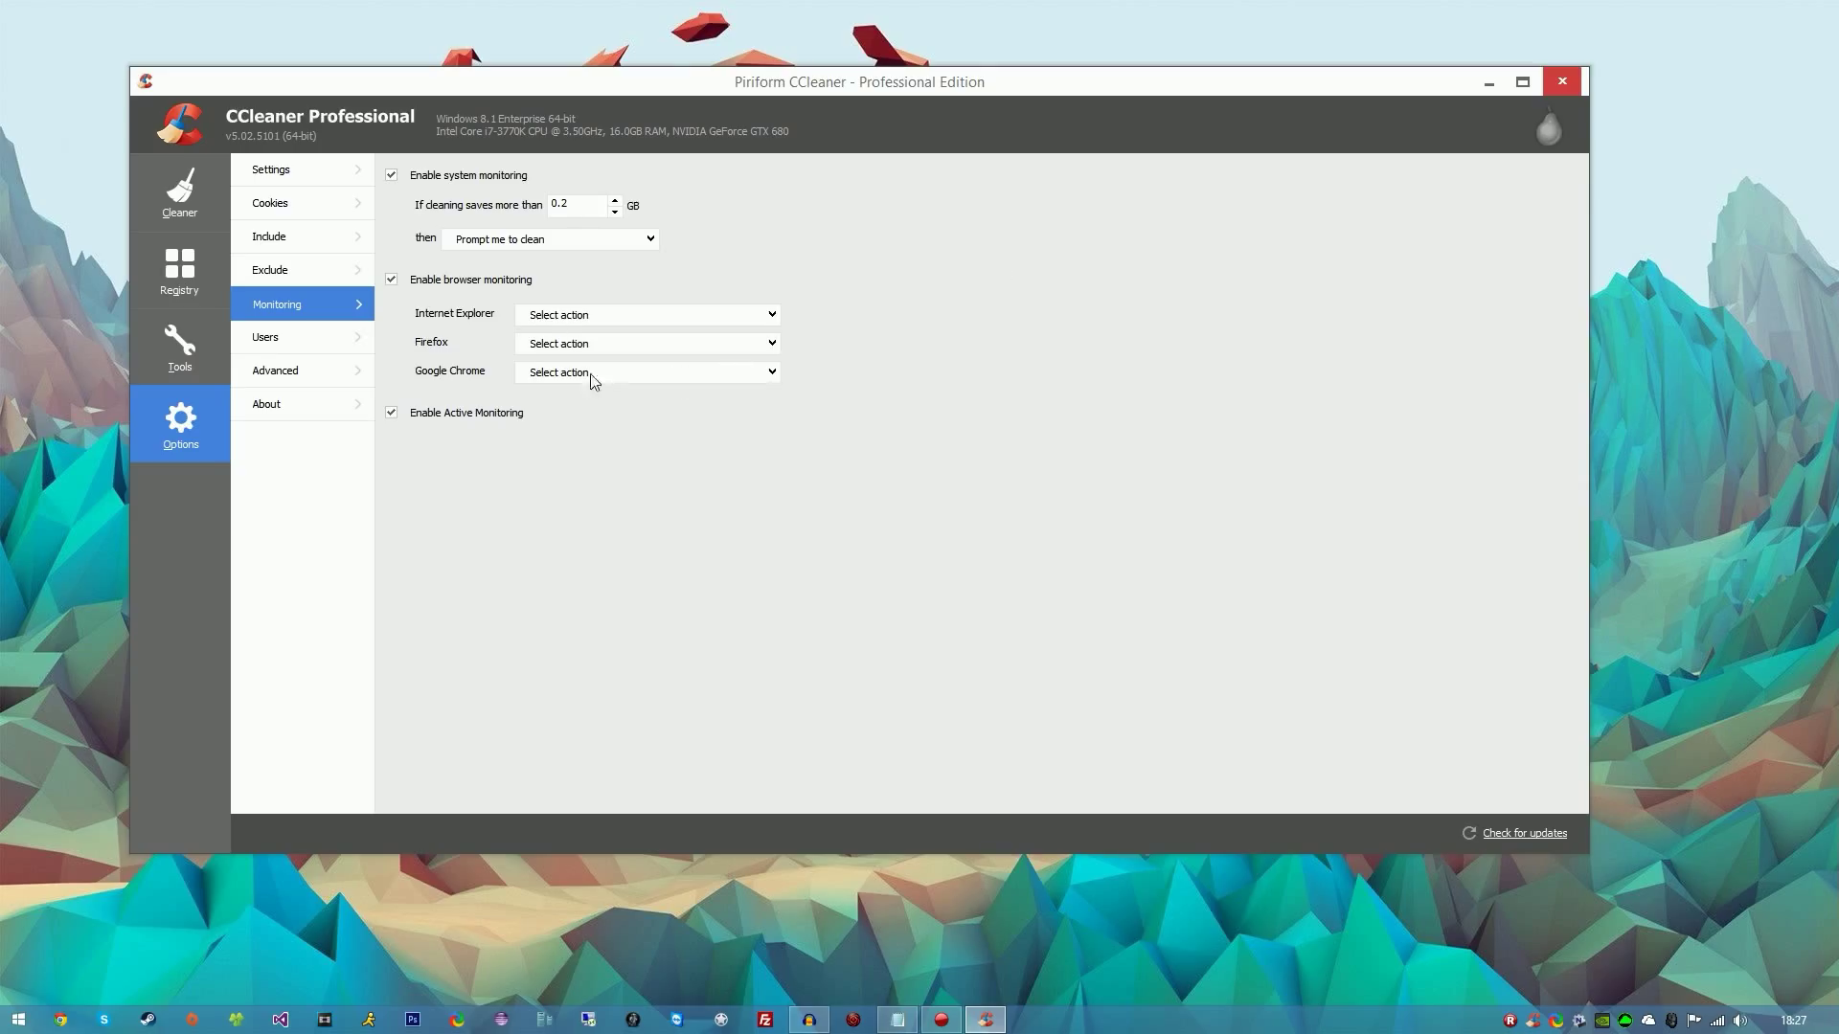
pyautogui.click(265, 337)
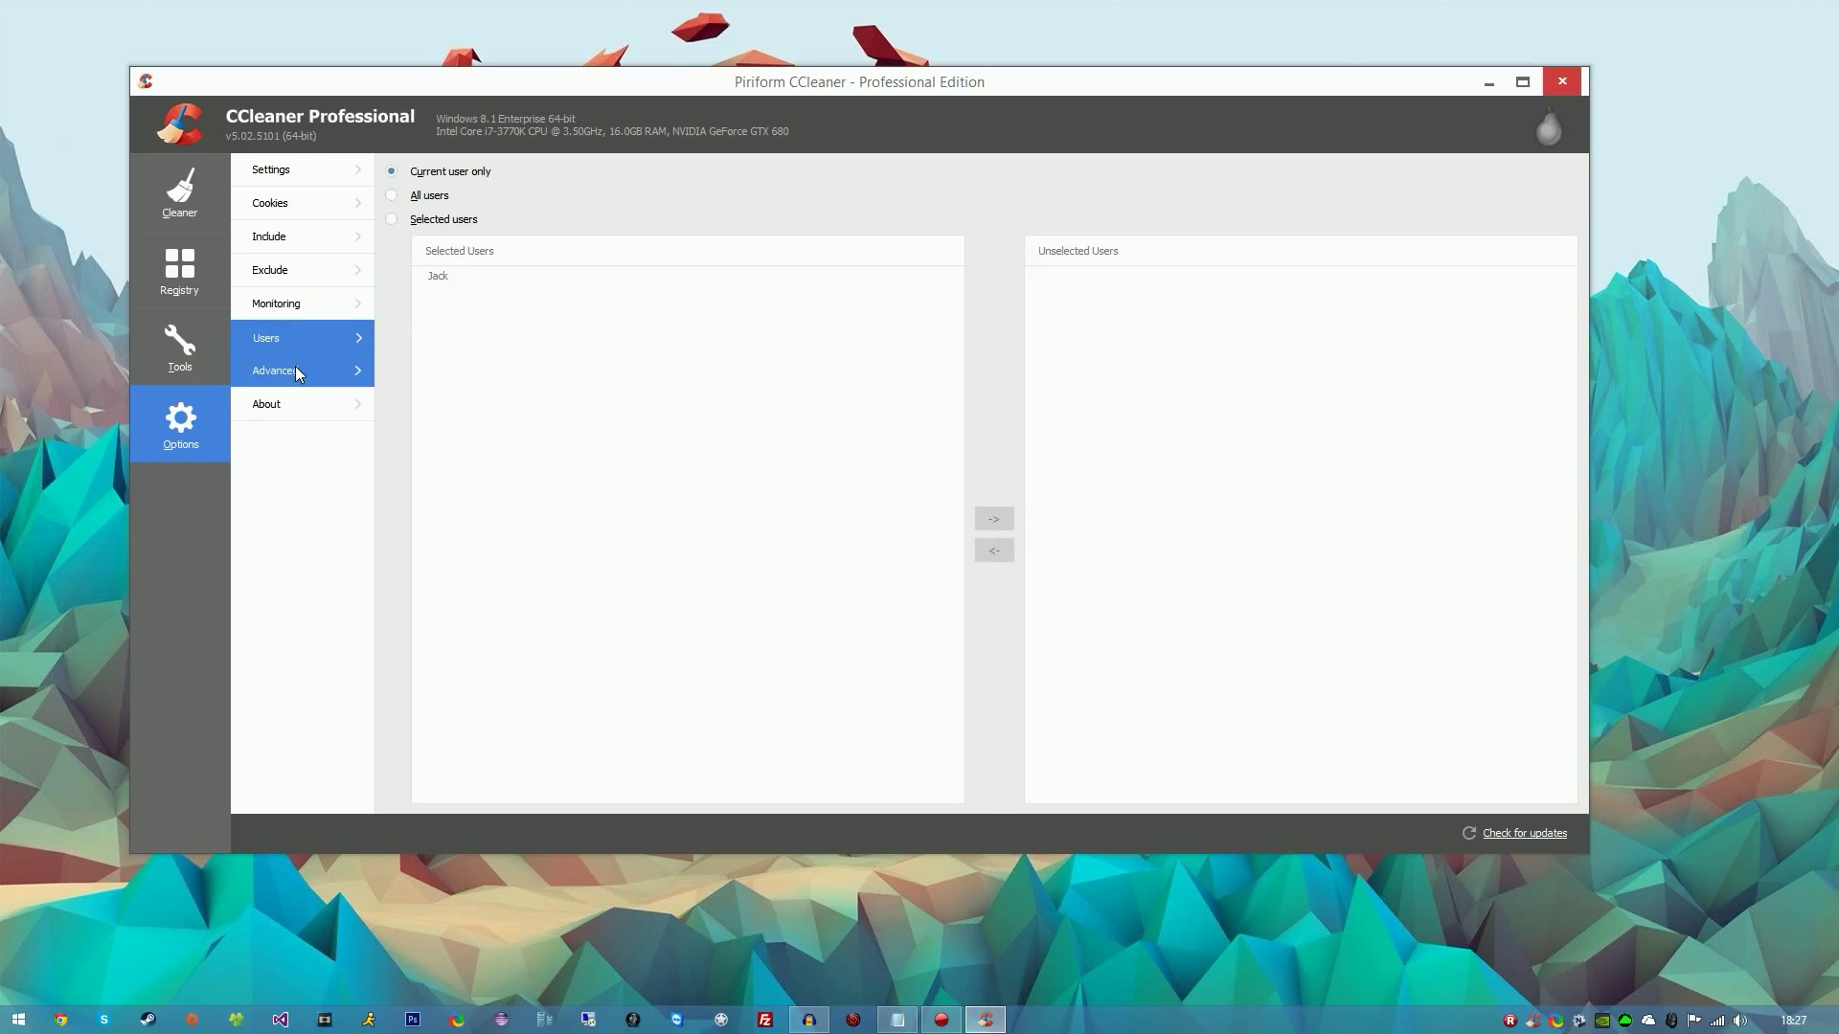
pyautogui.click(267, 404)
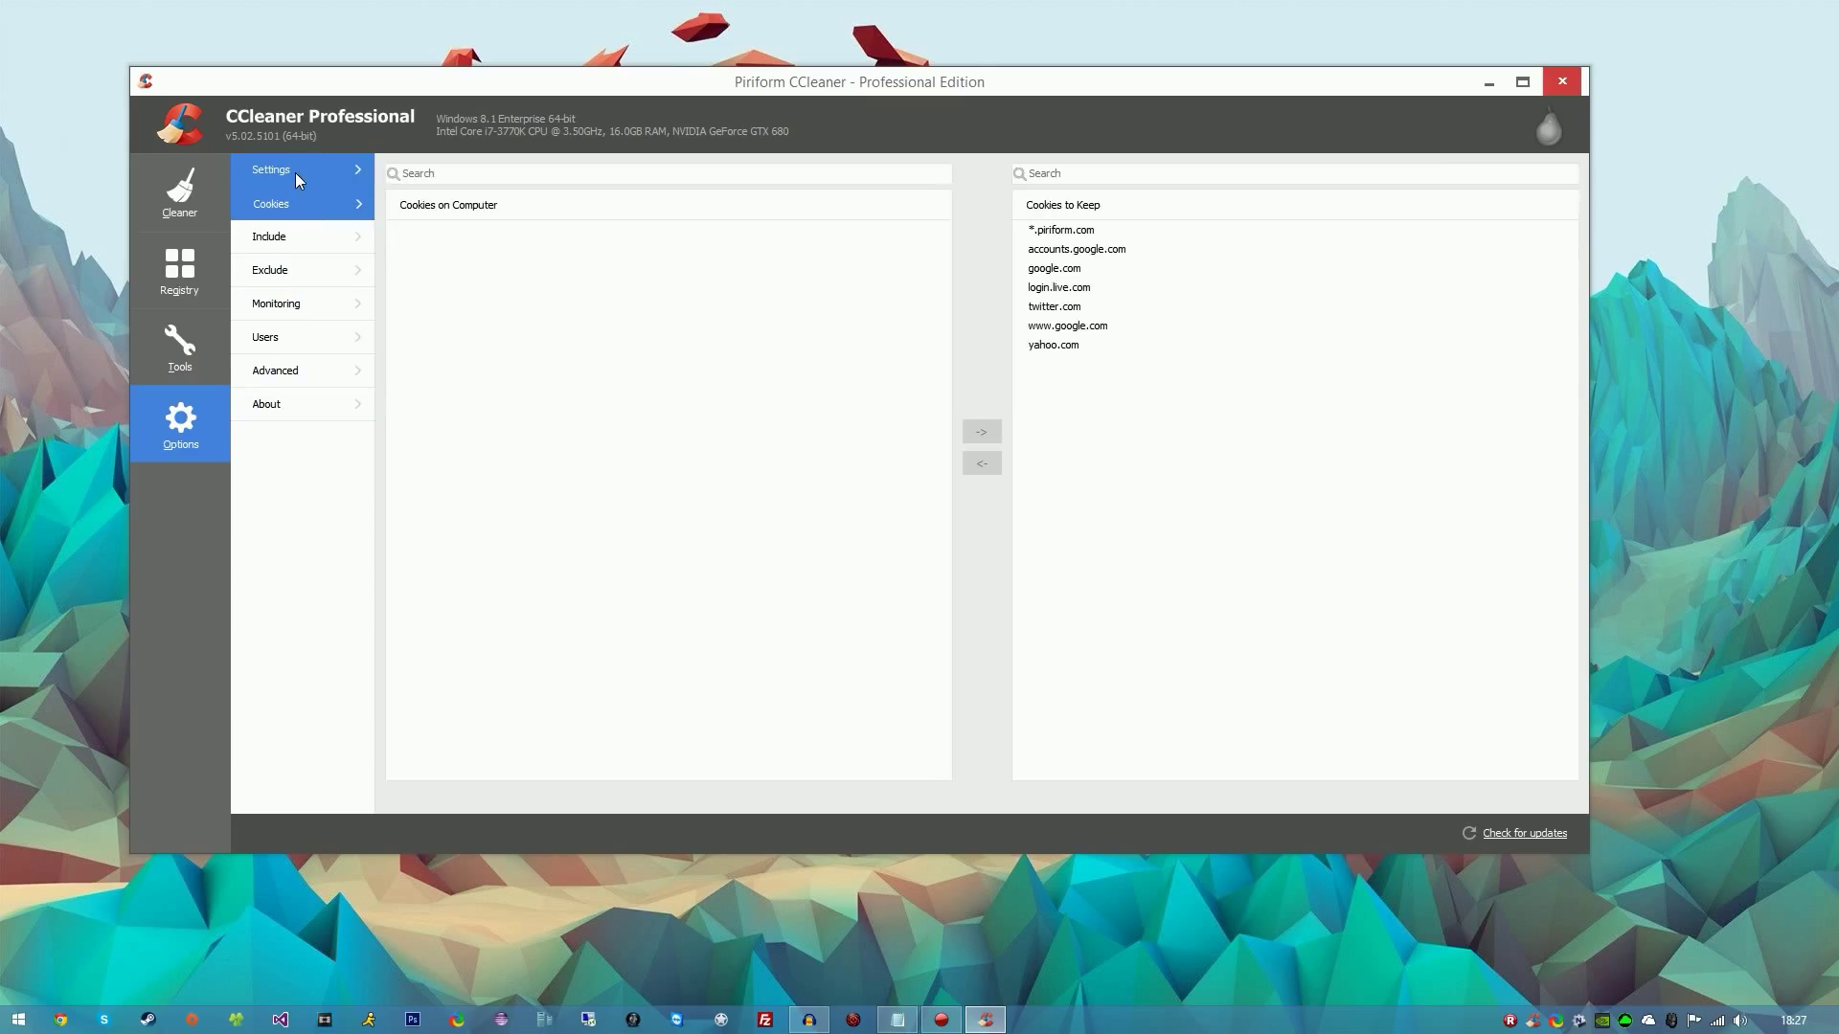
pyautogui.click(270, 170)
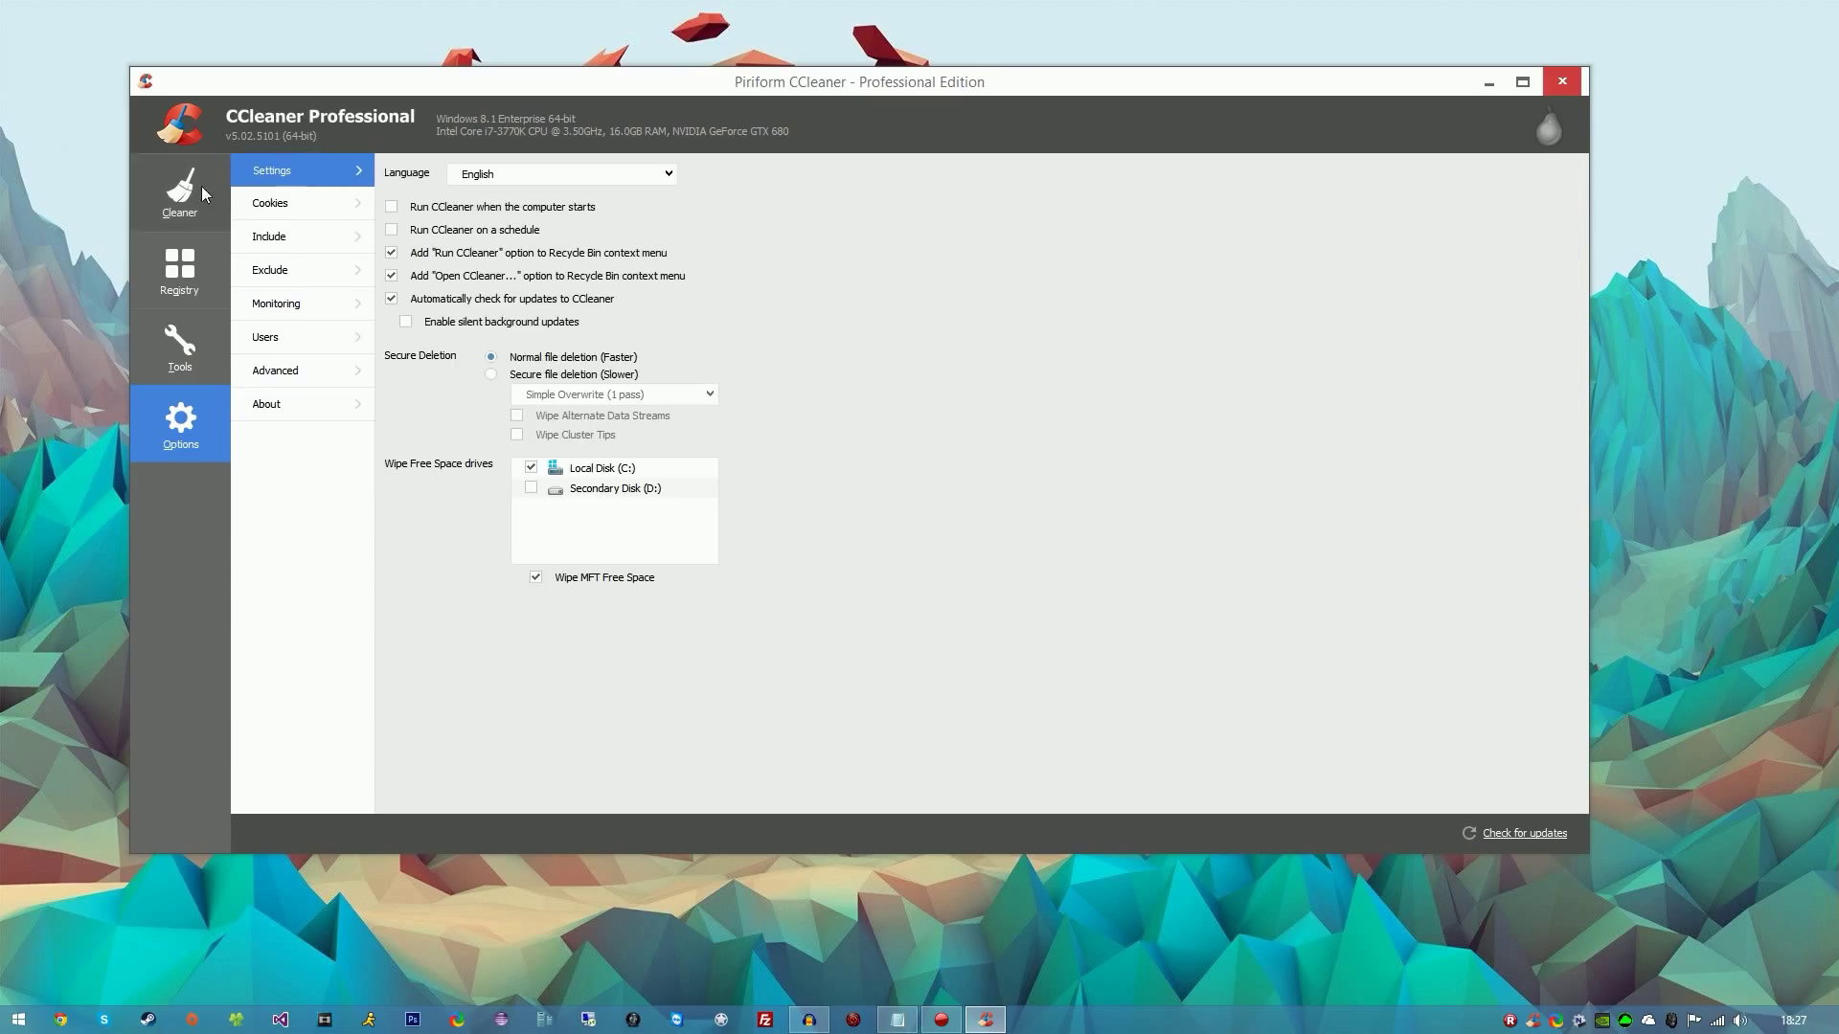
# Return to the Cleaner showing the earlier 307 MB cleaning results
pyautogui.click(180, 193)
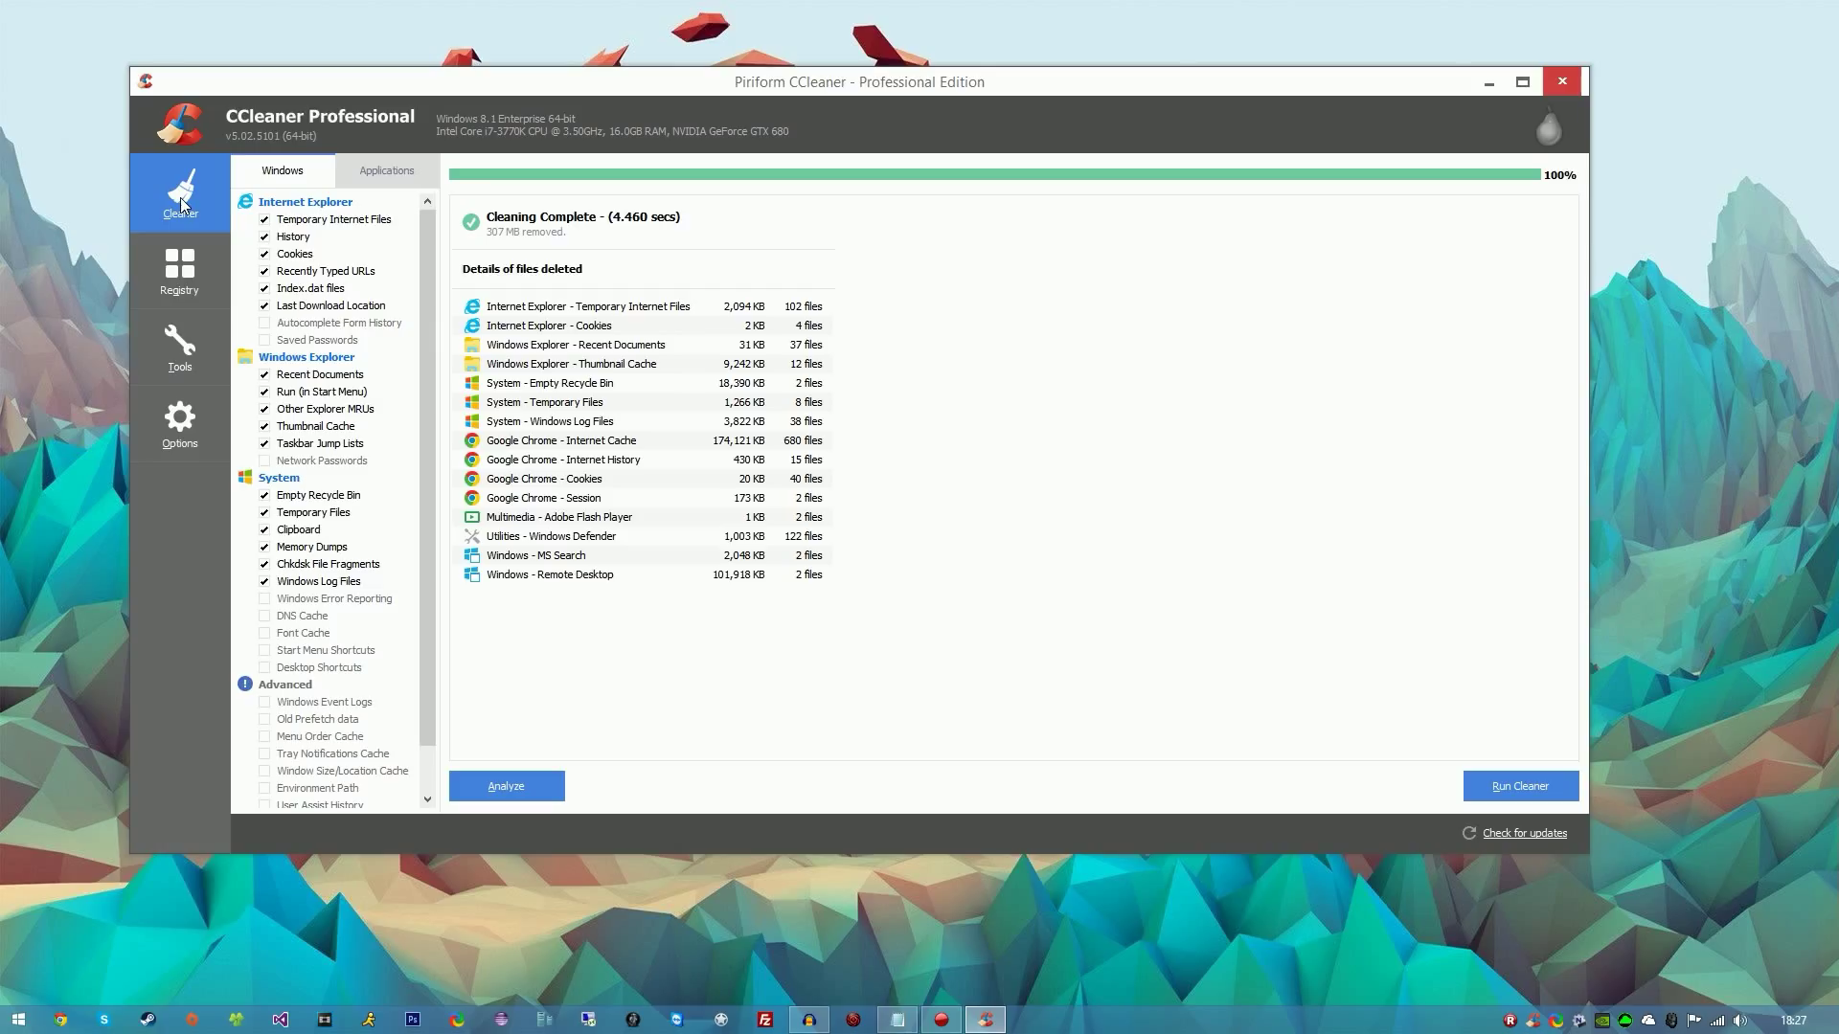